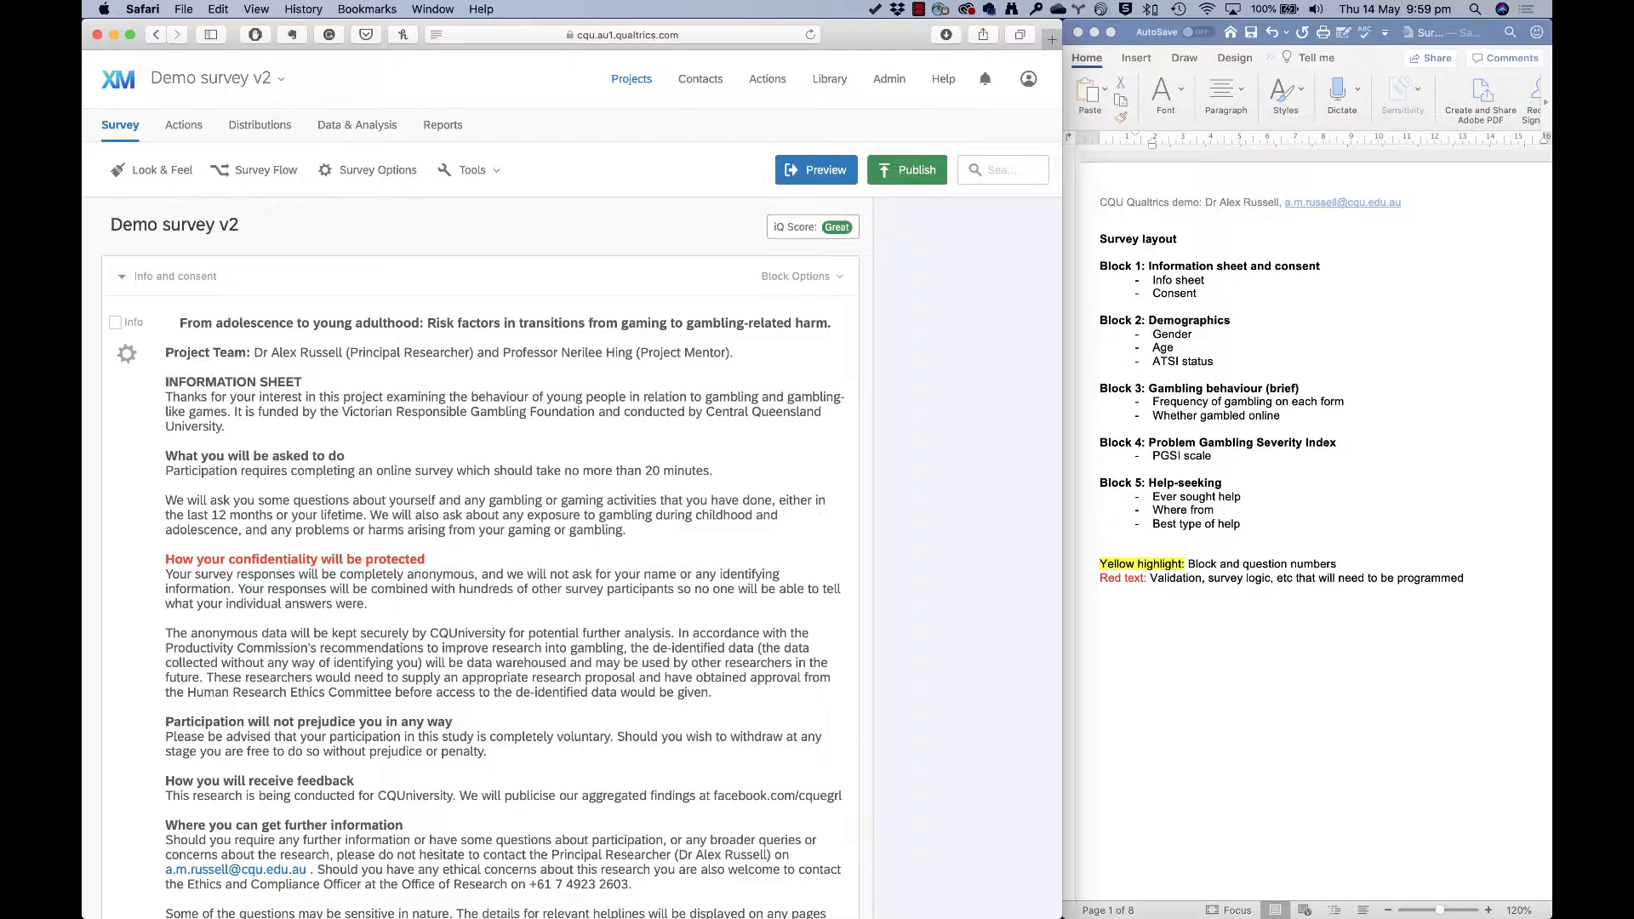
mouse_move(297, 326)
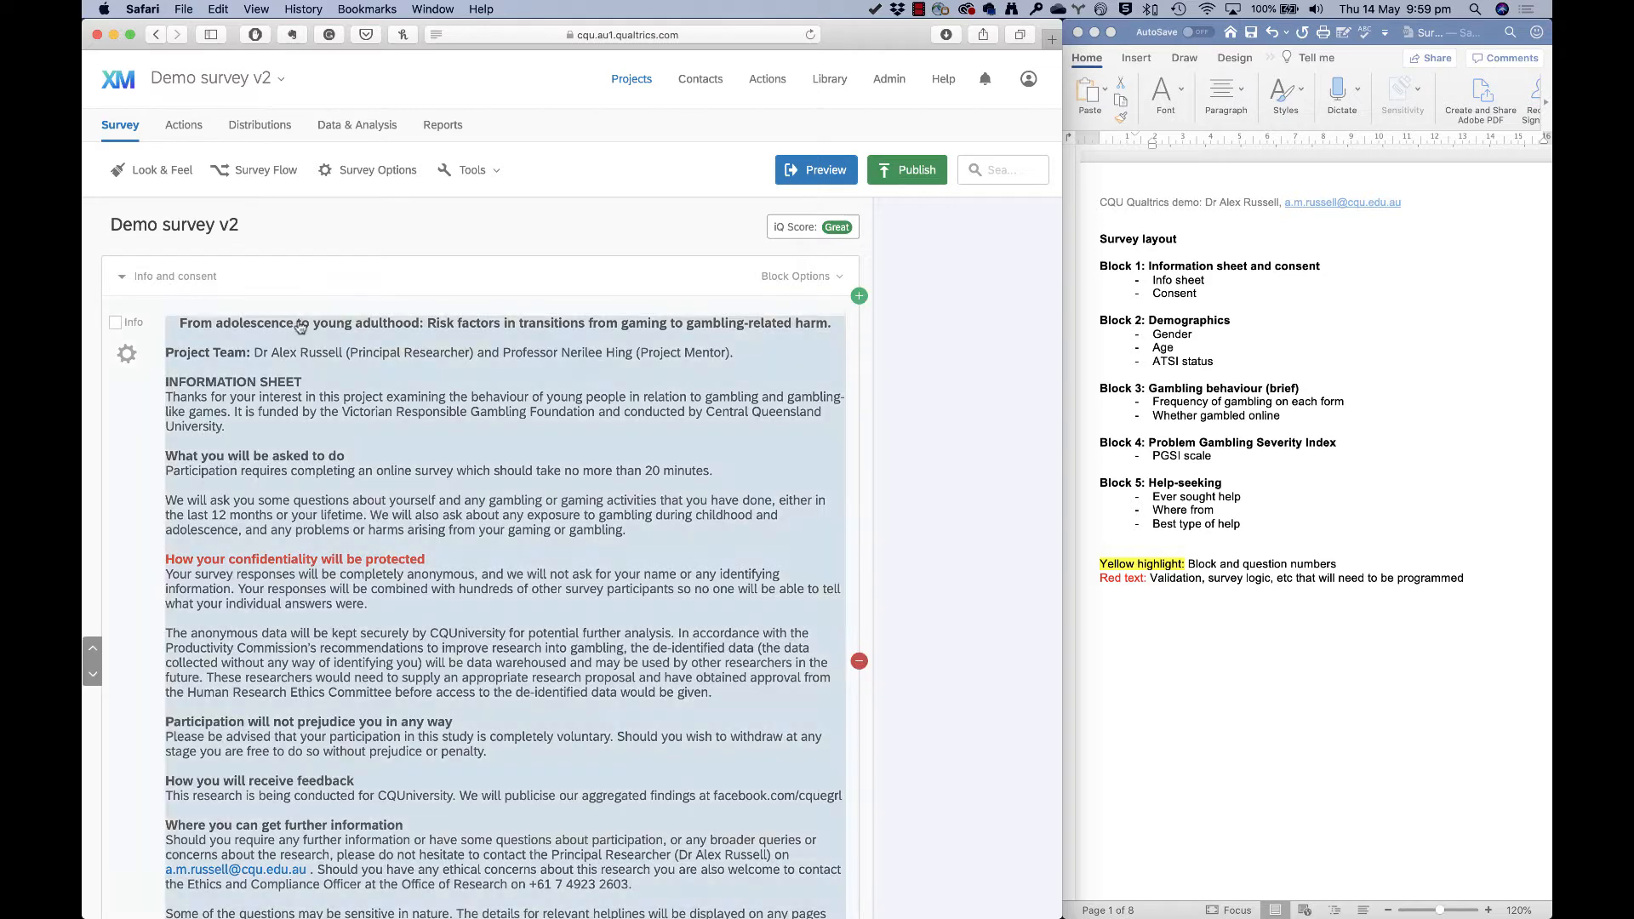
- Open Survey Options for Demo survey v2 from the editor toolbar
click(374, 168)
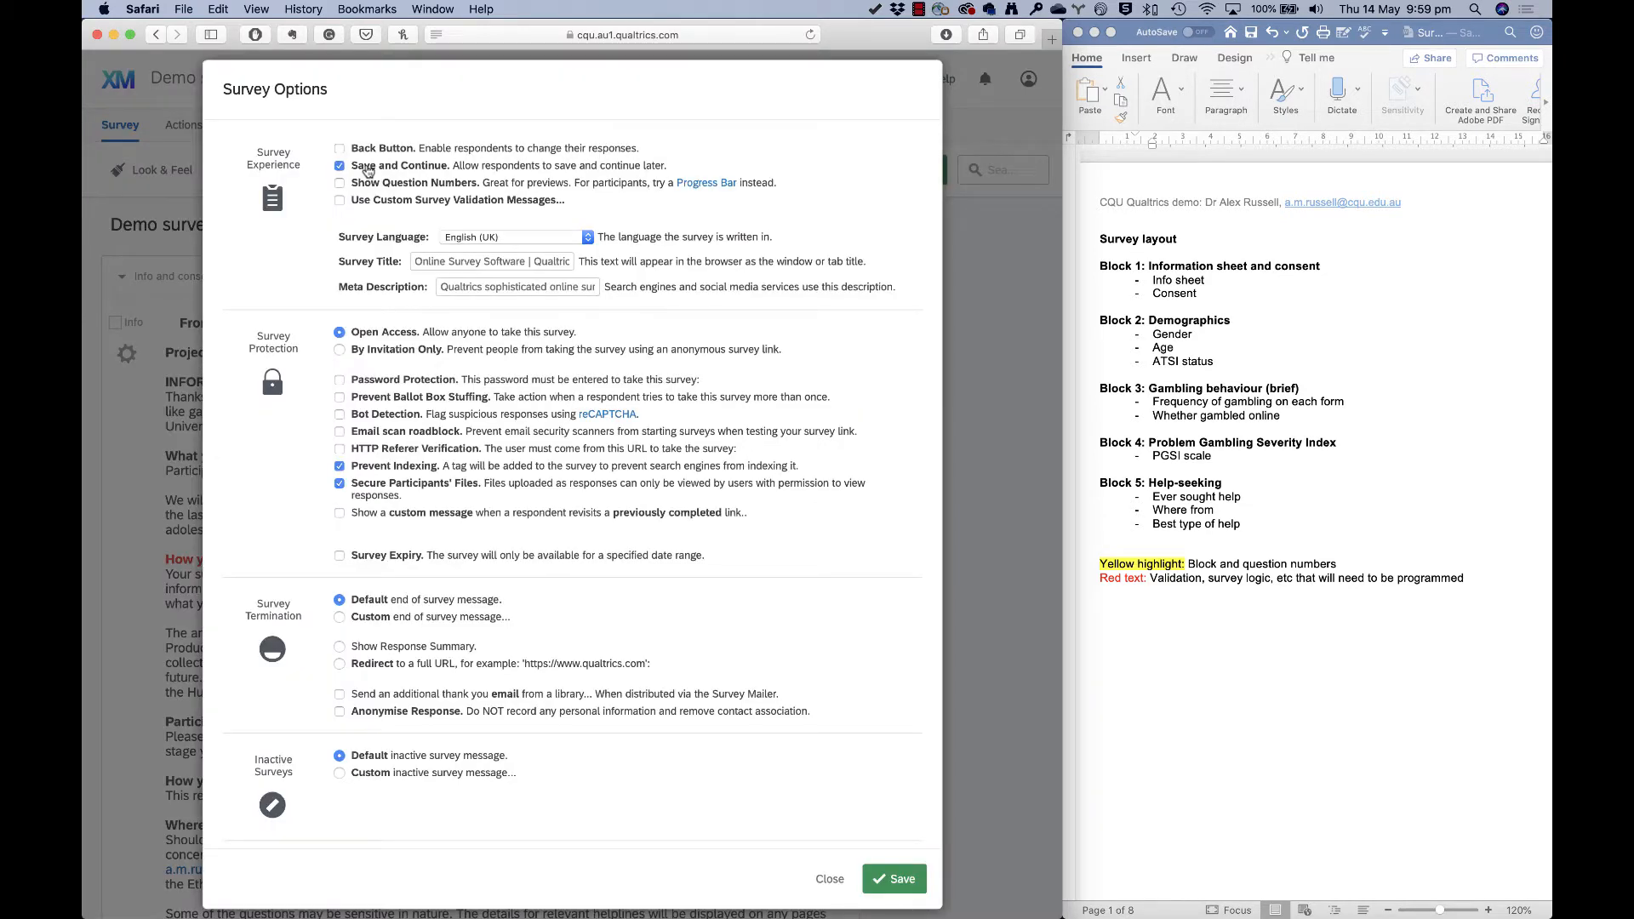
- Enable Back Button and Show Question Numbers, then save the survey options
click(339, 149)
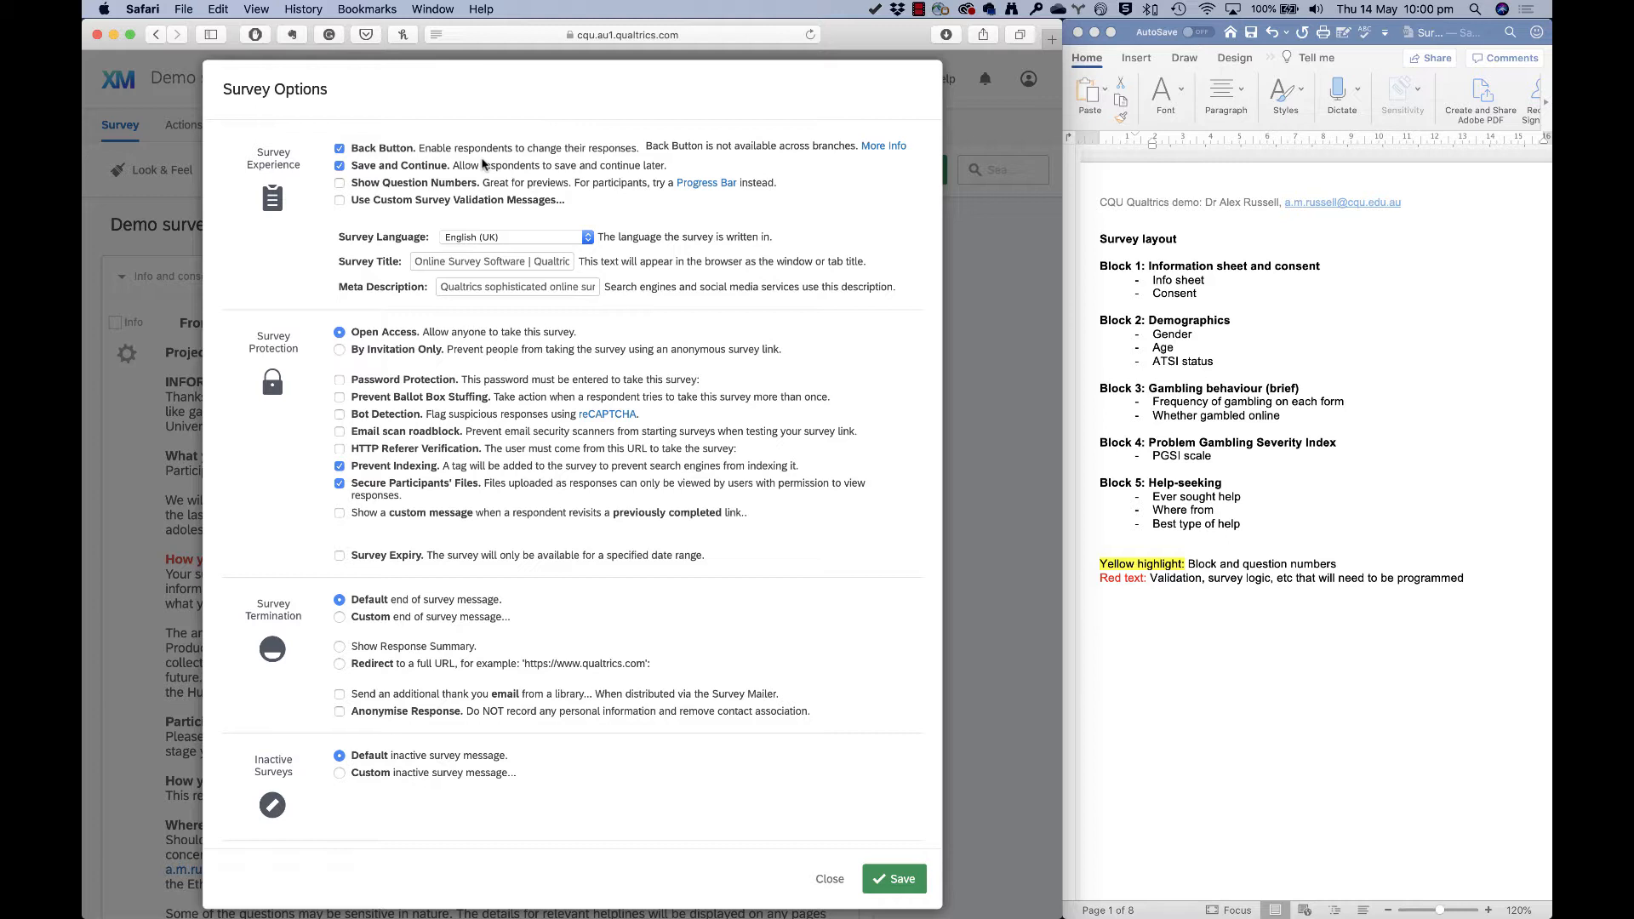
mouse_move(777, 143)
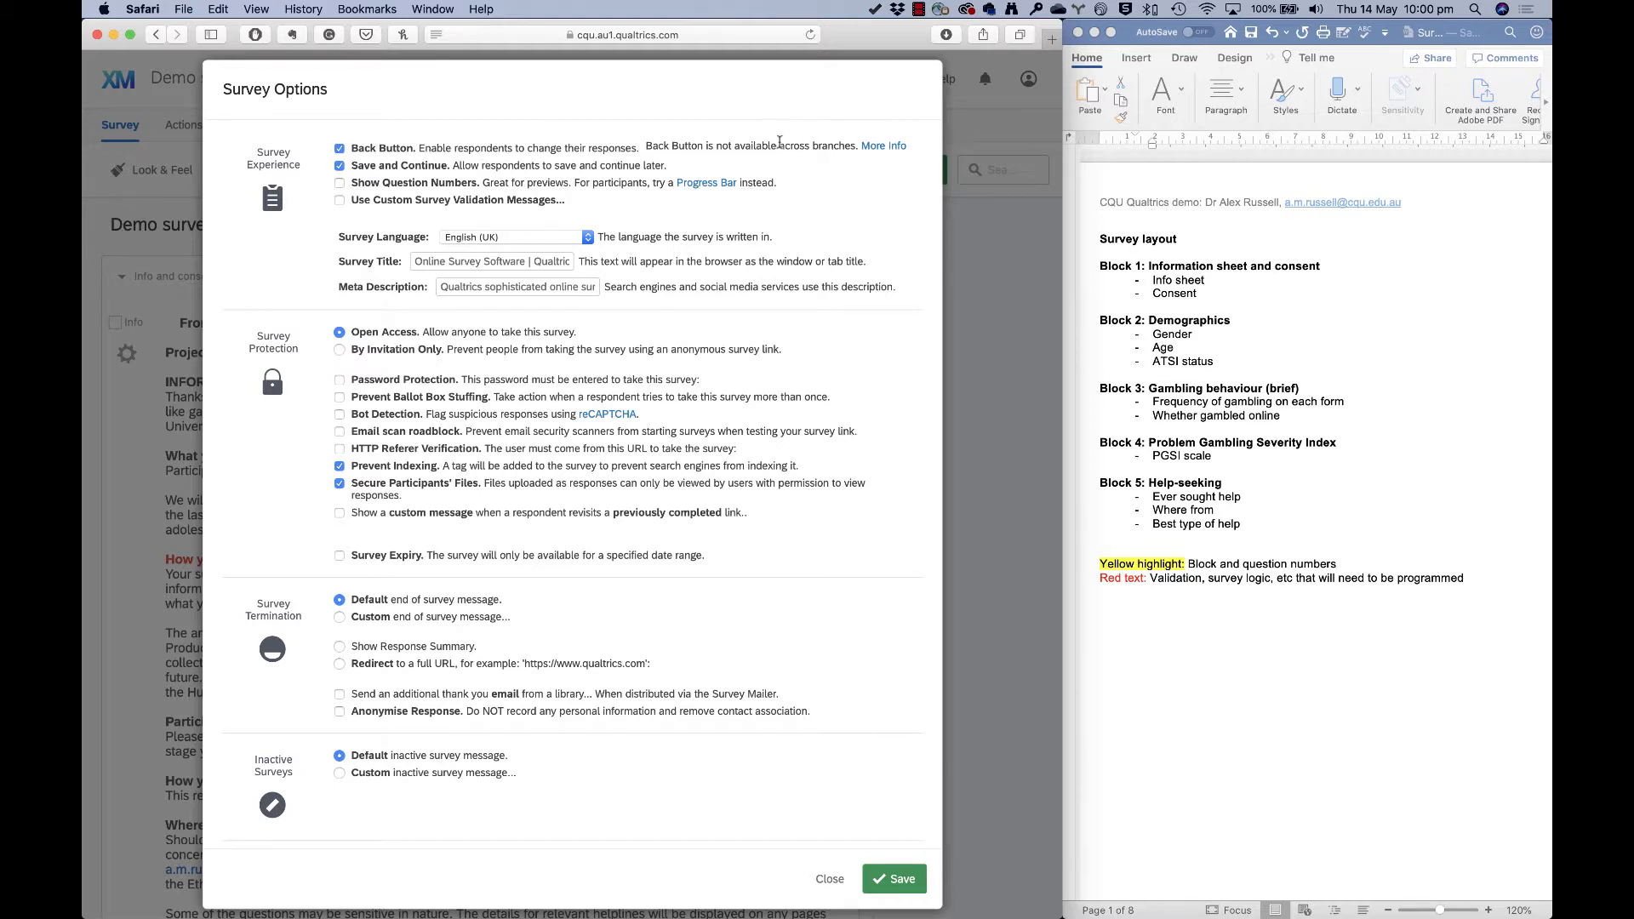
click(339, 182)
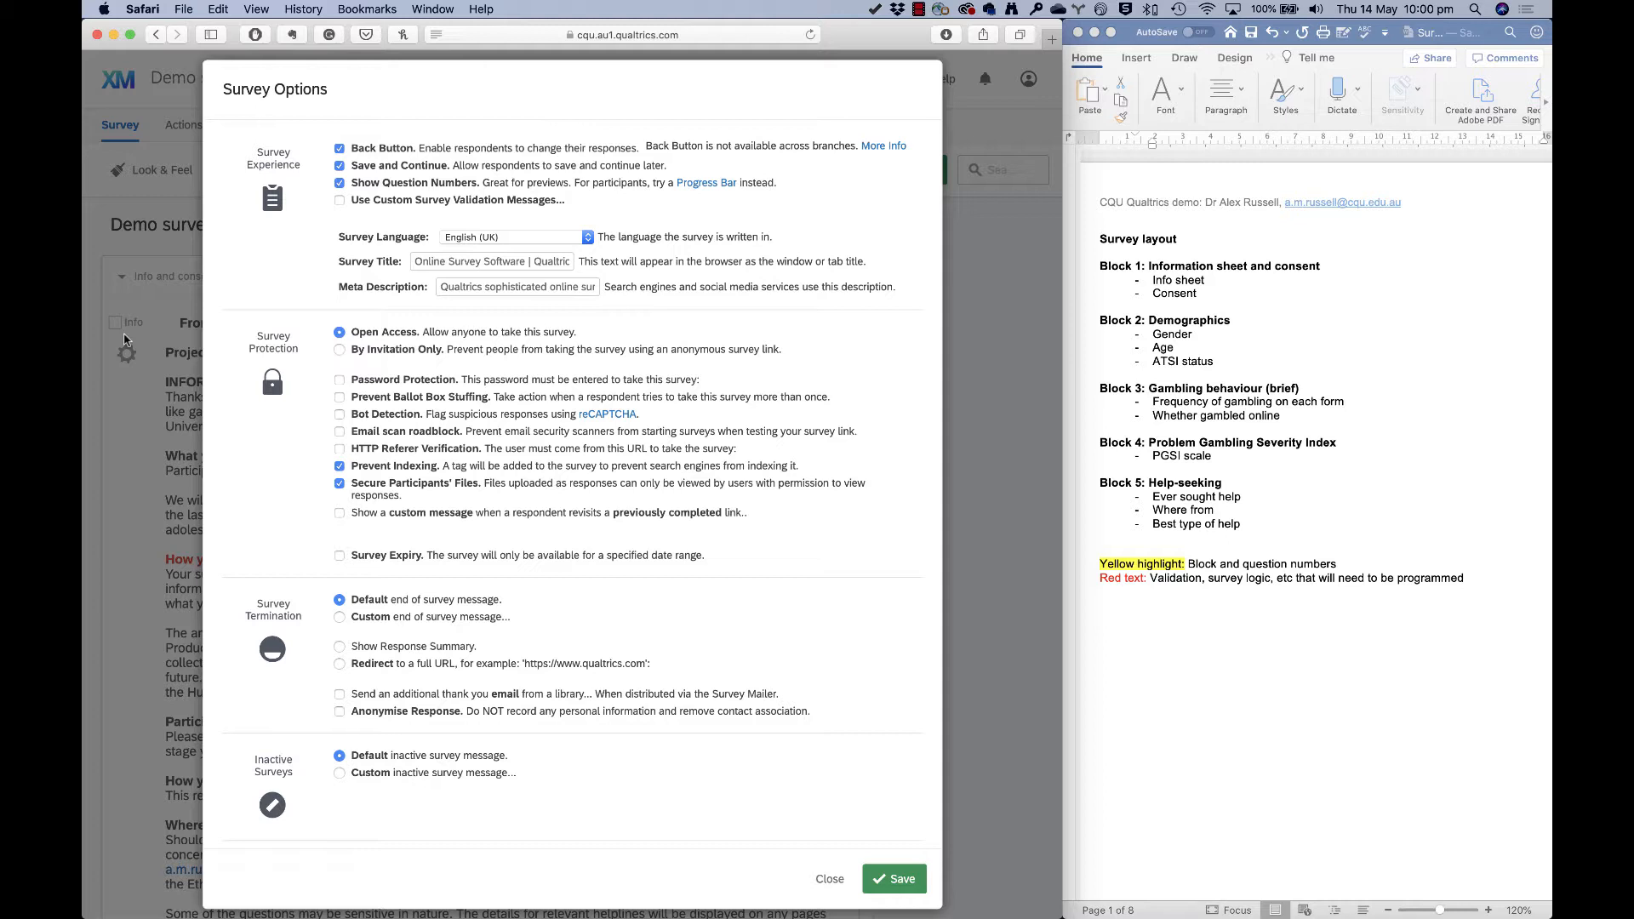
mouse_move(320, 215)
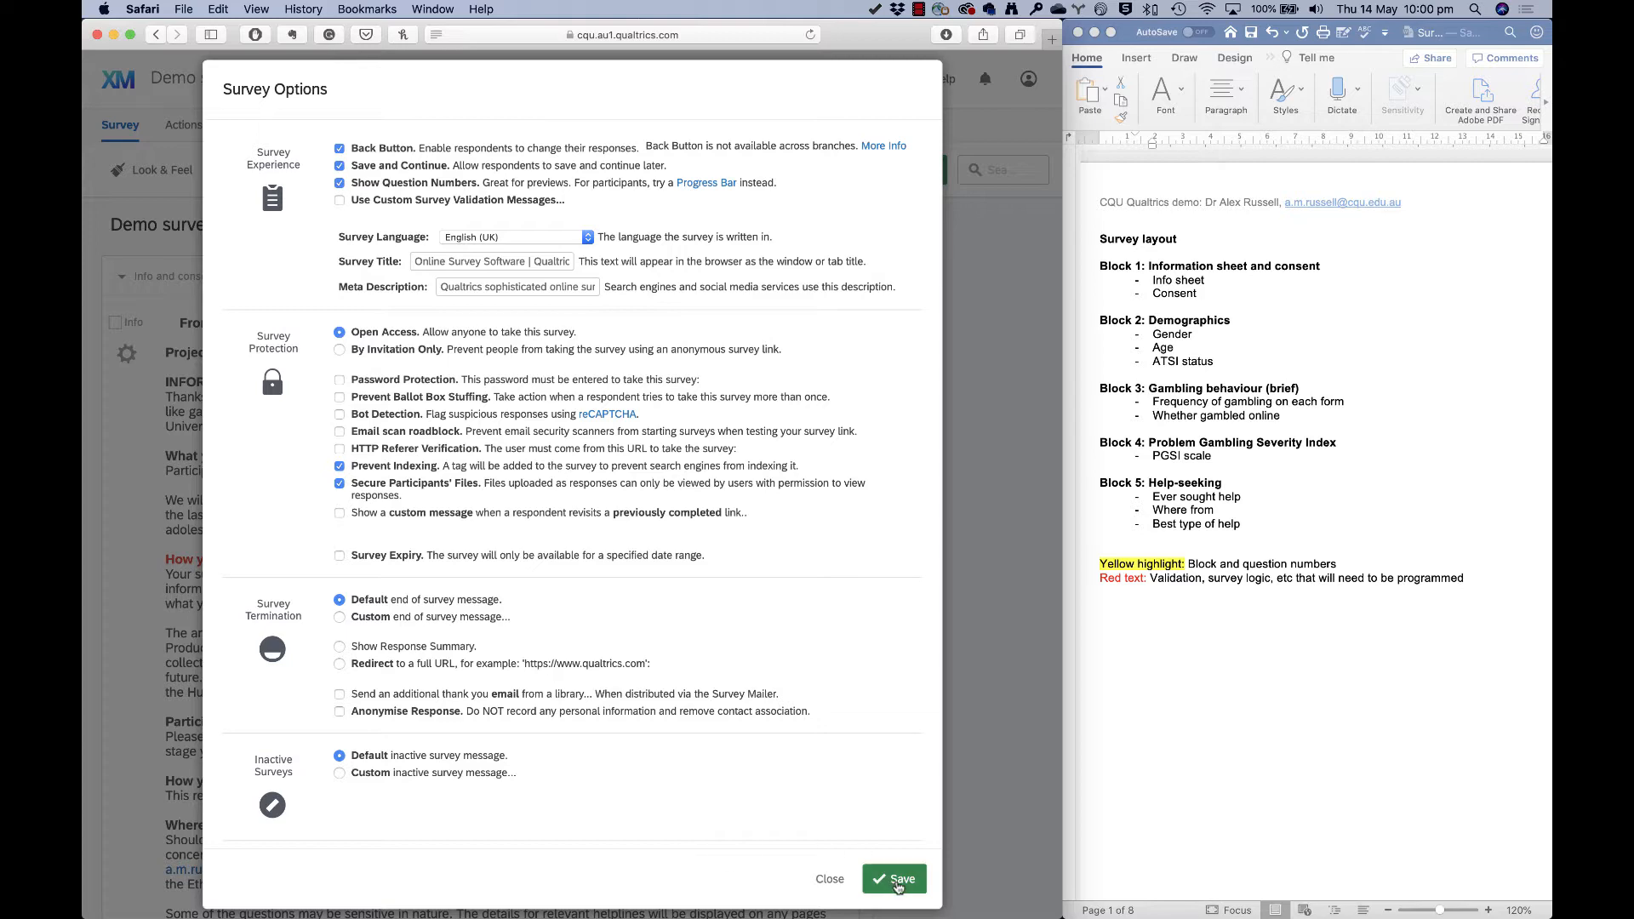
click(892, 878)
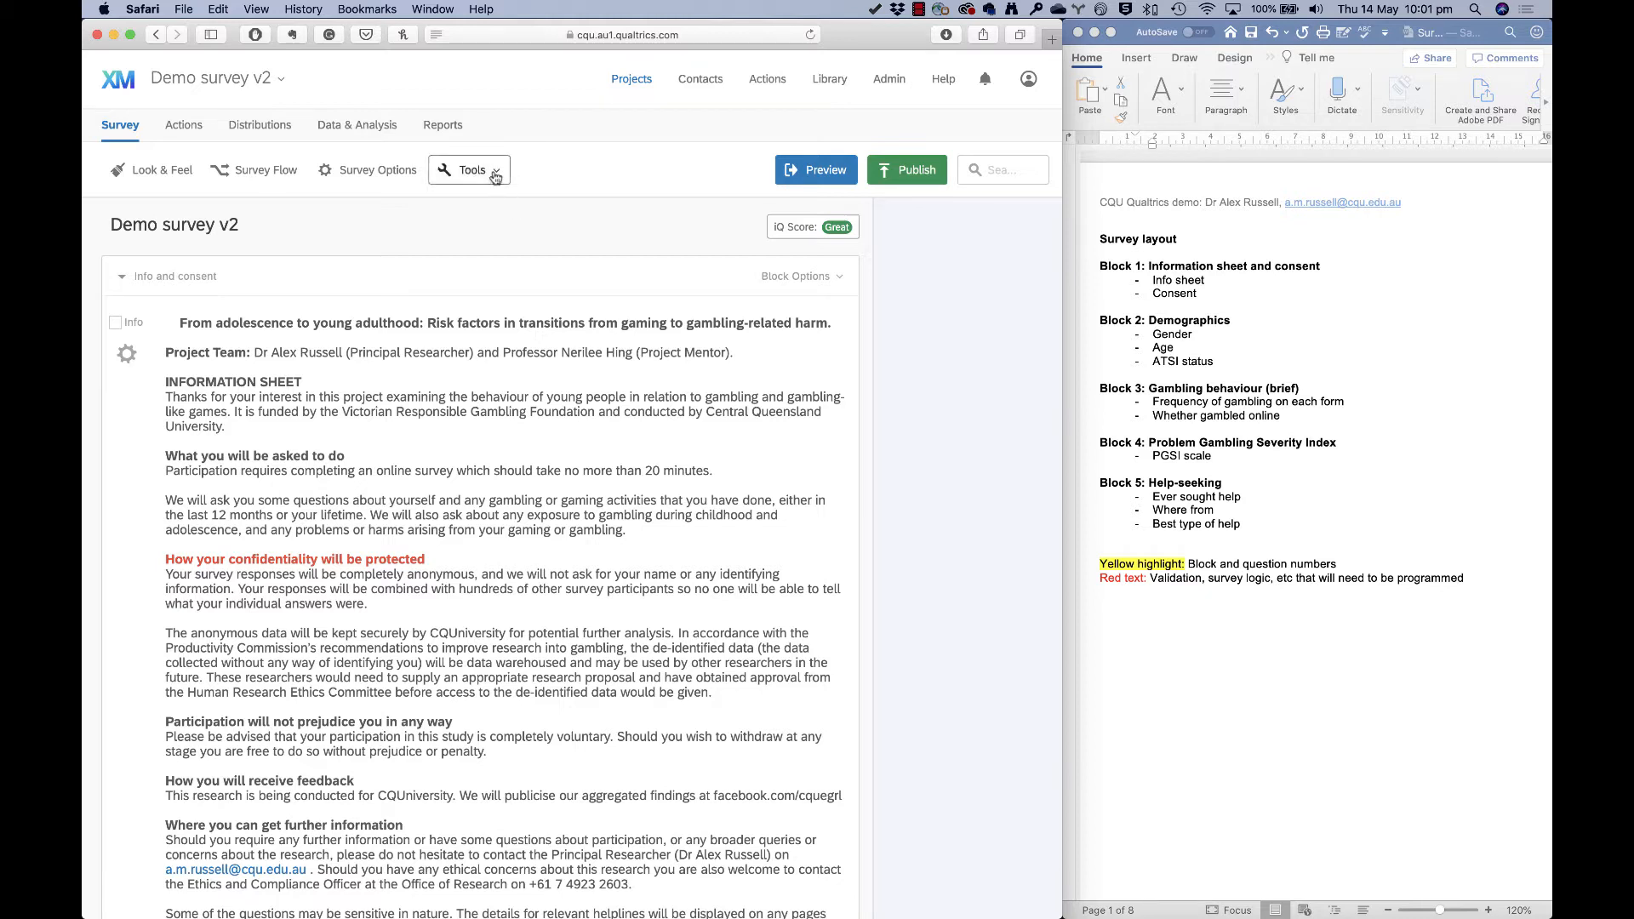
click(470, 168)
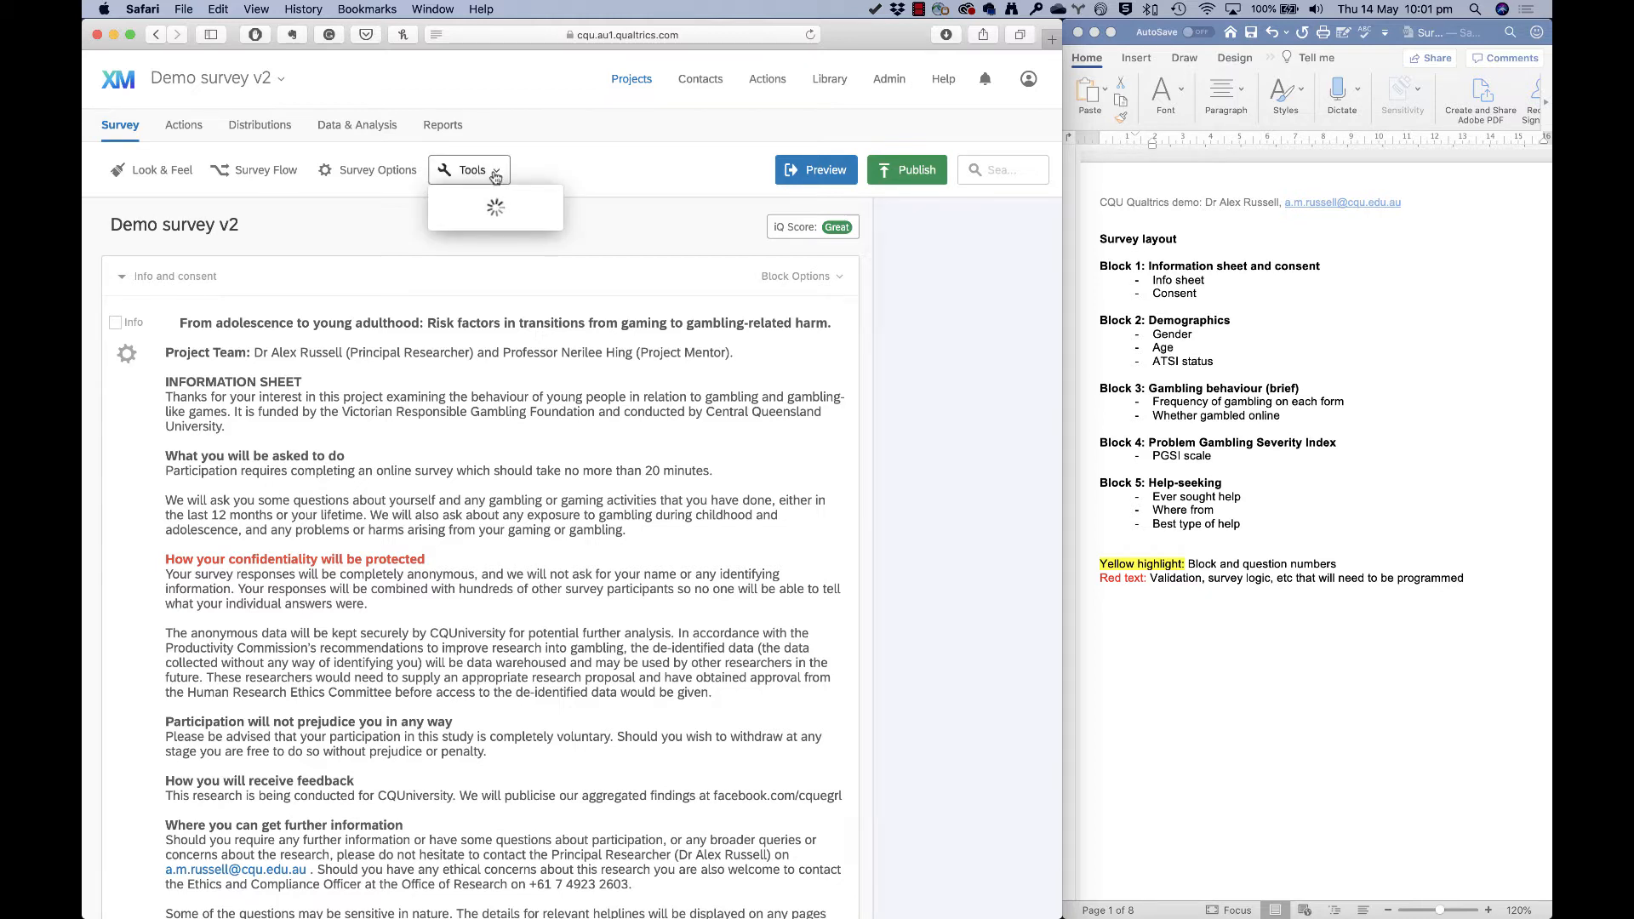
click(496, 206)
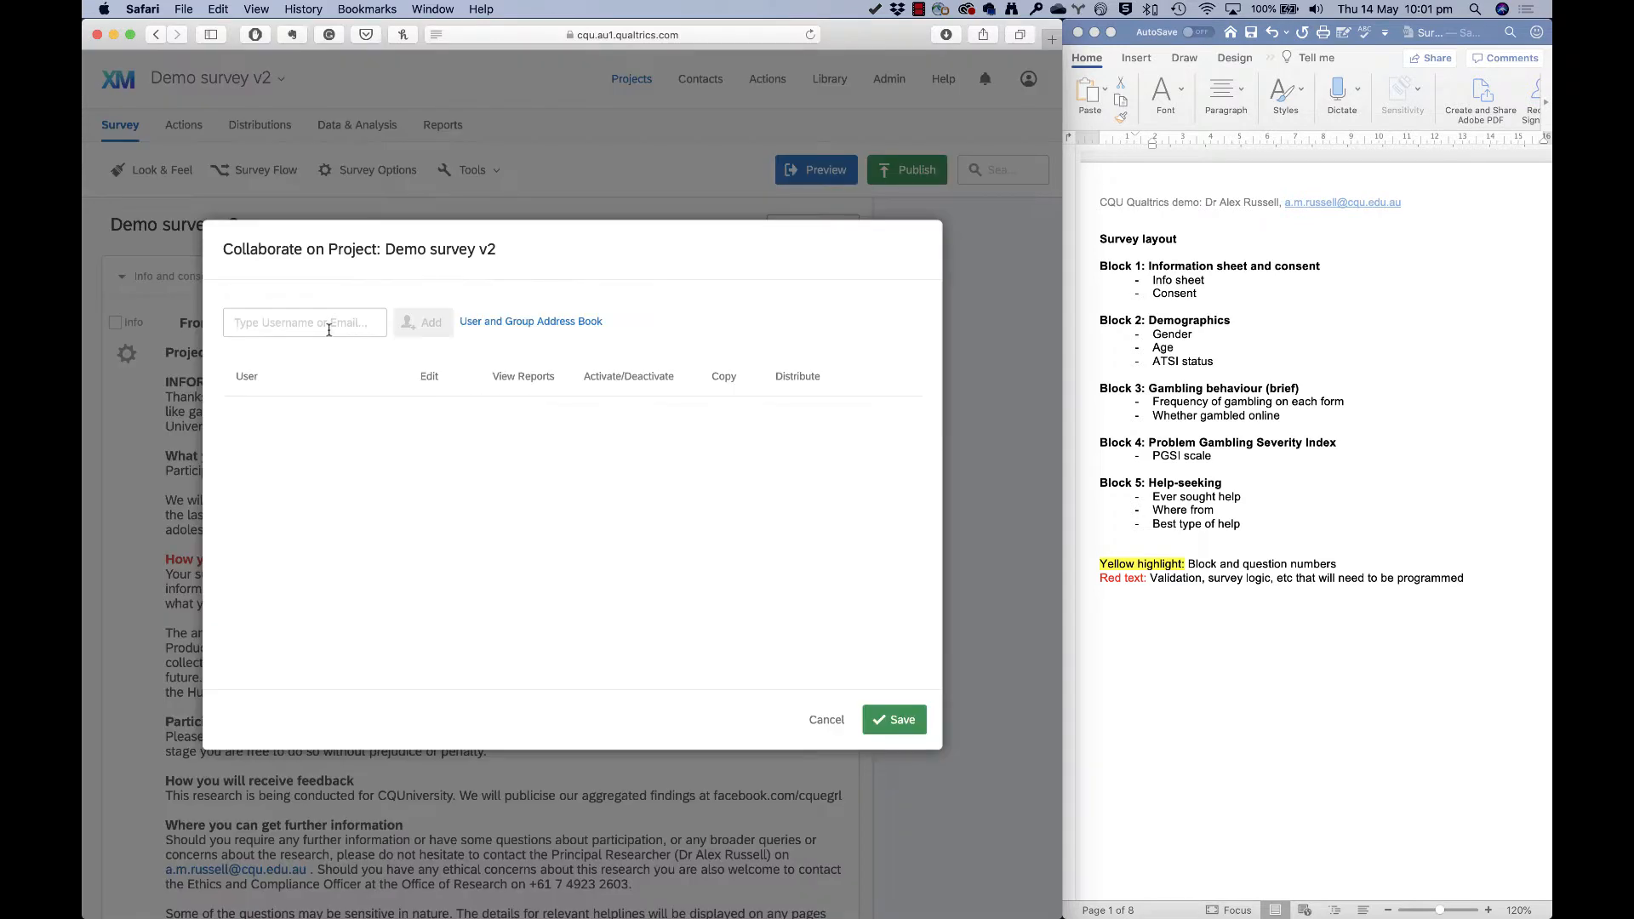
click(303, 322)
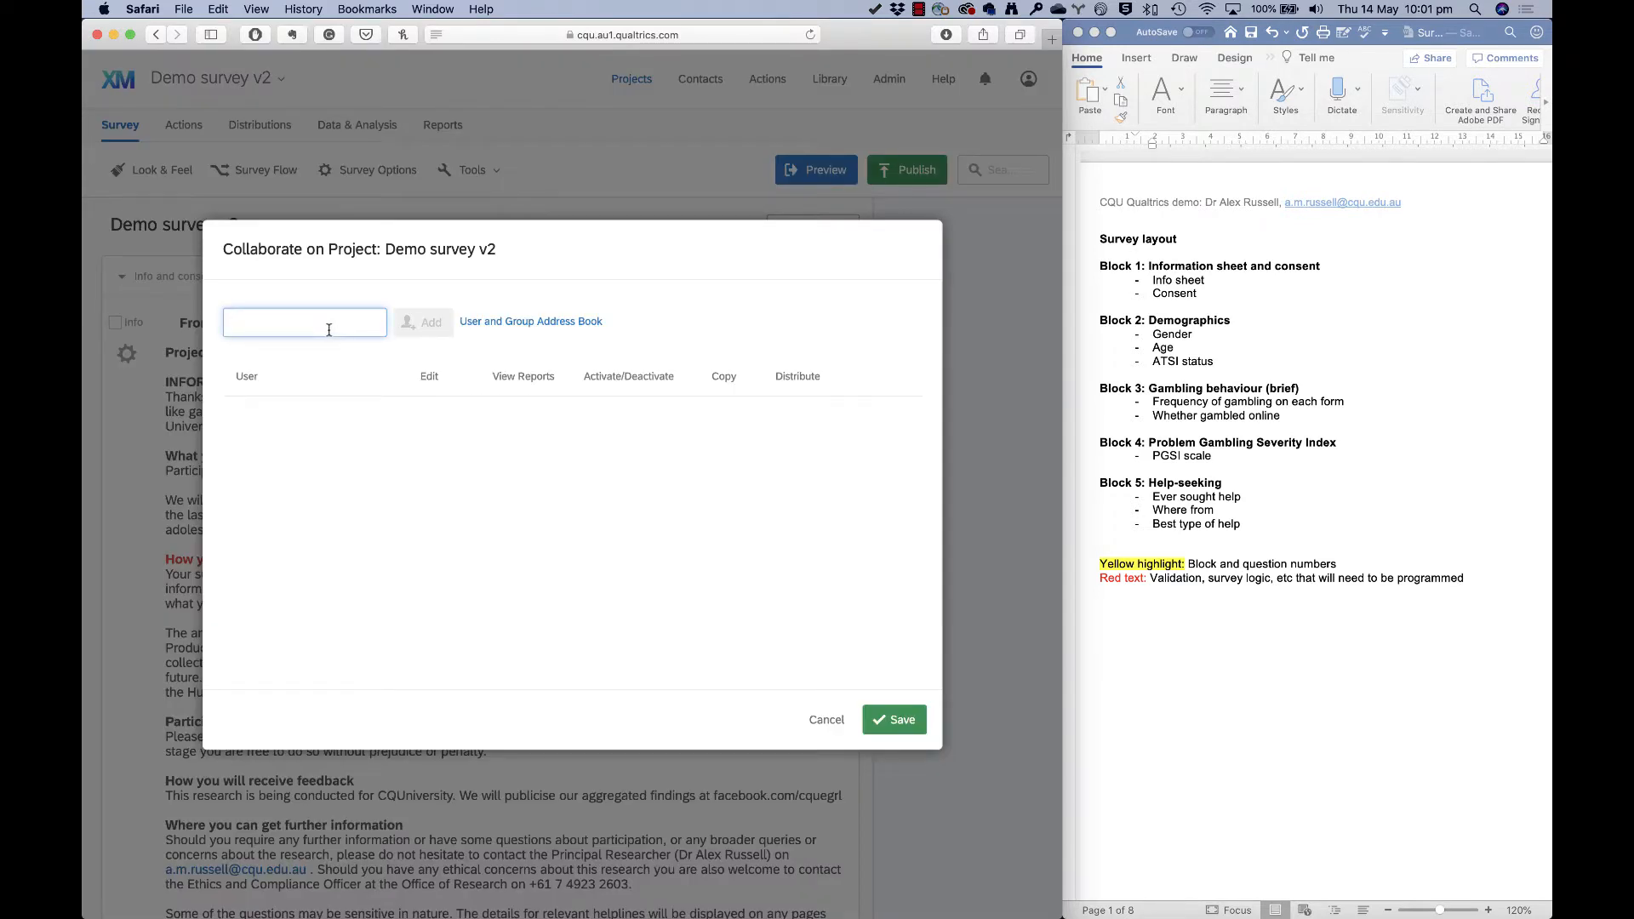
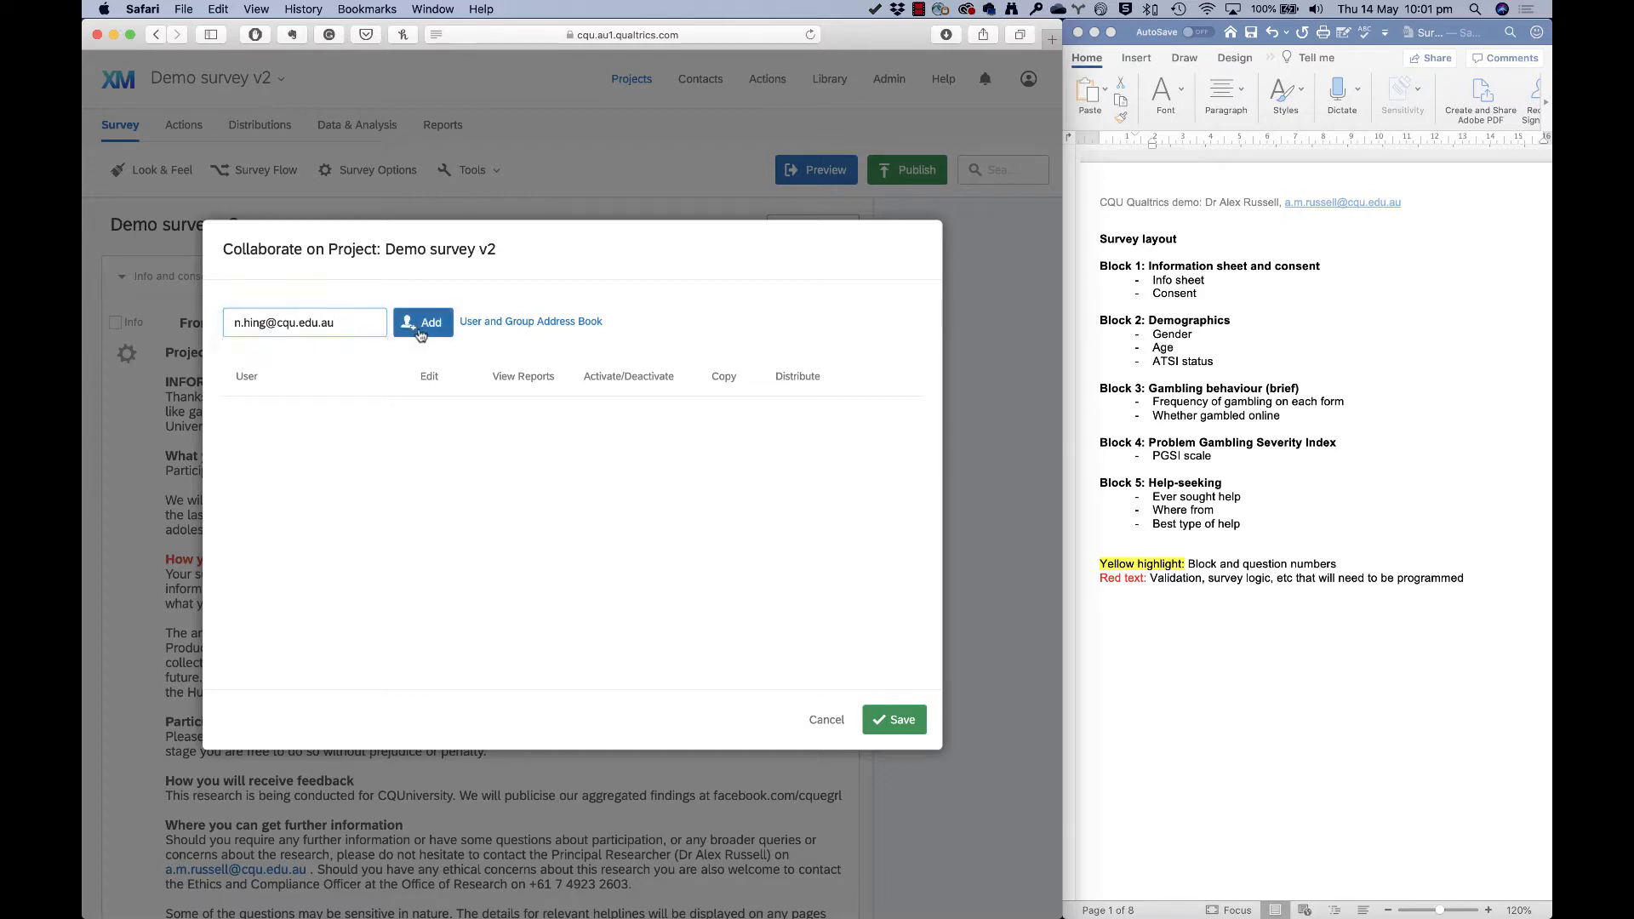
click(422, 321)
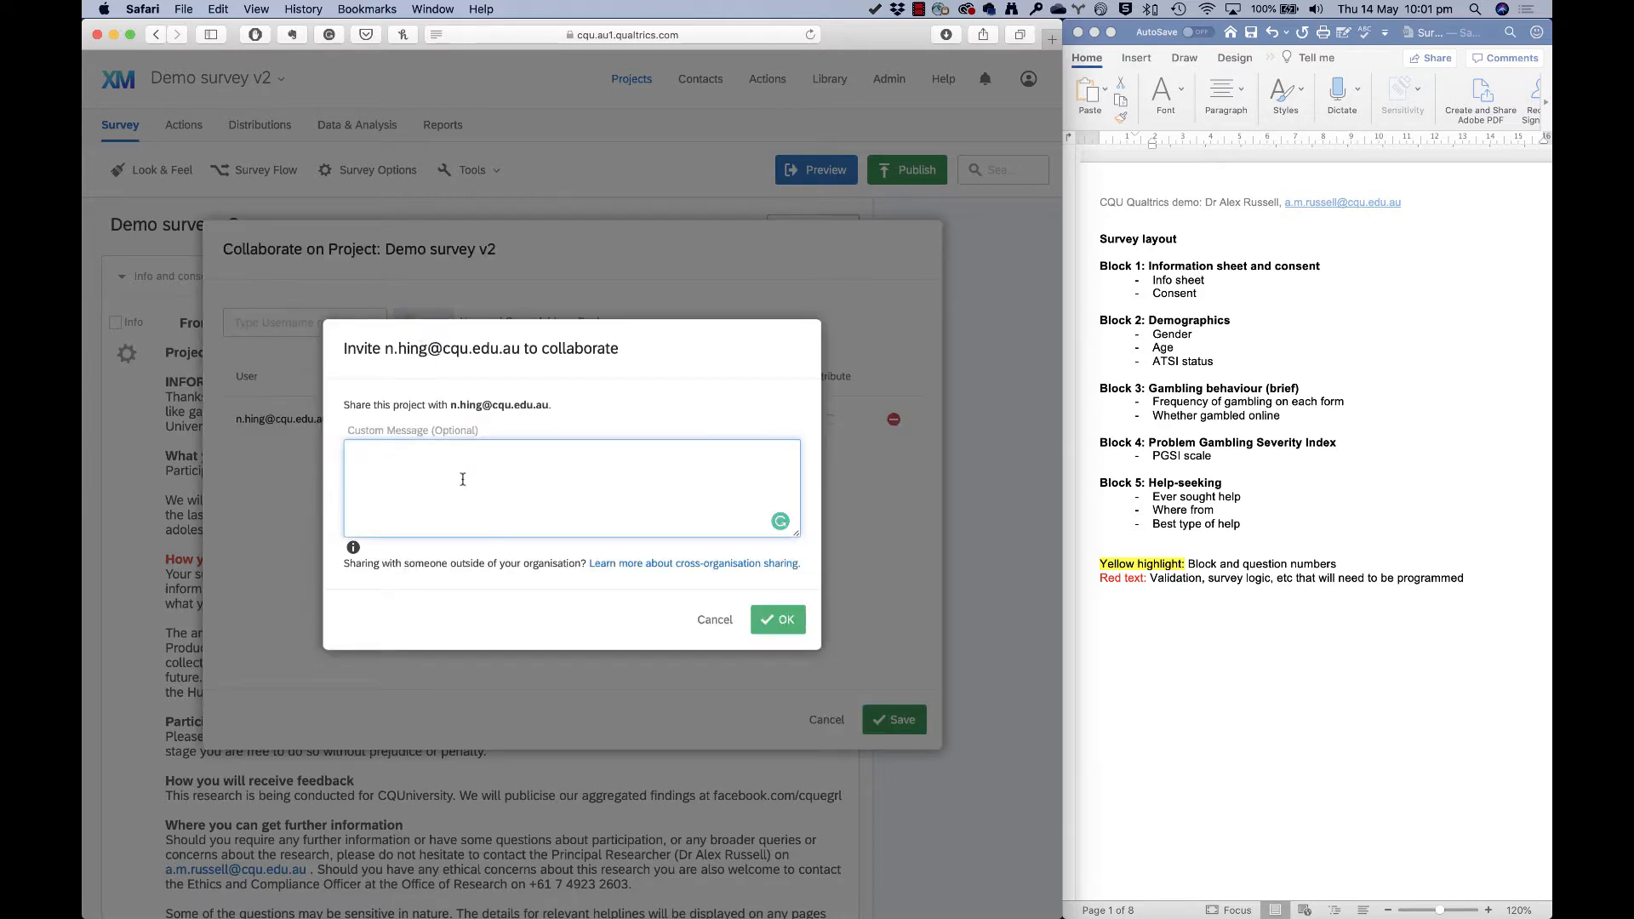
mouse_move(581, 496)
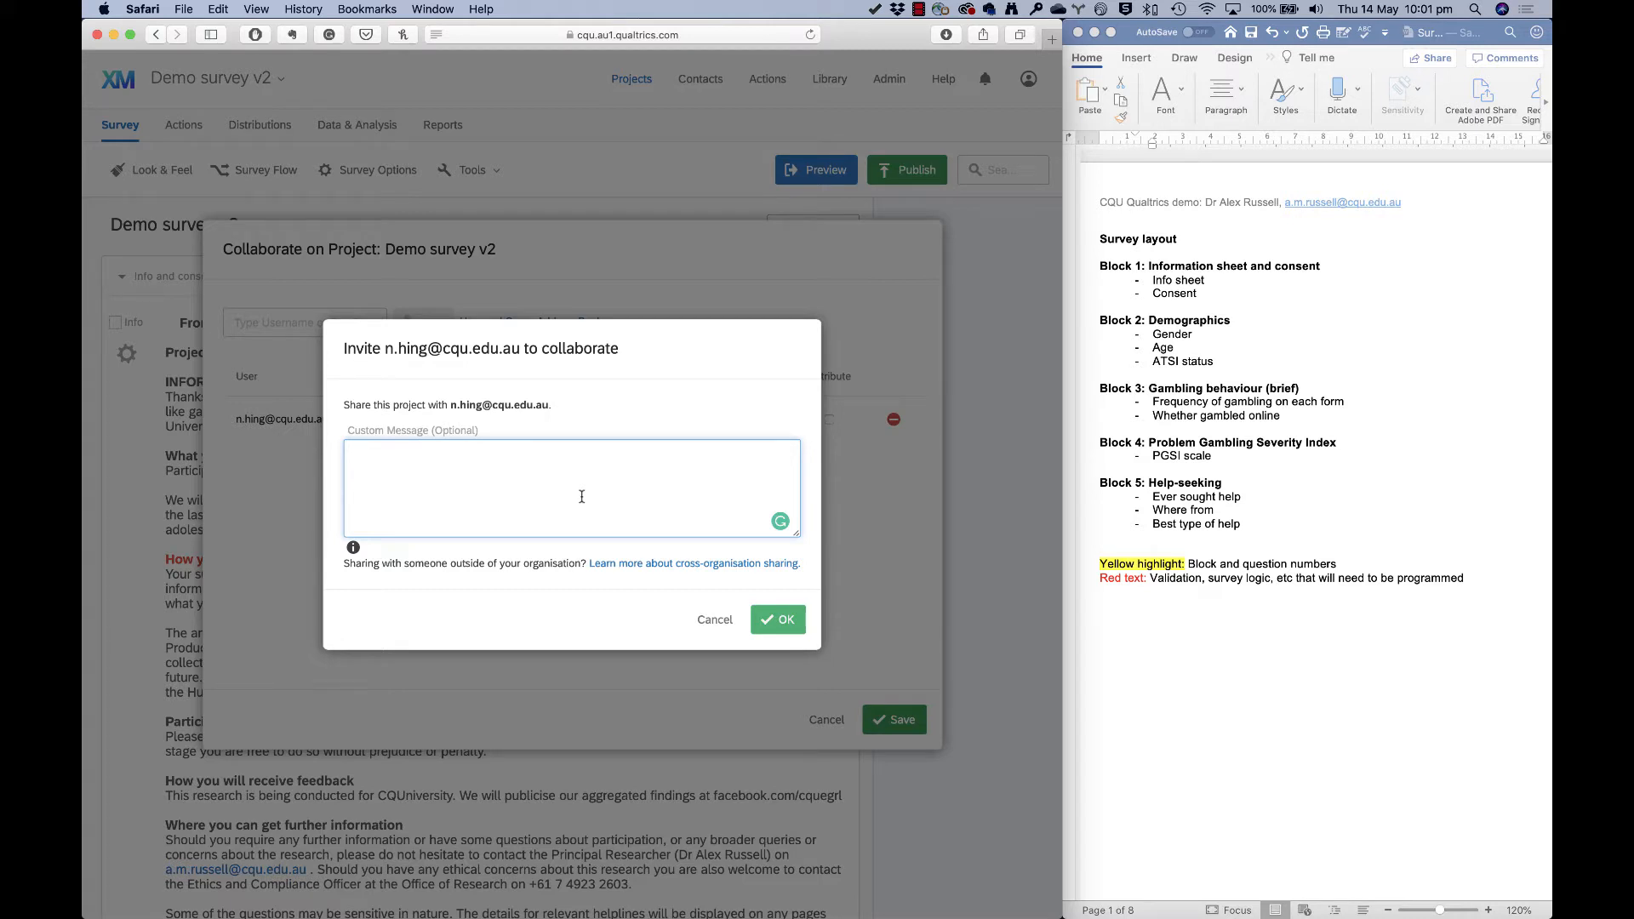
mouse_move(714, 620)
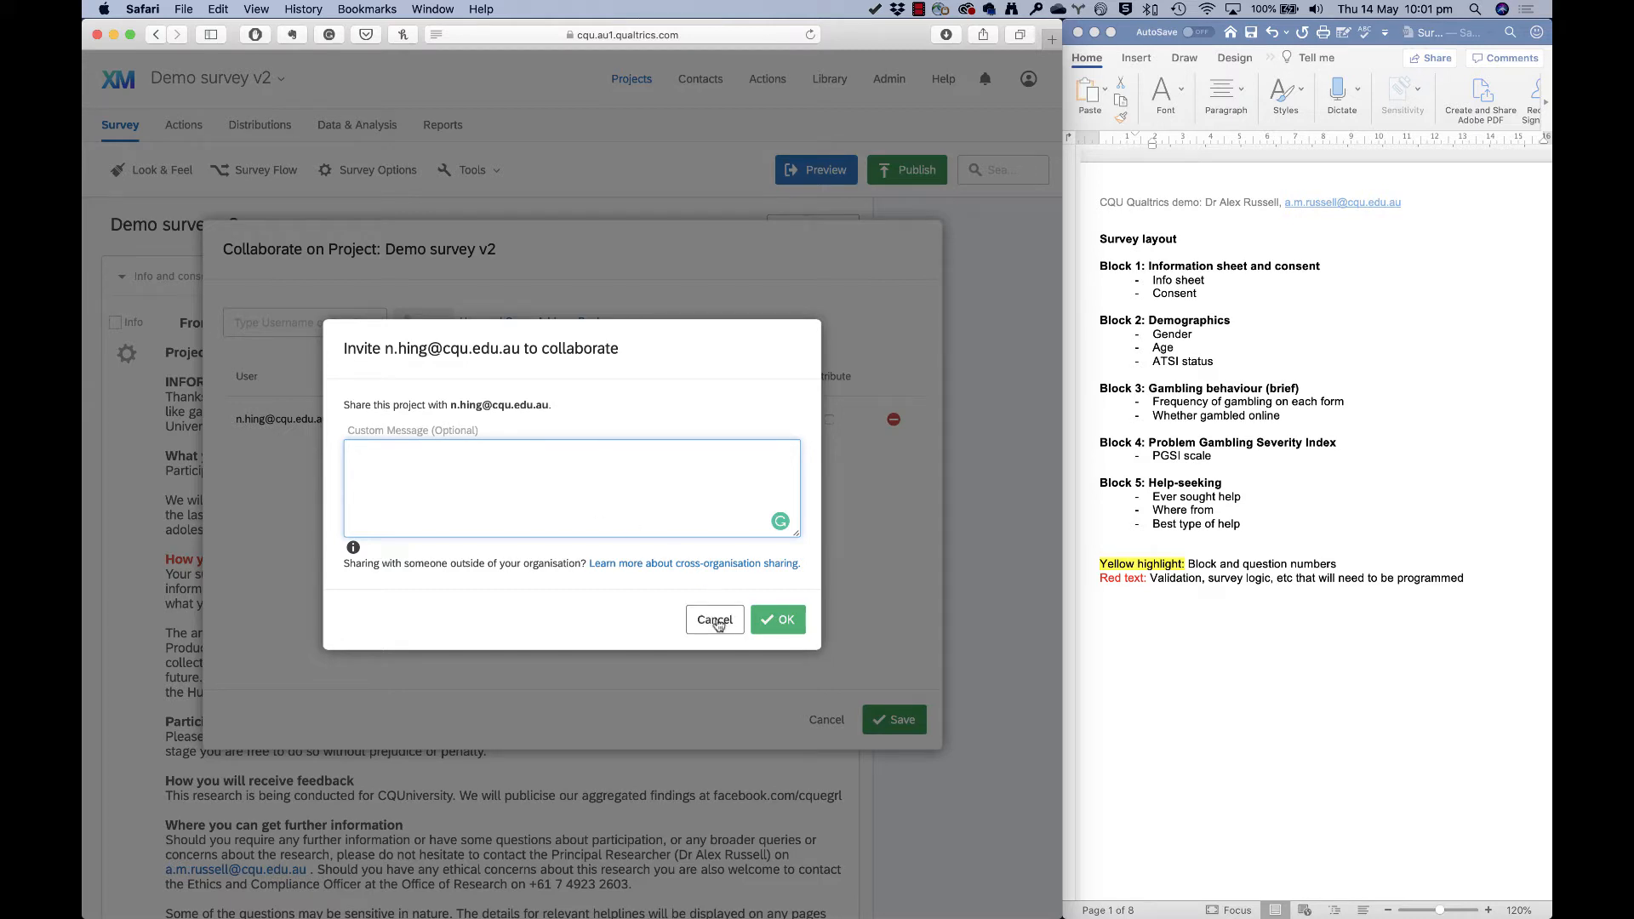
click(714, 619)
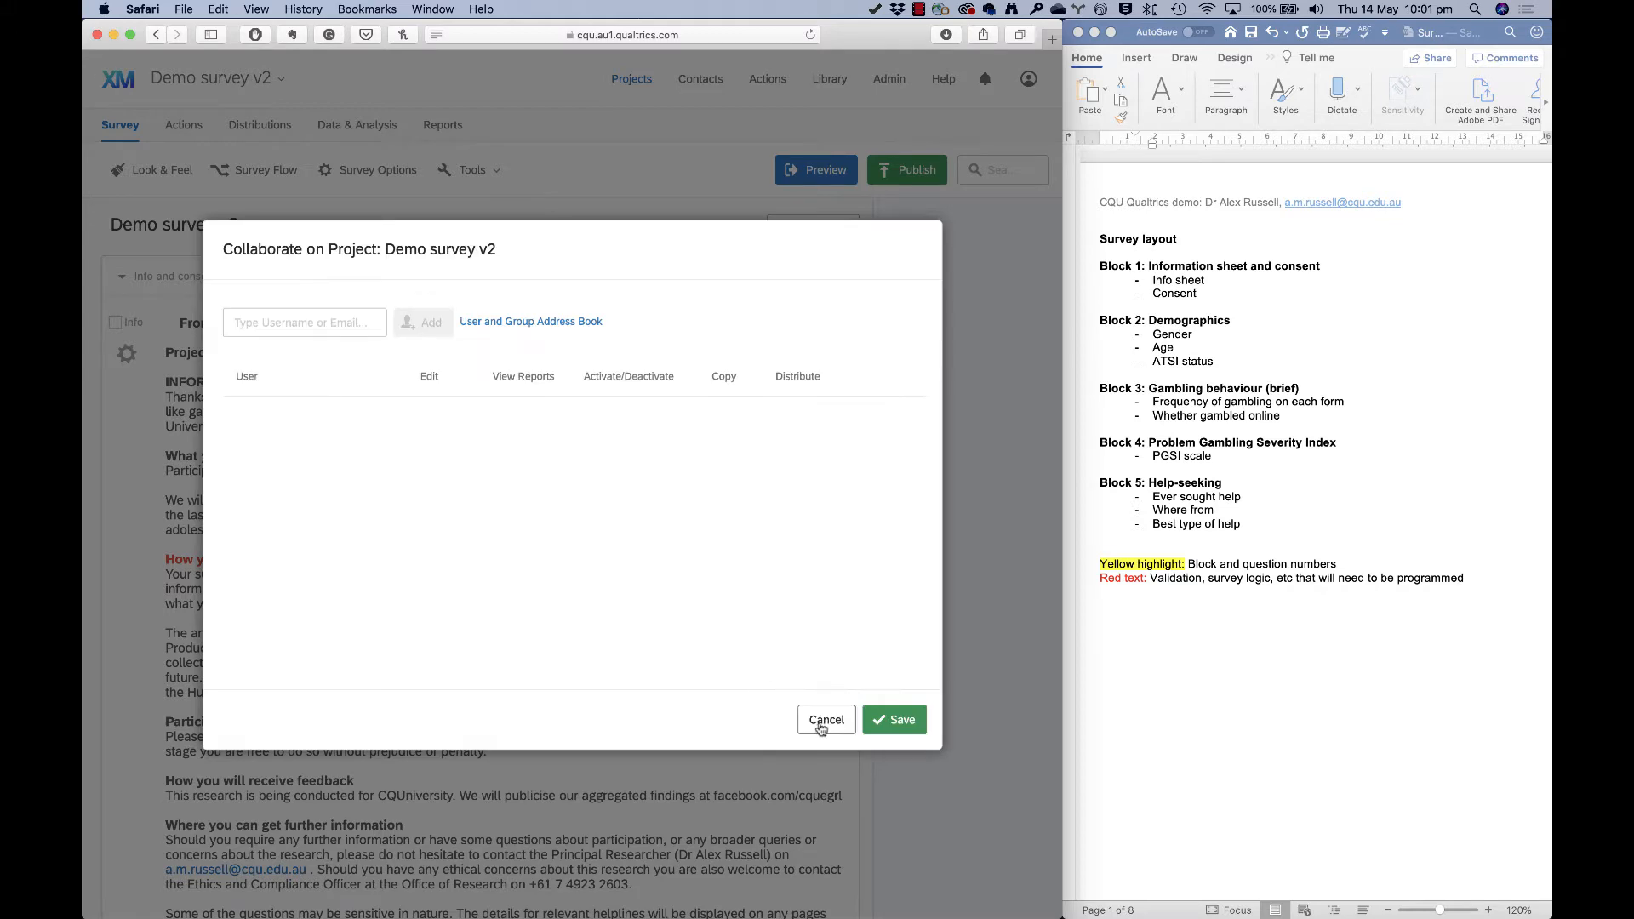
click(825, 719)
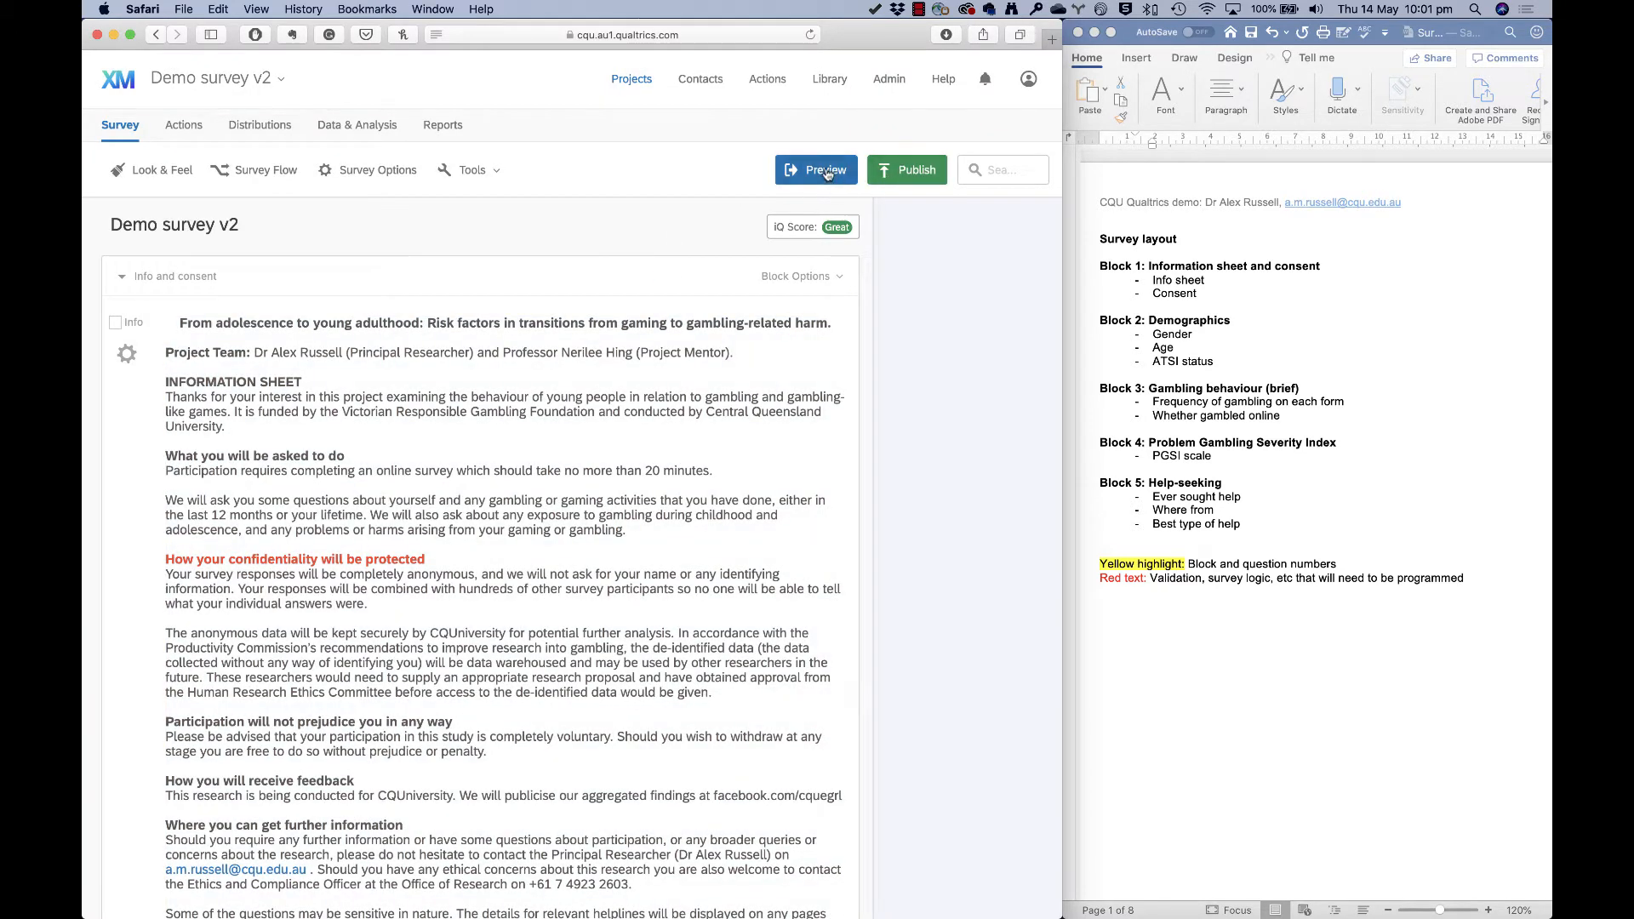
- Preview the survey, decline with 'No, I do NOT consent', and reach the thank-you screen
click(816, 169)
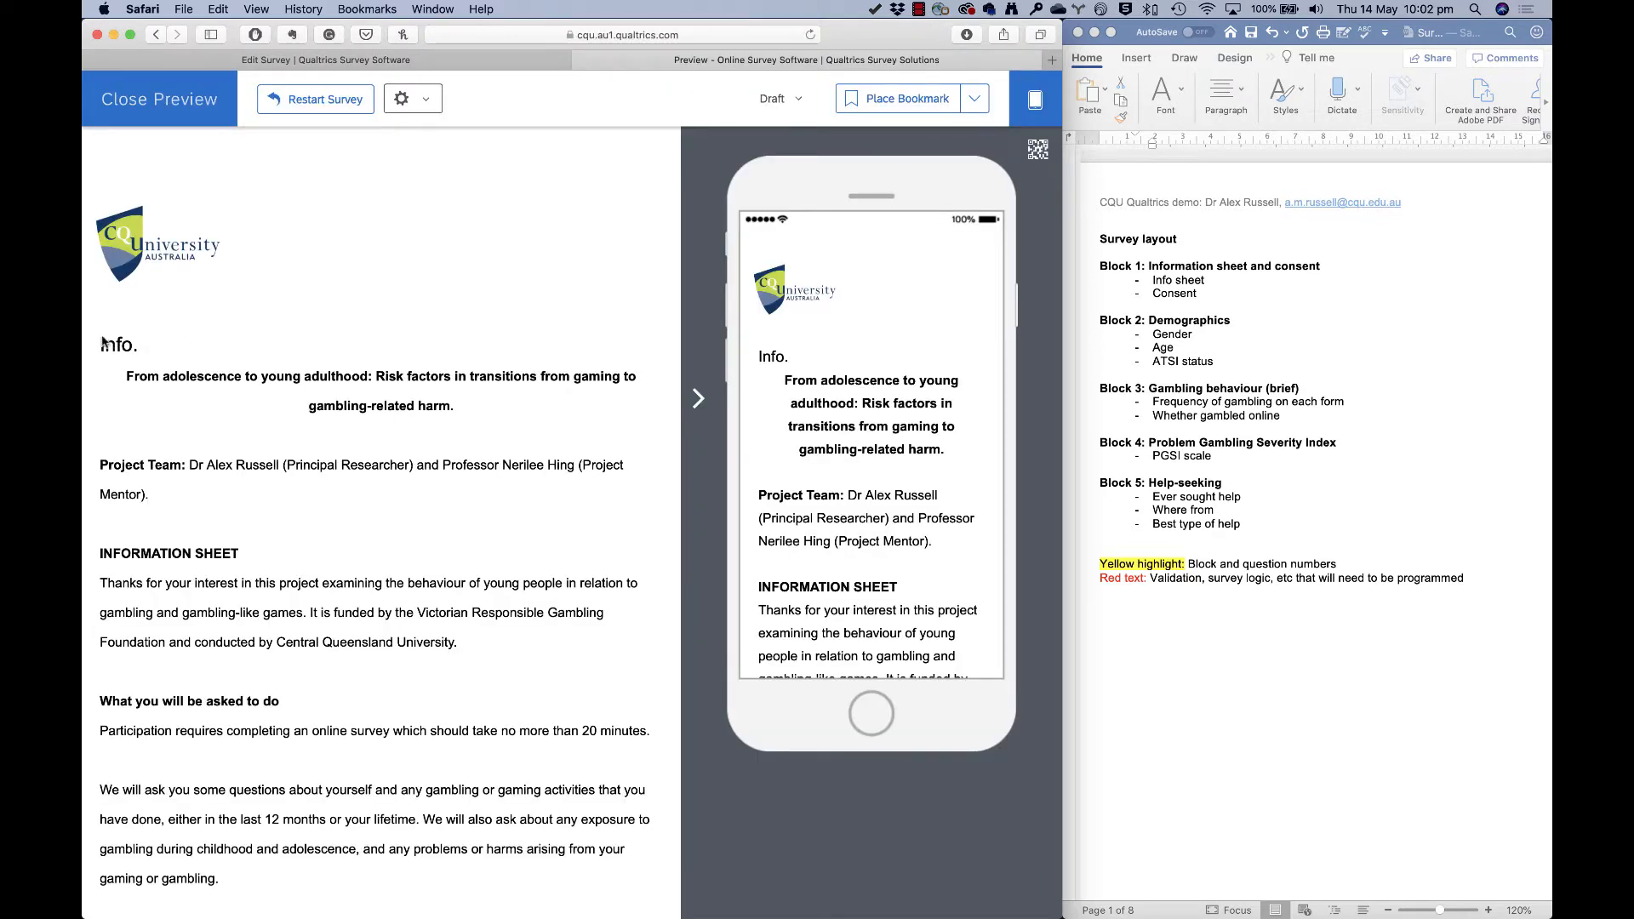
mouse_move(146, 348)
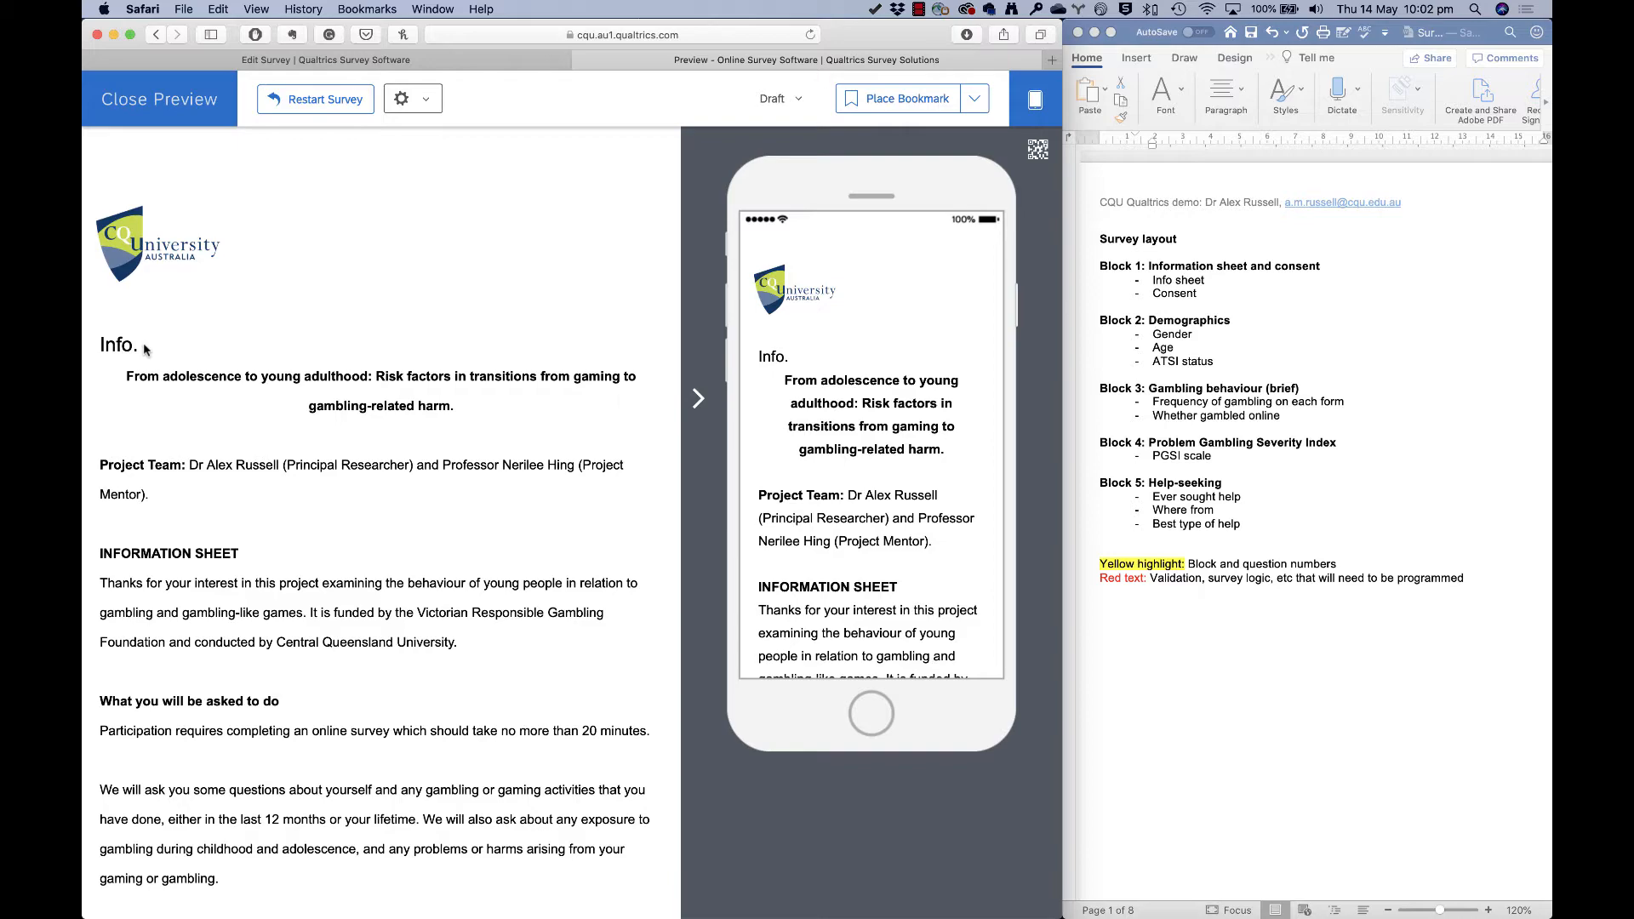
scroll(down, 3)
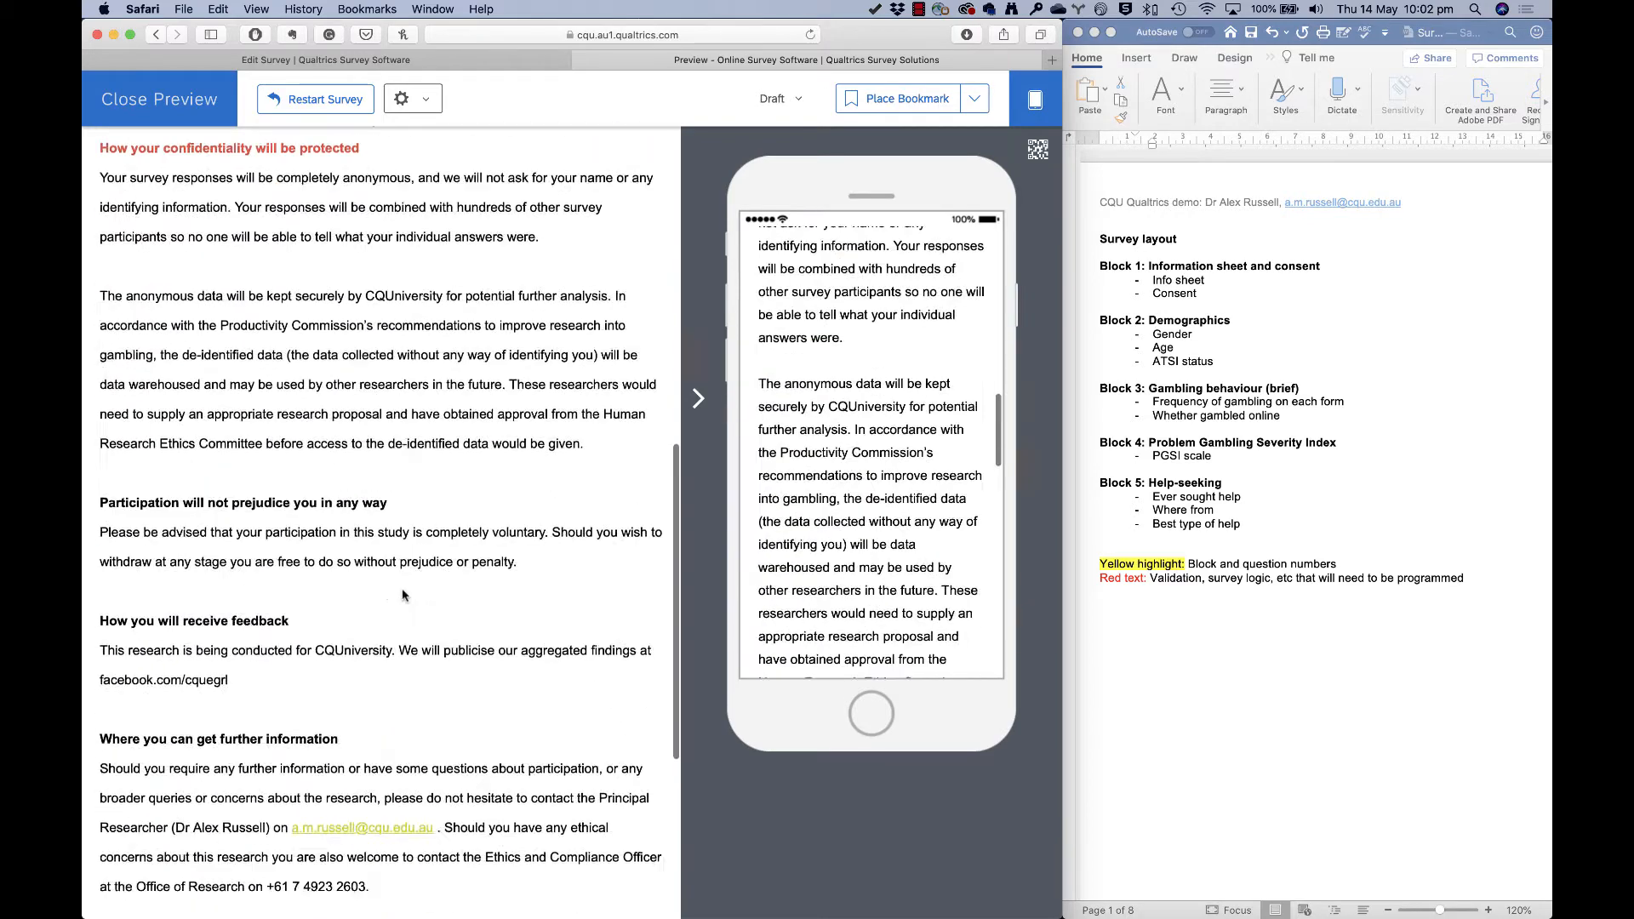
scroll(down, 3)
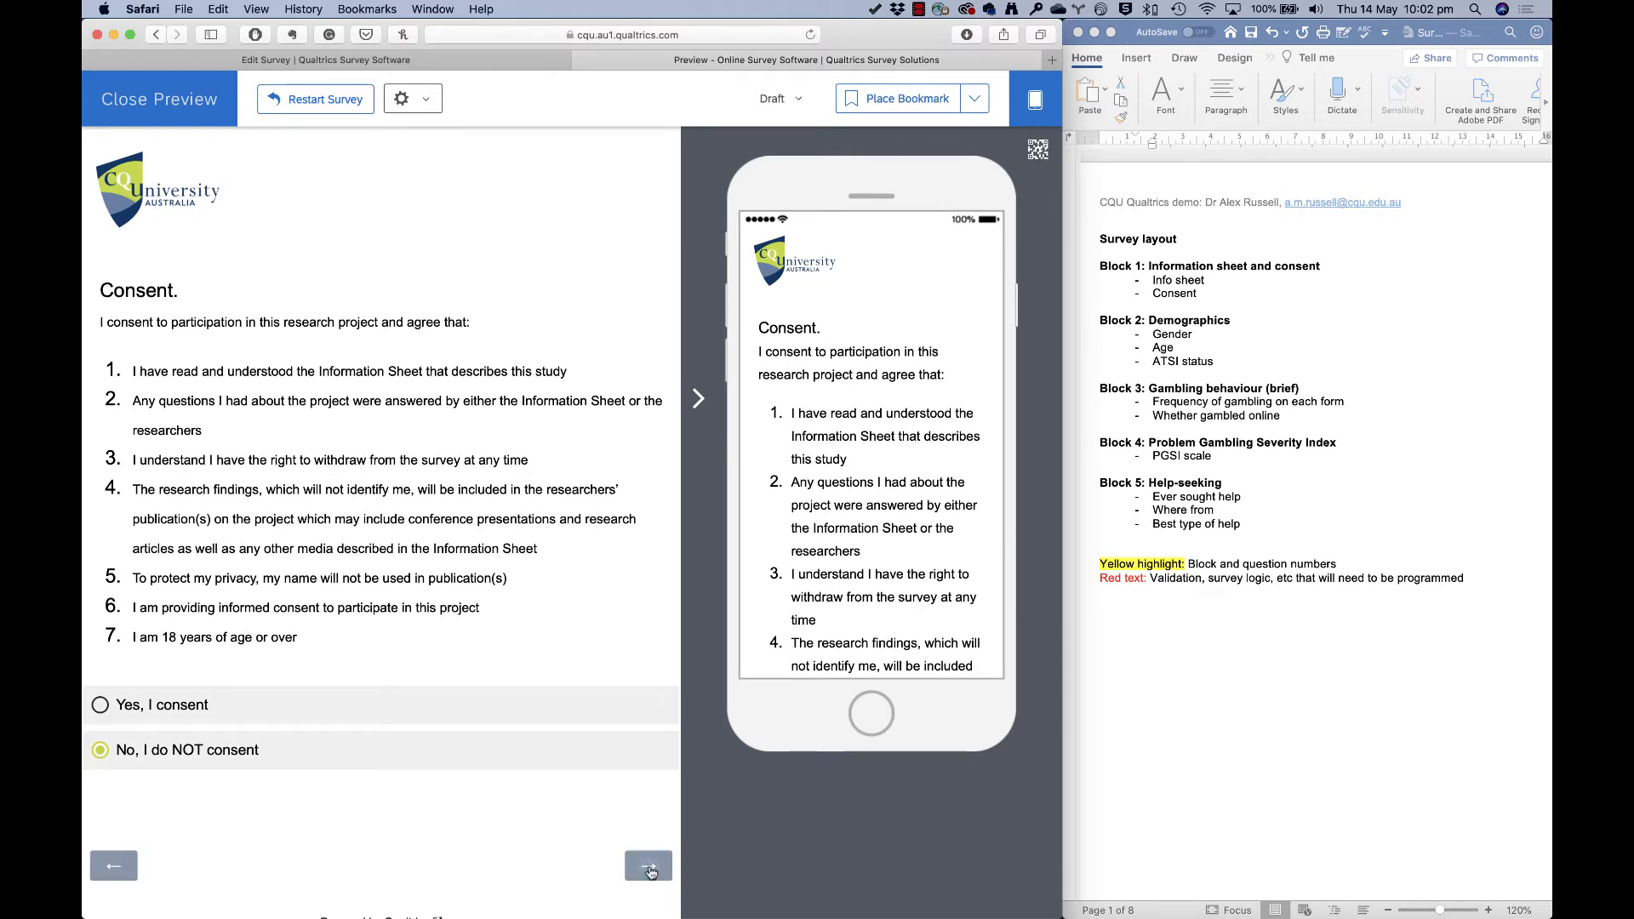
click(647, 865)
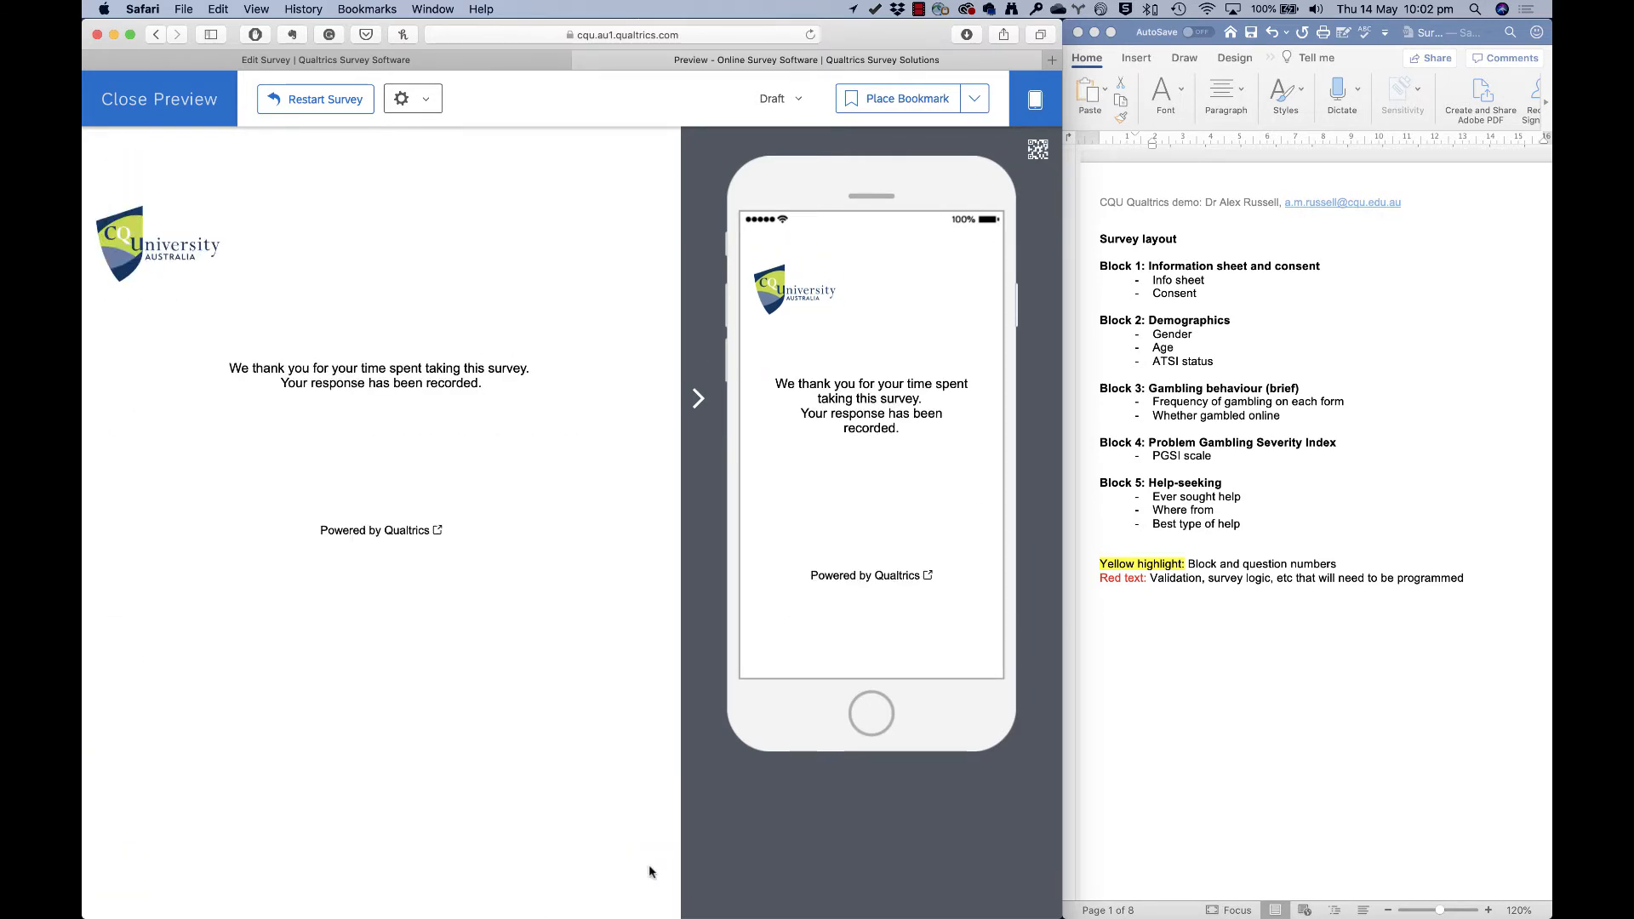
mouse_move(386, 264)
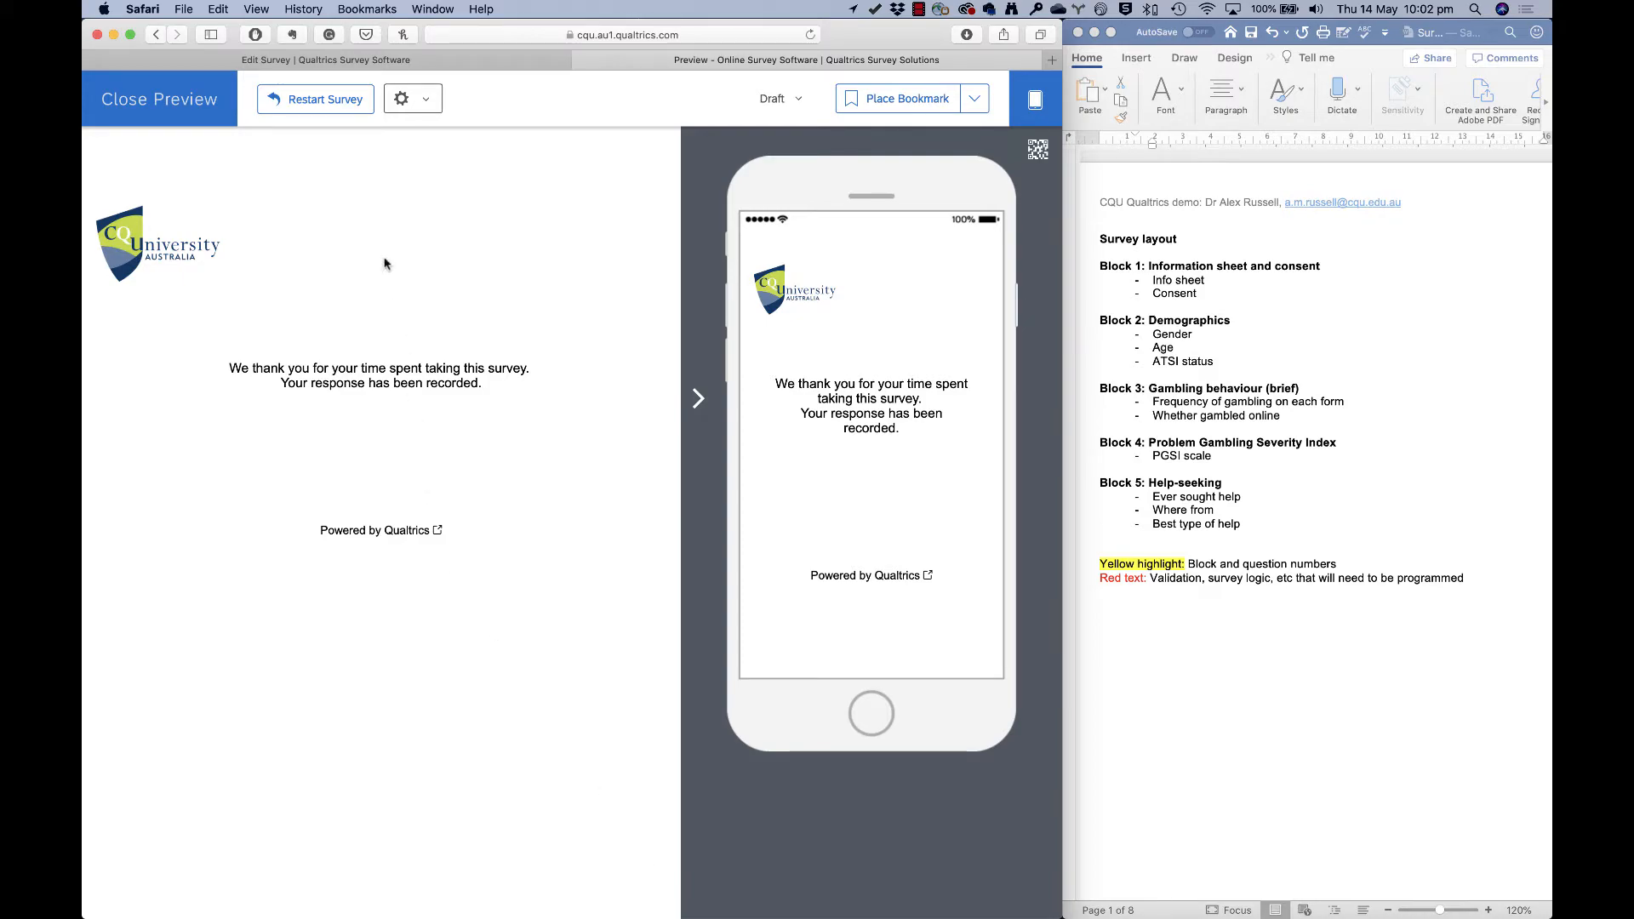
- Restart the preview, pass the information sheet, and enter the age as 'eighteen'
click(325, 98)
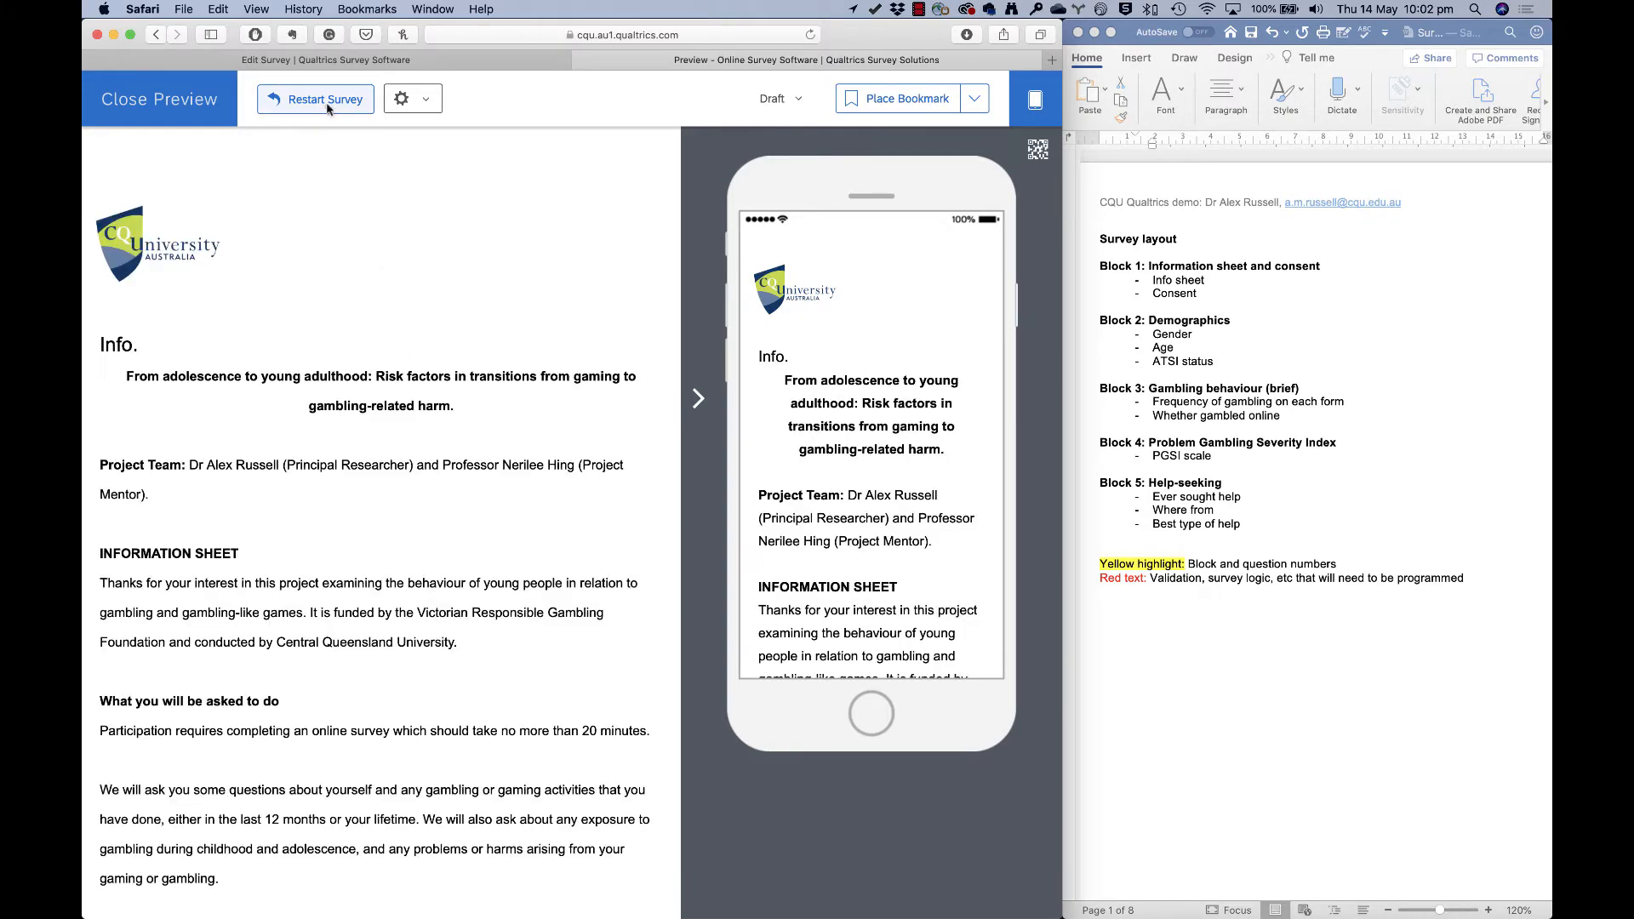
scroll(down, 3)
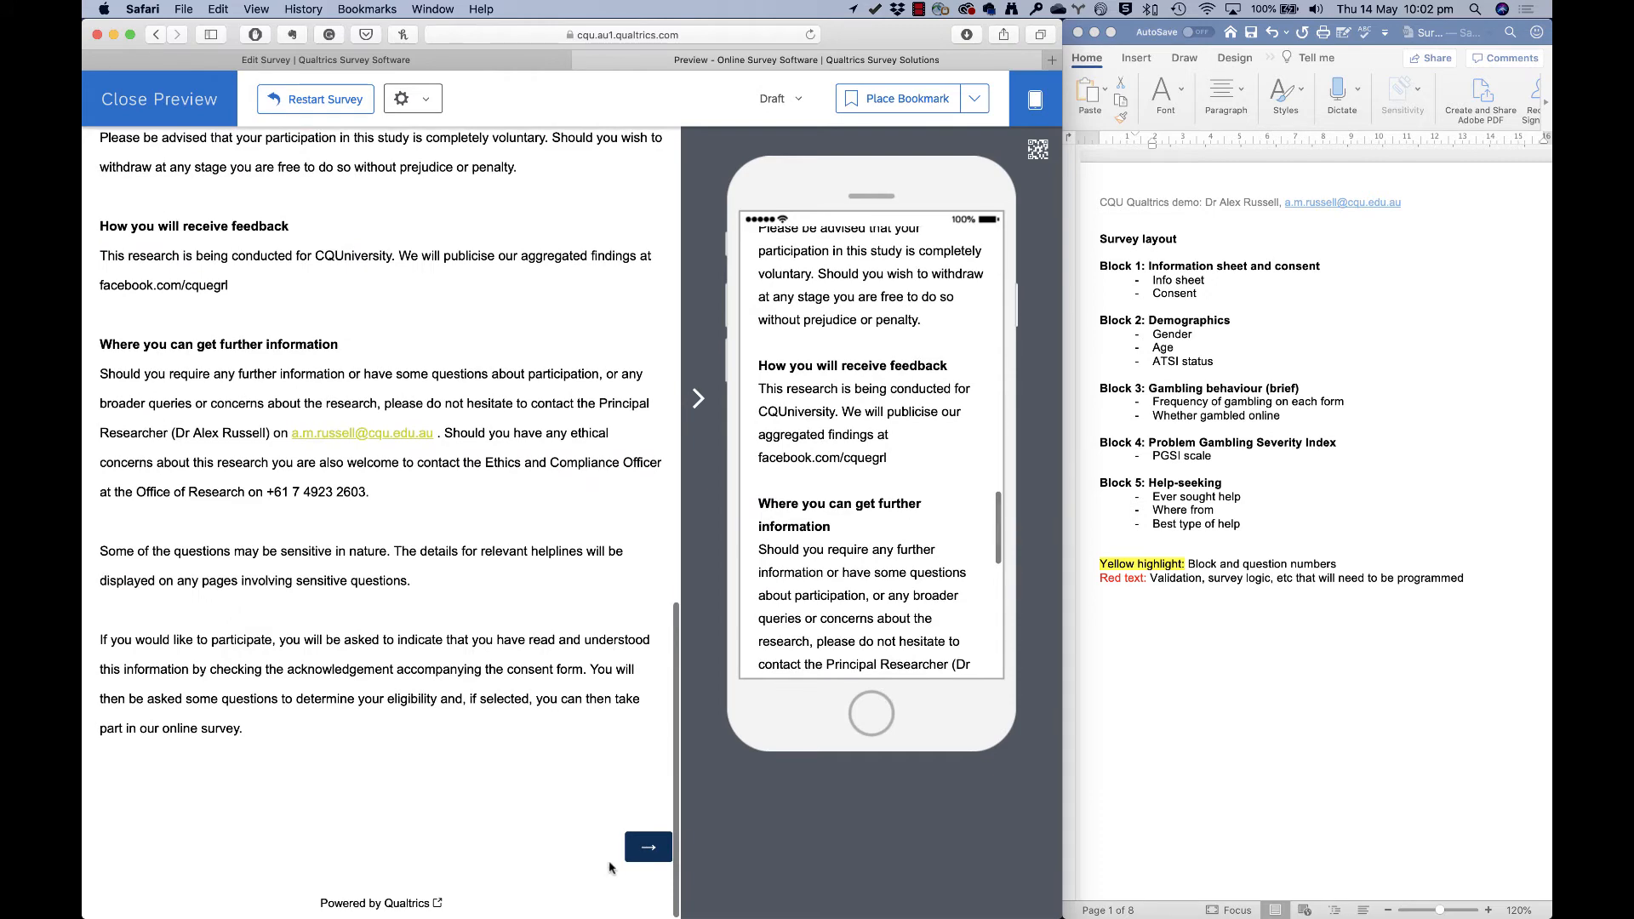
click(647, 846)
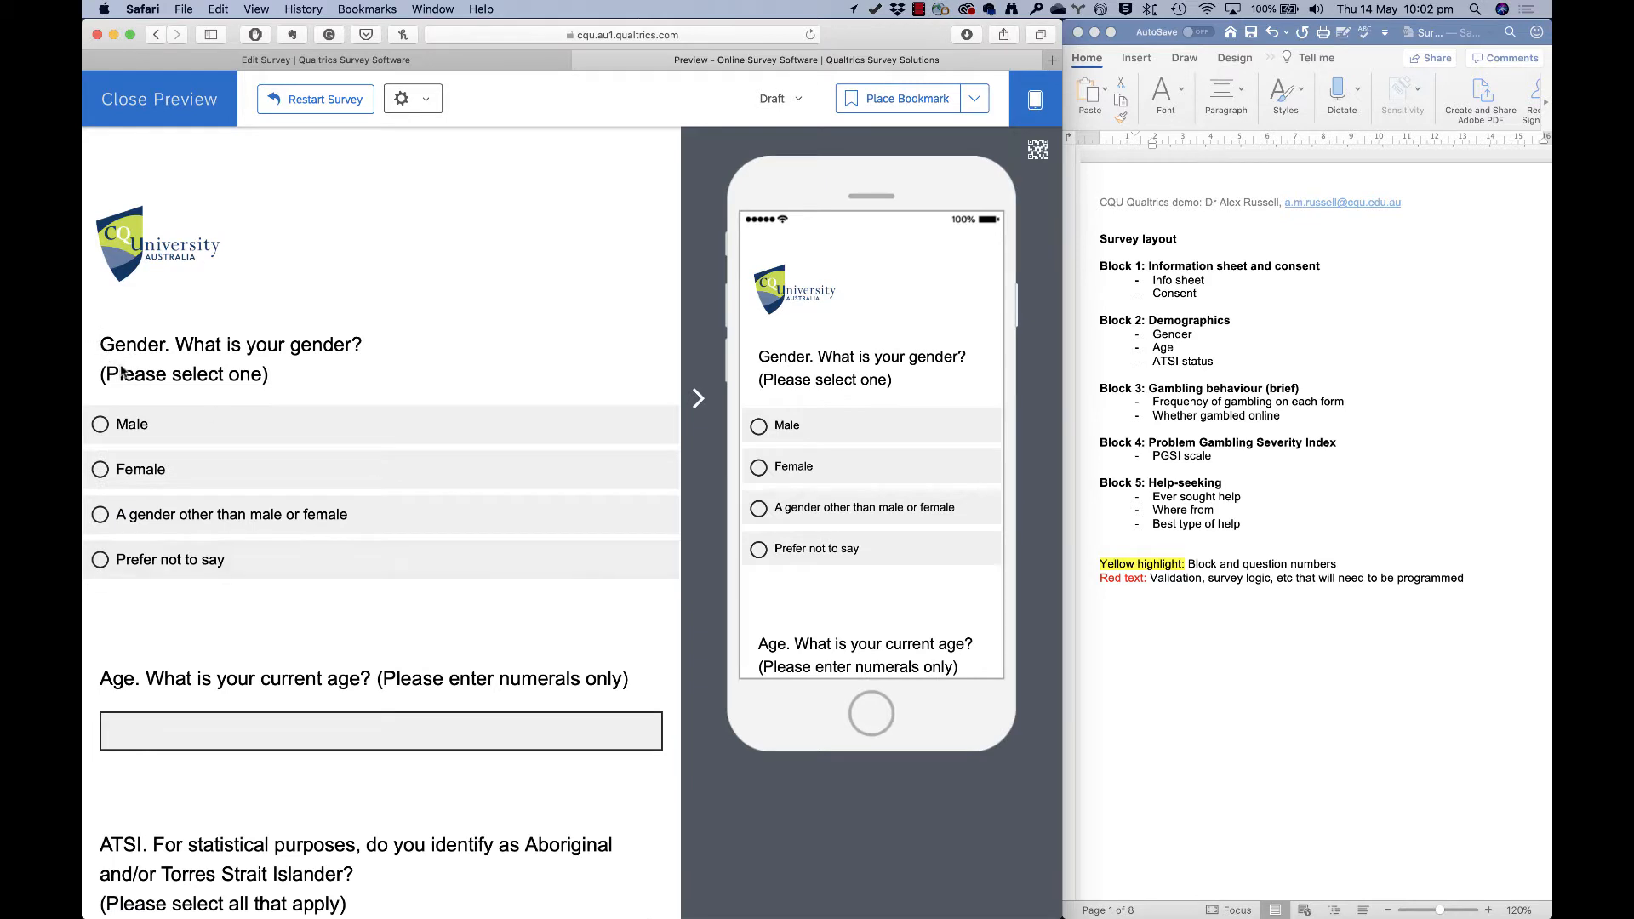
click(101, 423)
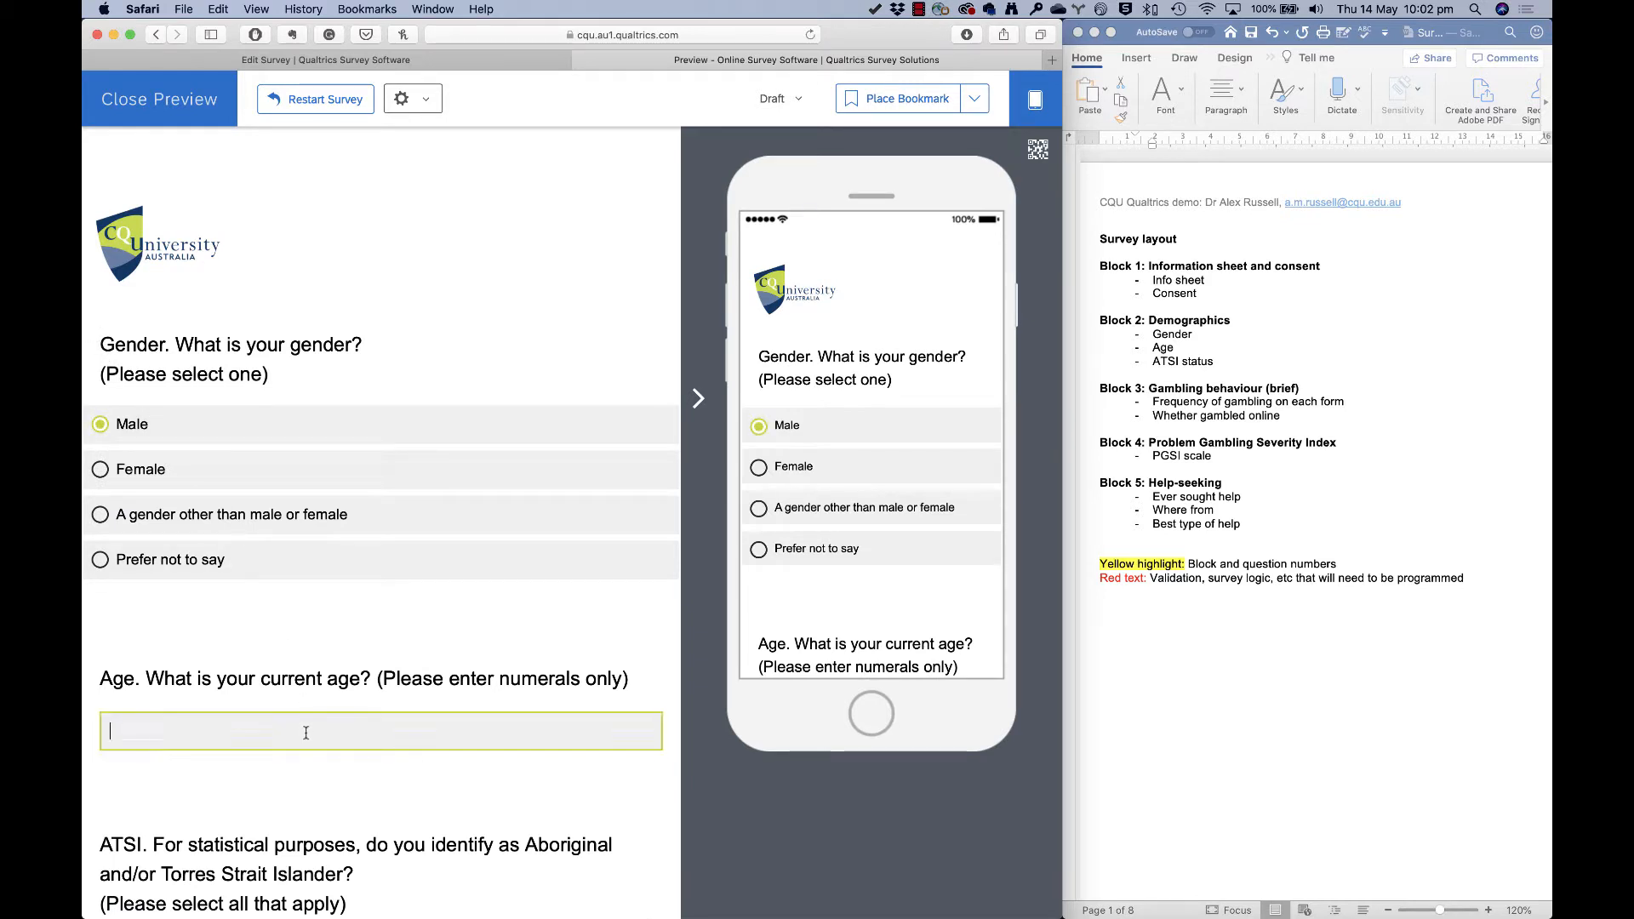
text(eith)
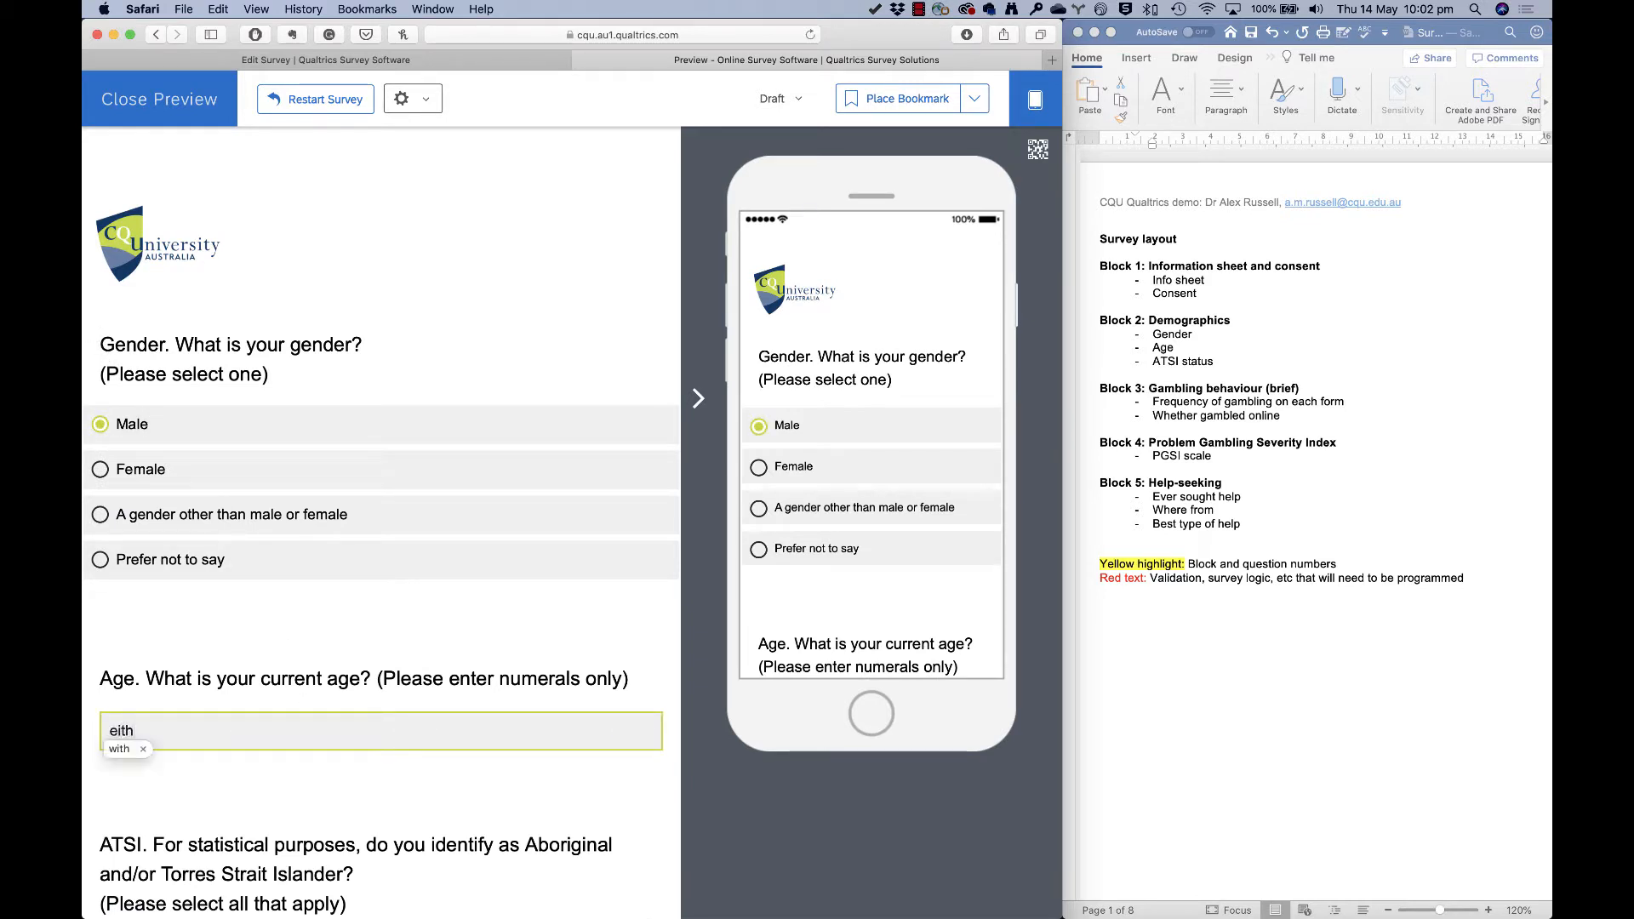
text(eighteen)
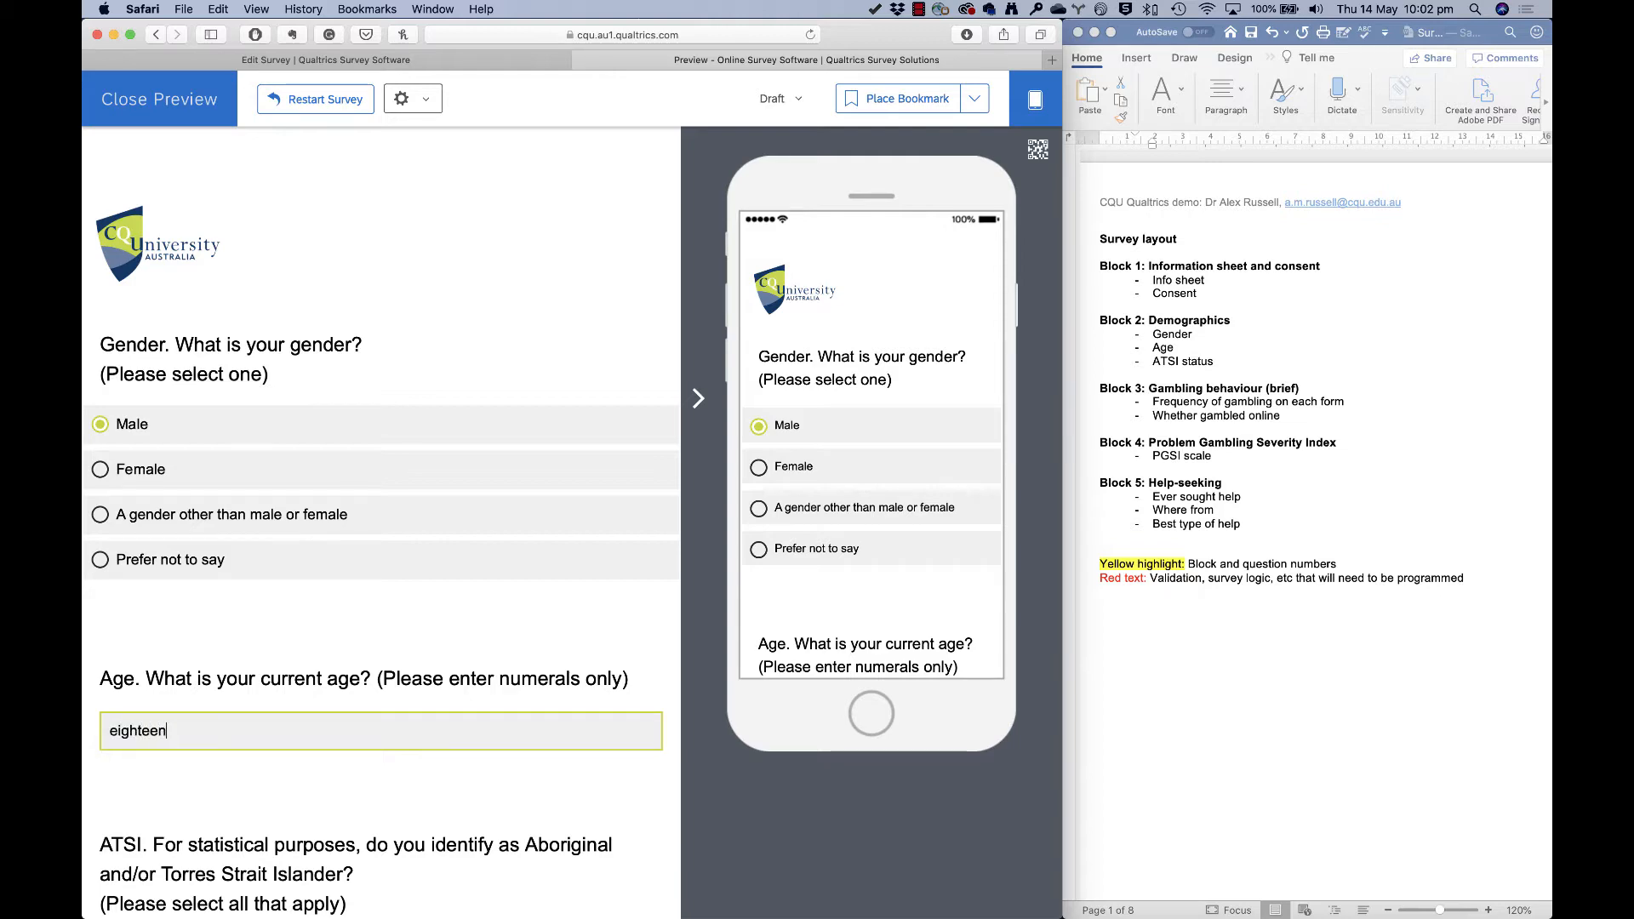
- Answer the Aboriginal/Torres Strait Islander question and try advancing with the worded age
scroll(down, 3)
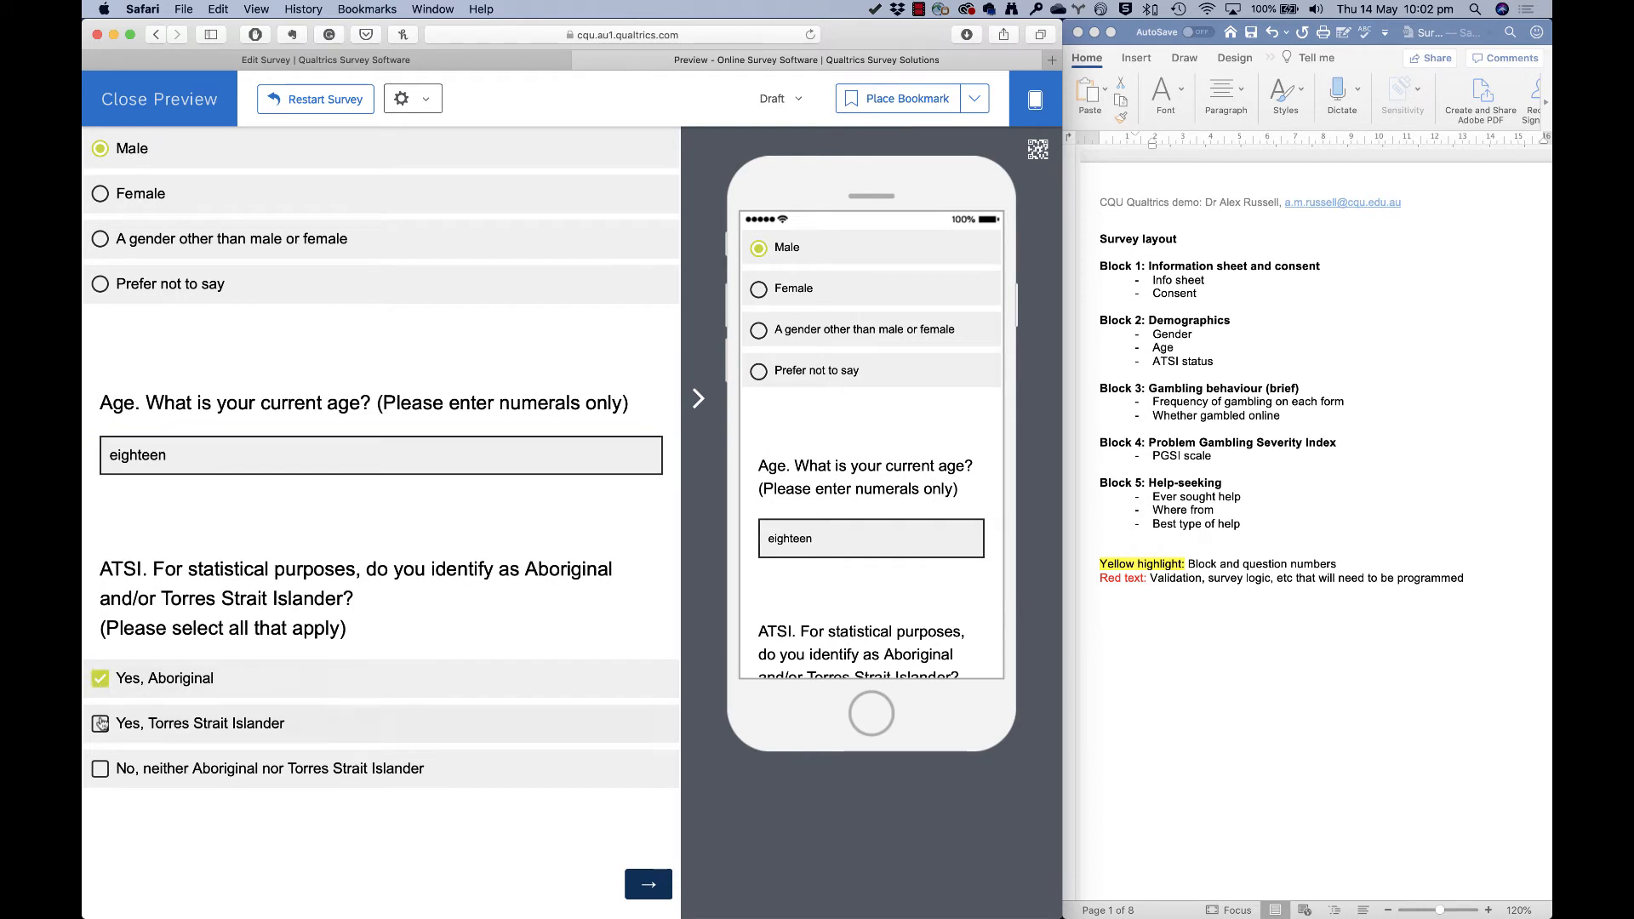
click(100, 723)
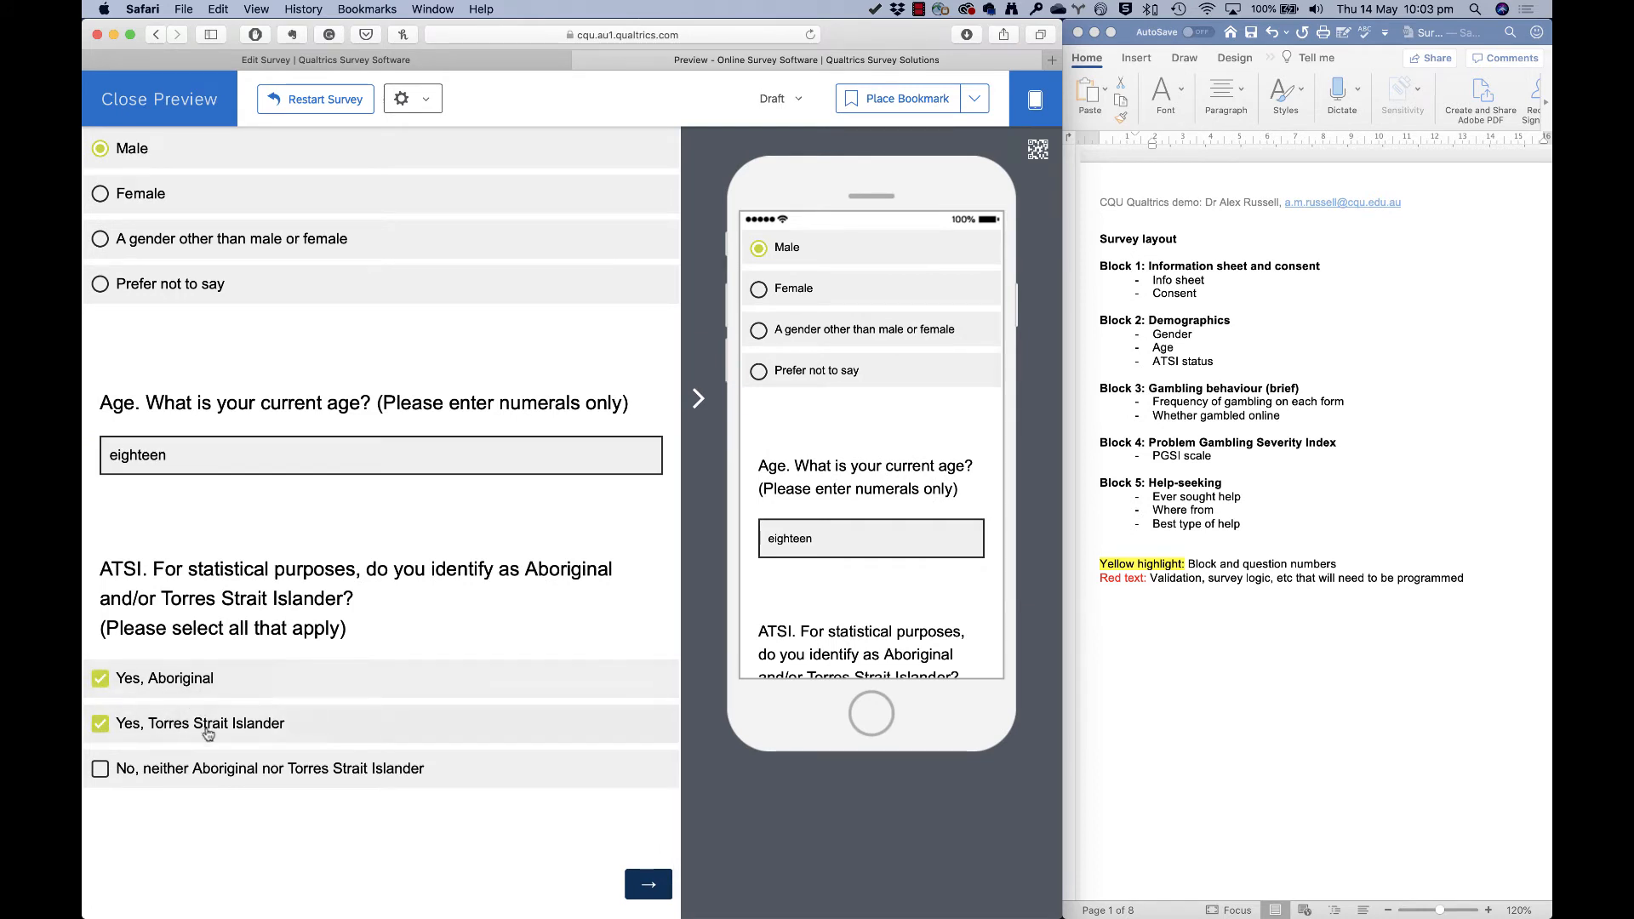
click(100, 775)
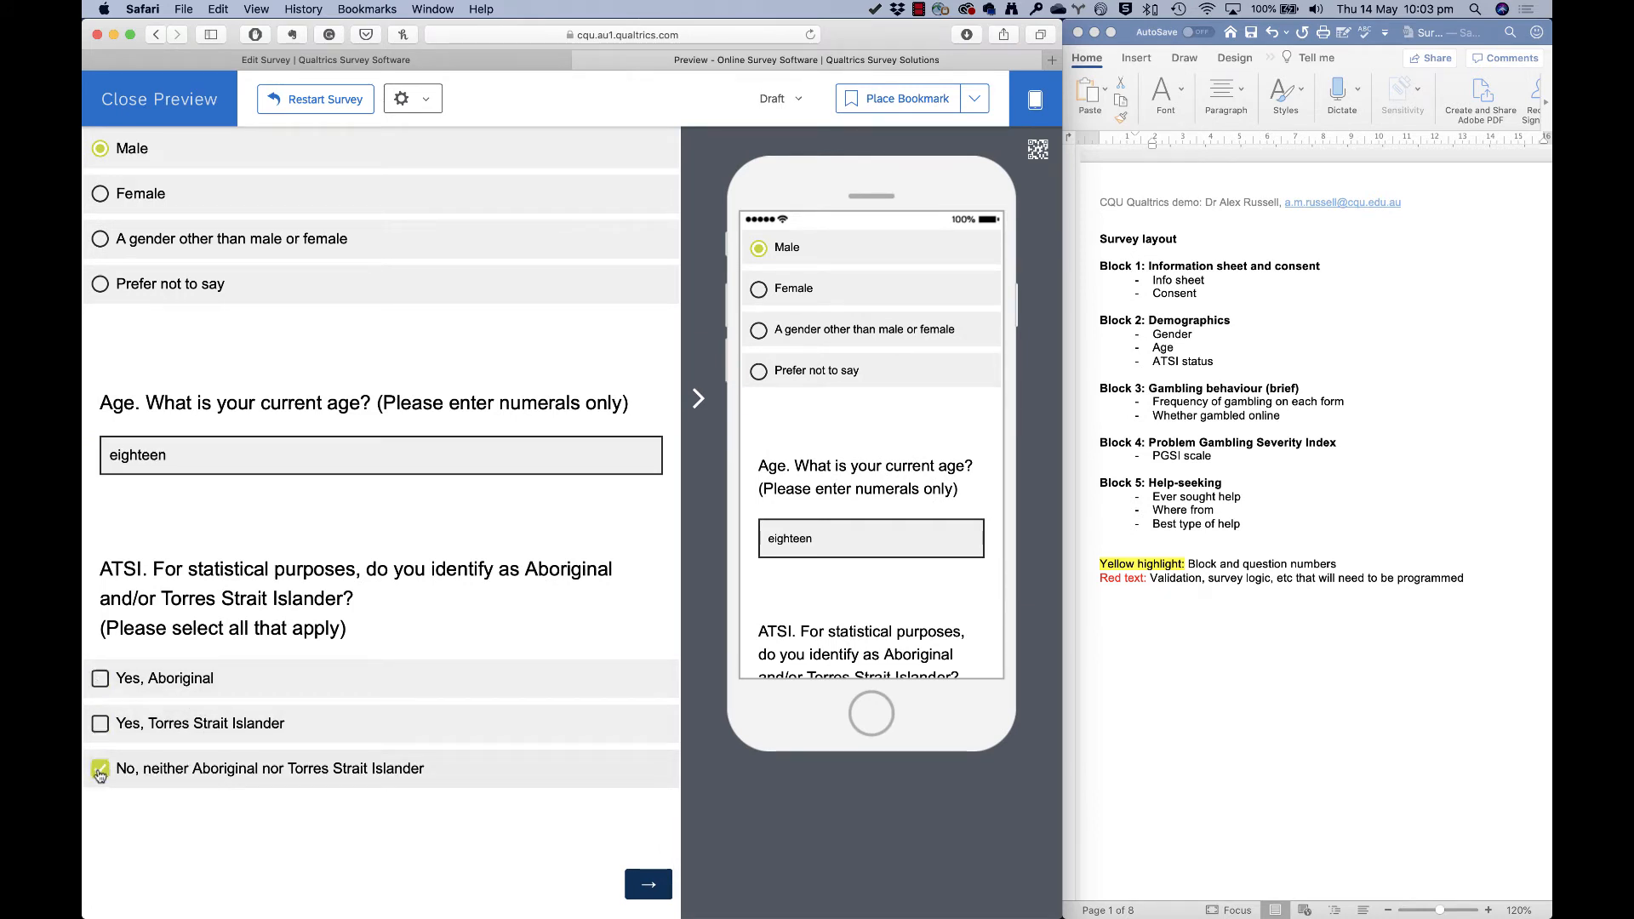
click(101, 768)
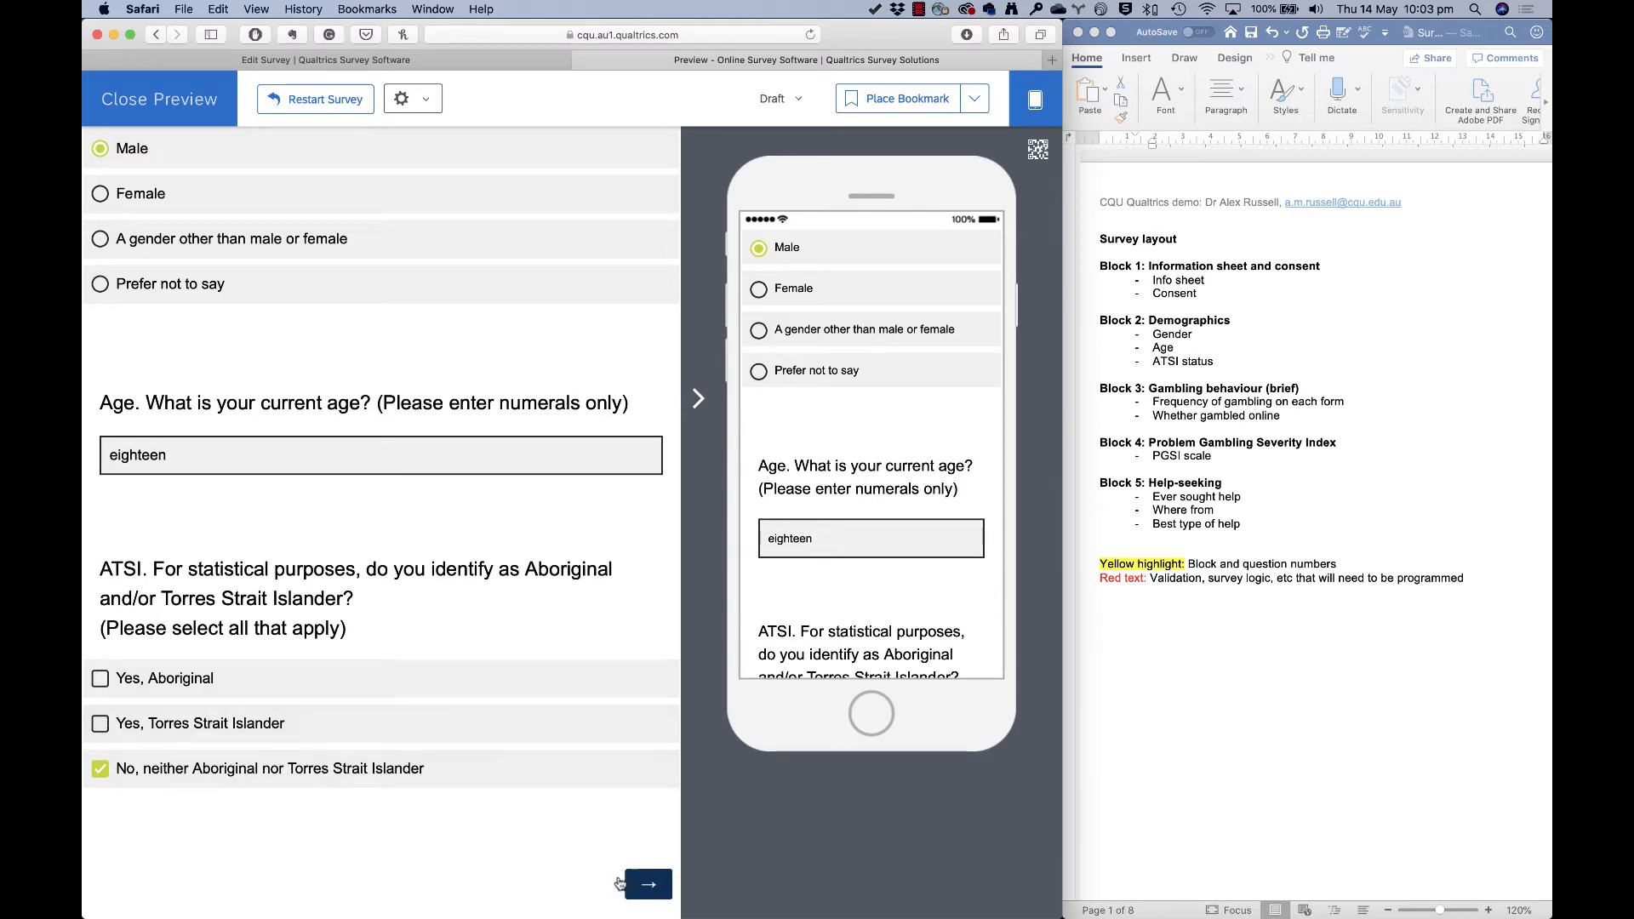
click(648, 883)
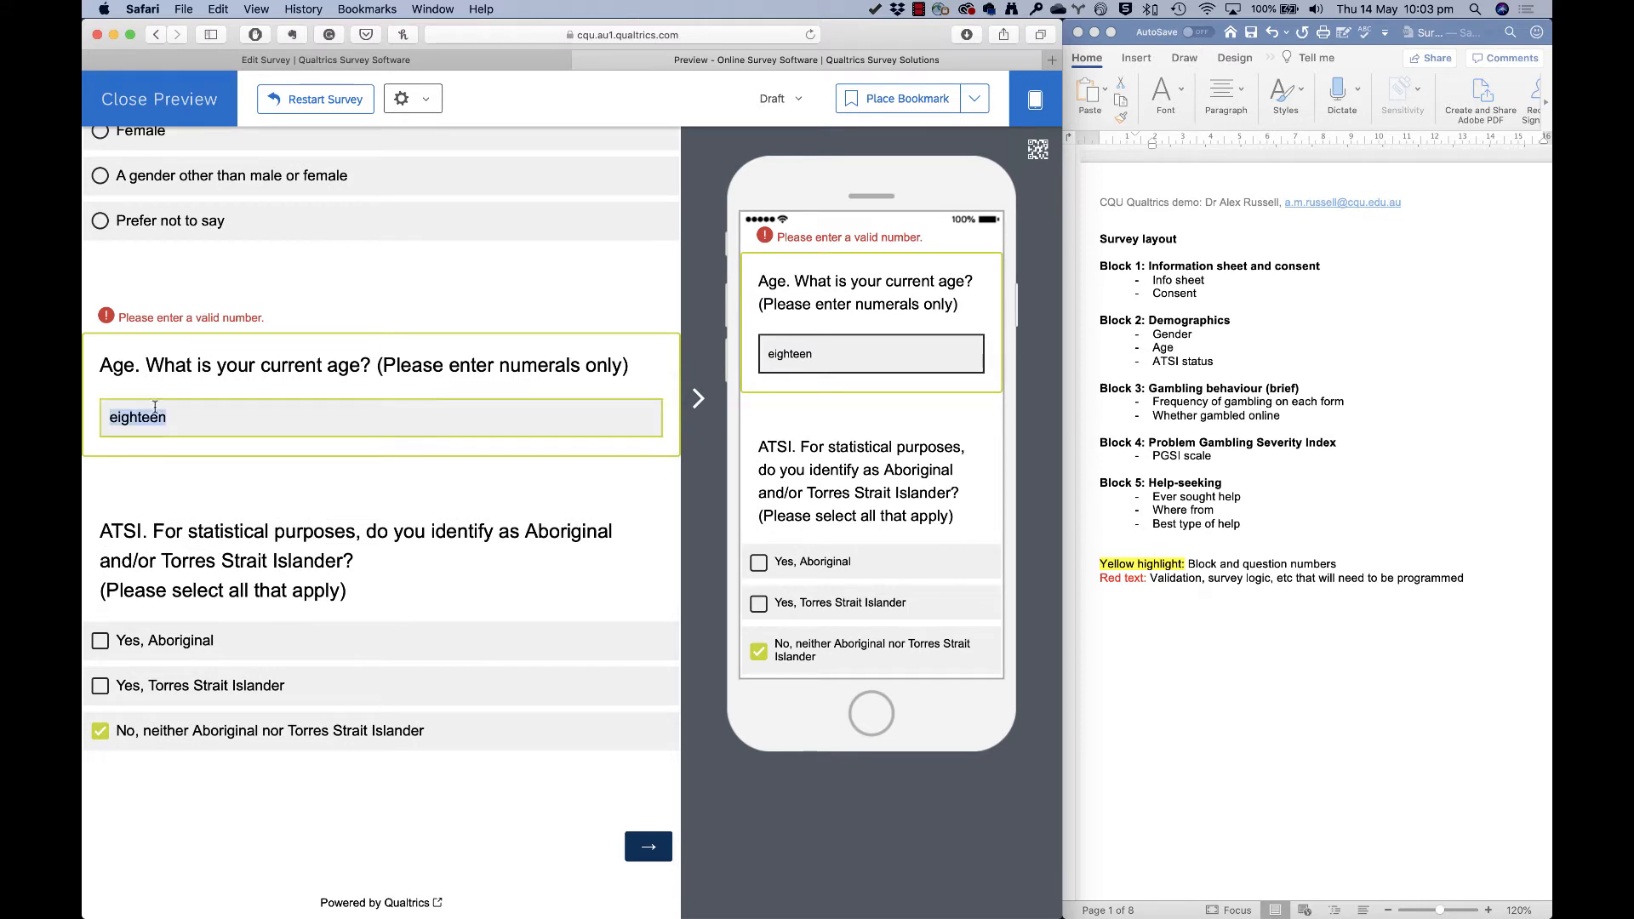
- Check that age 120 is rejected, then submit age 38
text(120)
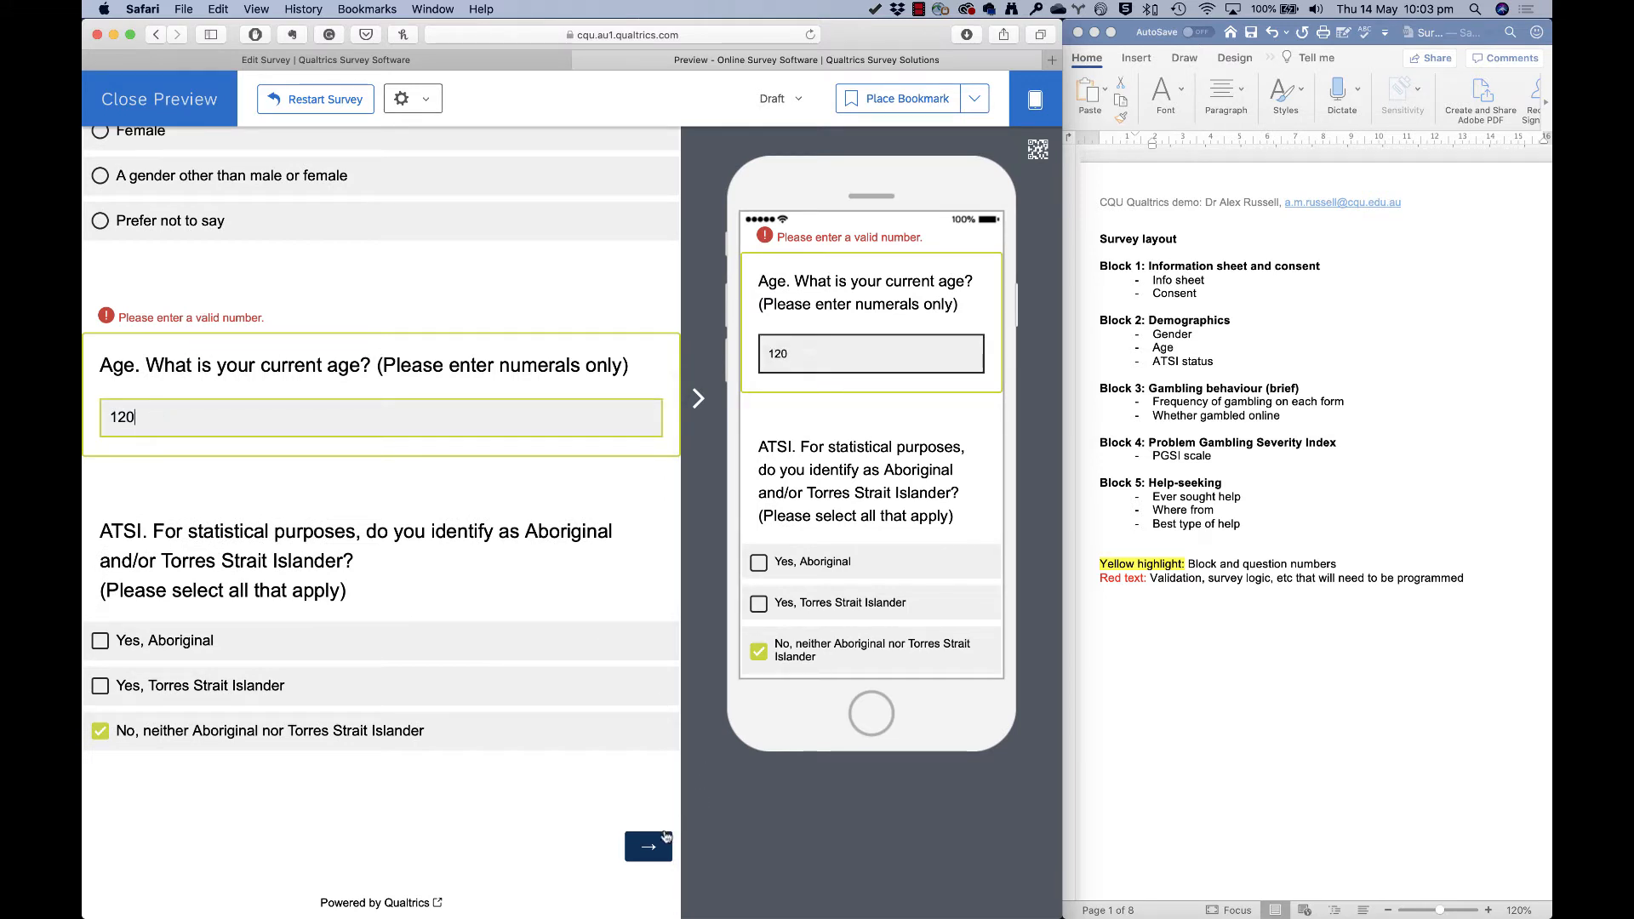
click(647, 845)
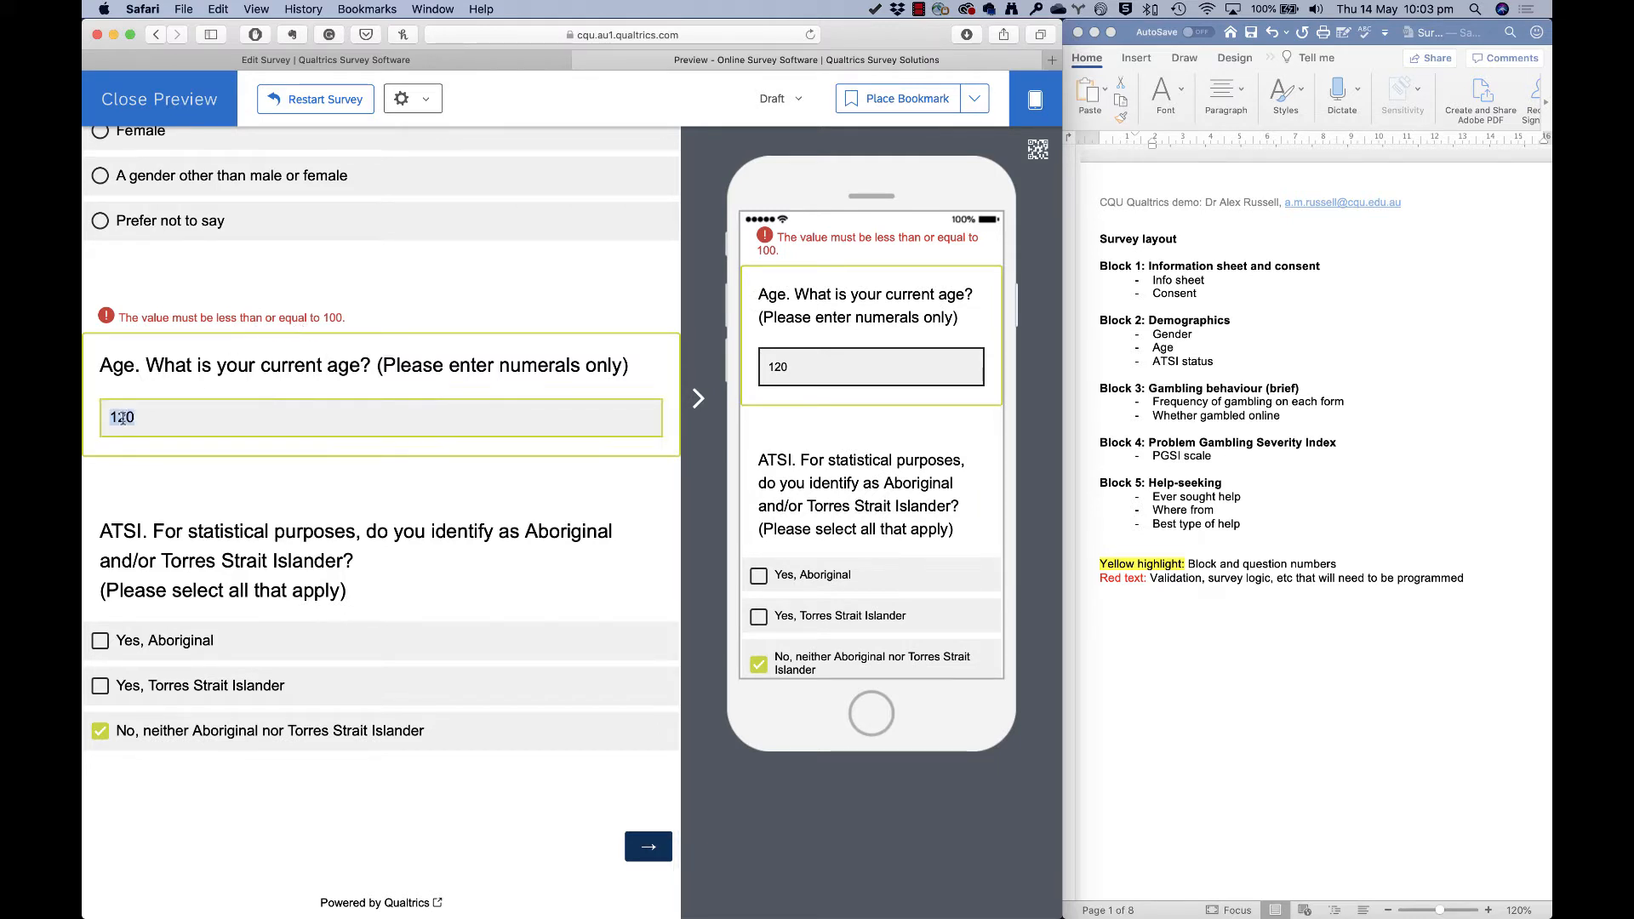
text(38)
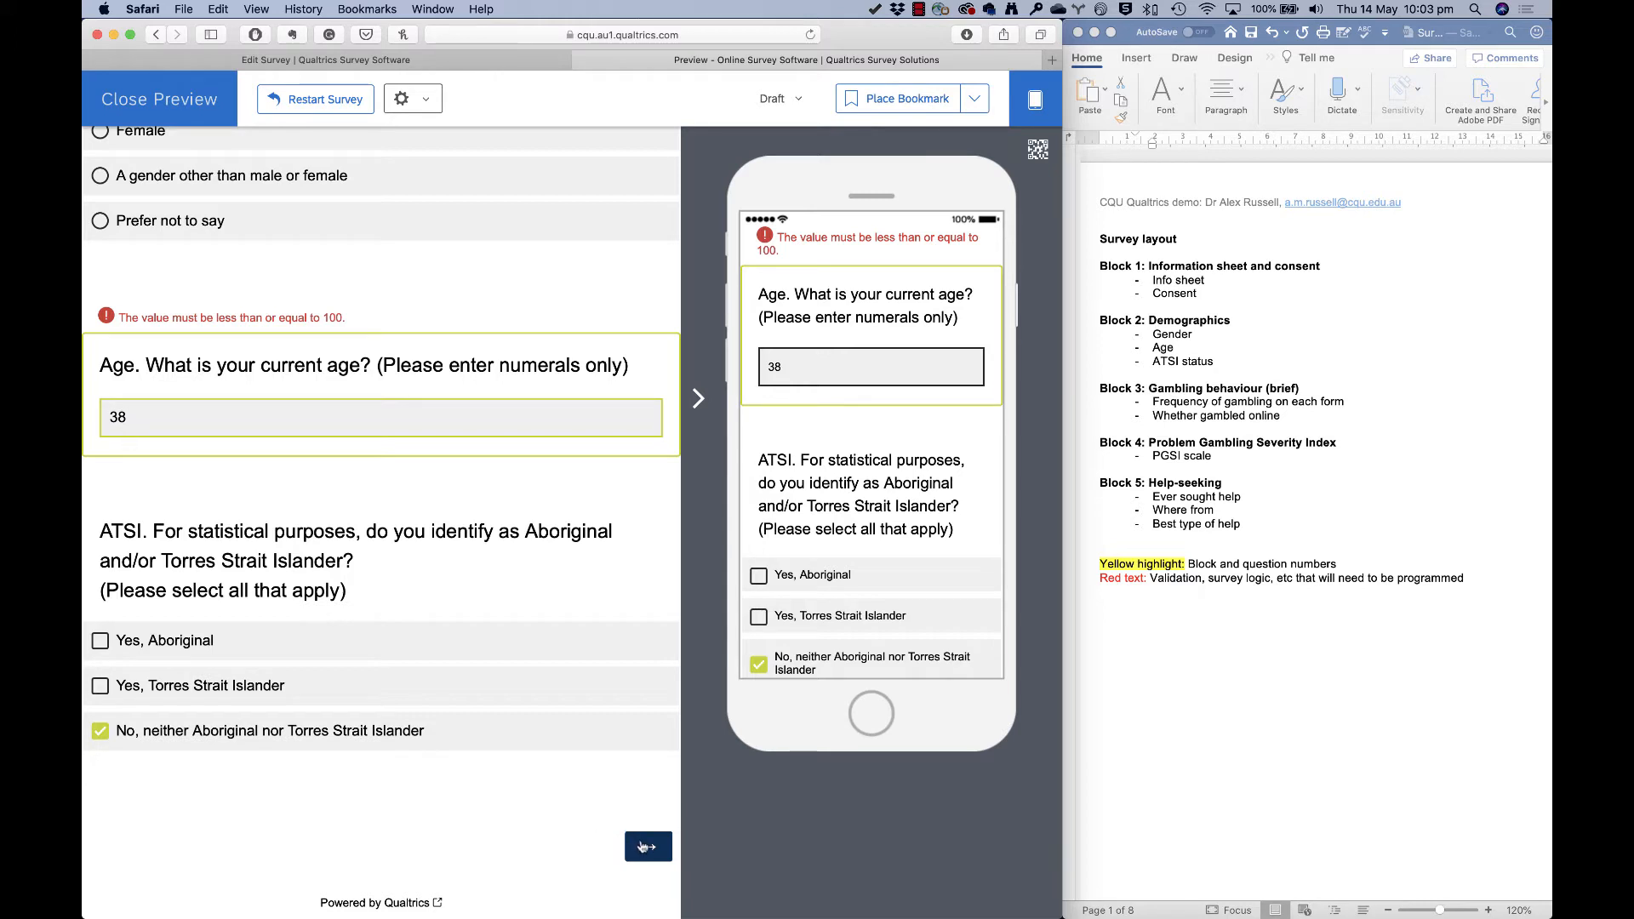
click(646, 845)
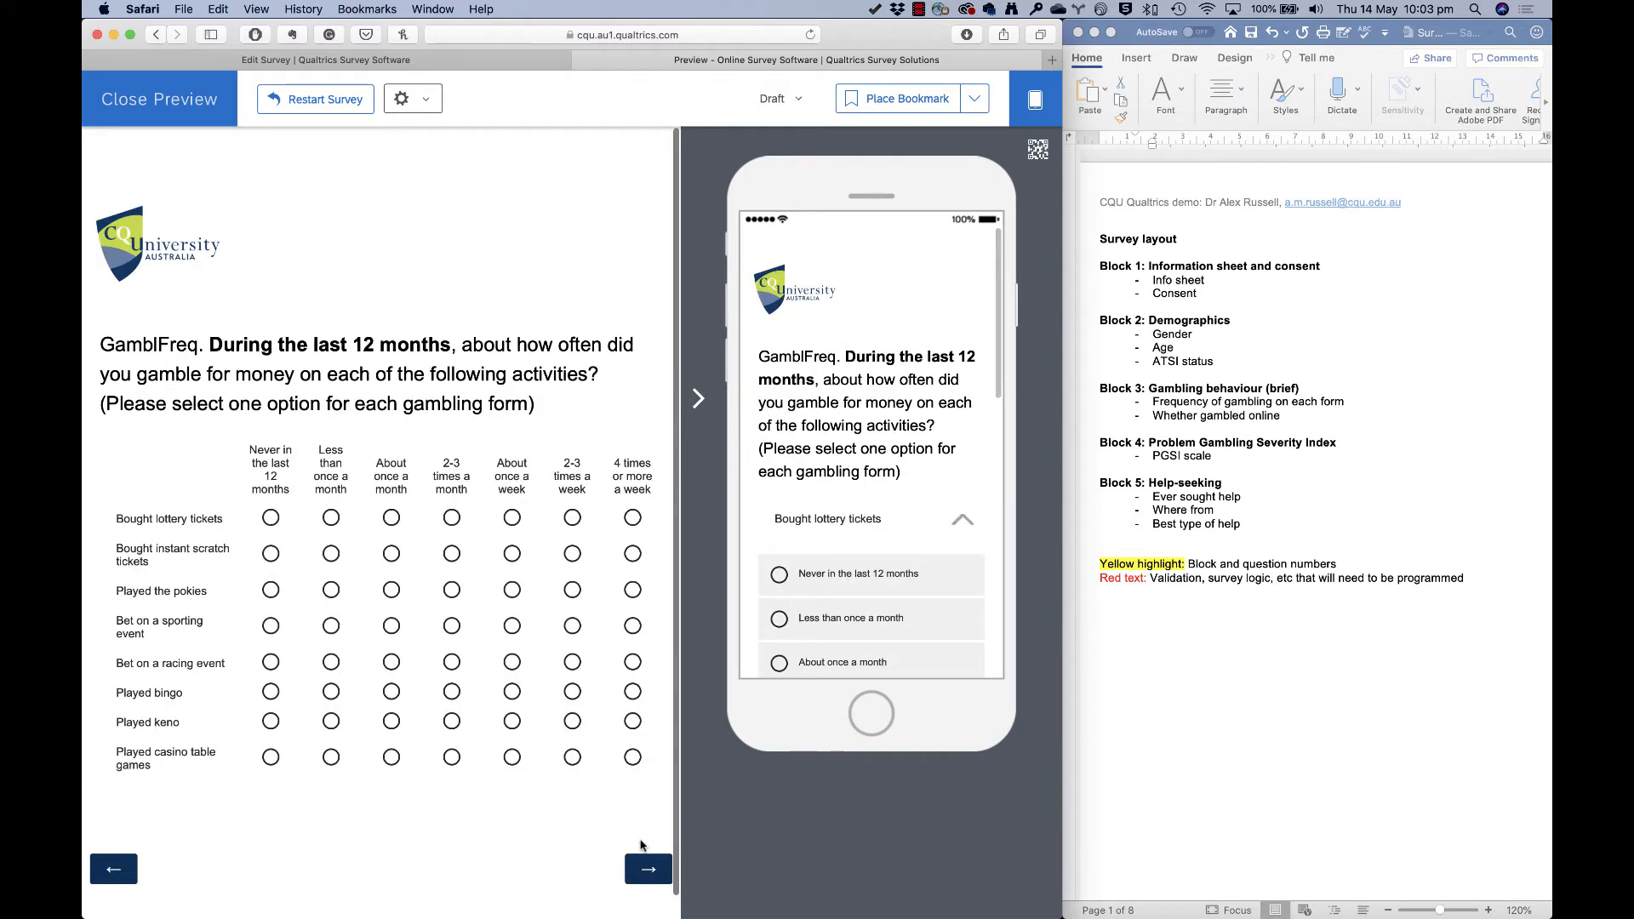
- Mark lottery and scratch tickets as Never and advance to the PGSI page
click(269, 518)
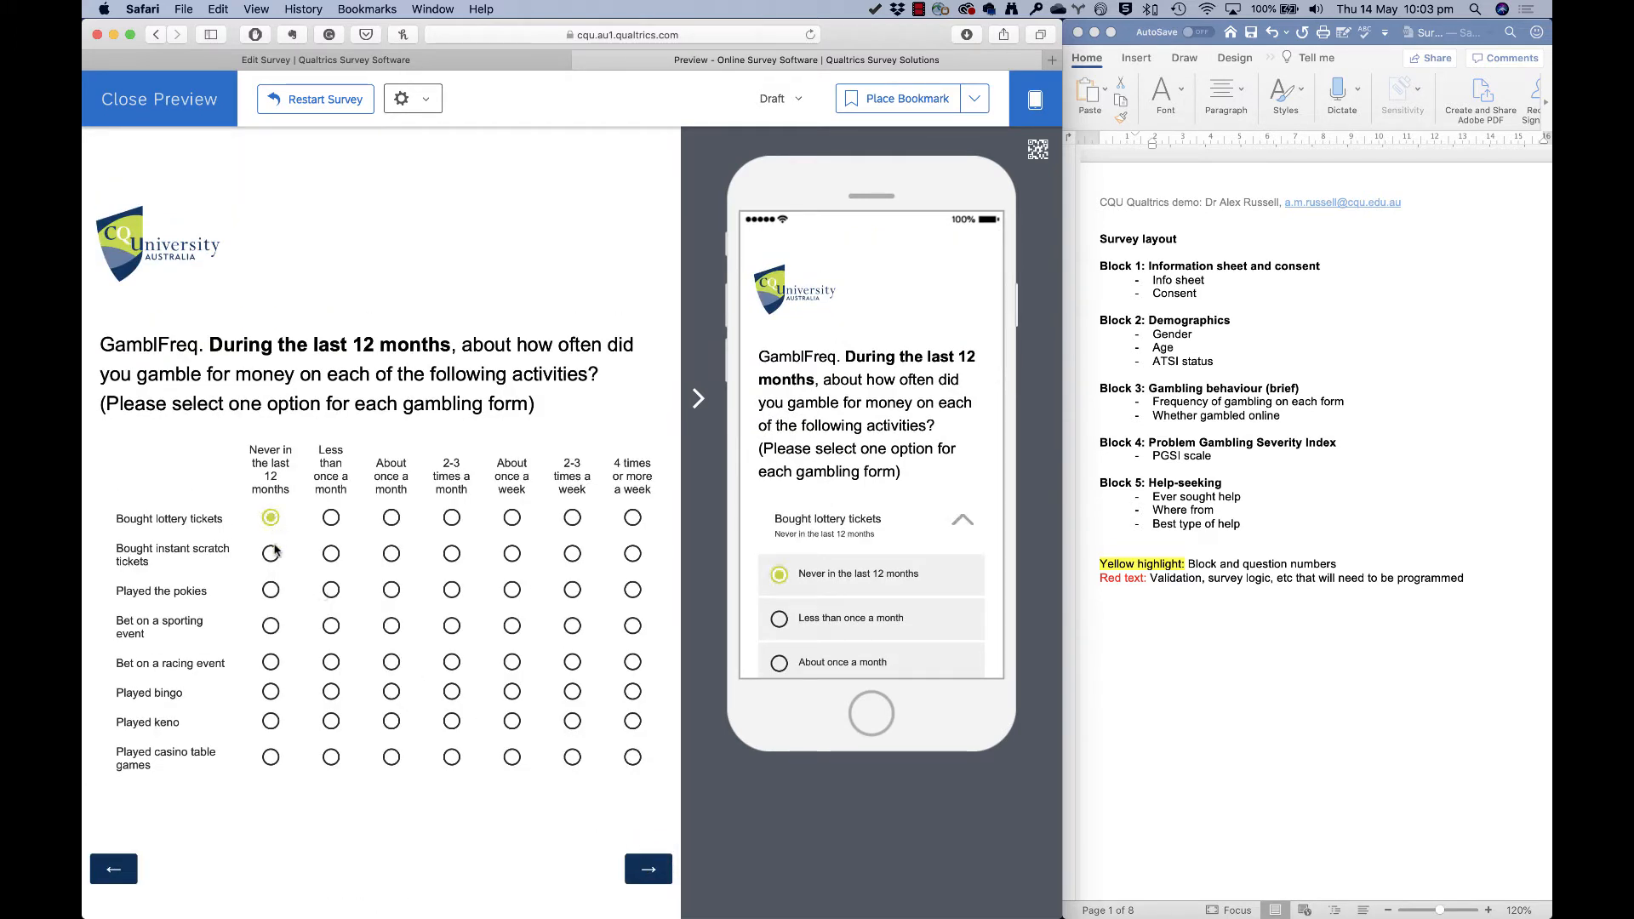
click(269, 664)
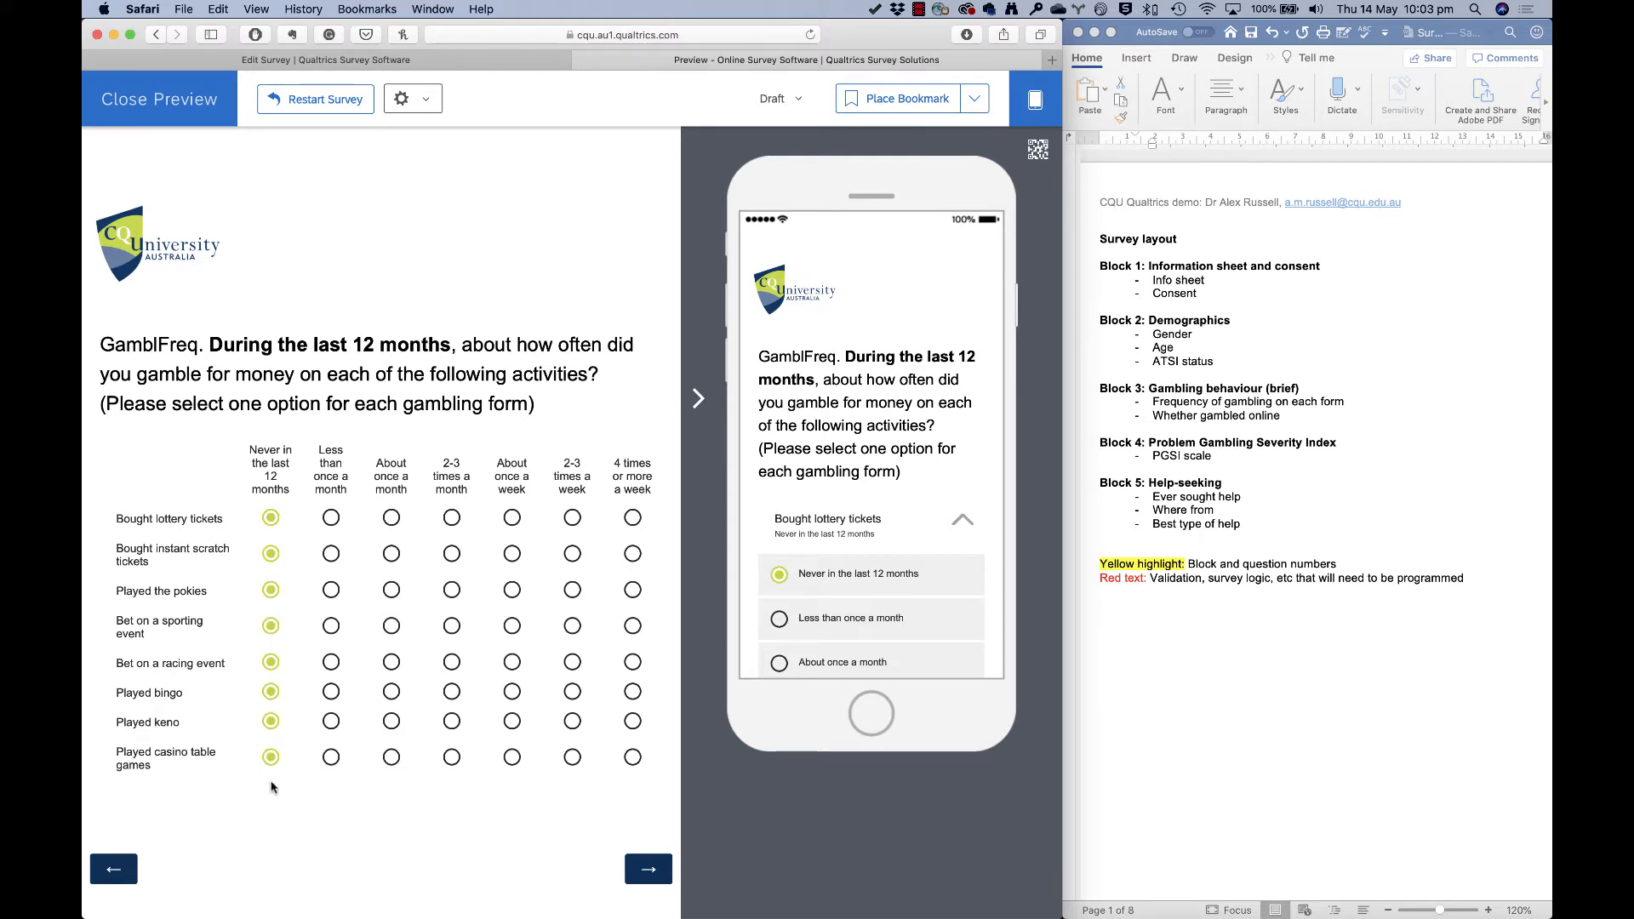
mouse_move(284, 841)
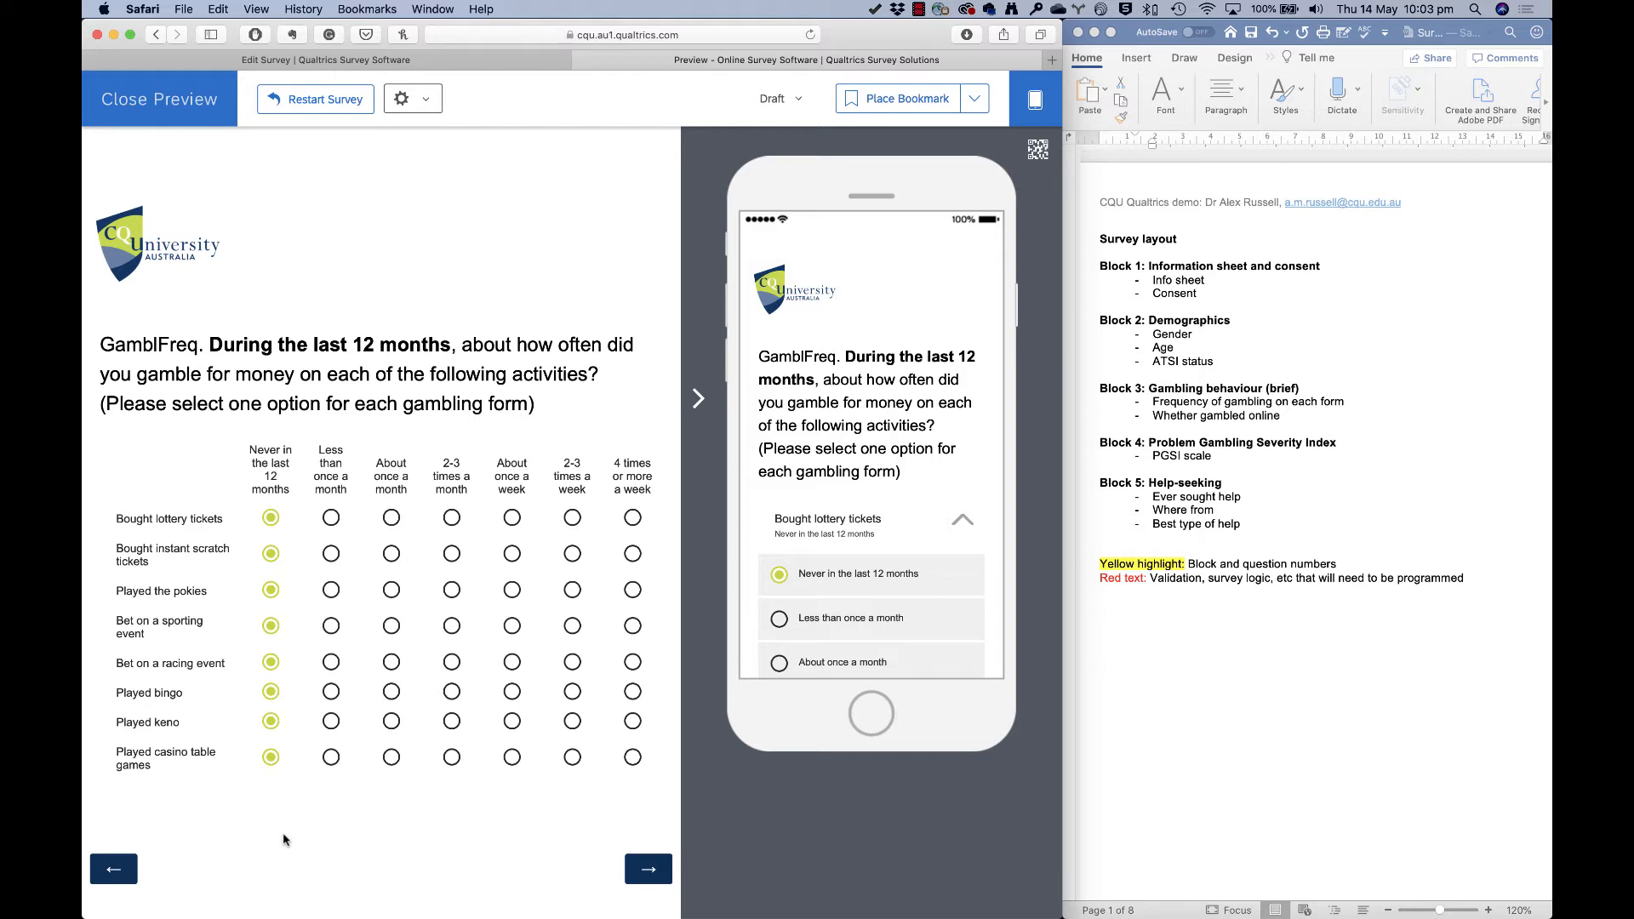
mouse_move(518, 826)
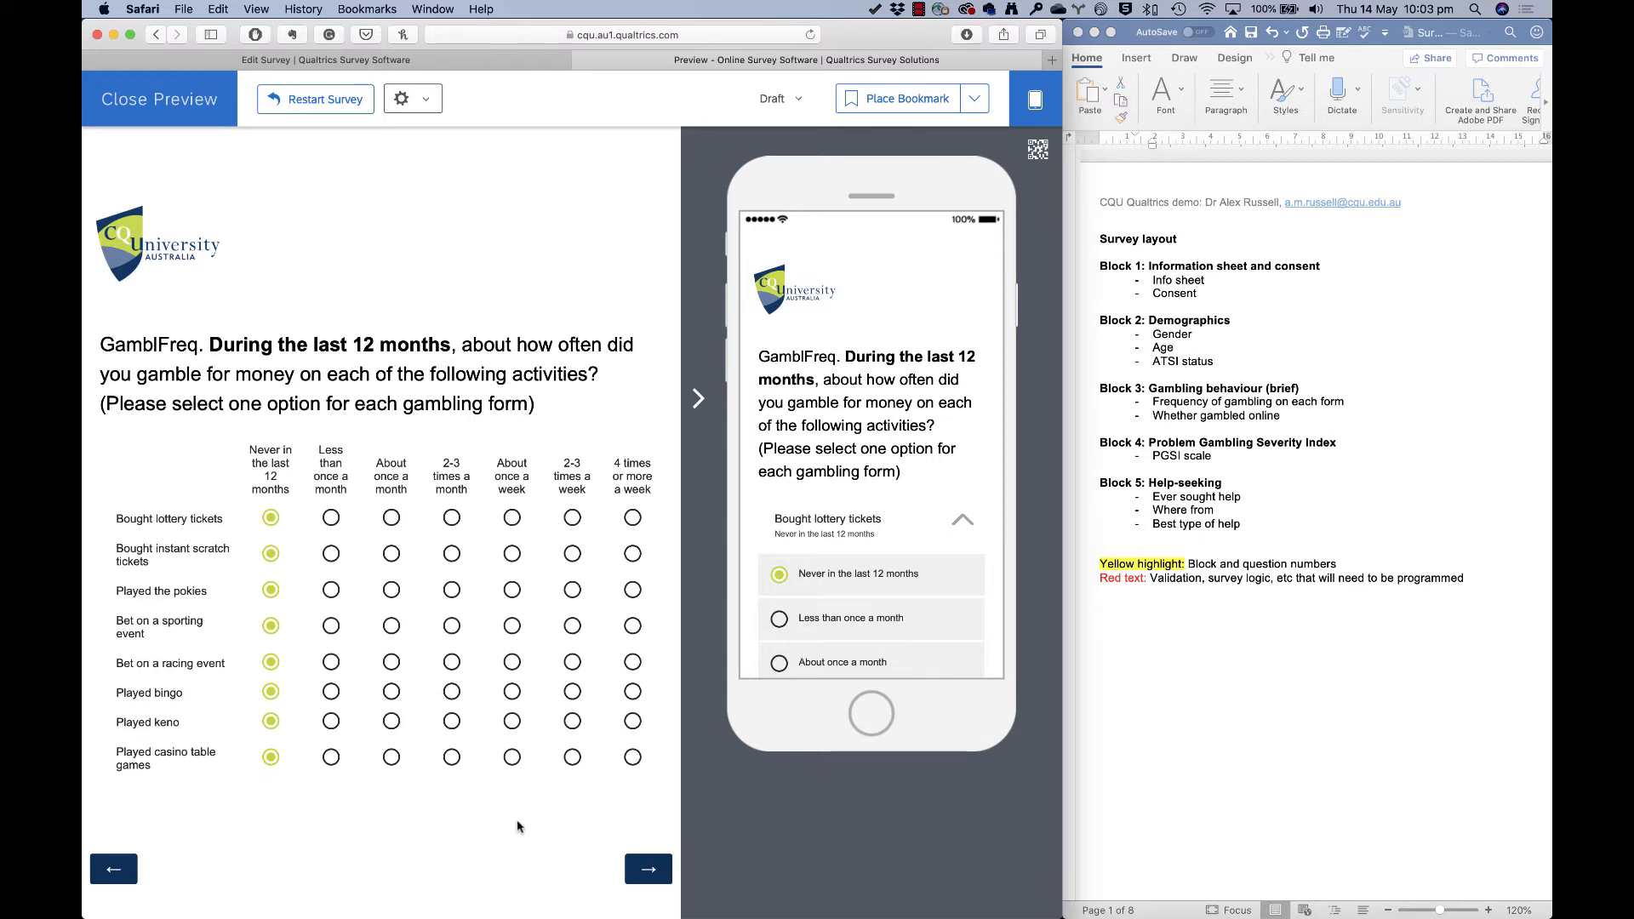
click(647, 868)
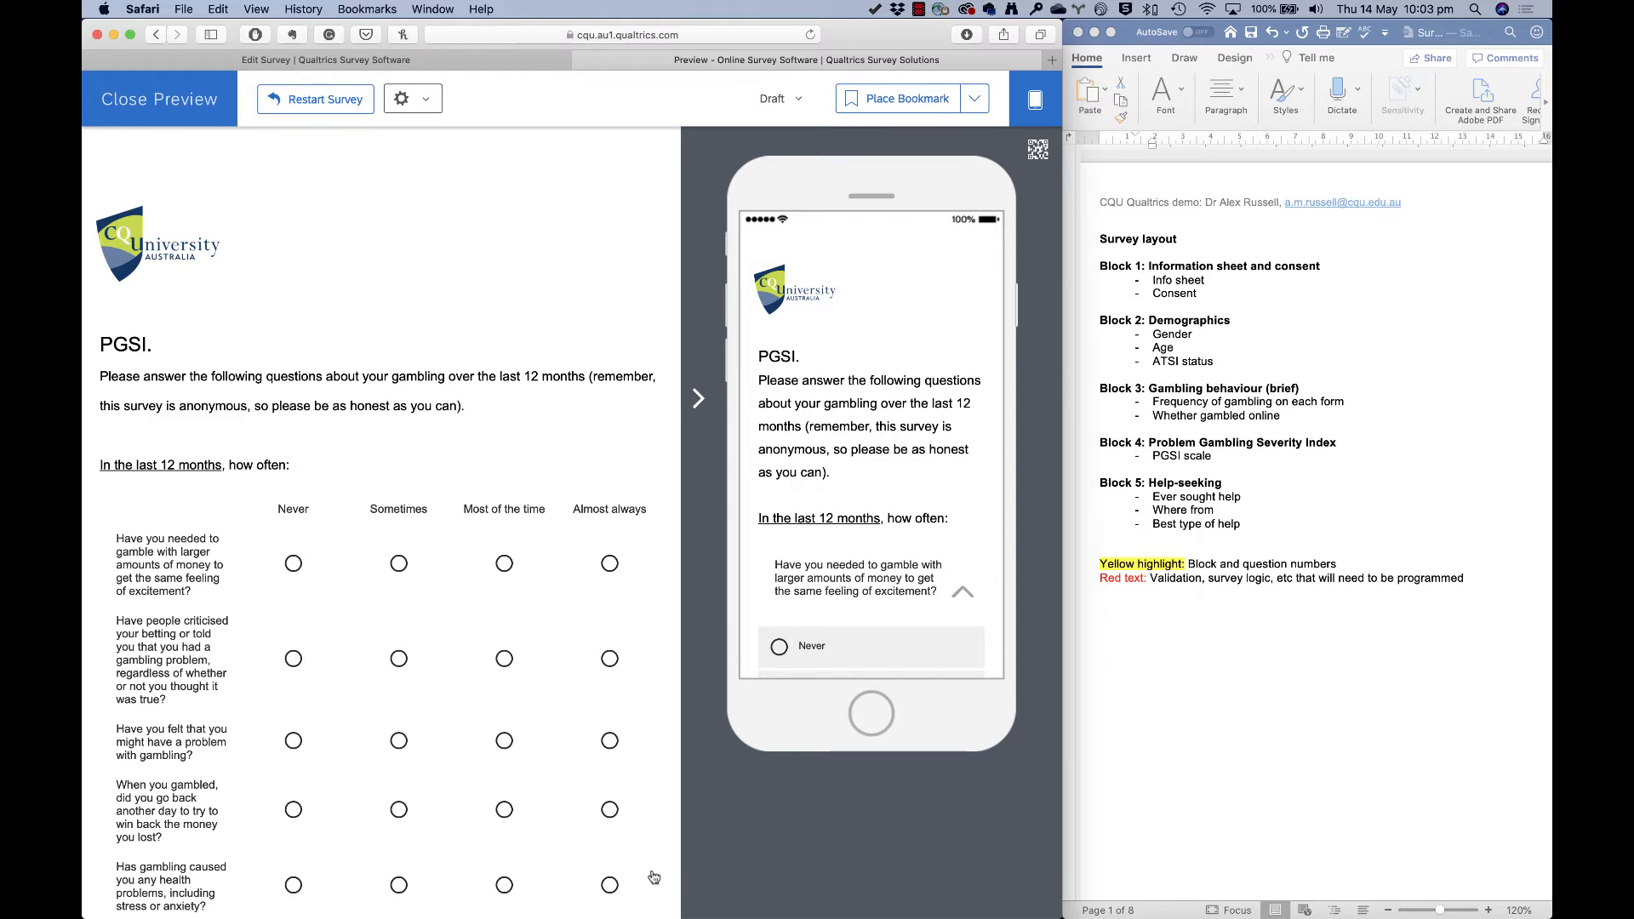
mouse_move(160, 98)
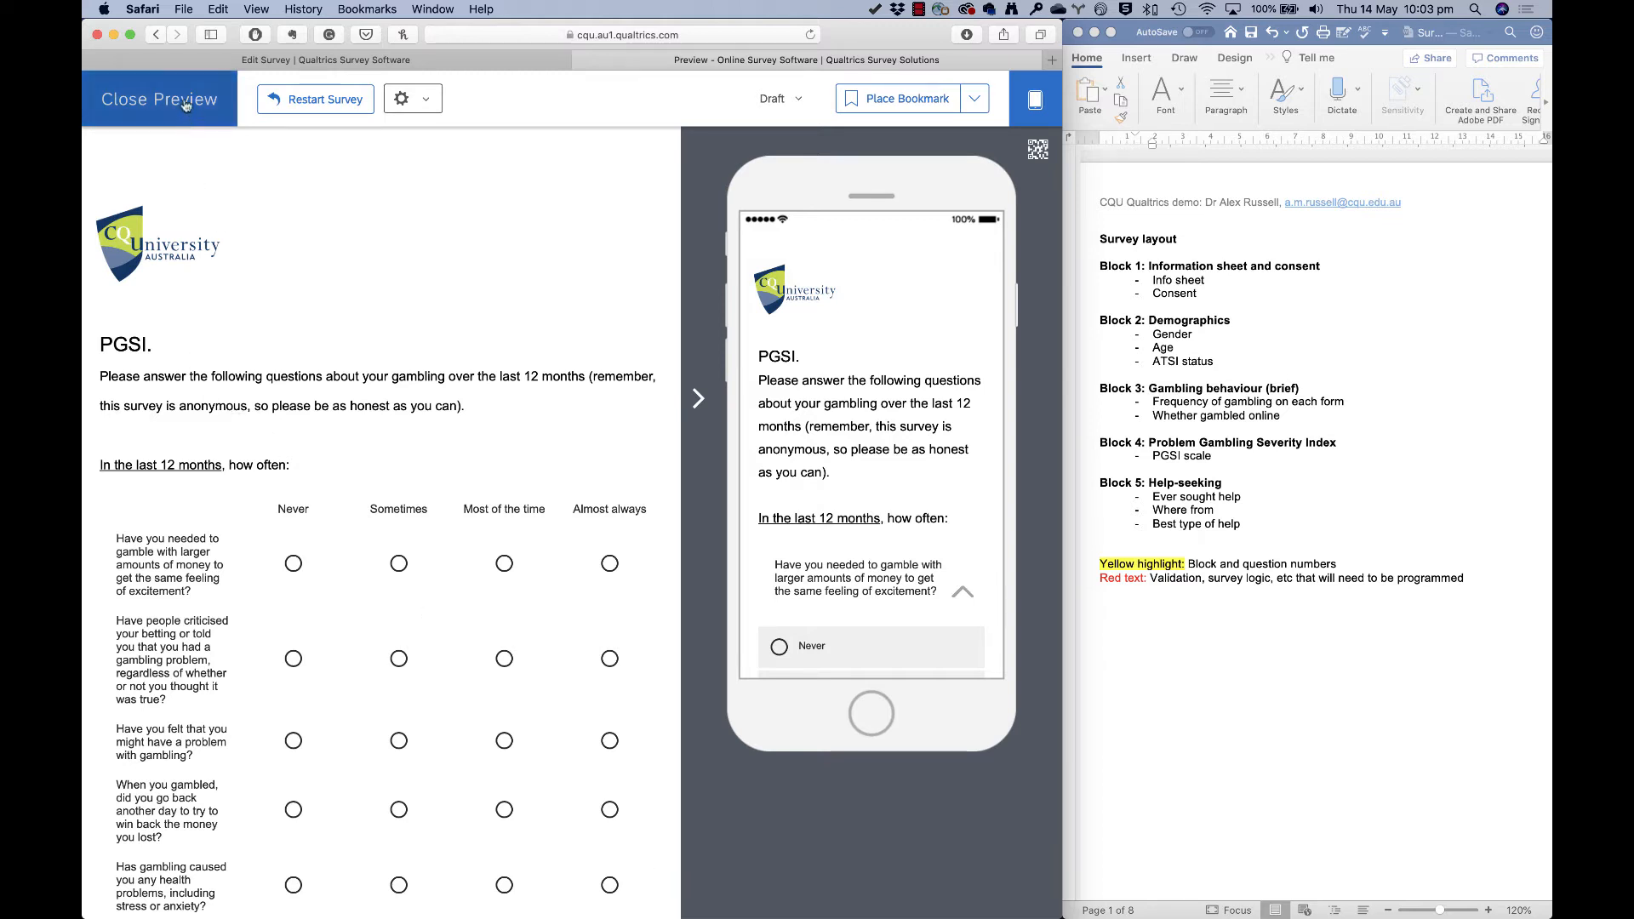
- Close the preview and scroll through the editor's blocks, then back to the top
click(159, 99)
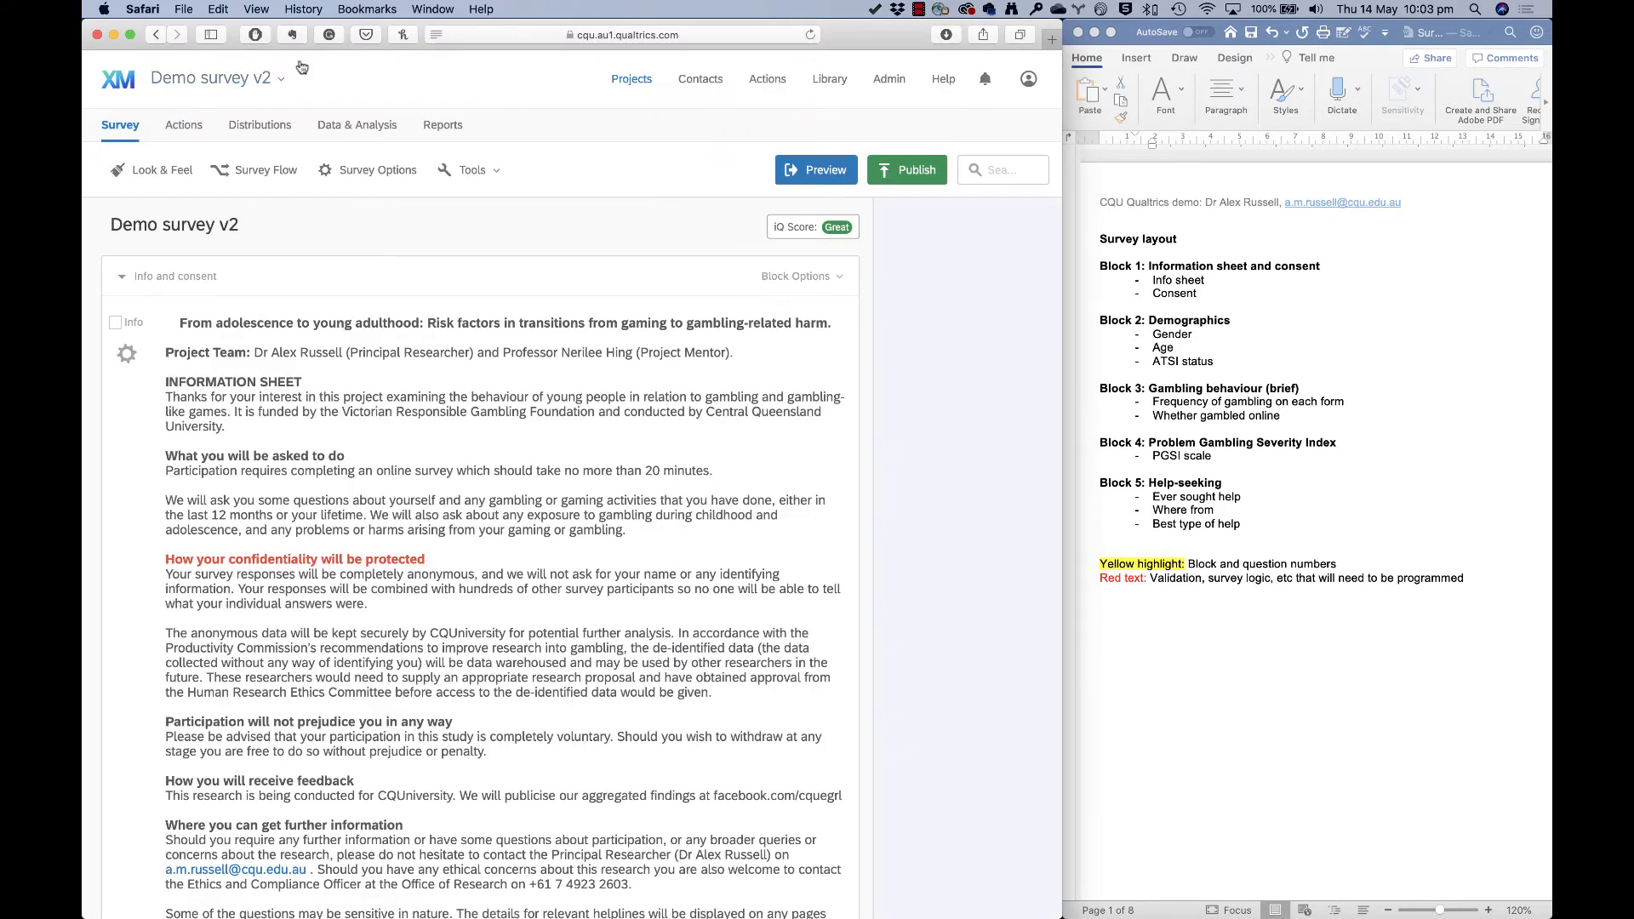
scroll(down, 3)
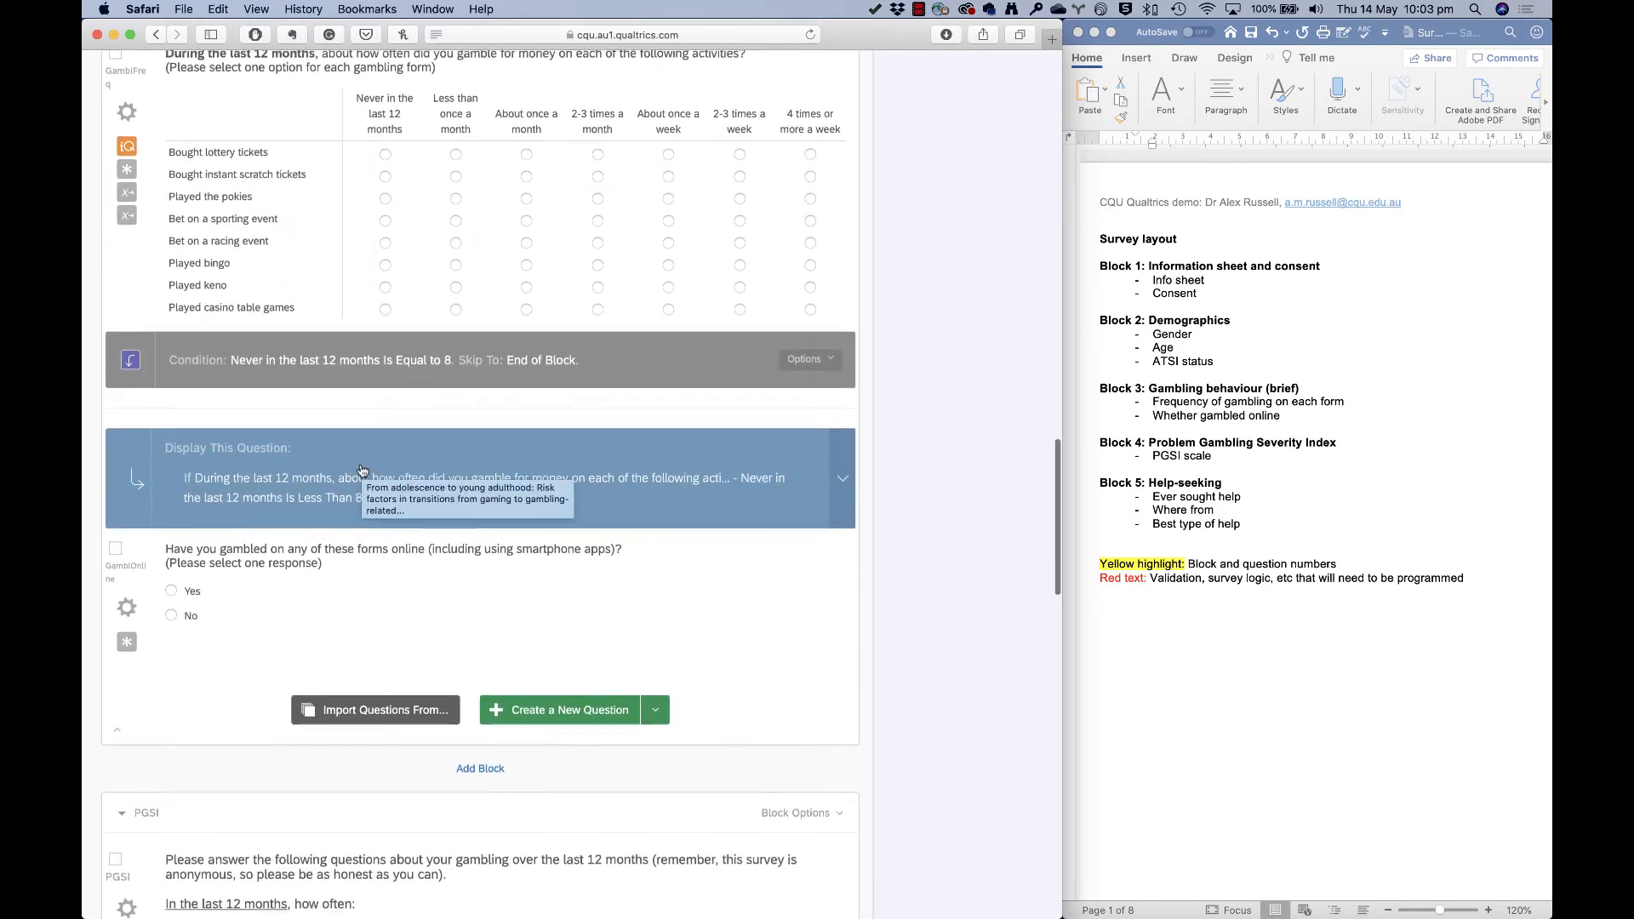
scroll(down, 3)
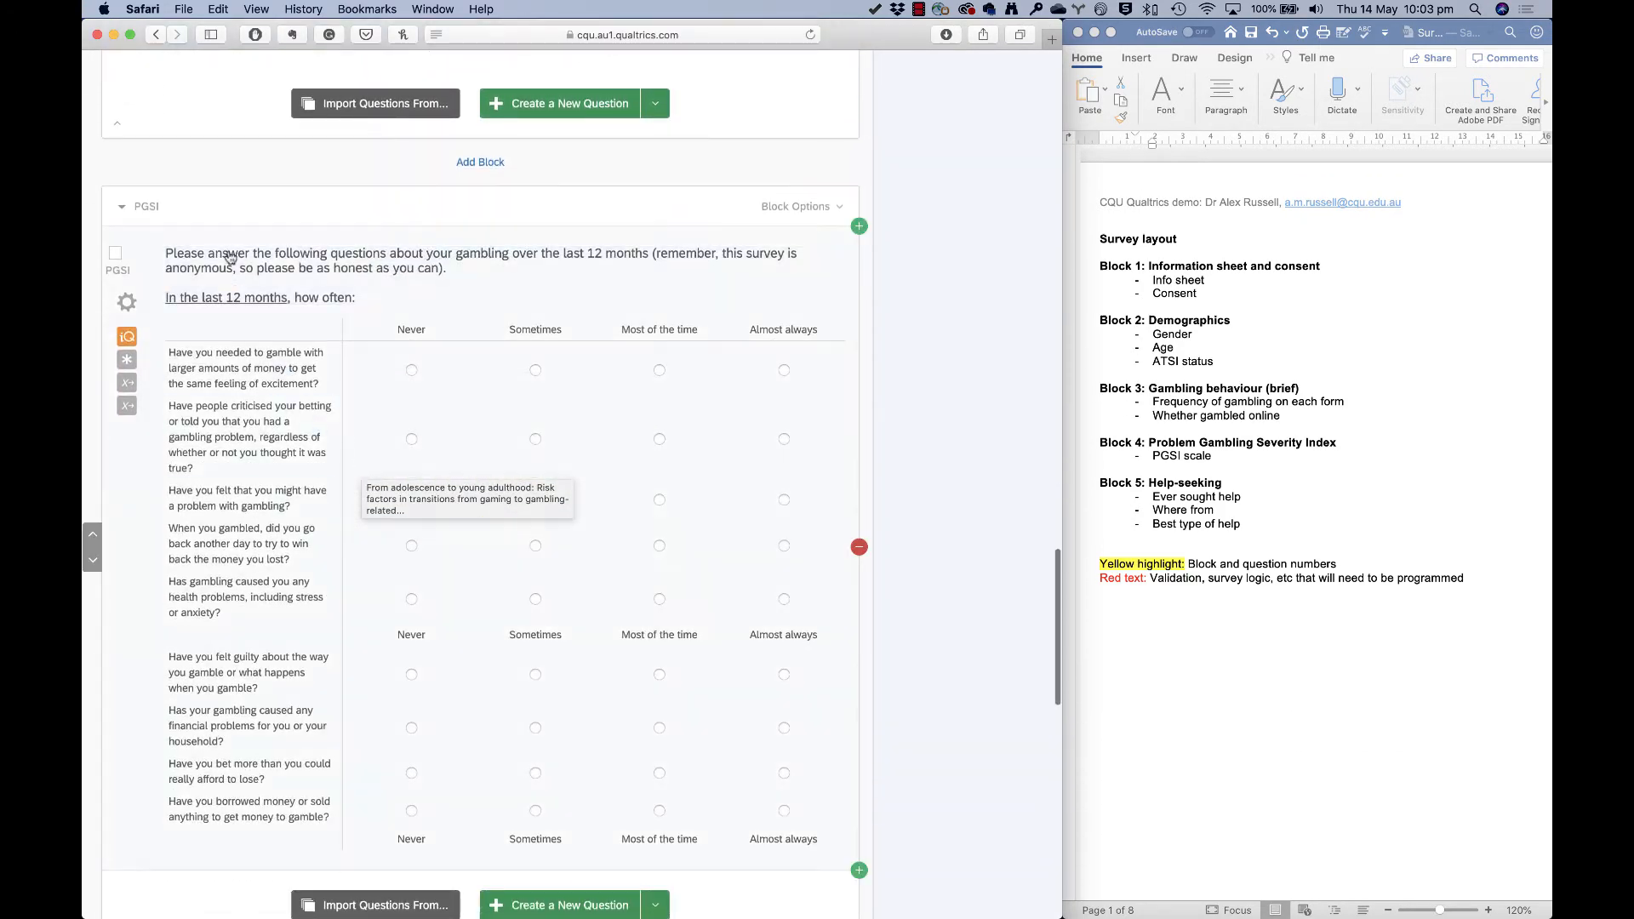
mouse_move(228, 322)
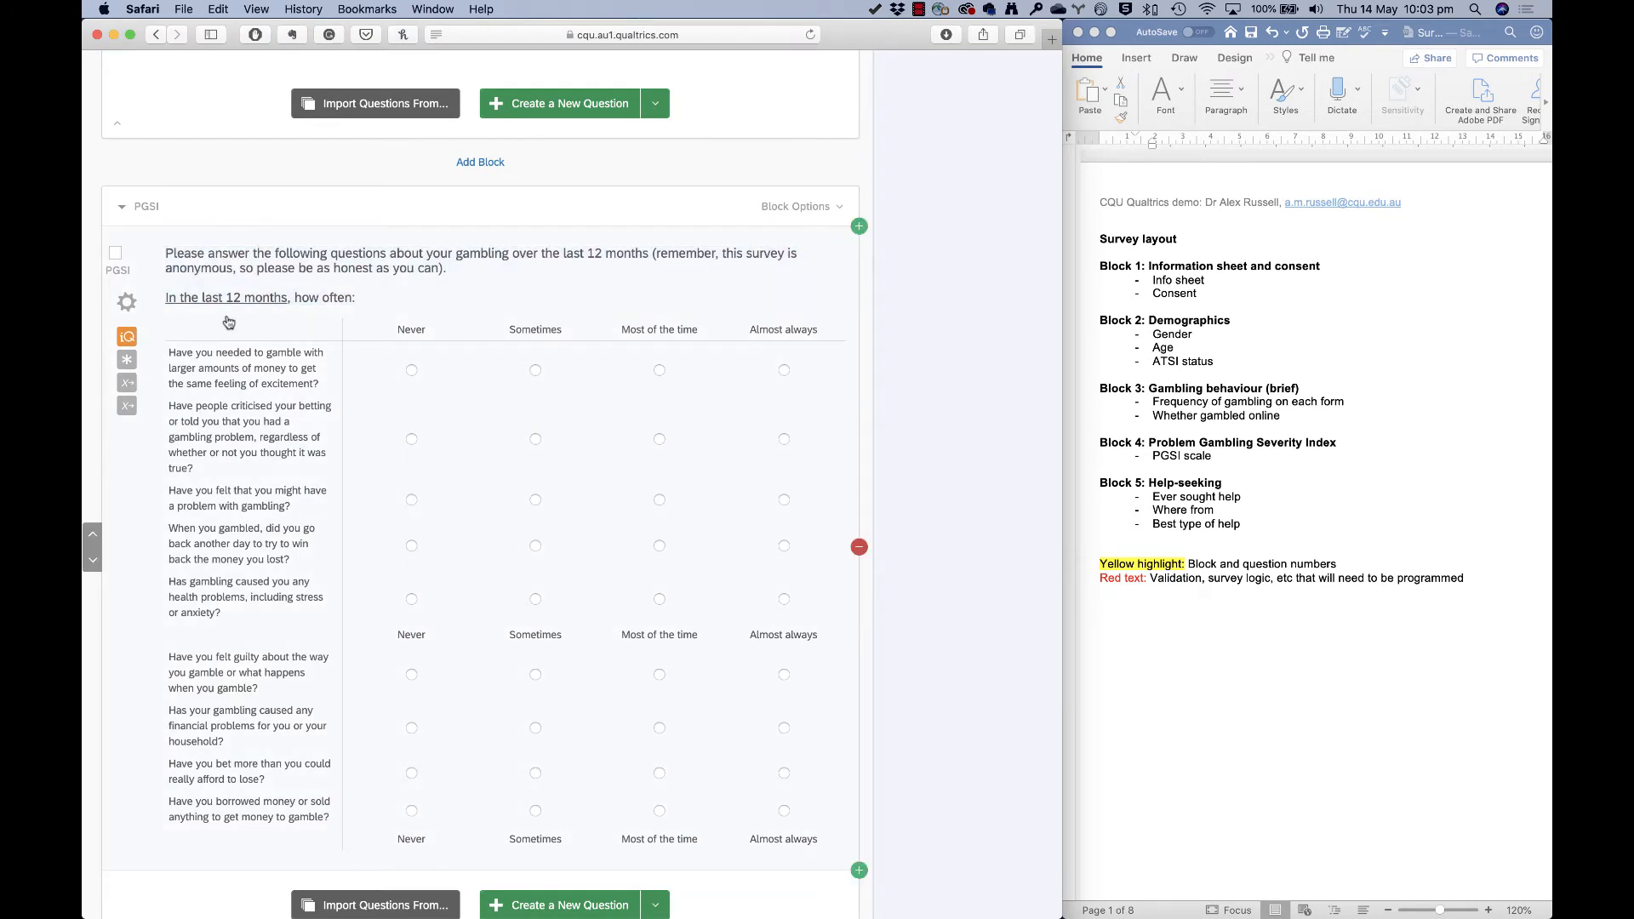
mouse_move(451, 686)
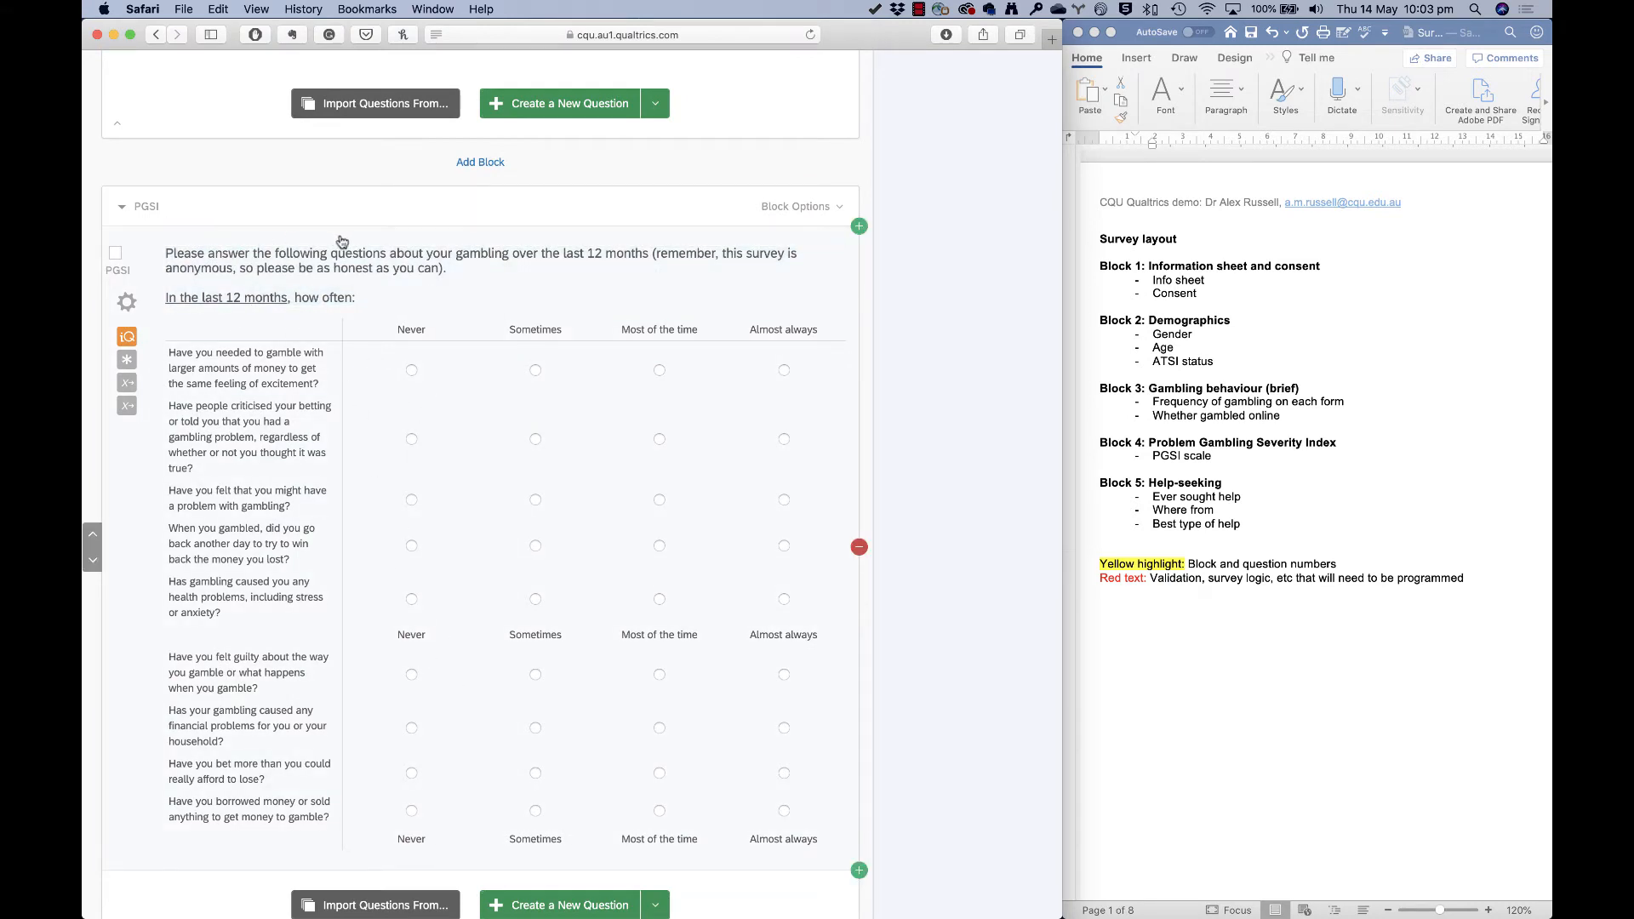
scroll(up, 3)
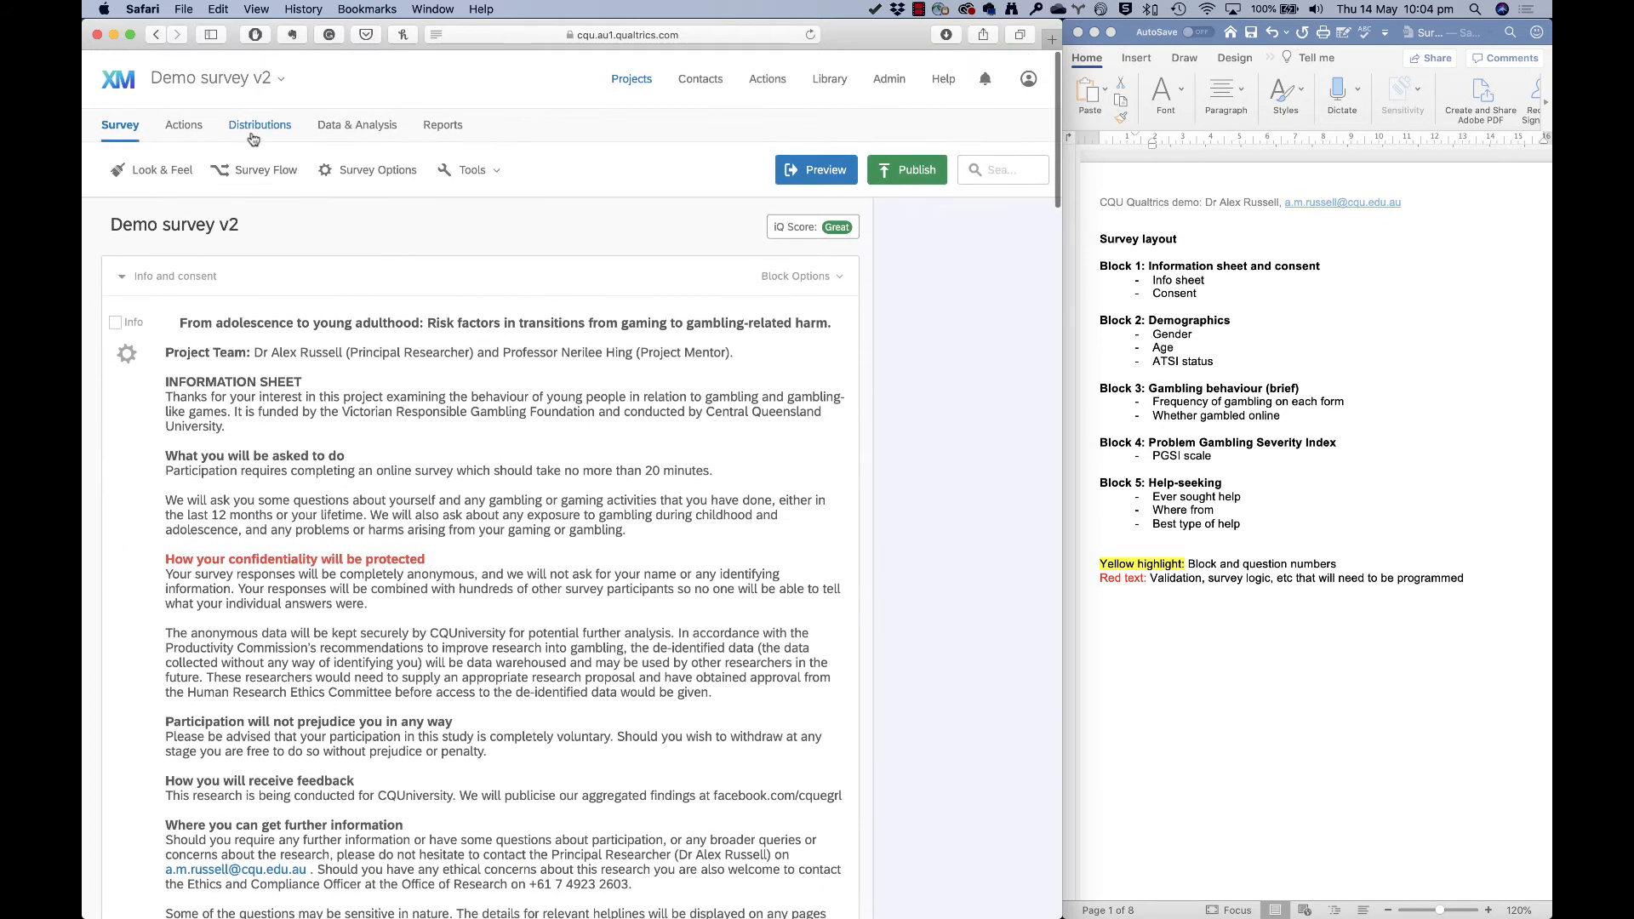
- In Survey Flow, add a Branch after PGSI with condition Embedded Data Gambler equals 1
click(264, 171)
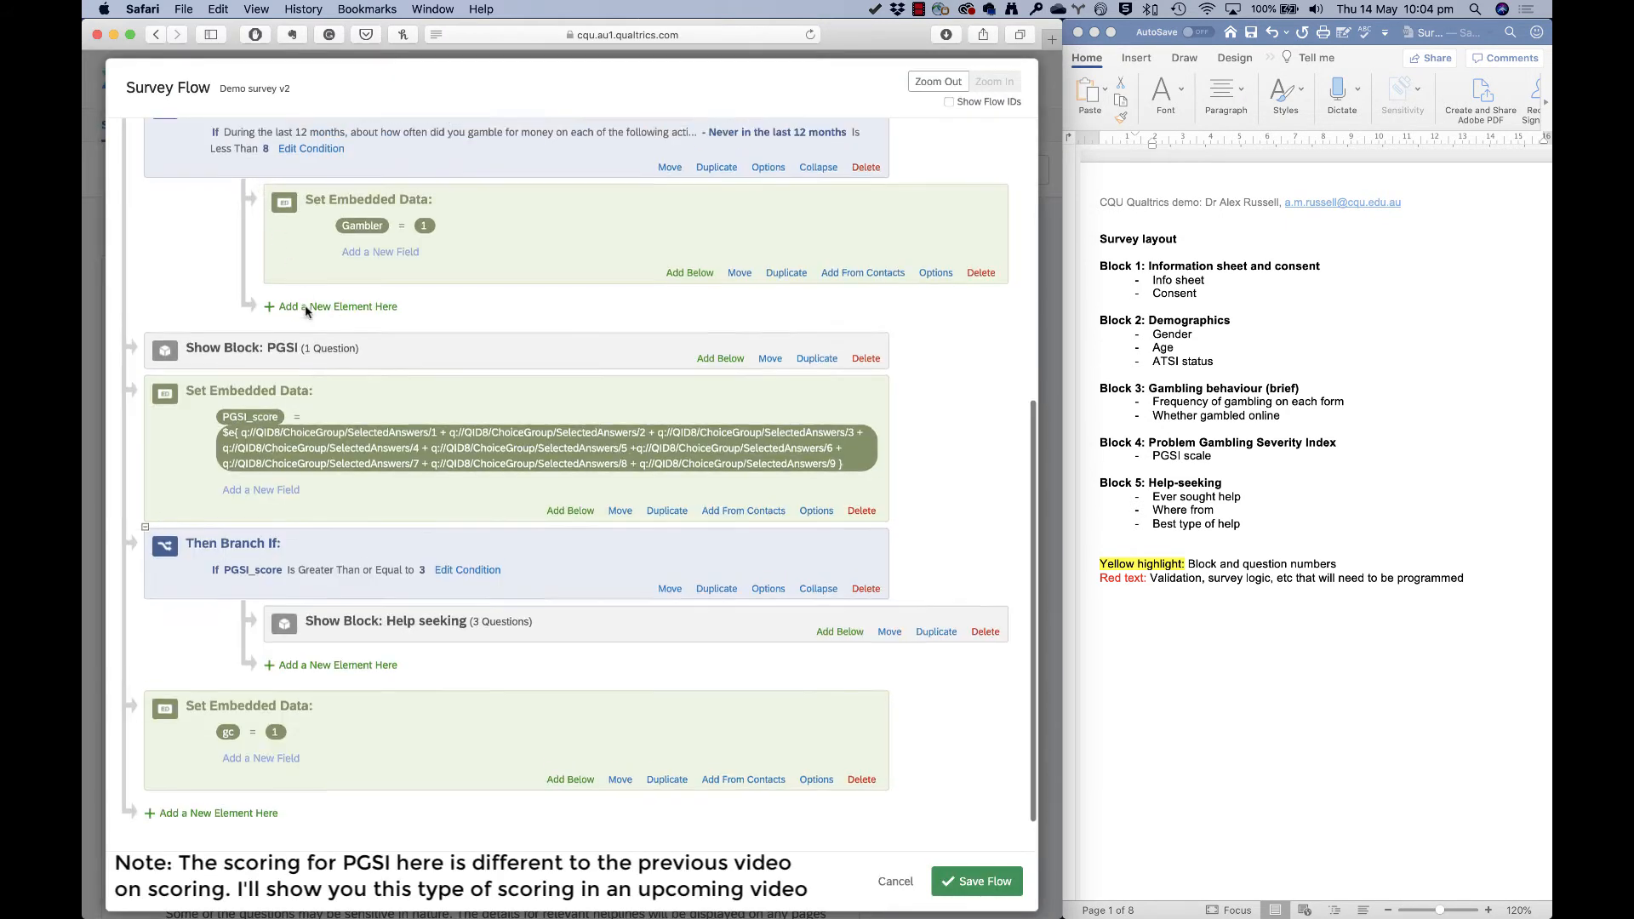
scroll(up, 3)
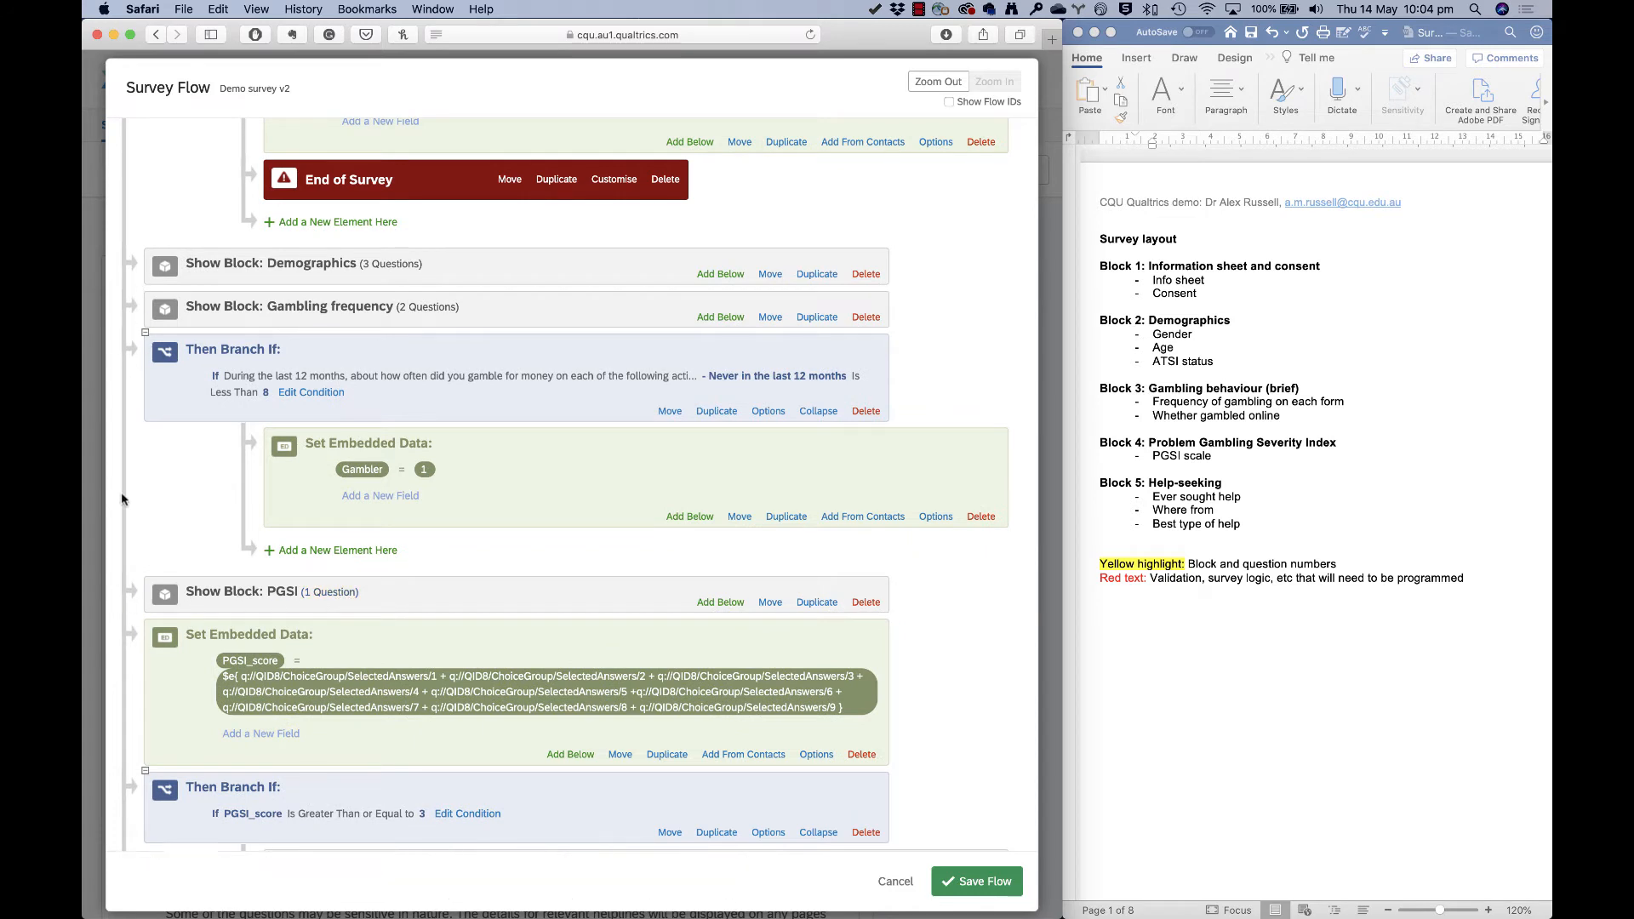
mouse_move(706, 605)
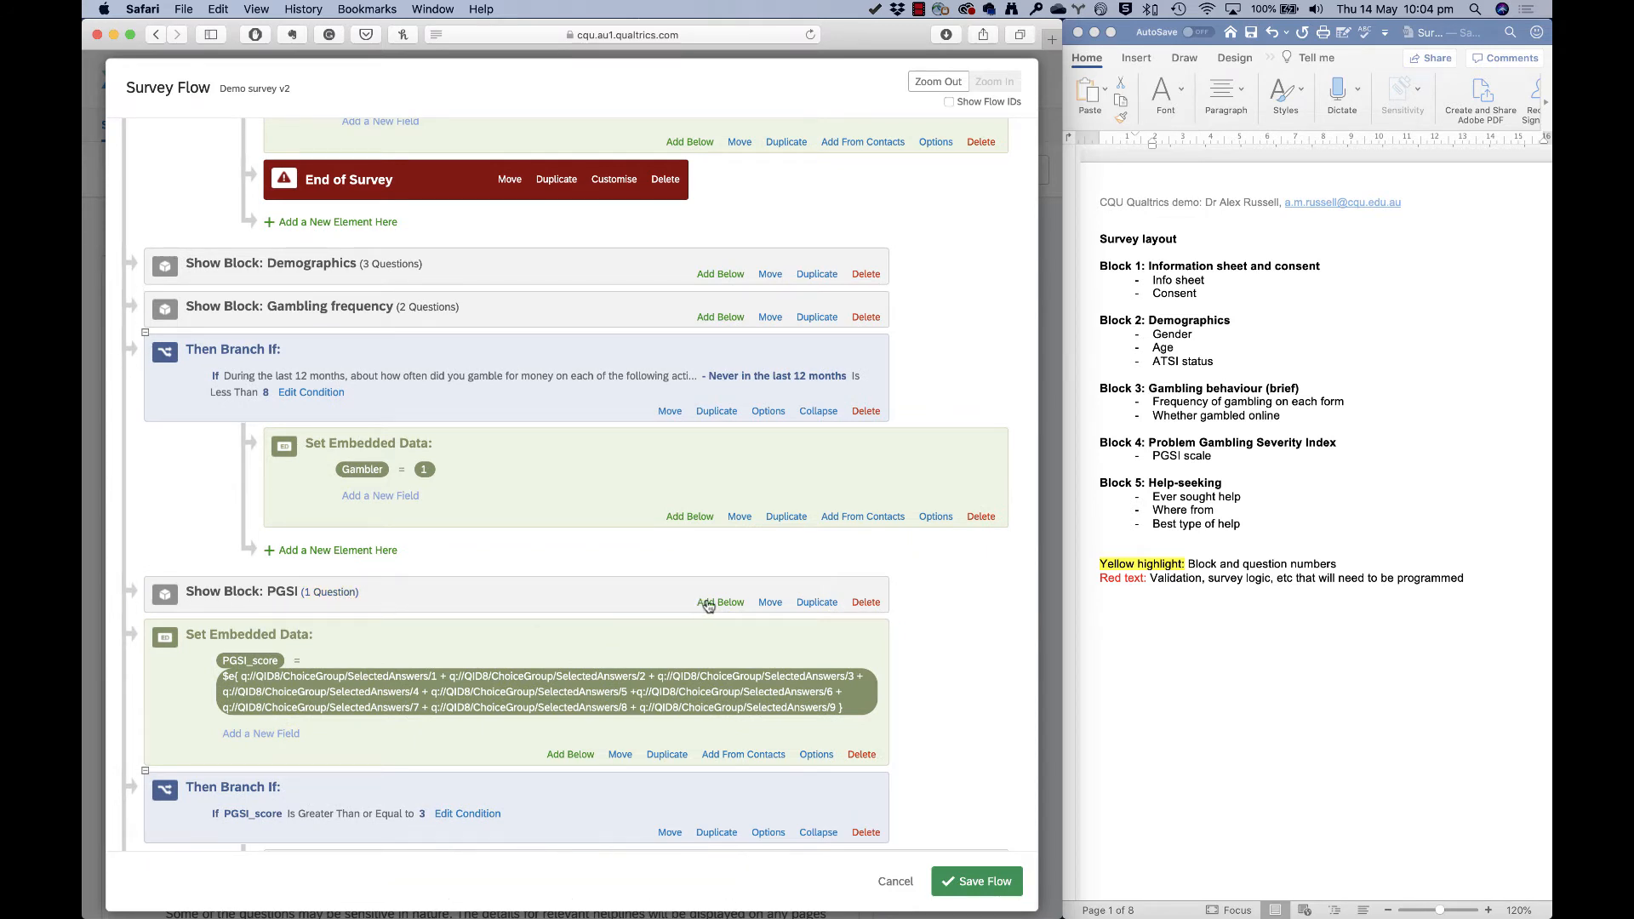
click(720, 601)
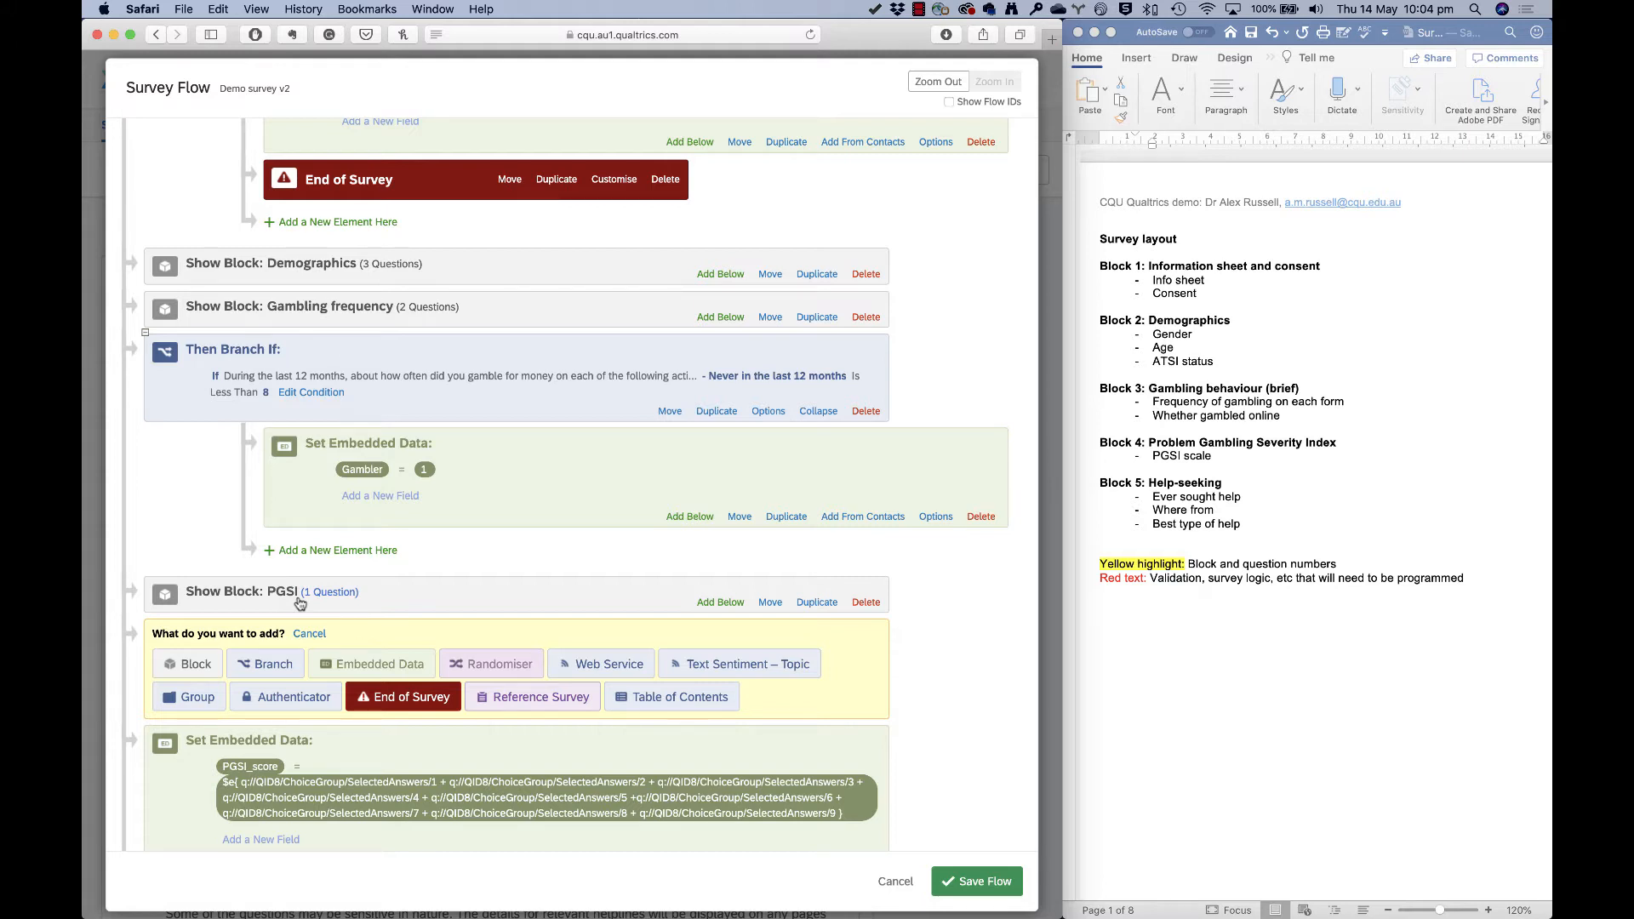
mouse_move(222, 455)
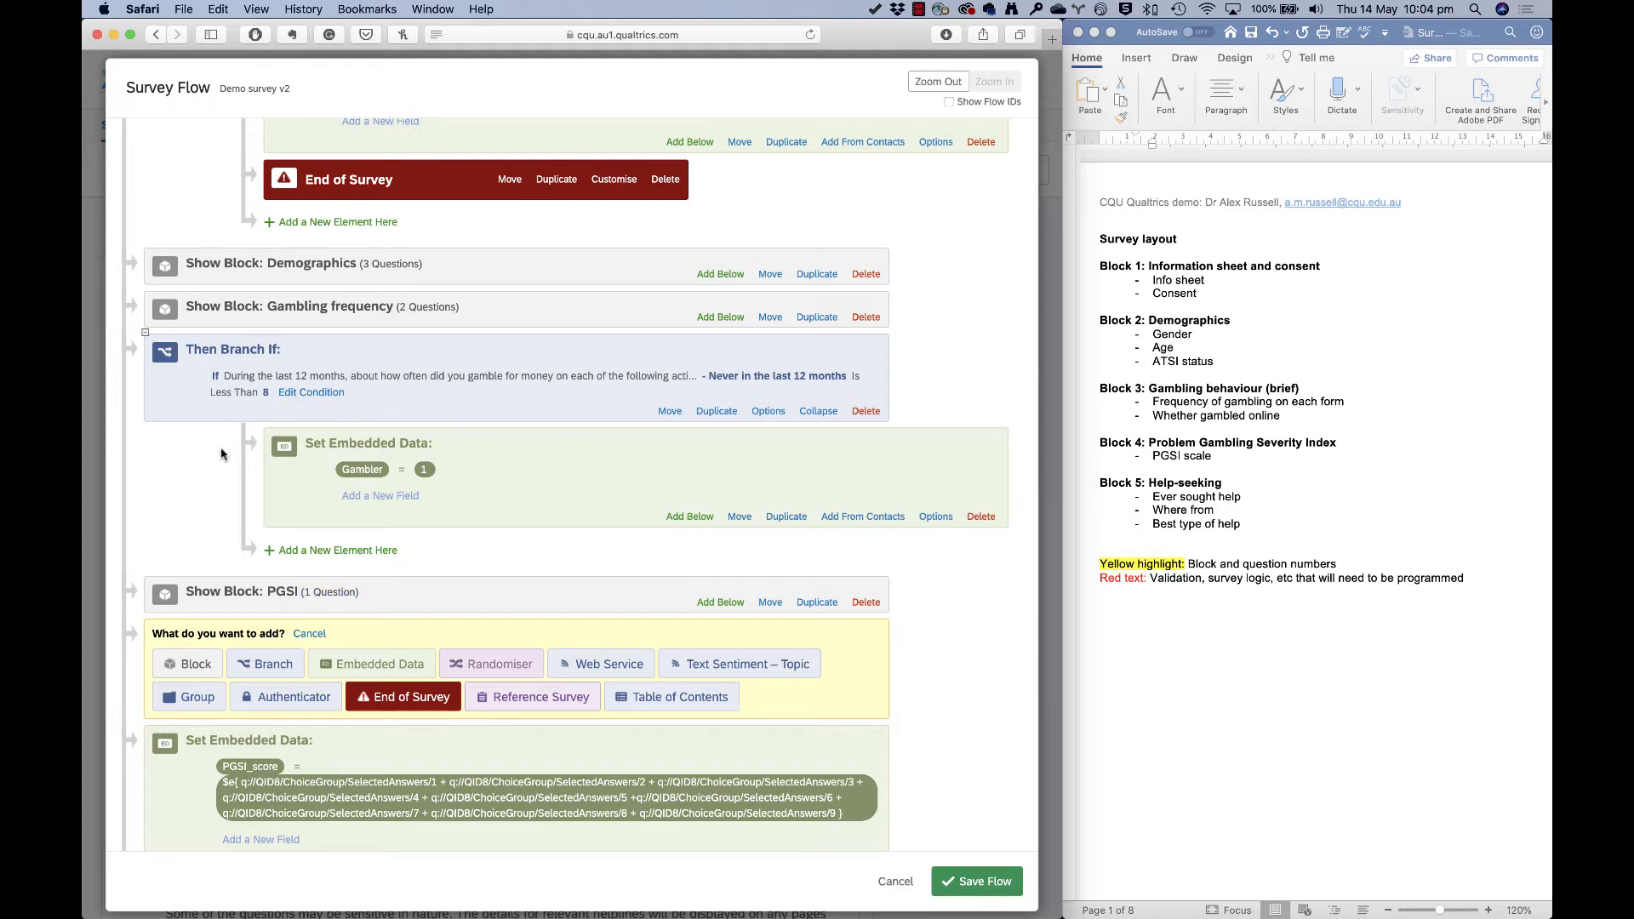
mouse_move(268, 407)
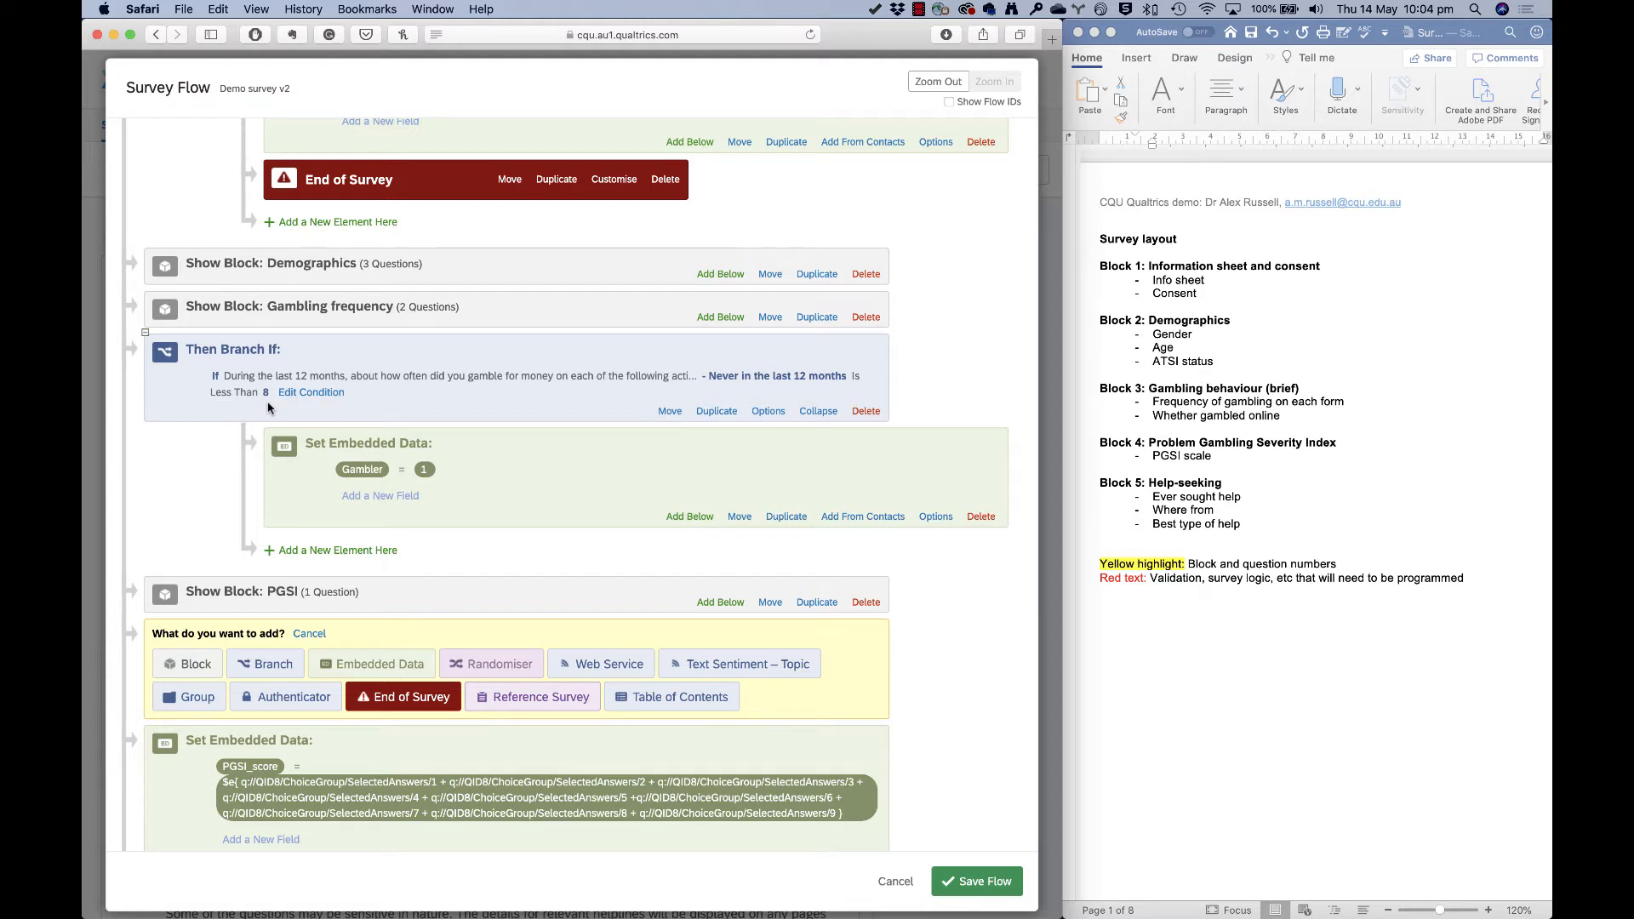
mouse_move(459, 465)
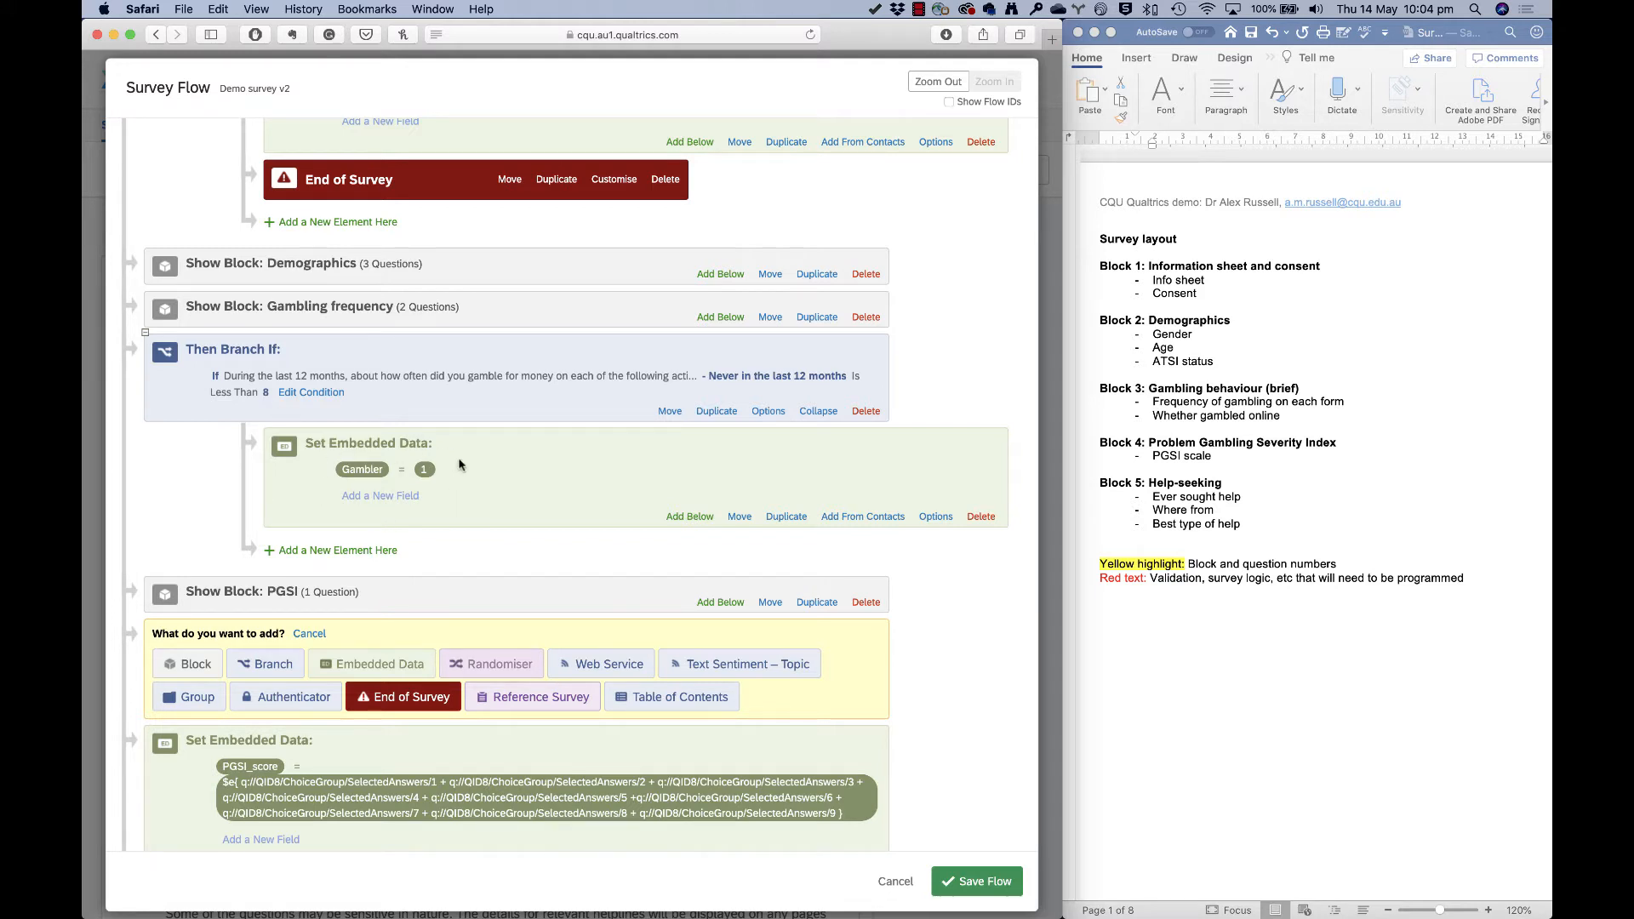
mouse_move(273, 676)
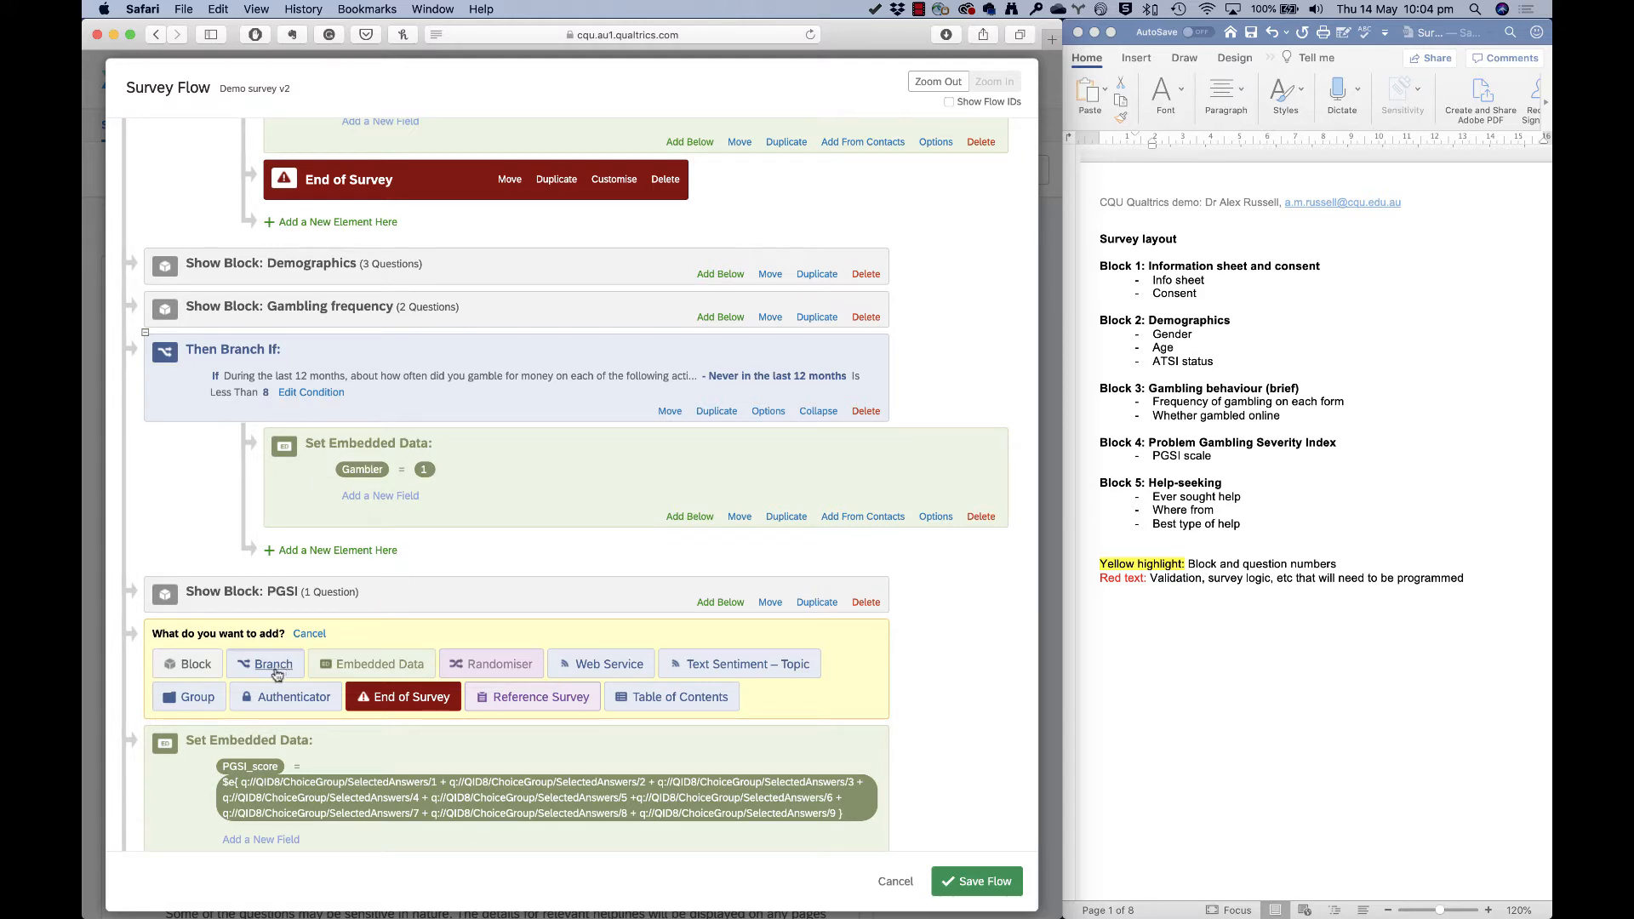
click(273, 662)
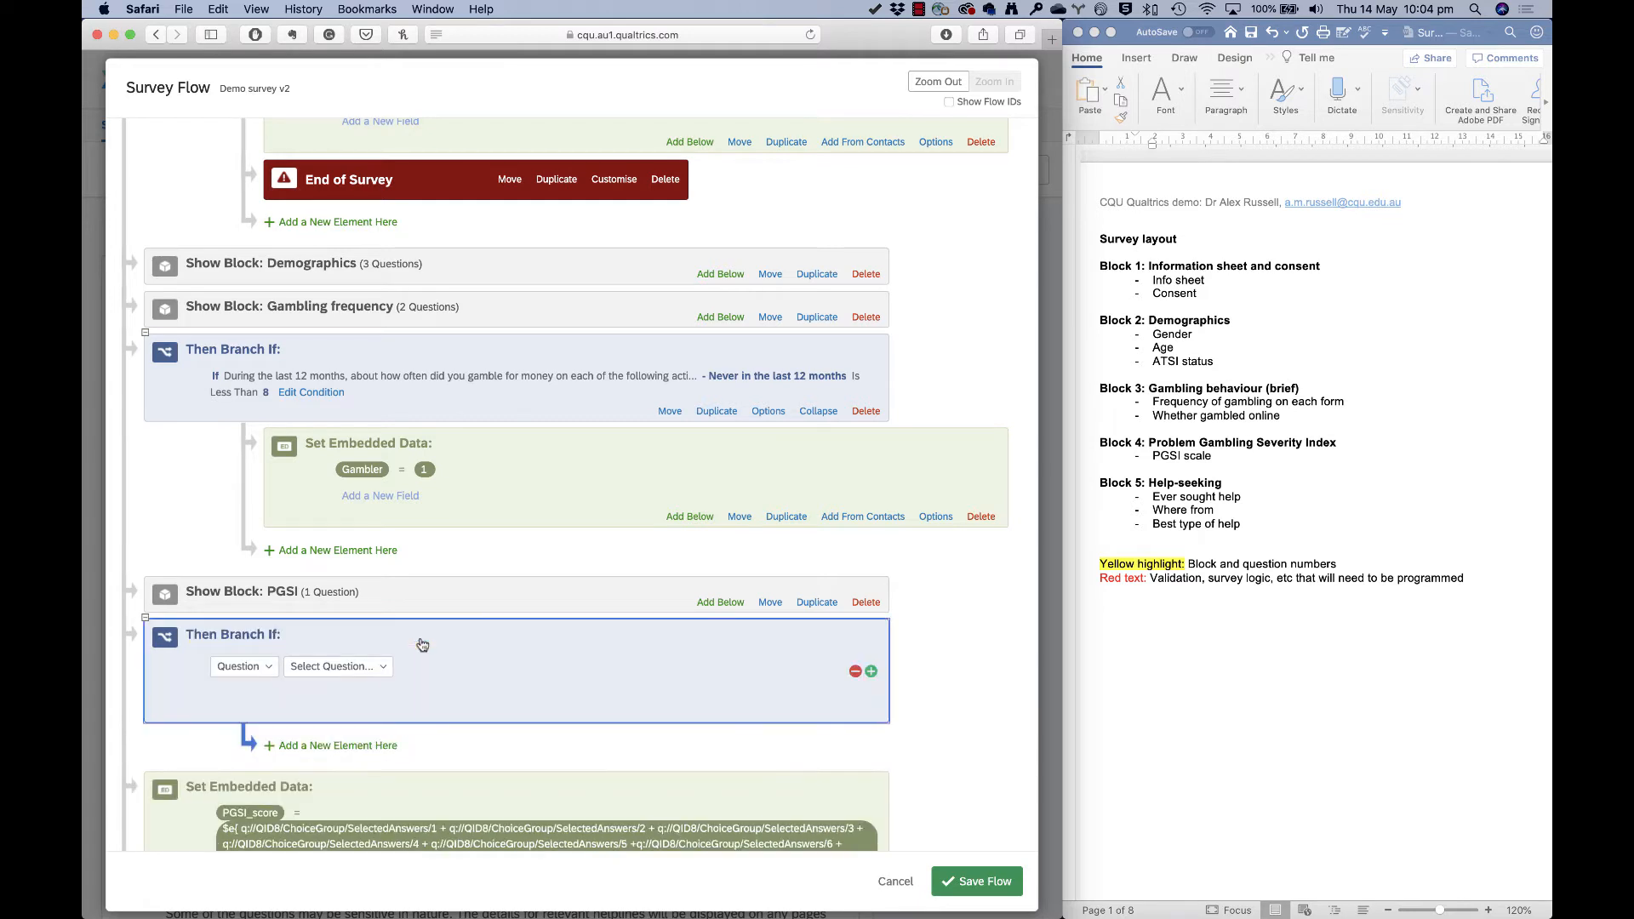
click(242, 665)
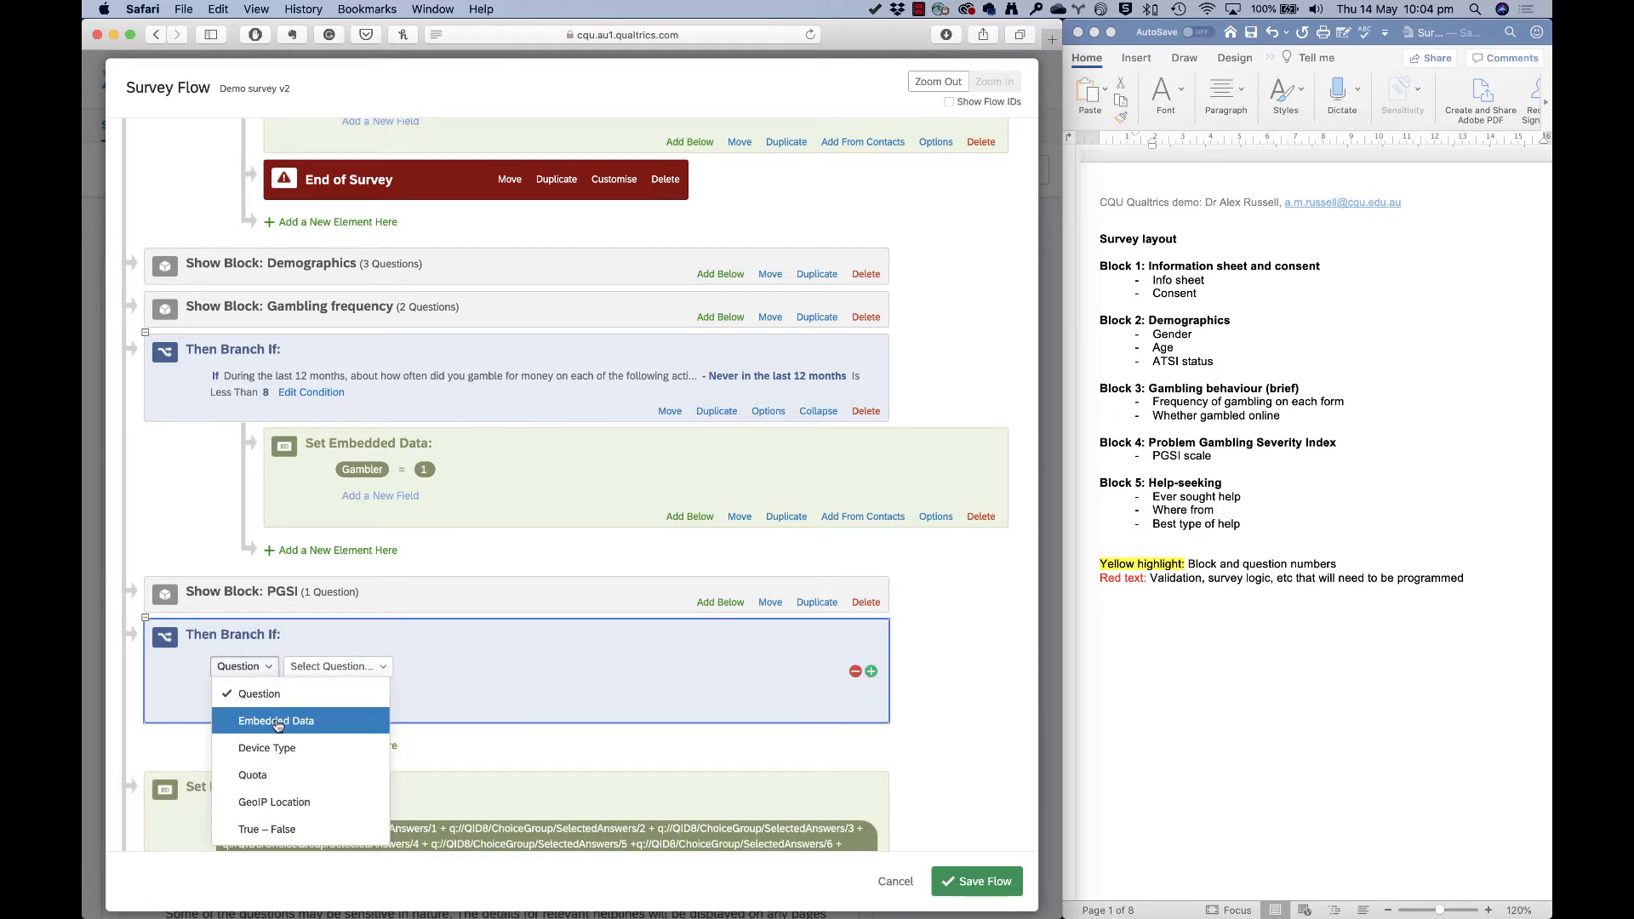
click(275, 720)
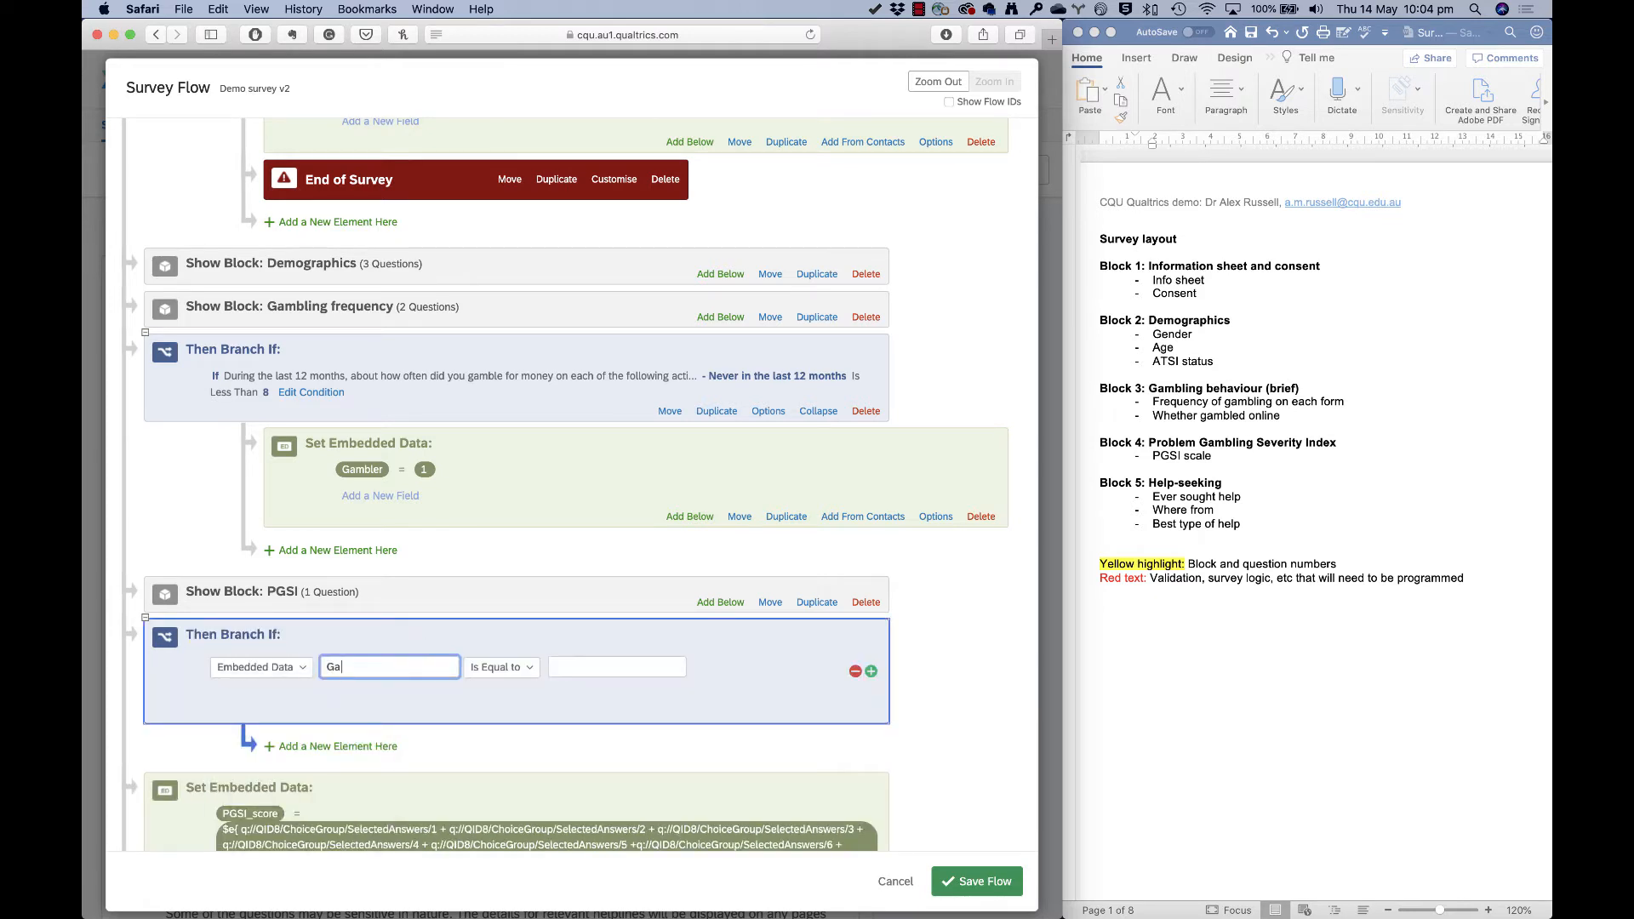
text(mbler)
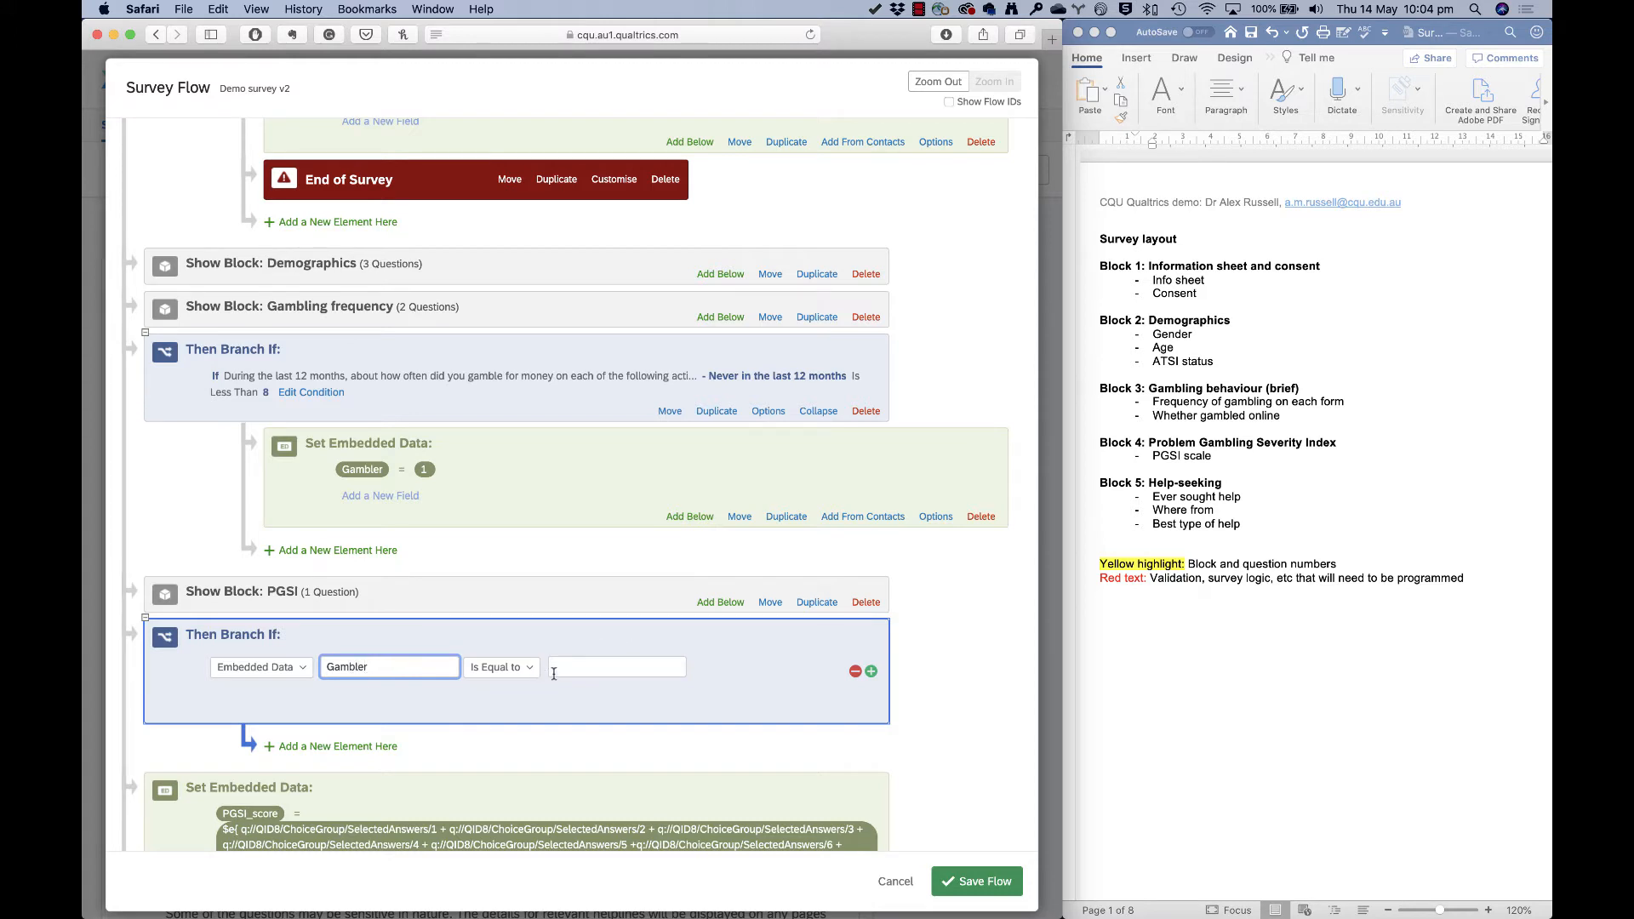
text(1)
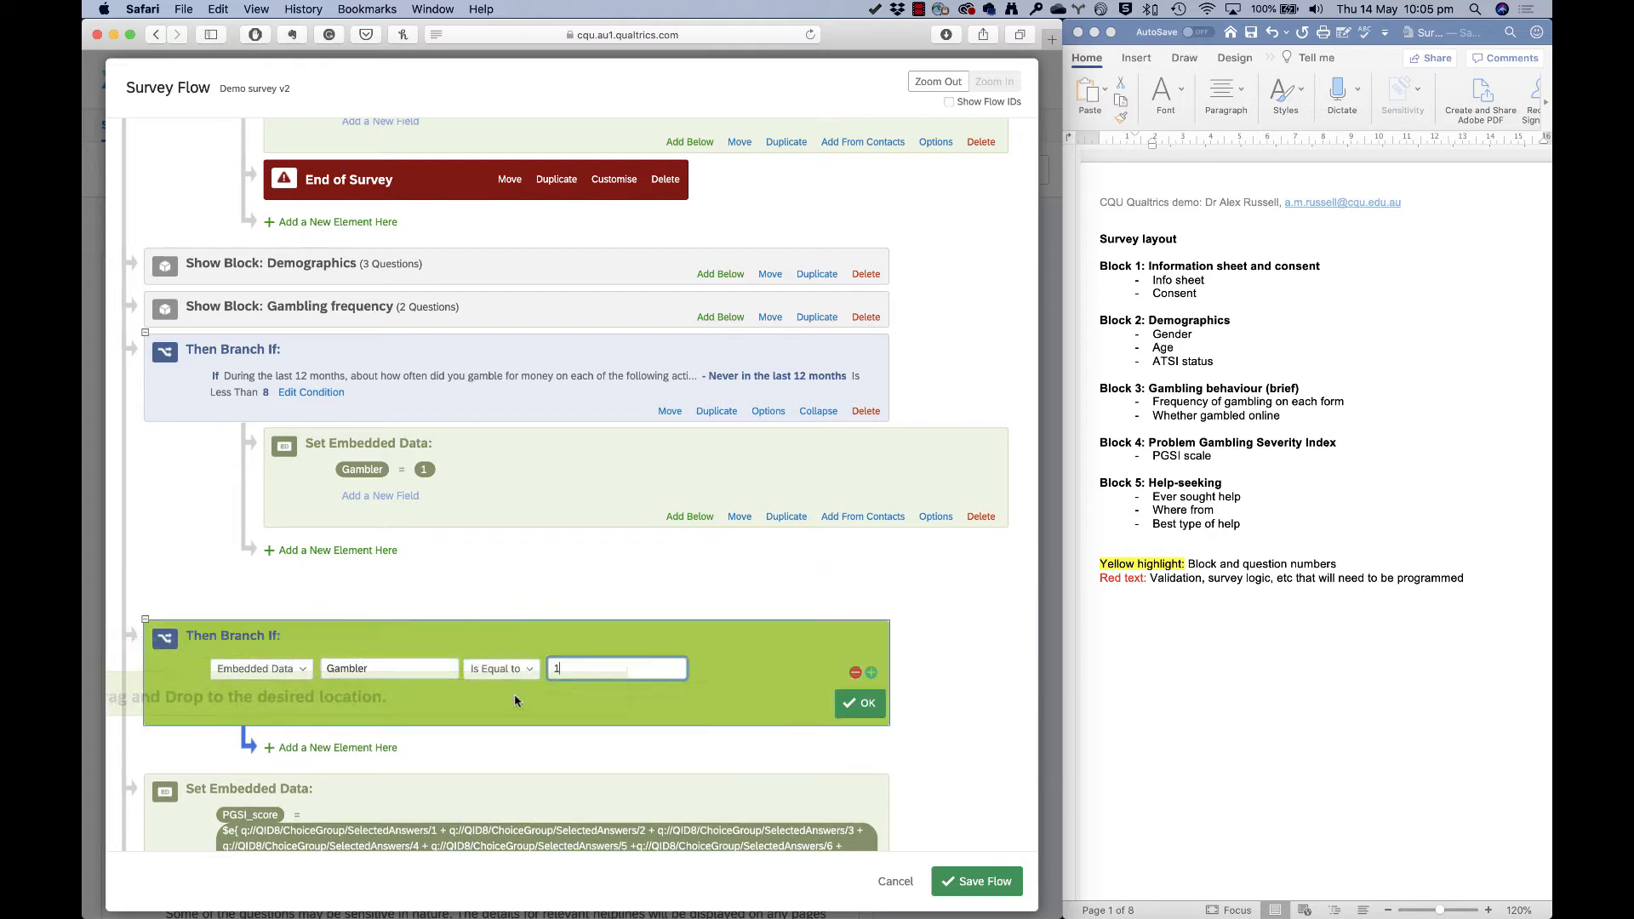
click(975, 881)
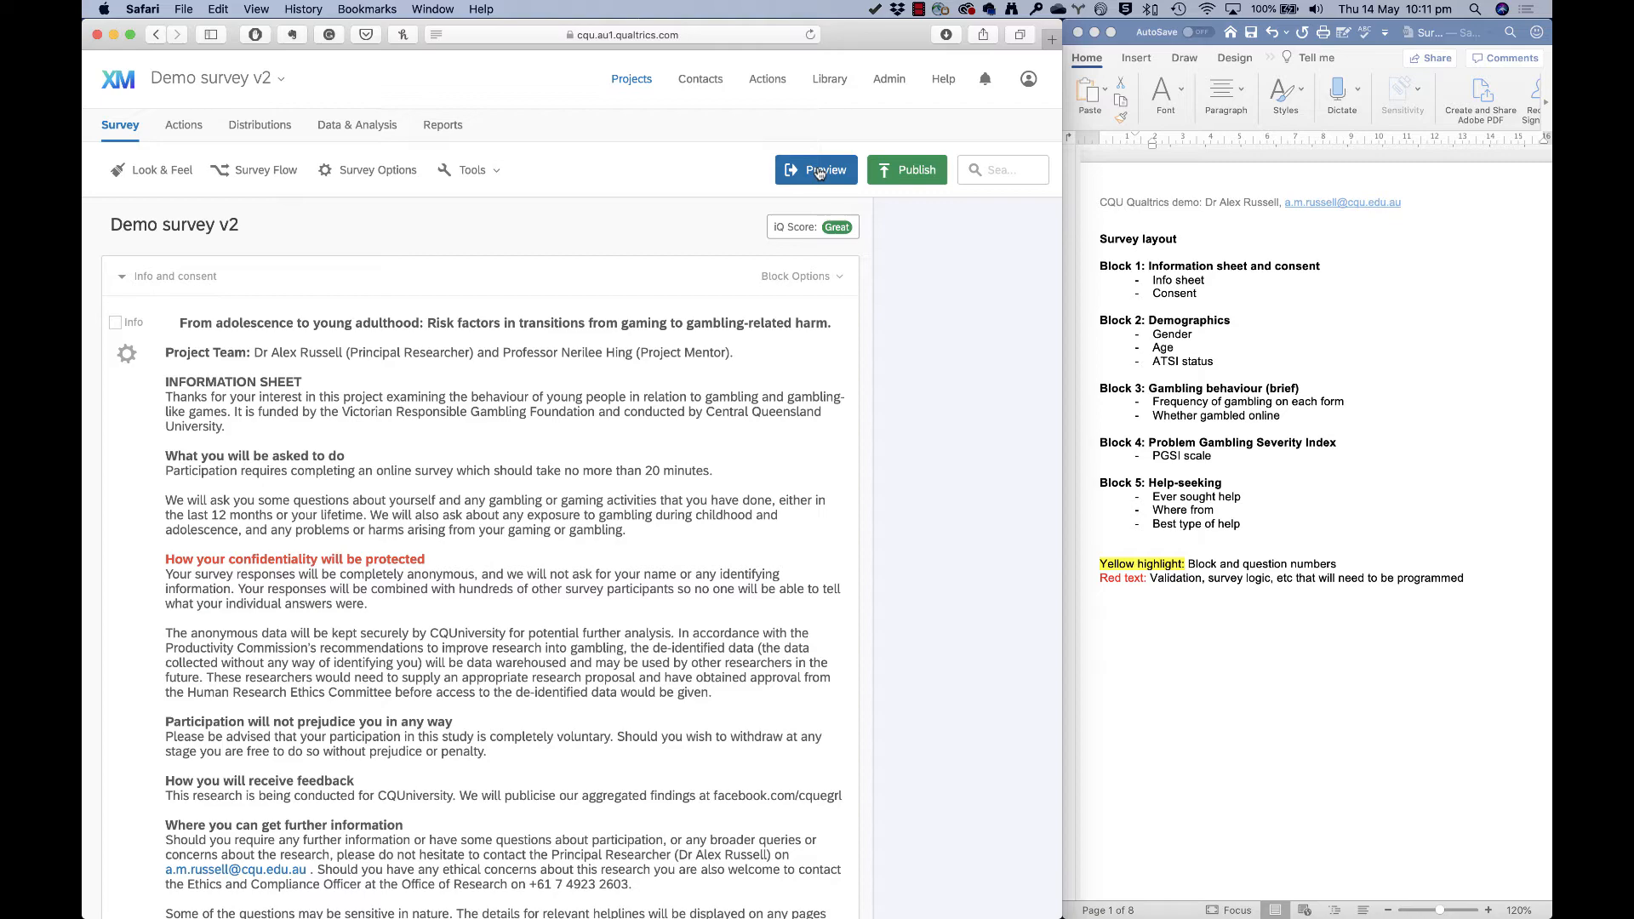
- Preview as a consenting 18-year-old female, marking every gambling activity Never
click(816, 168)
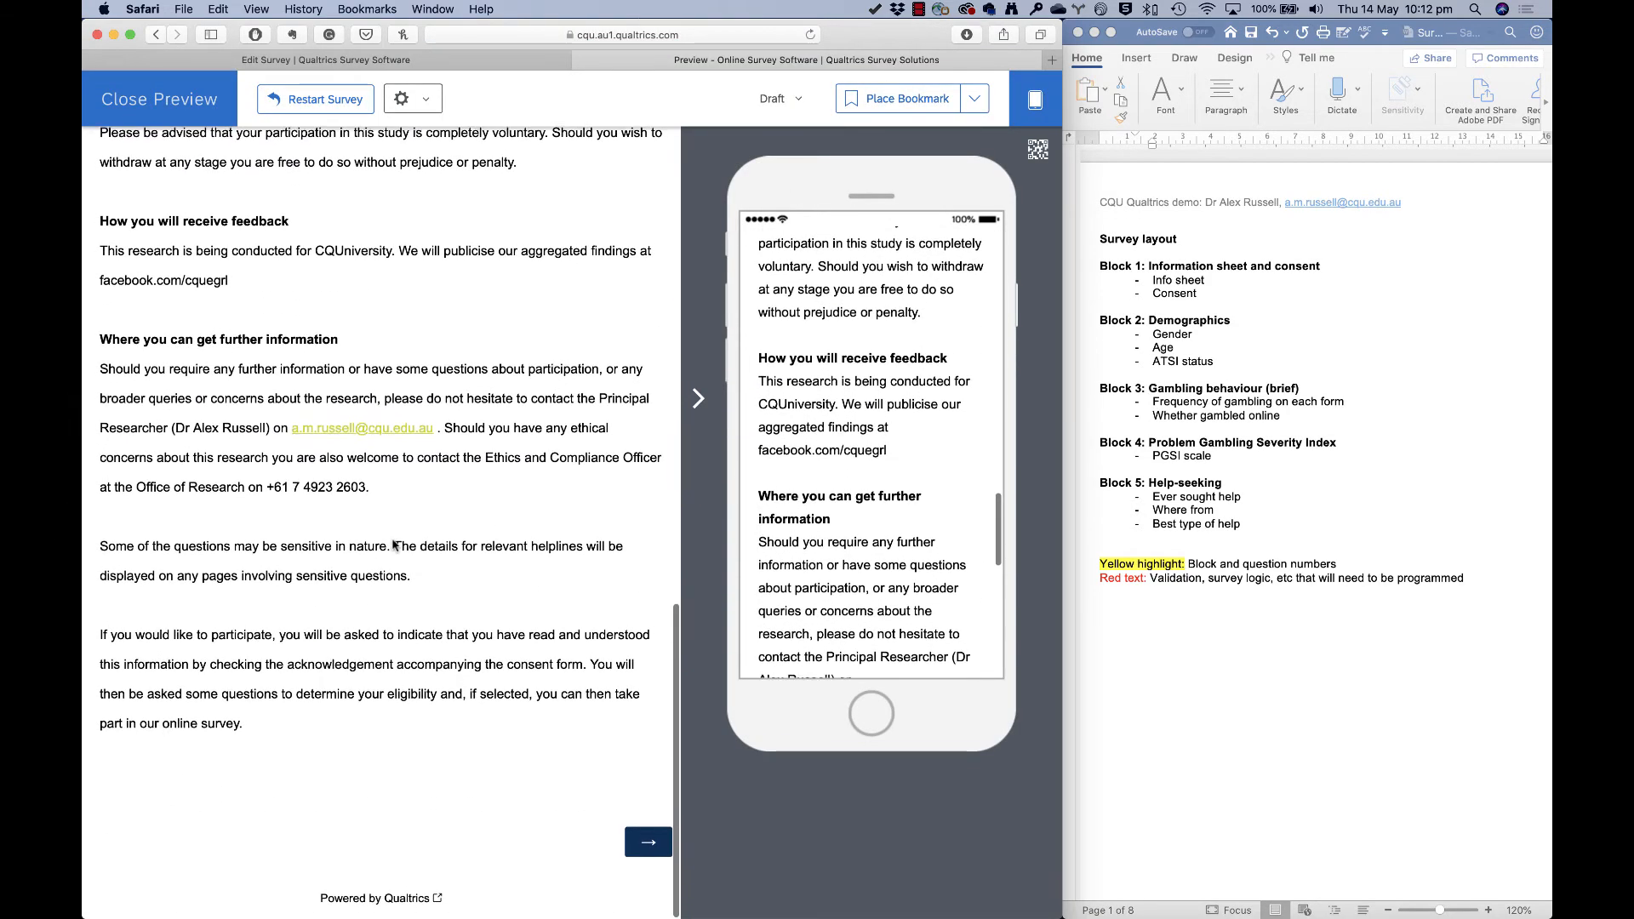
click(646, 842)
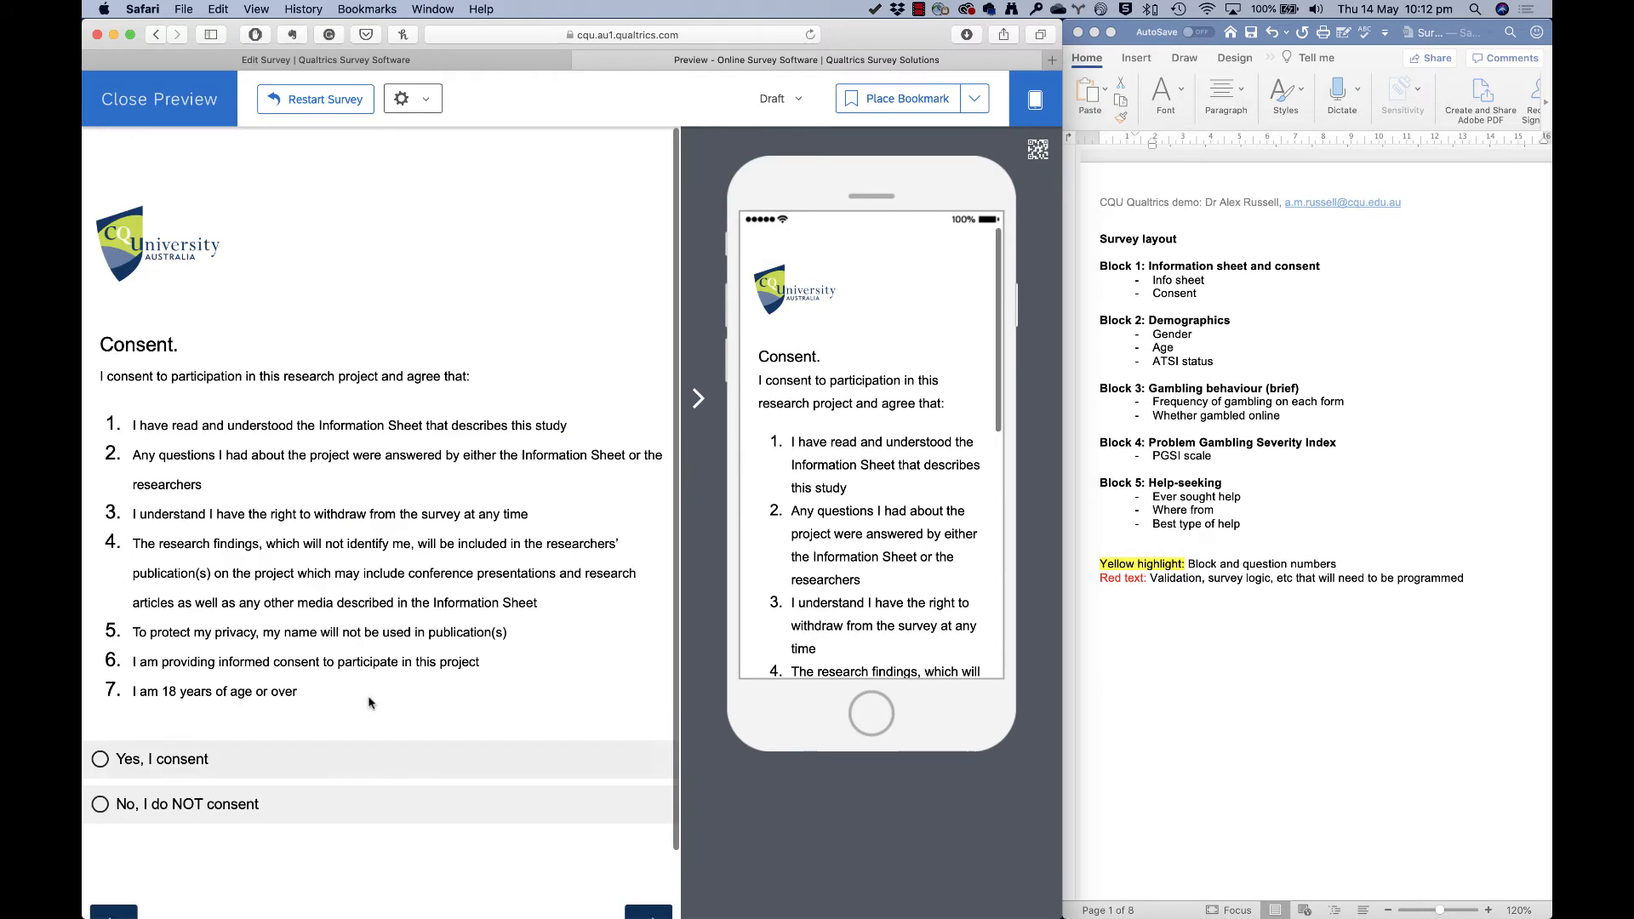
click(98, 758)
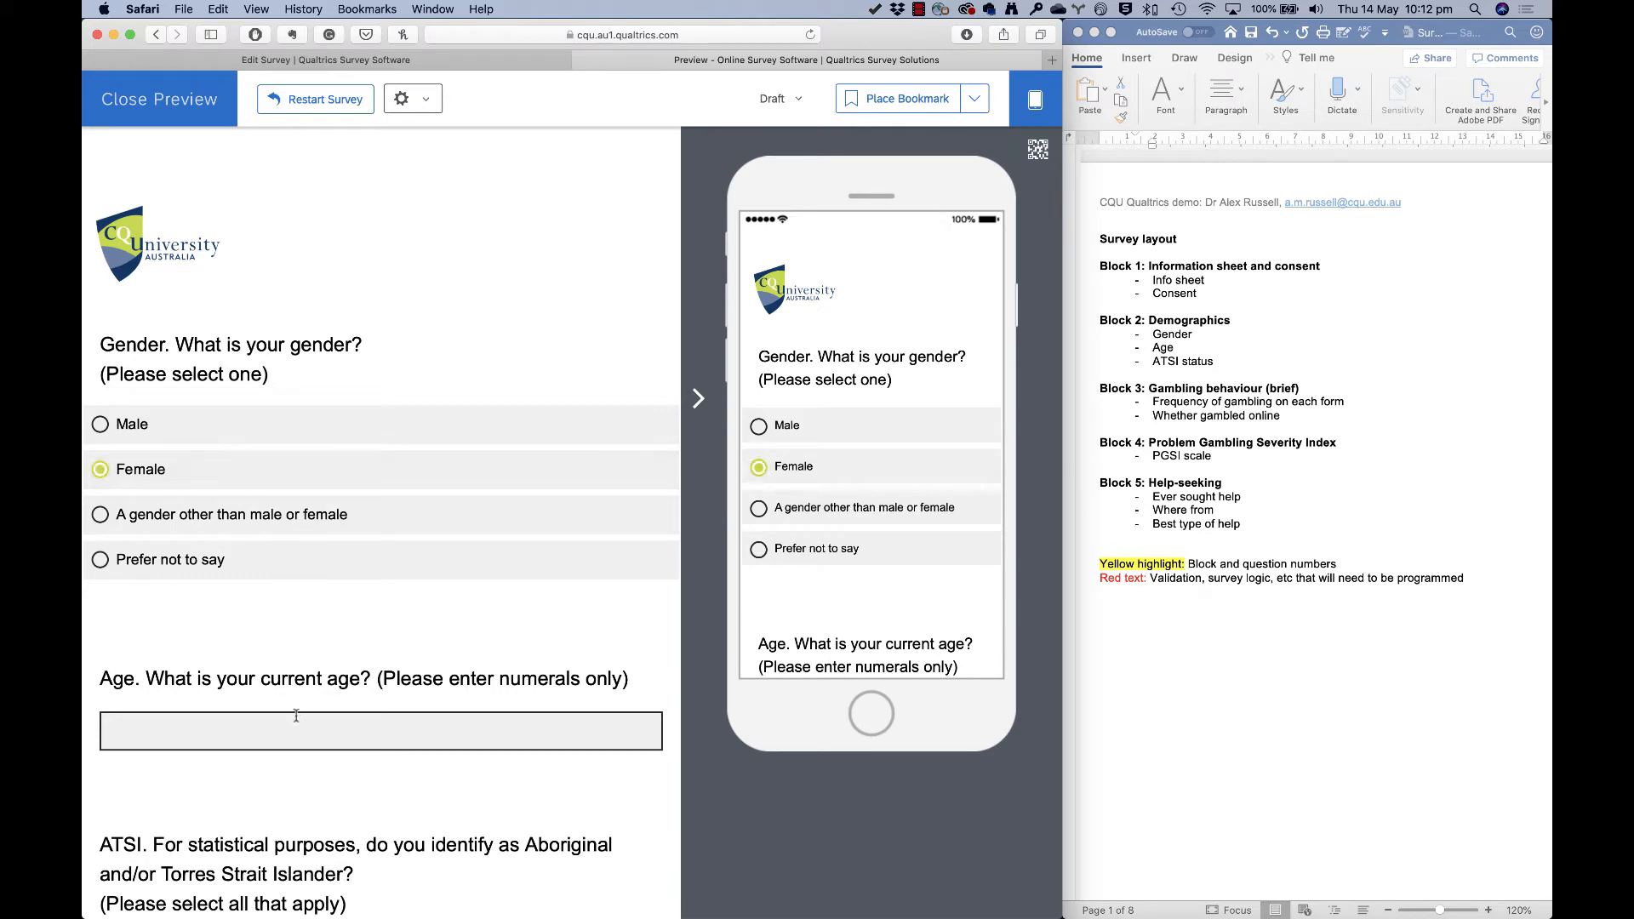
text(18)
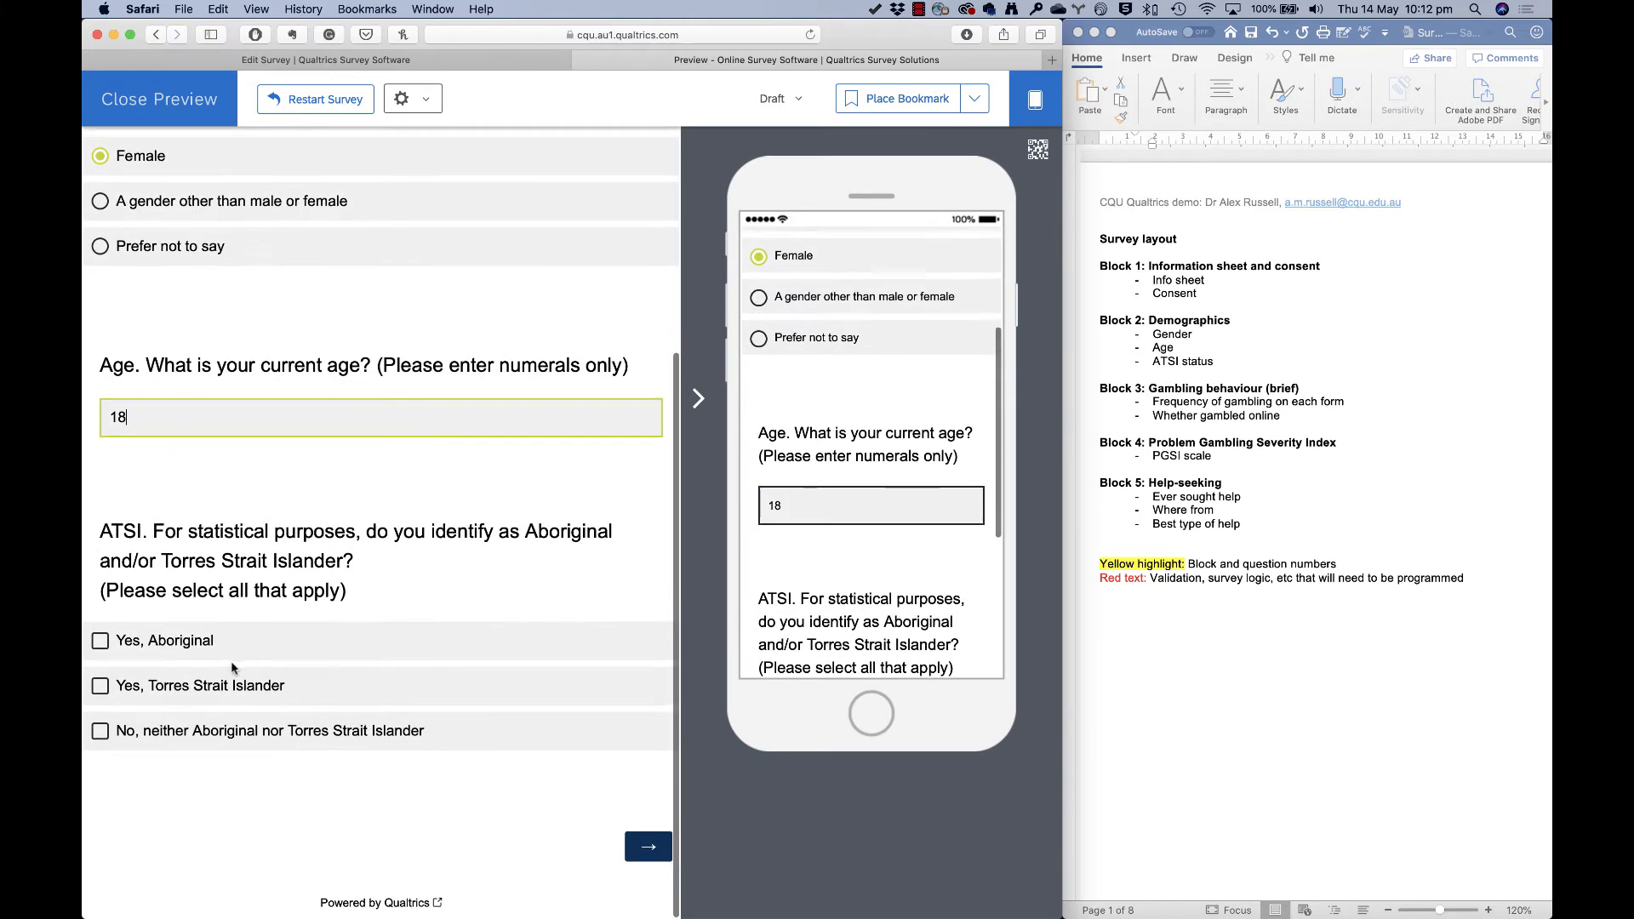
click(646, 846)
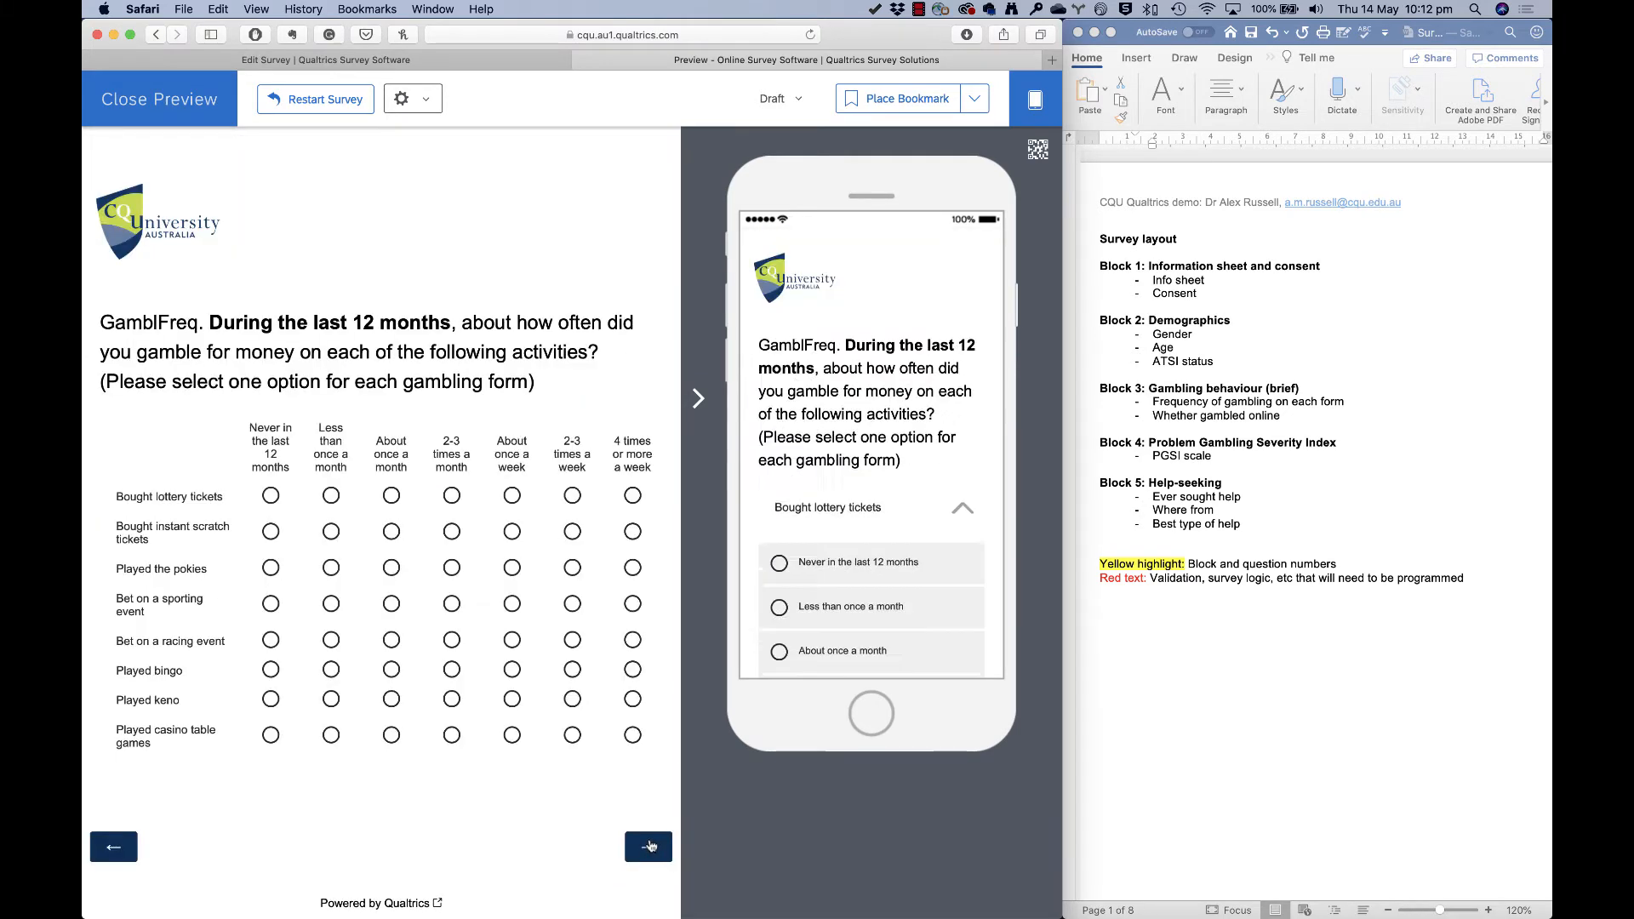
click(270, 518)
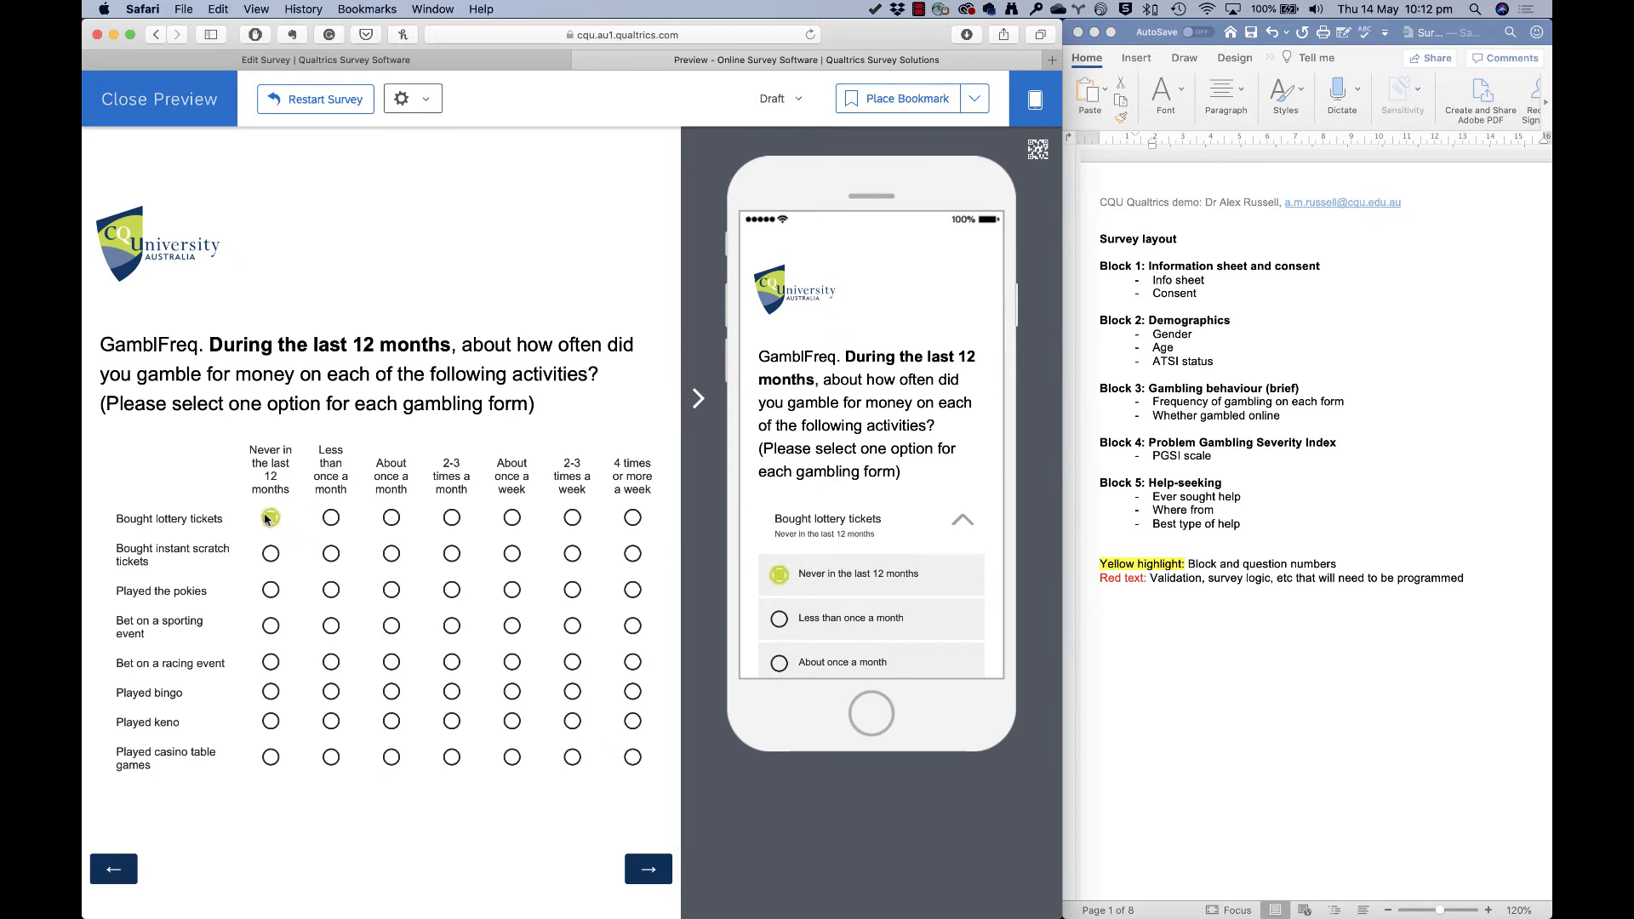
click(269, 692)
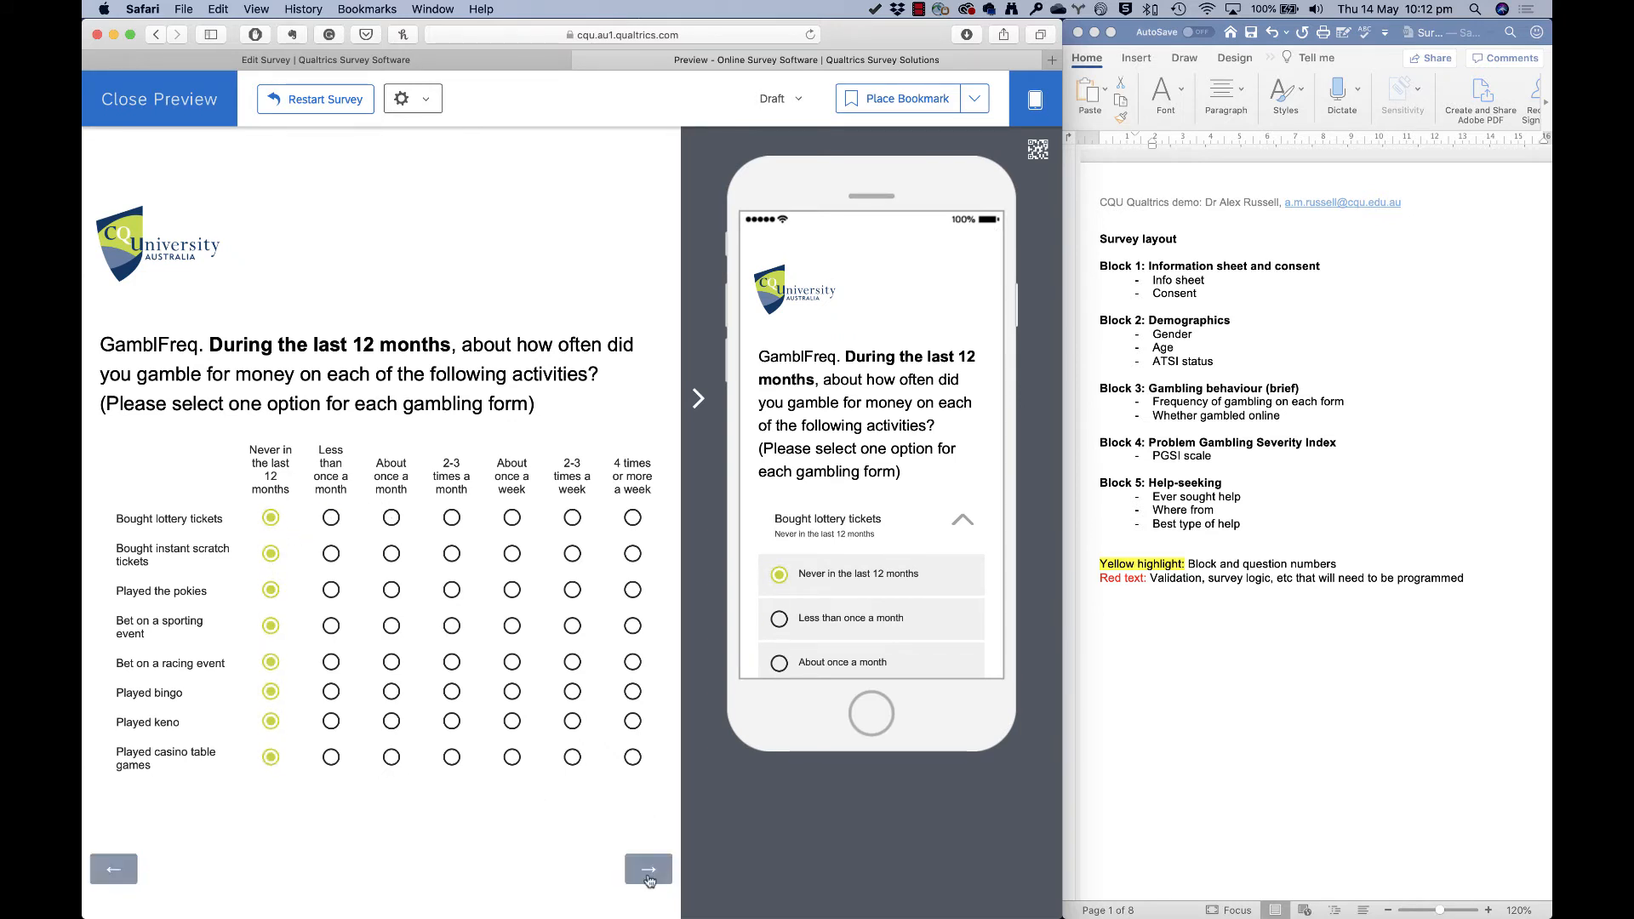
- Submit the all-Never response to reach the thank-you message, then restart the preview
click(647, 869)
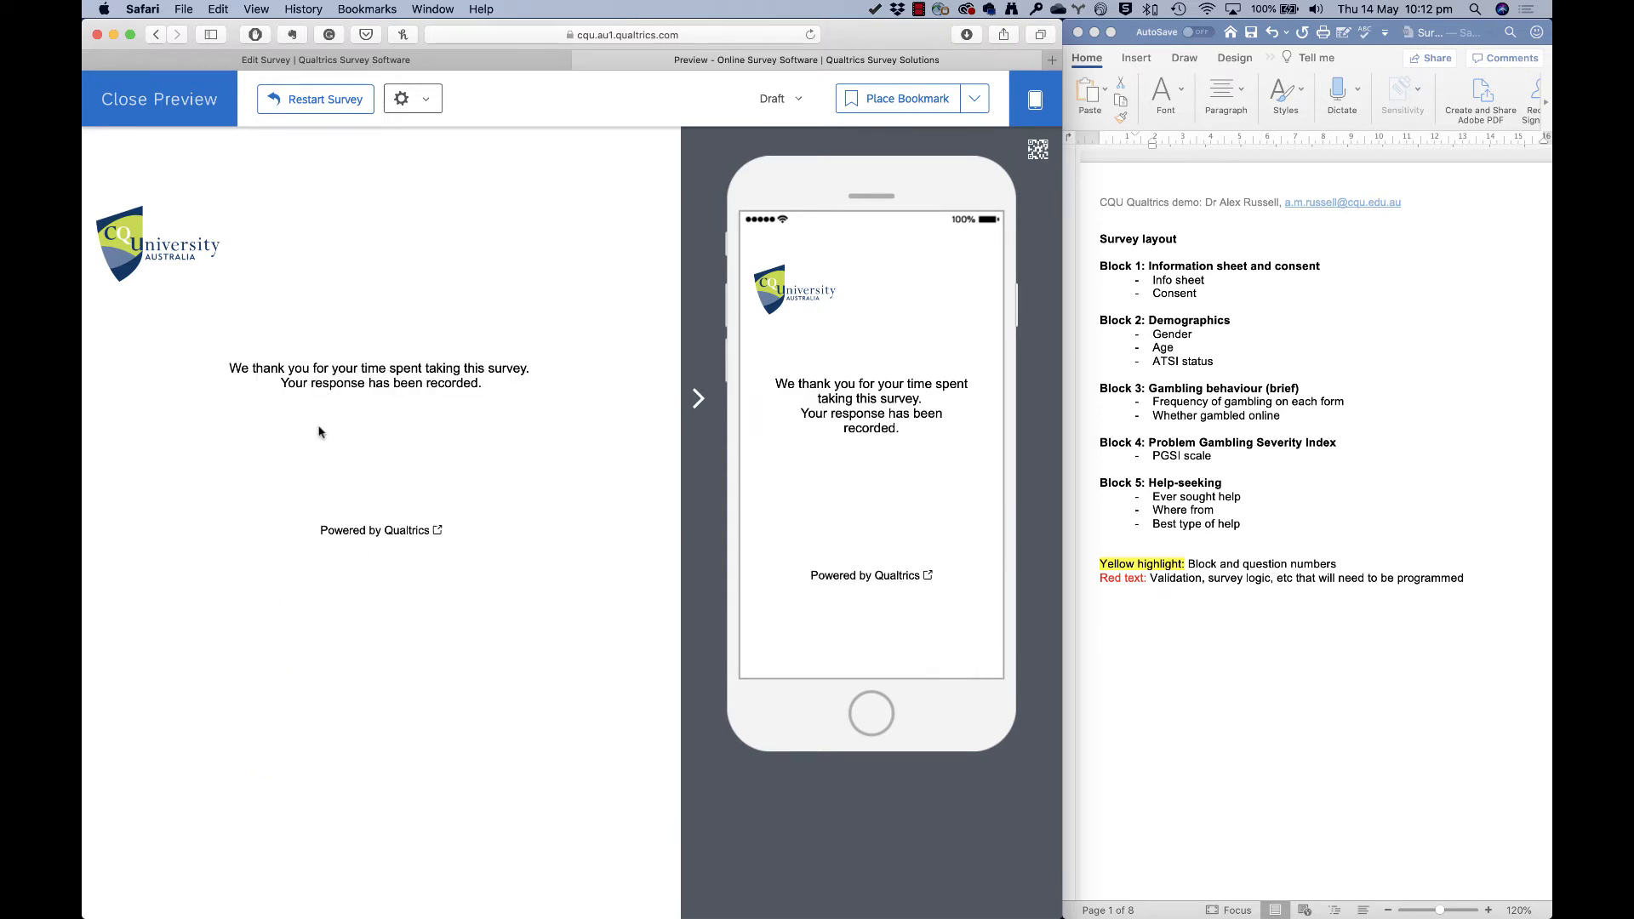
mouse_move(580, 397)
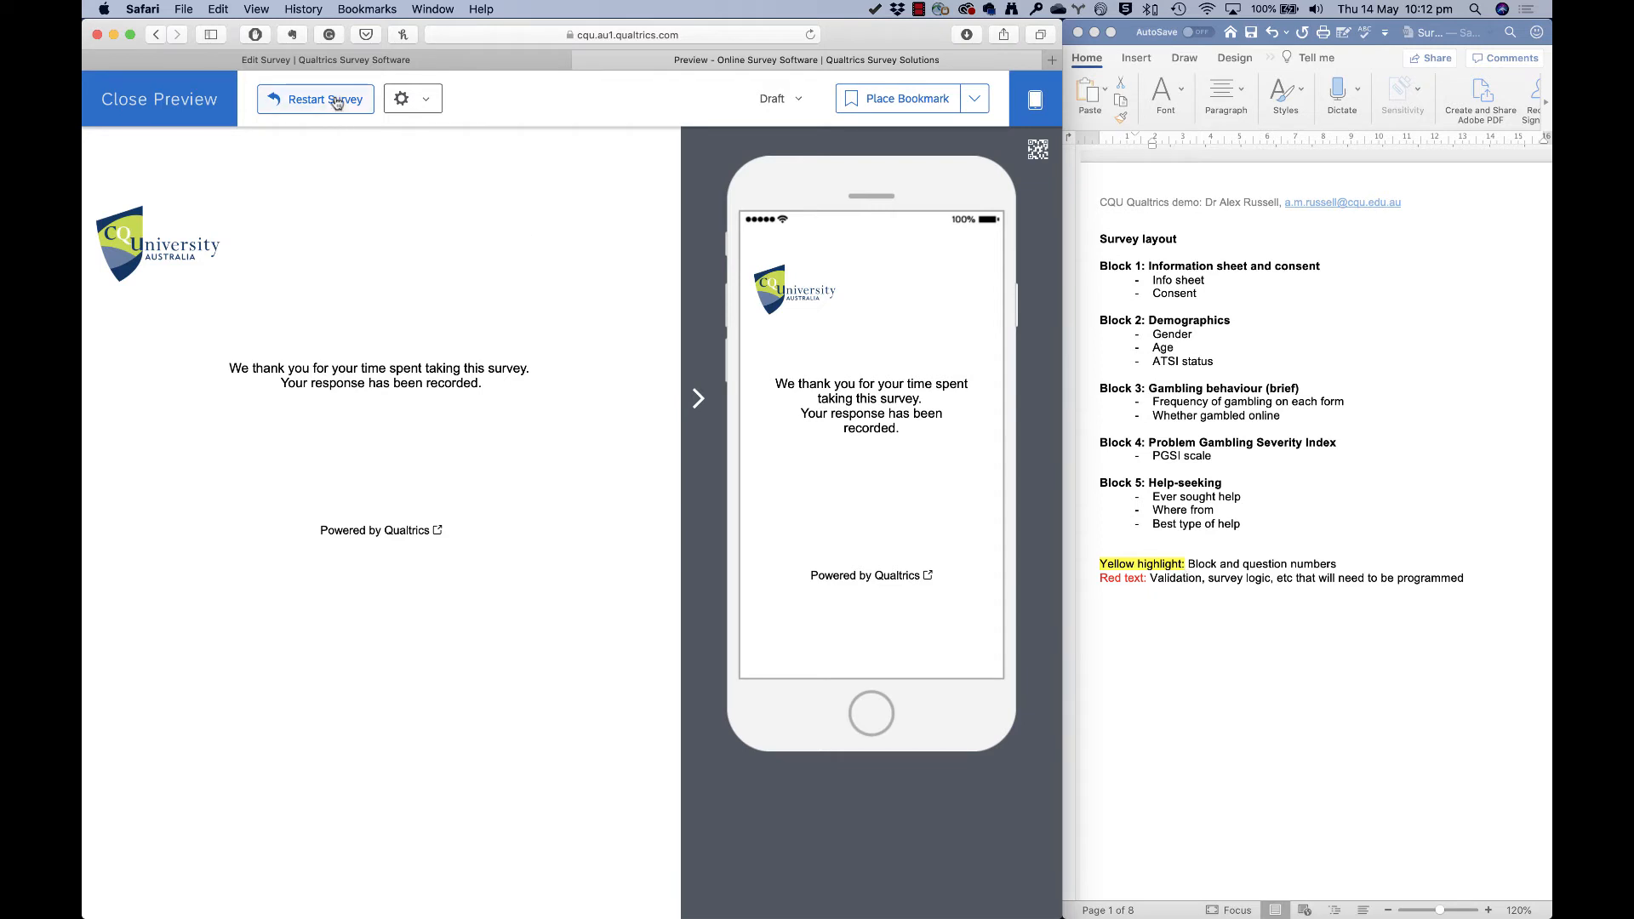
click(315, 98)
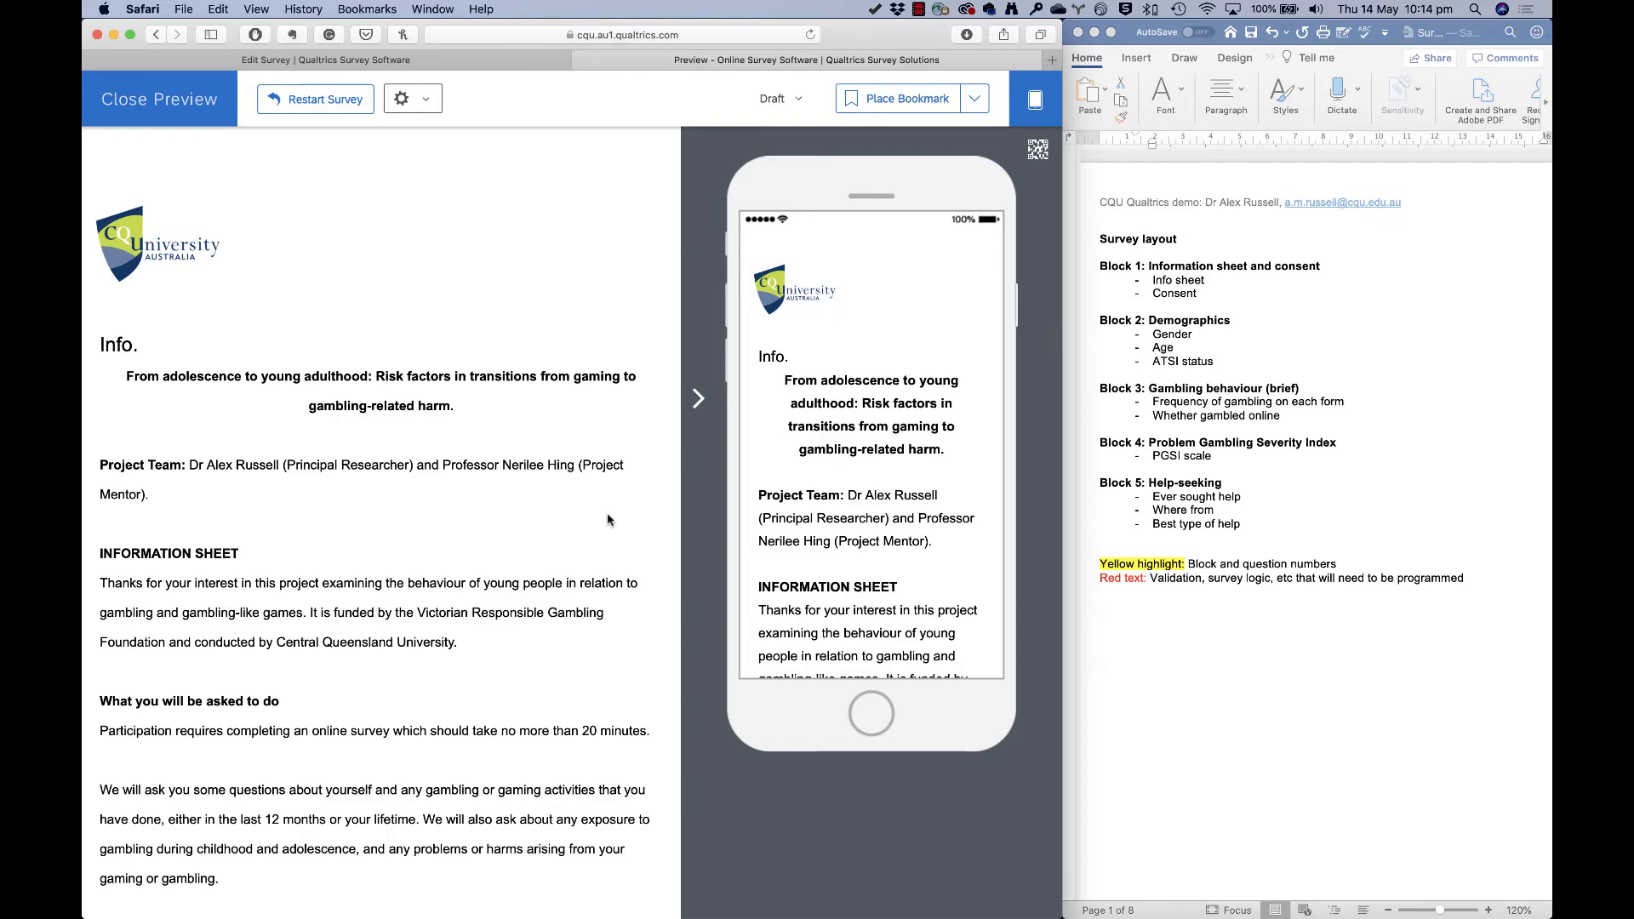
scroll(down, 3)
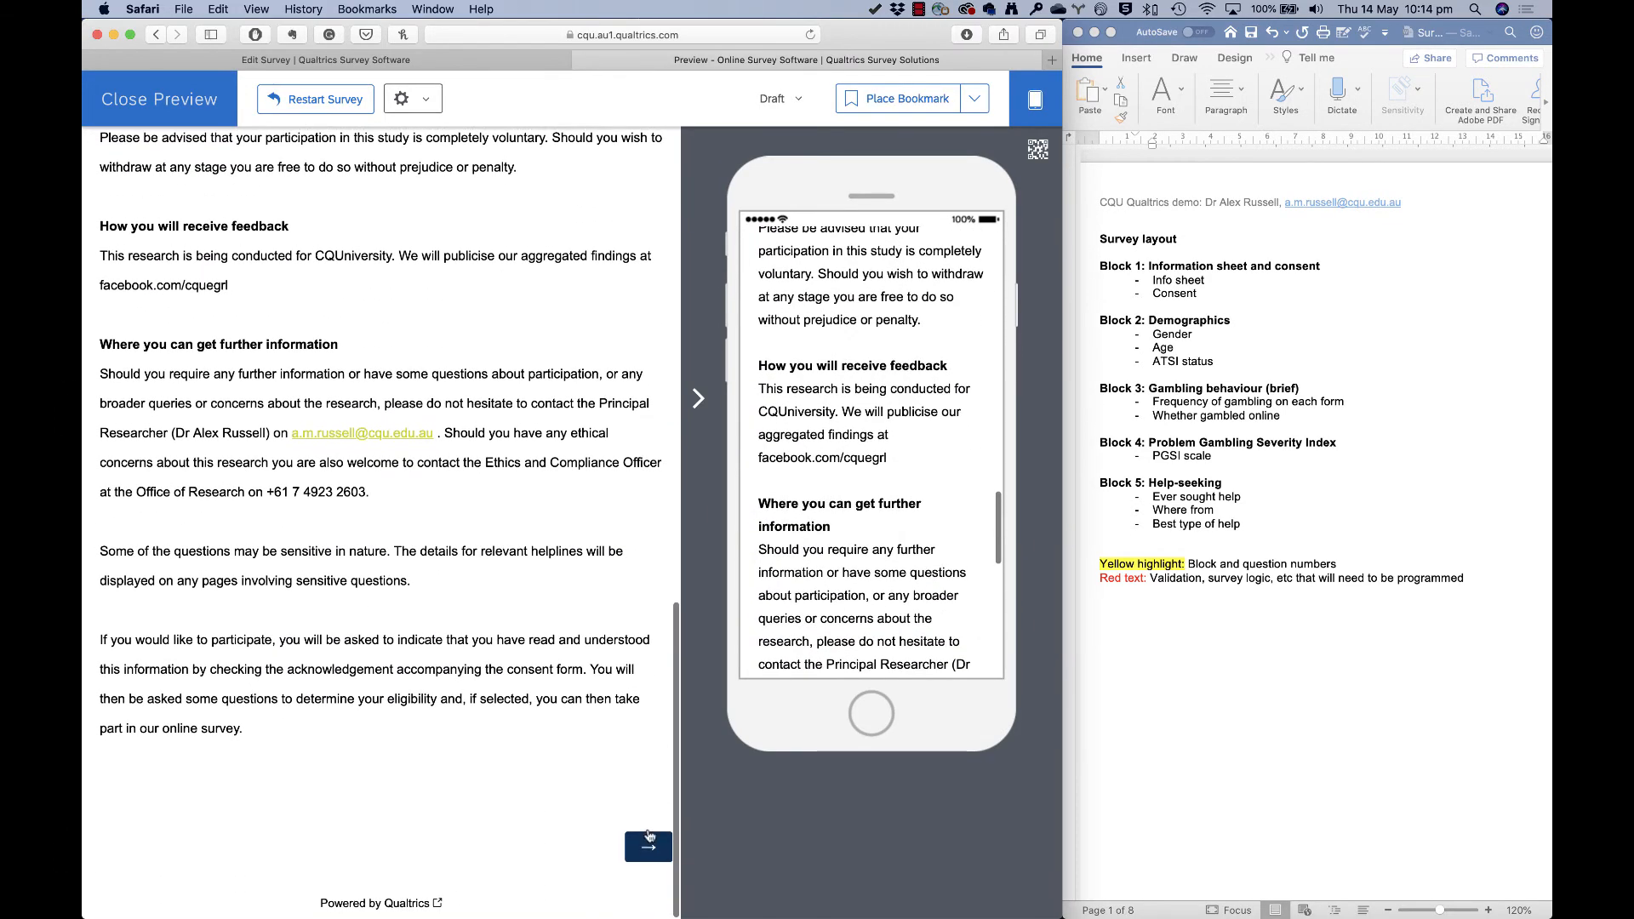
- Pass the information sheet, enter age 59, and answer neither Aboriginal nor Torres Strait Islander
click(647, 845)
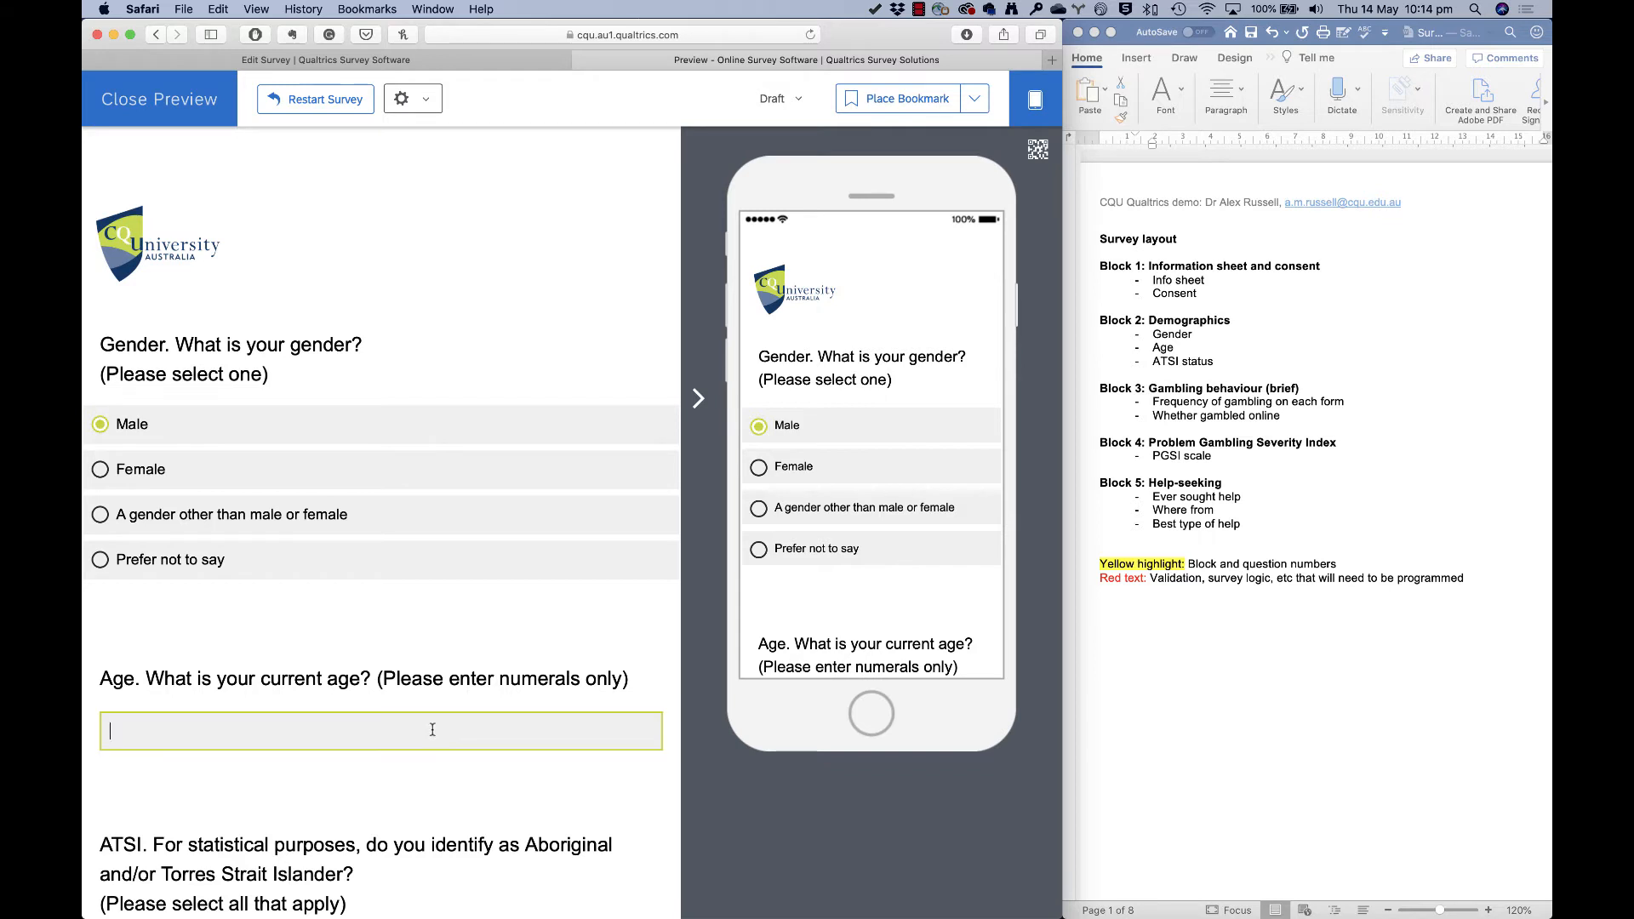
text(59)
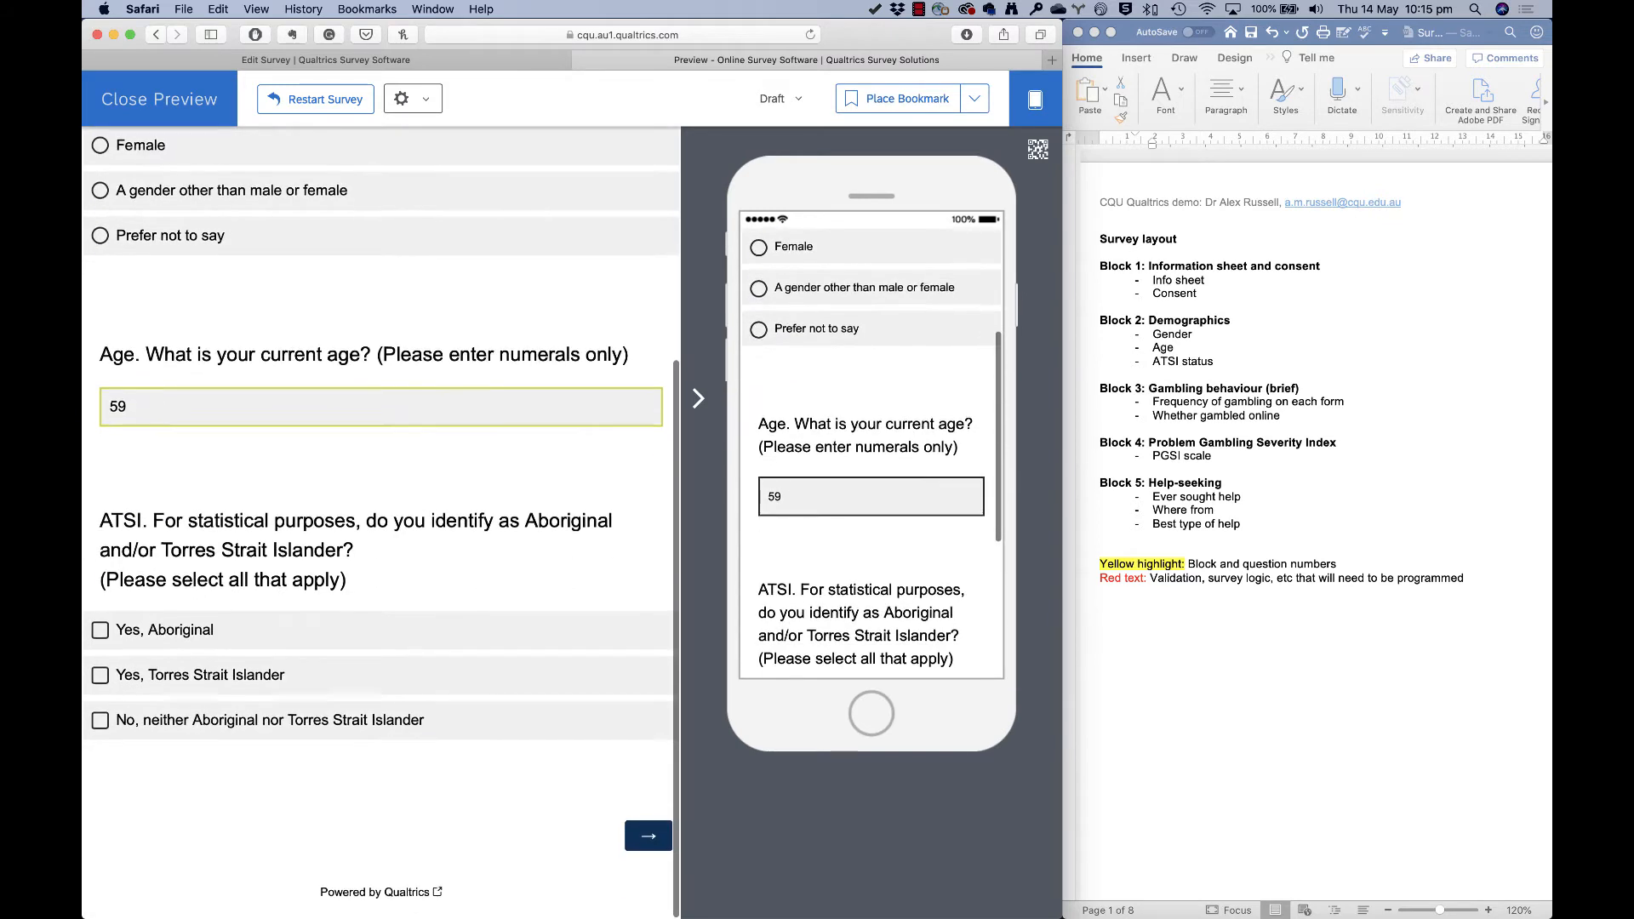
click(100, 730)
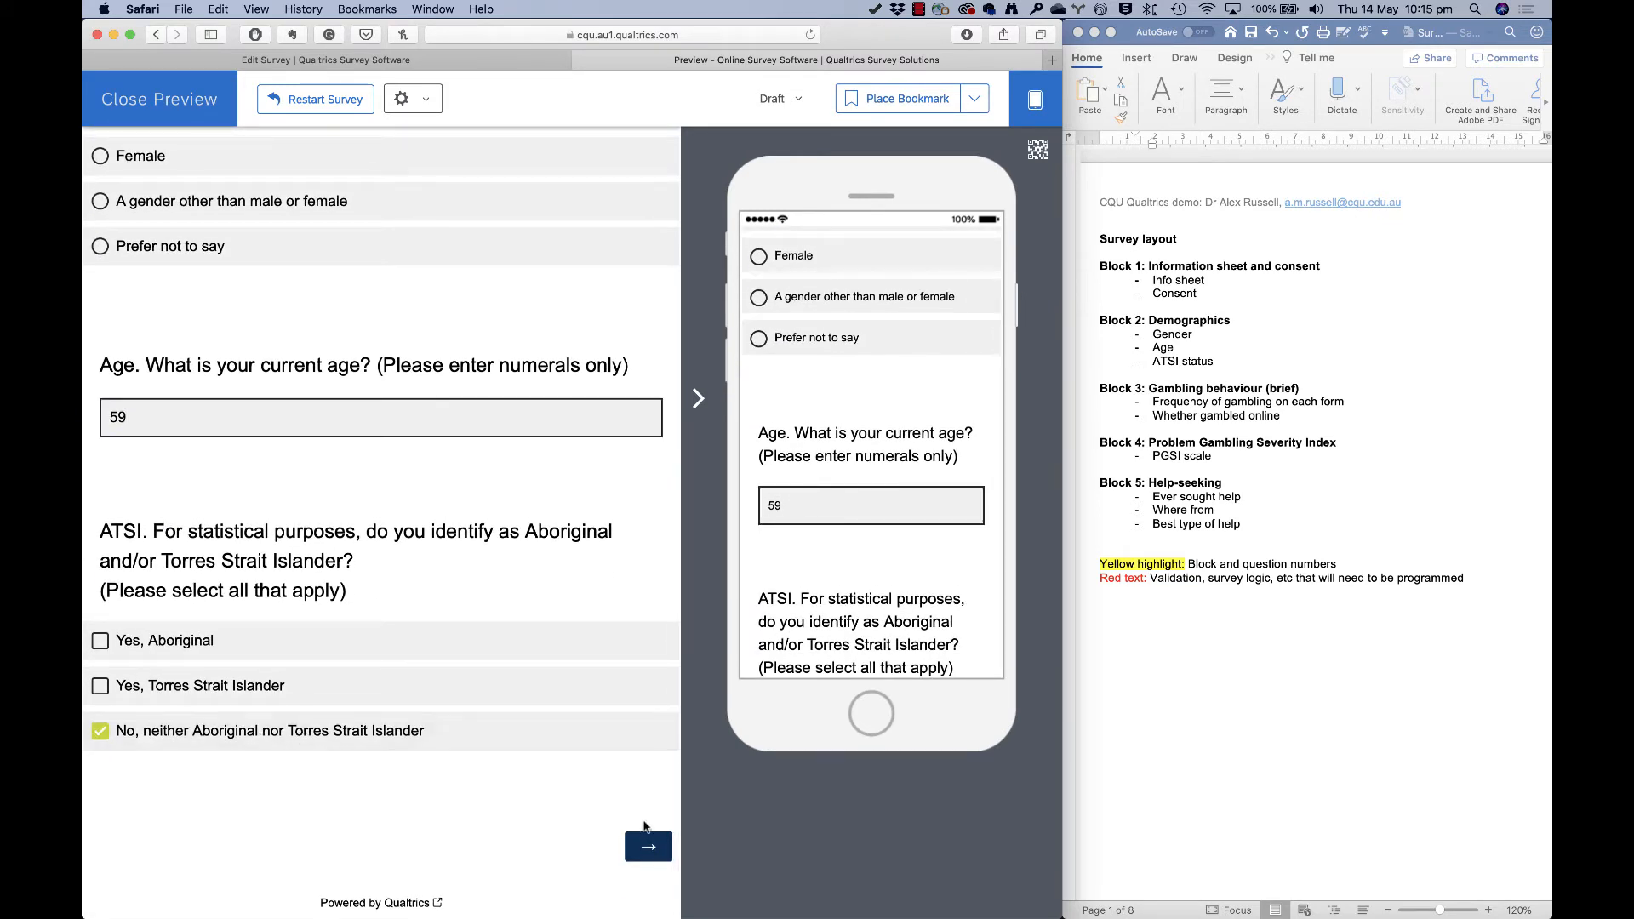
click(647, 845)
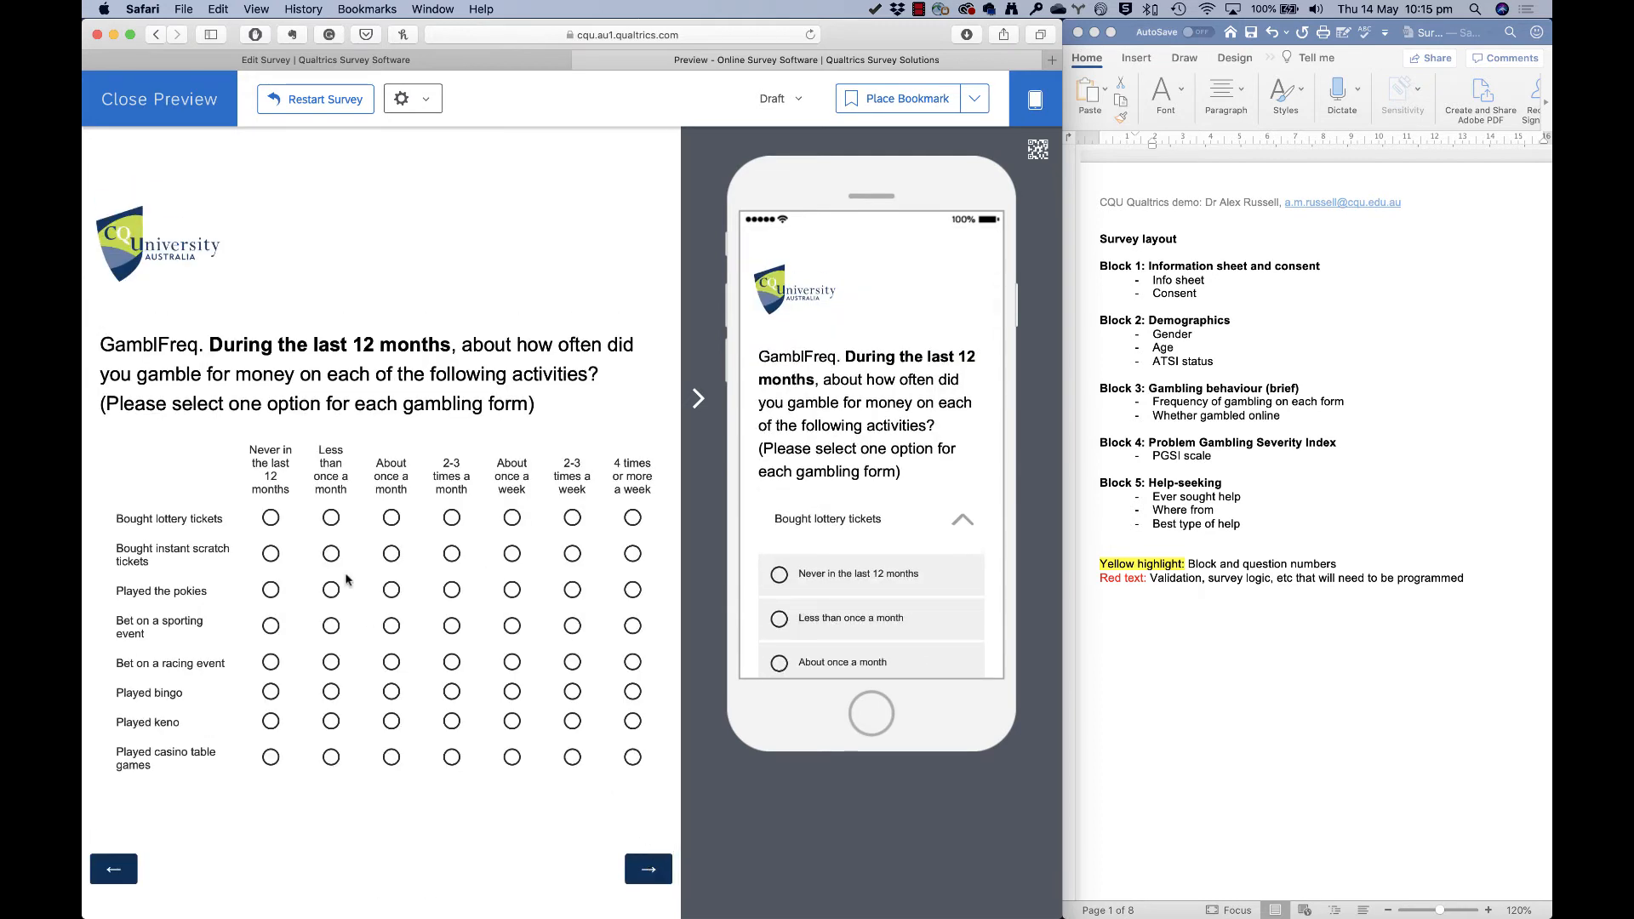
- Mark lottery less than monthly and casino Never, pass GamblOnline, answer PGSI, and continue
click(391, 625)
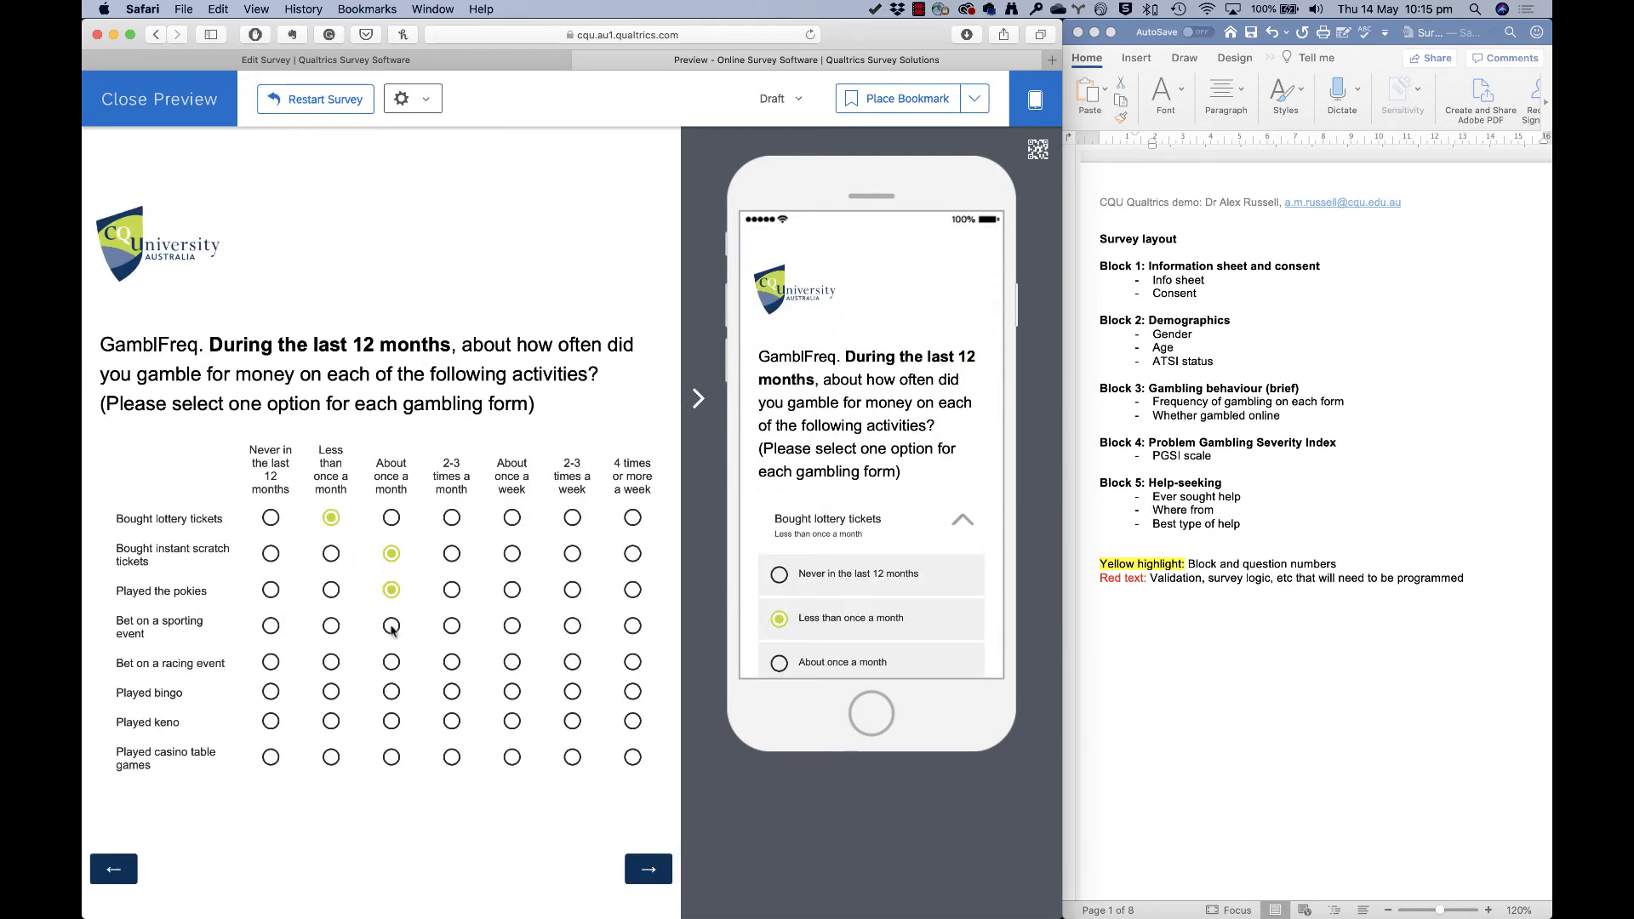
click(269, 756)
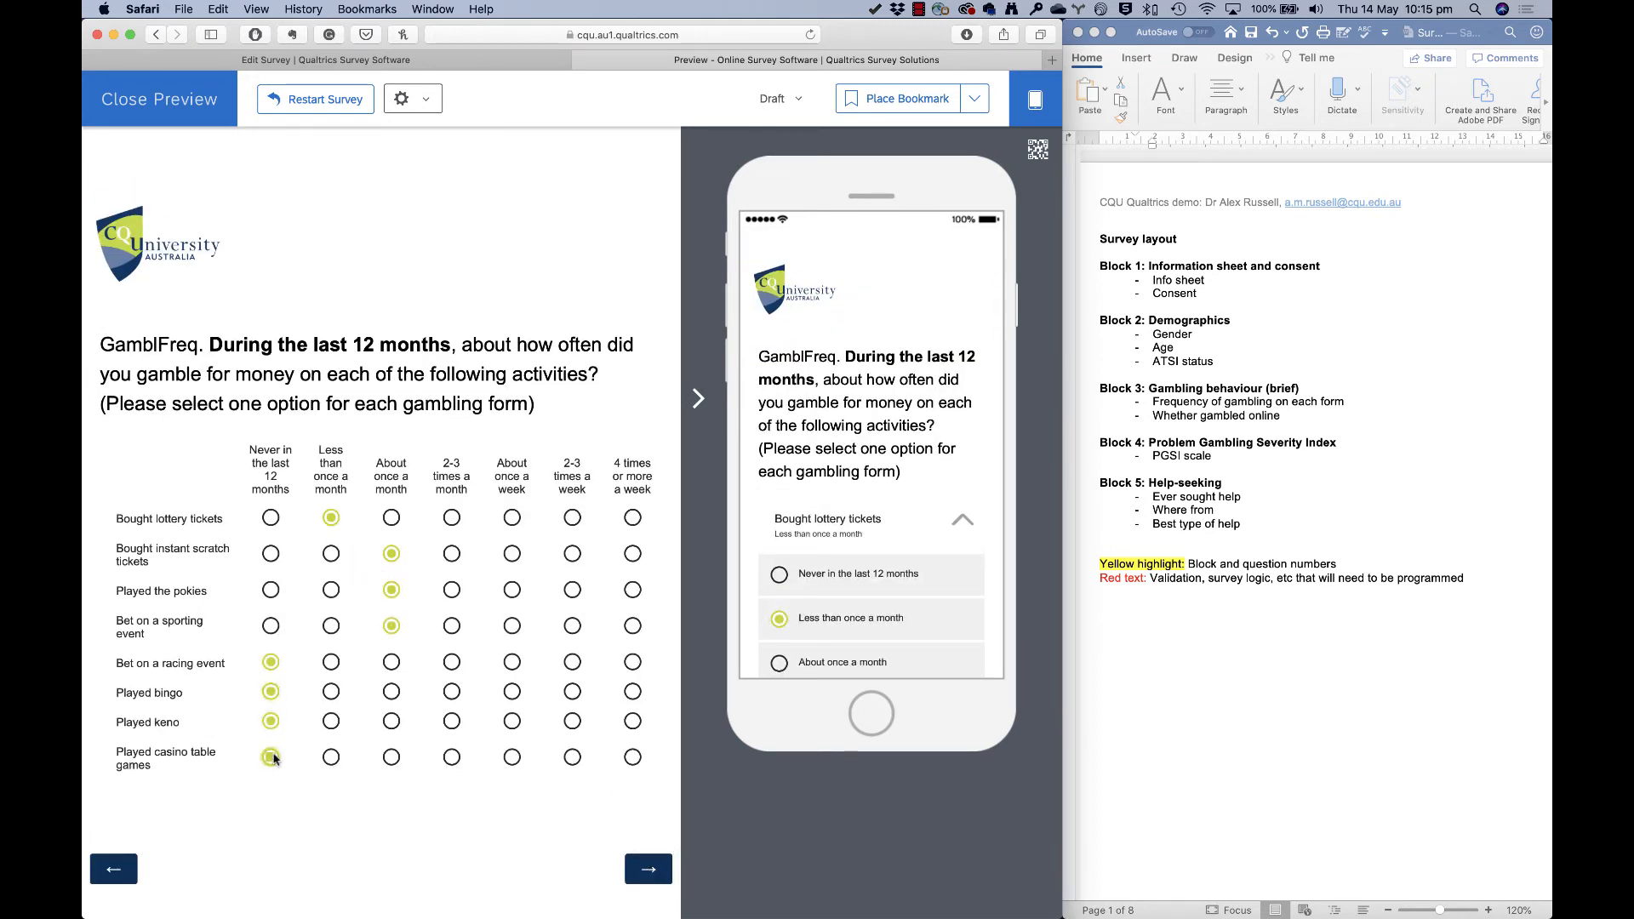
click(647, 868)
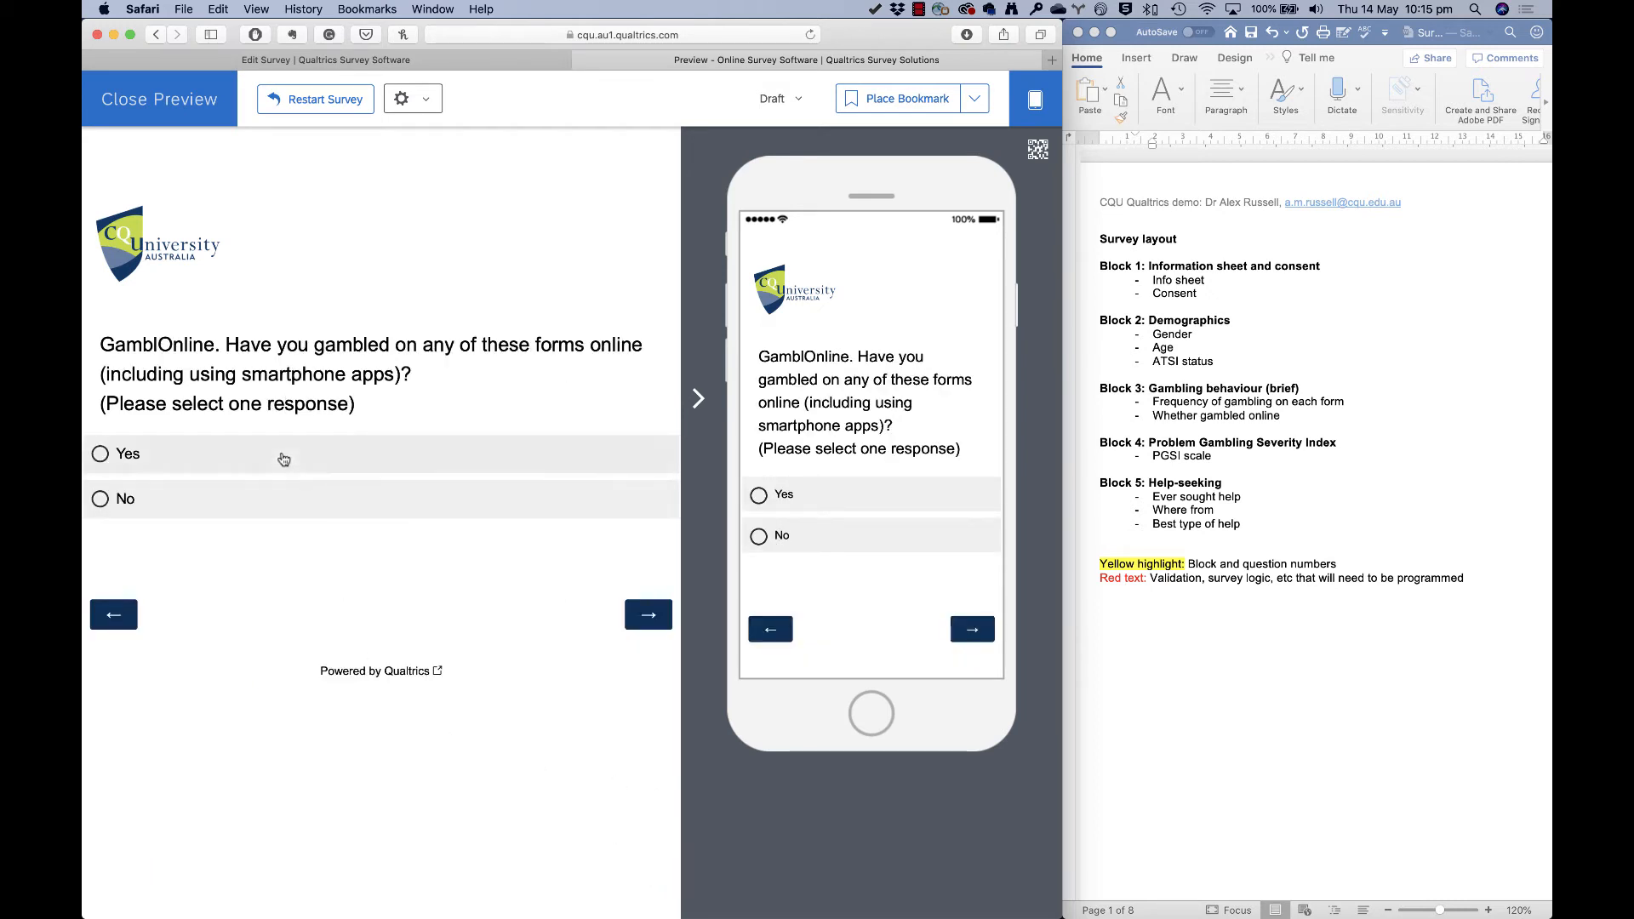
click(647, 613)
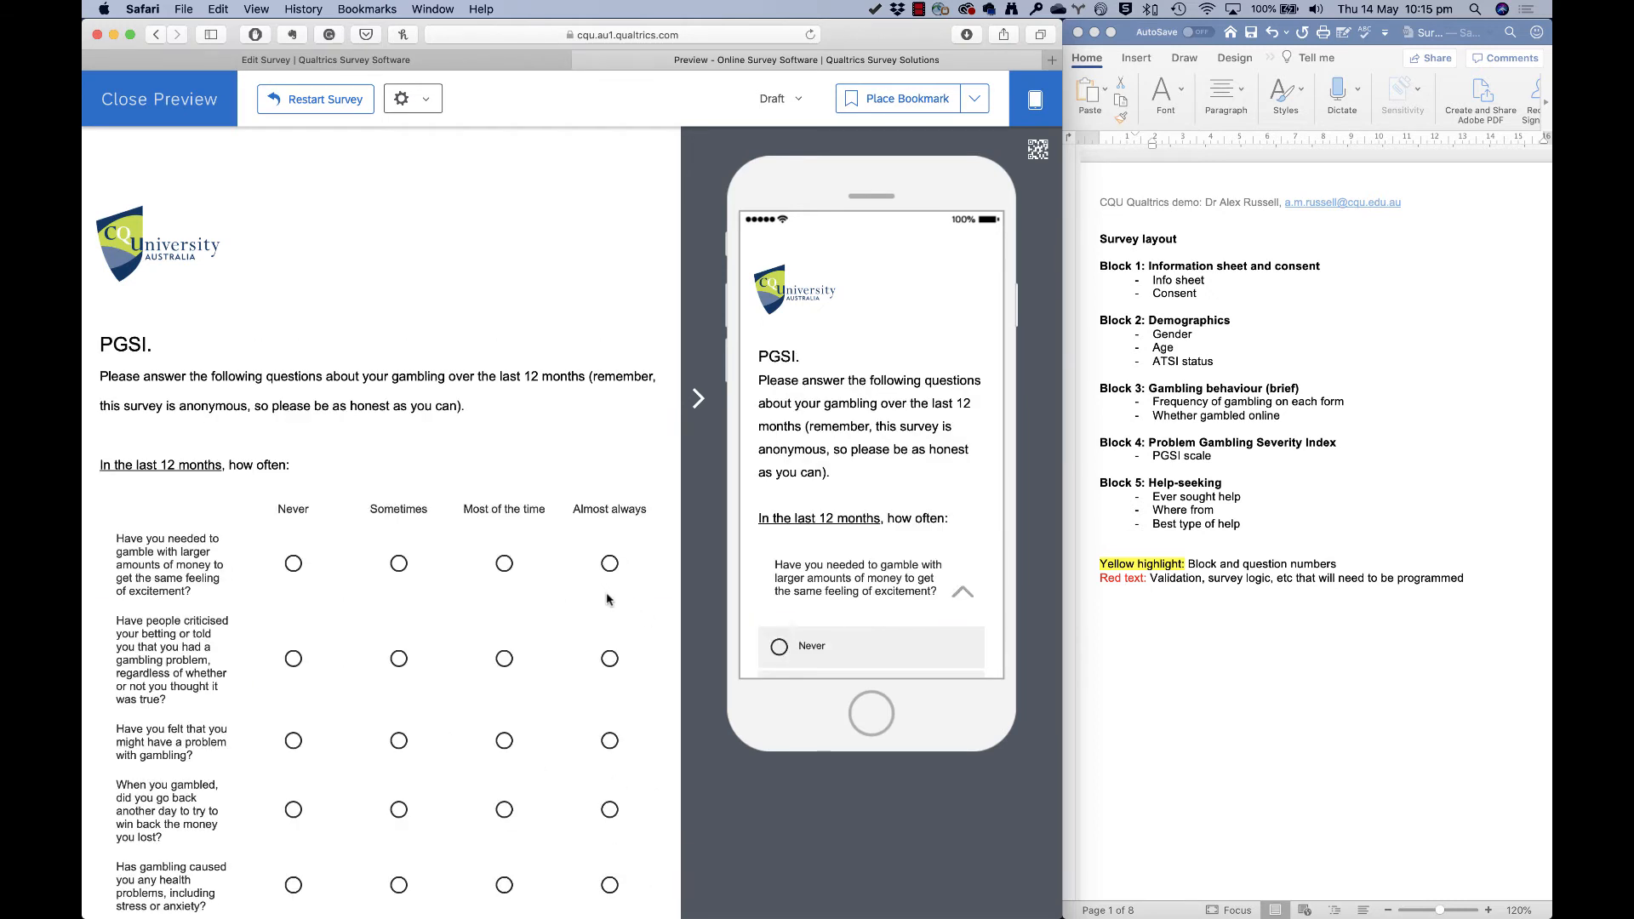
click(398, 809)
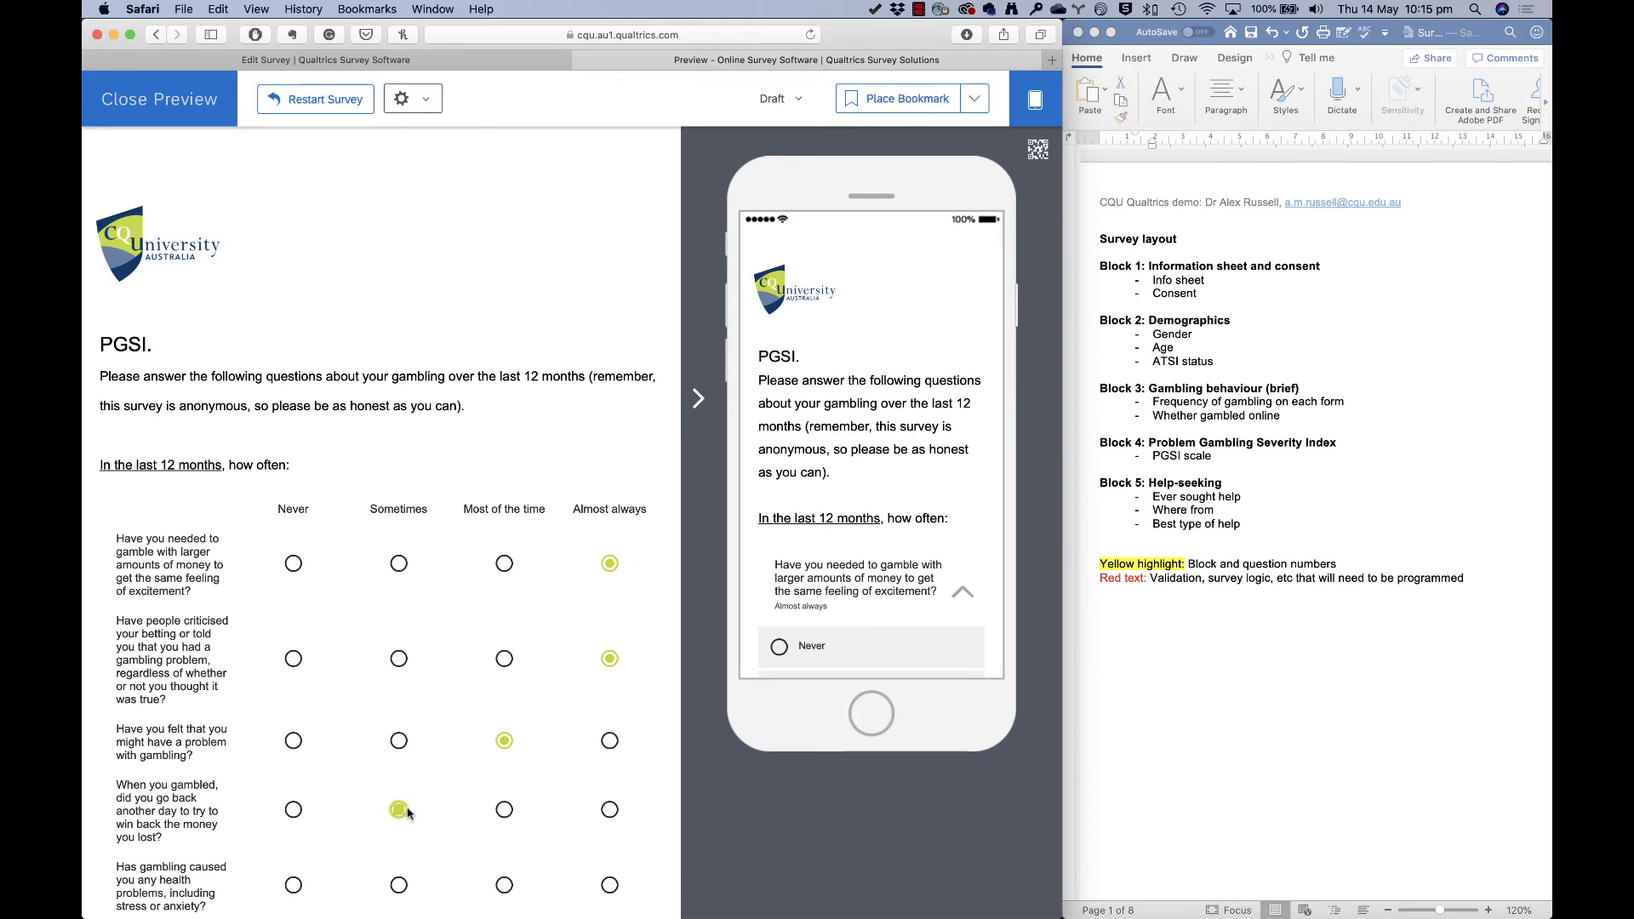
scroll(down, 3)
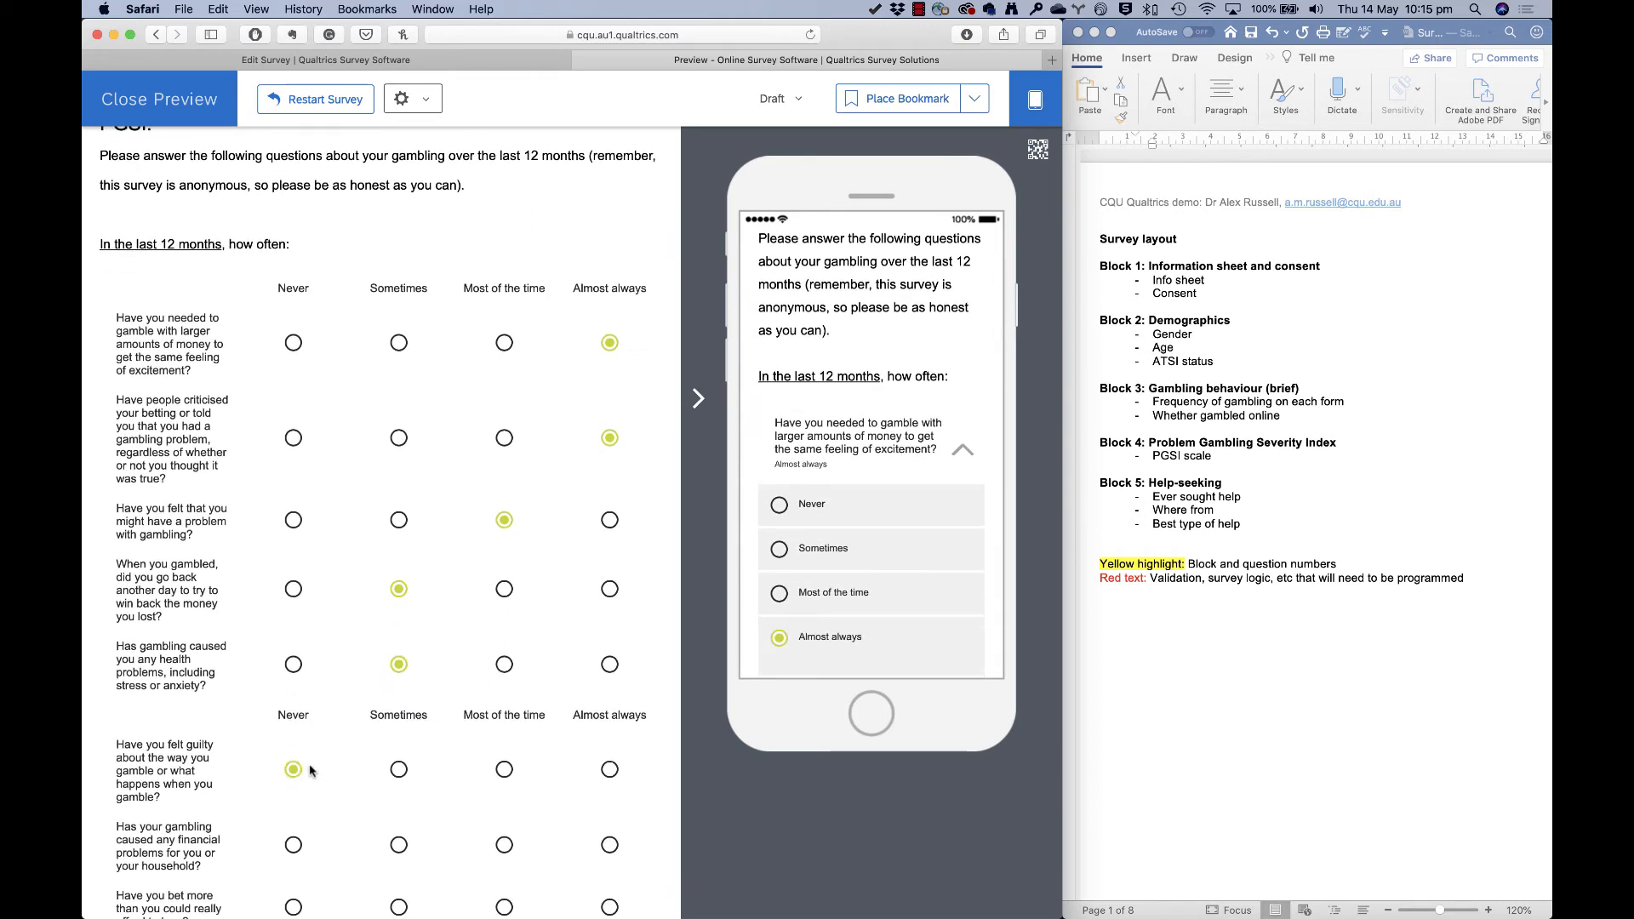
scroll(down, 3)
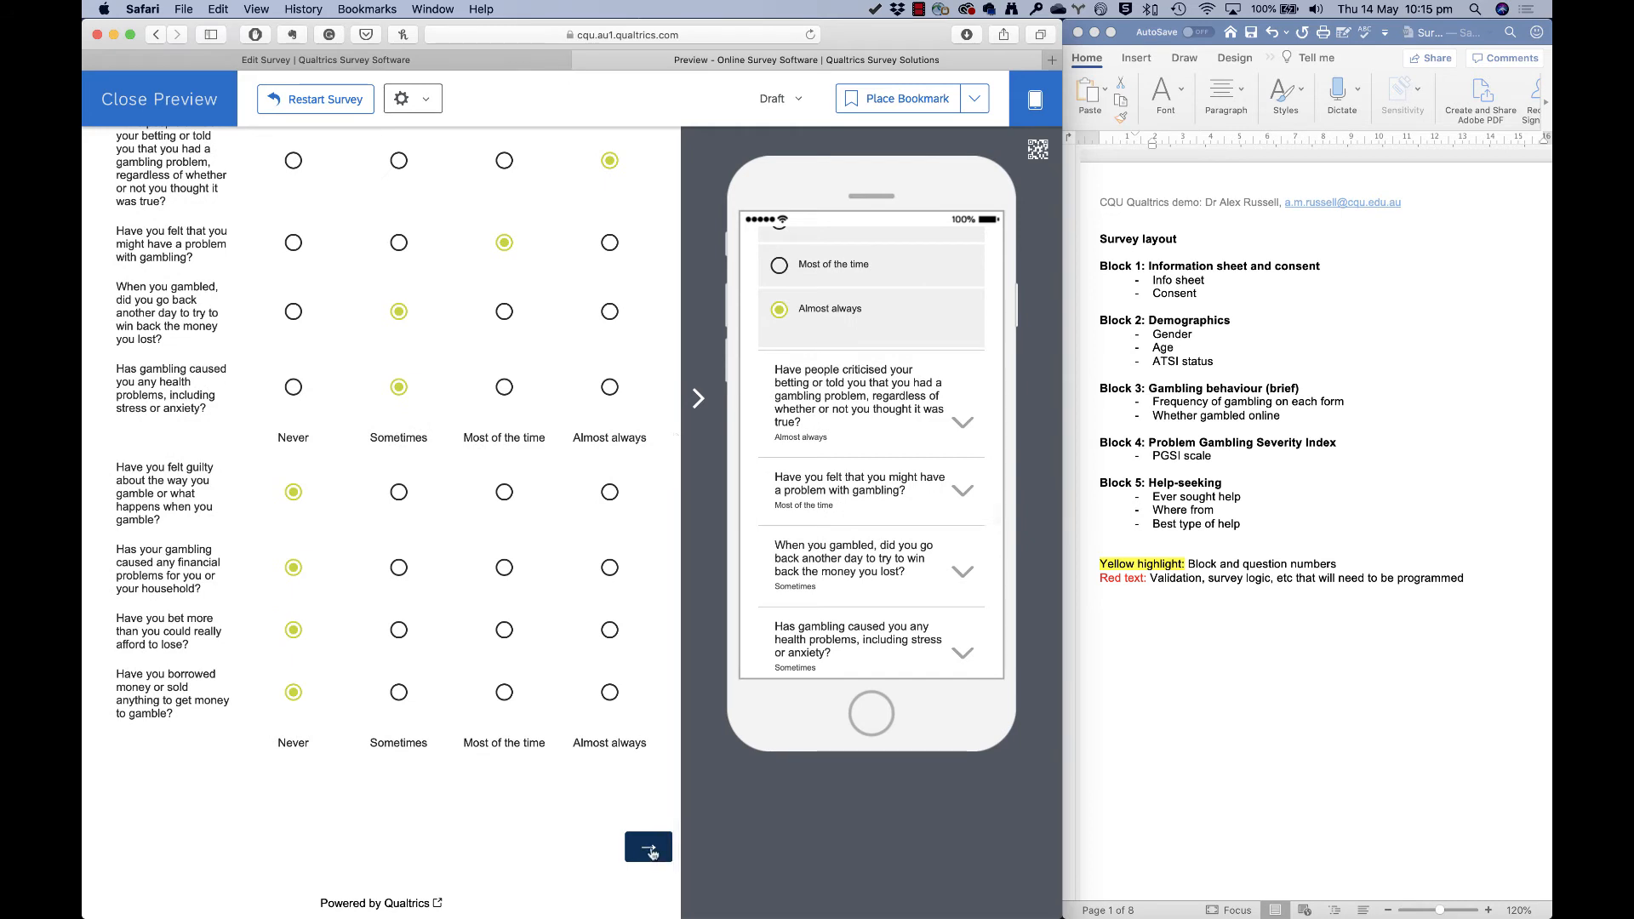
click(647, 846)
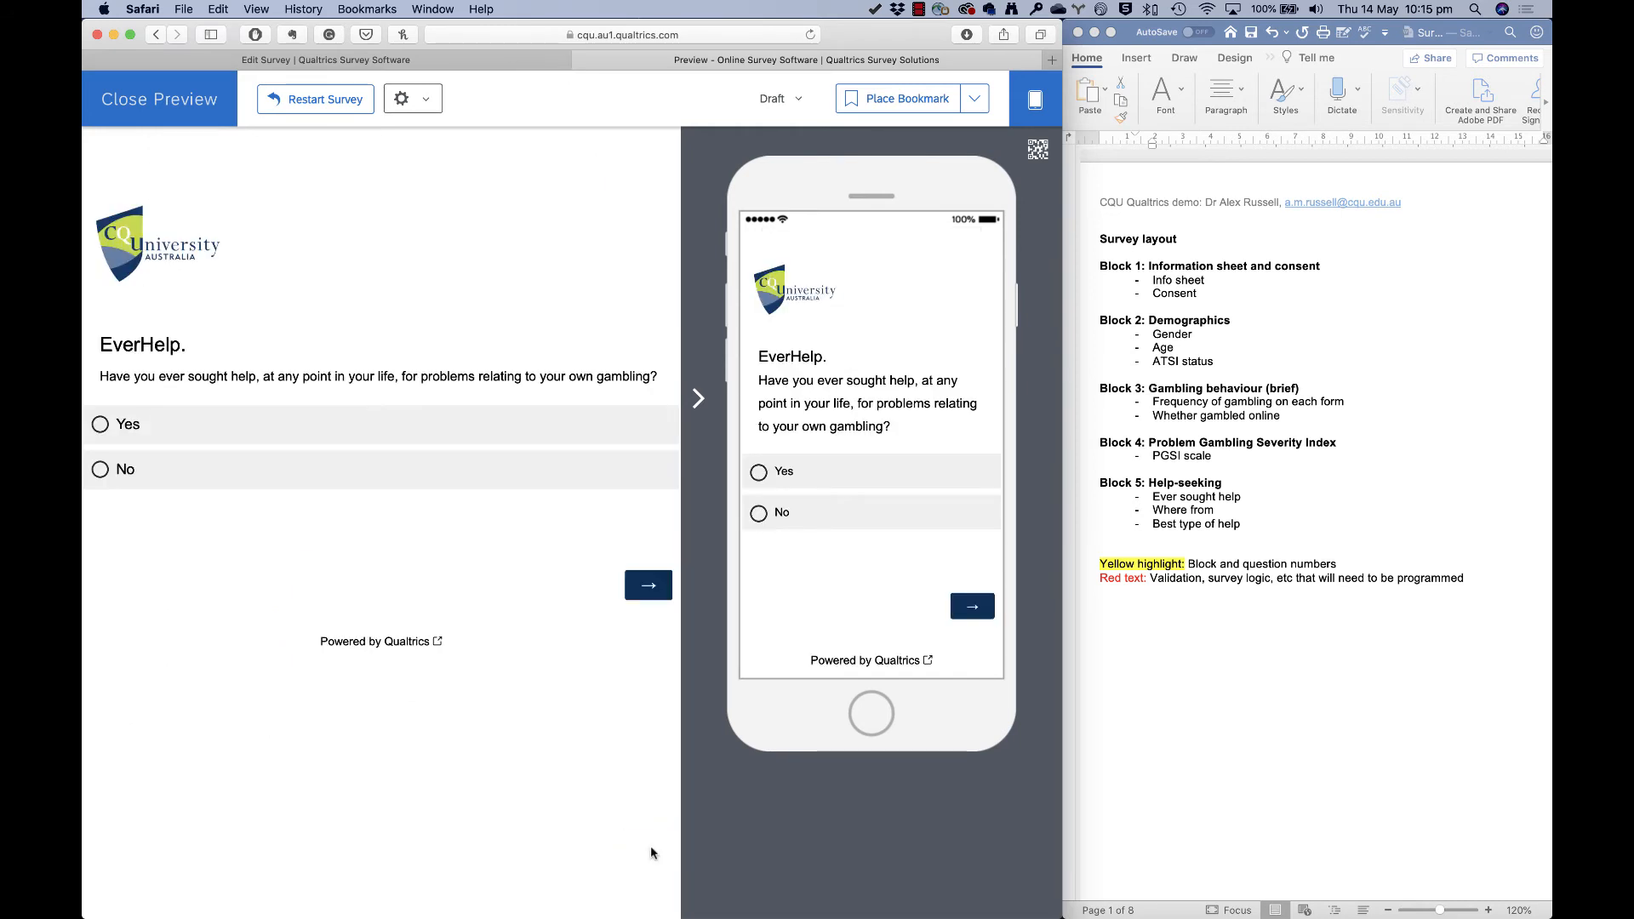
mouse_move(377, 381)
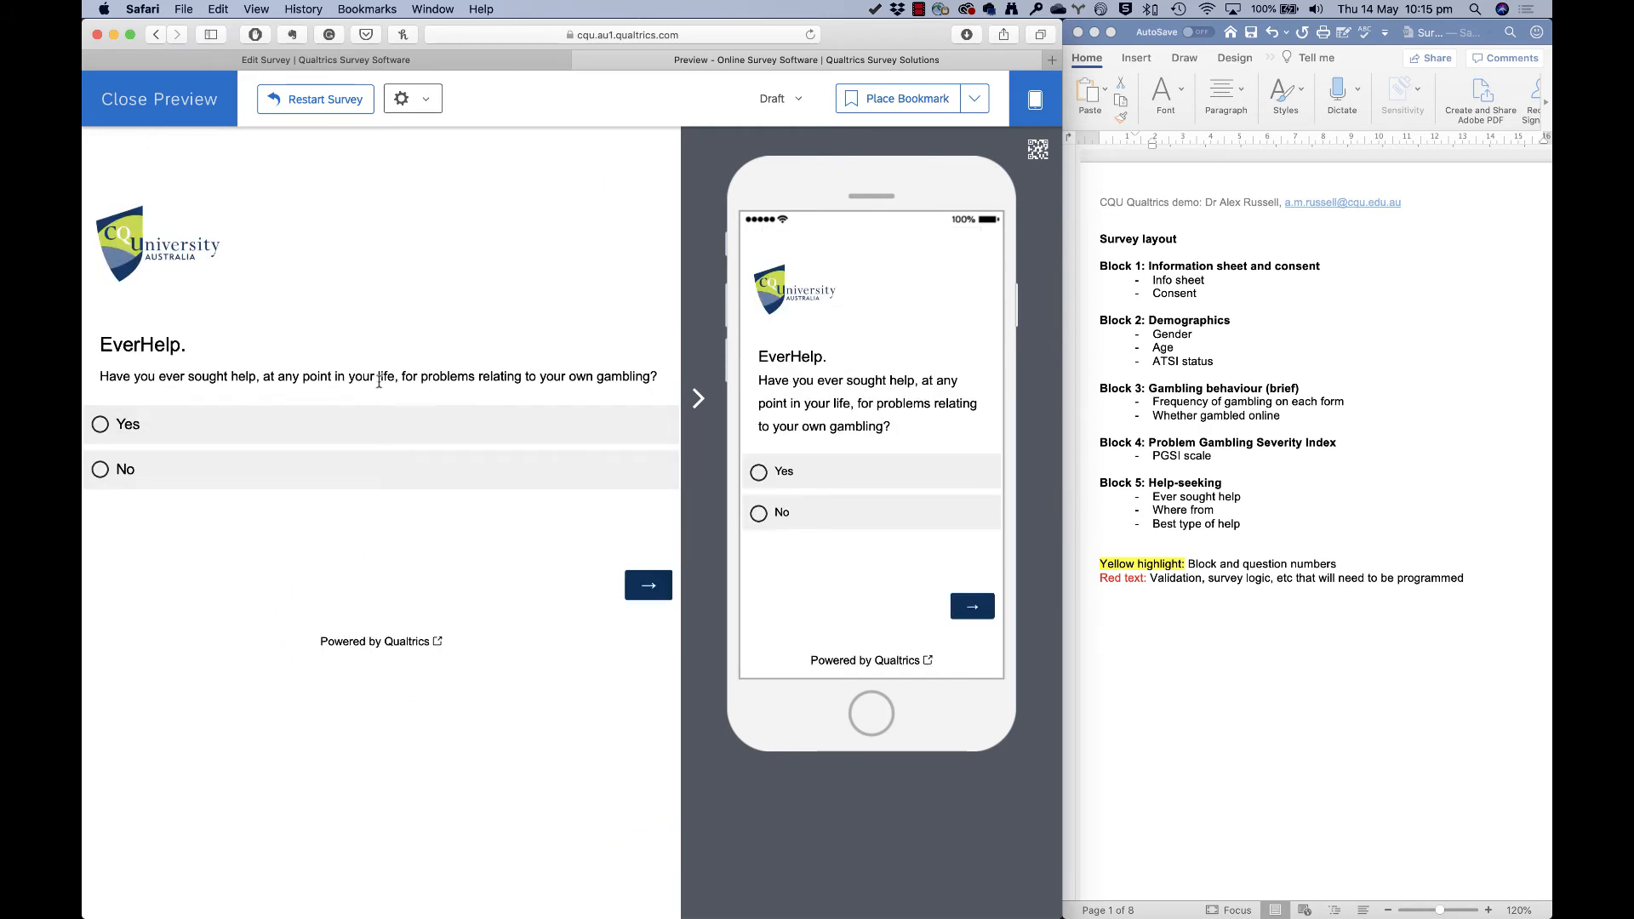
mouse_move(250, 429)
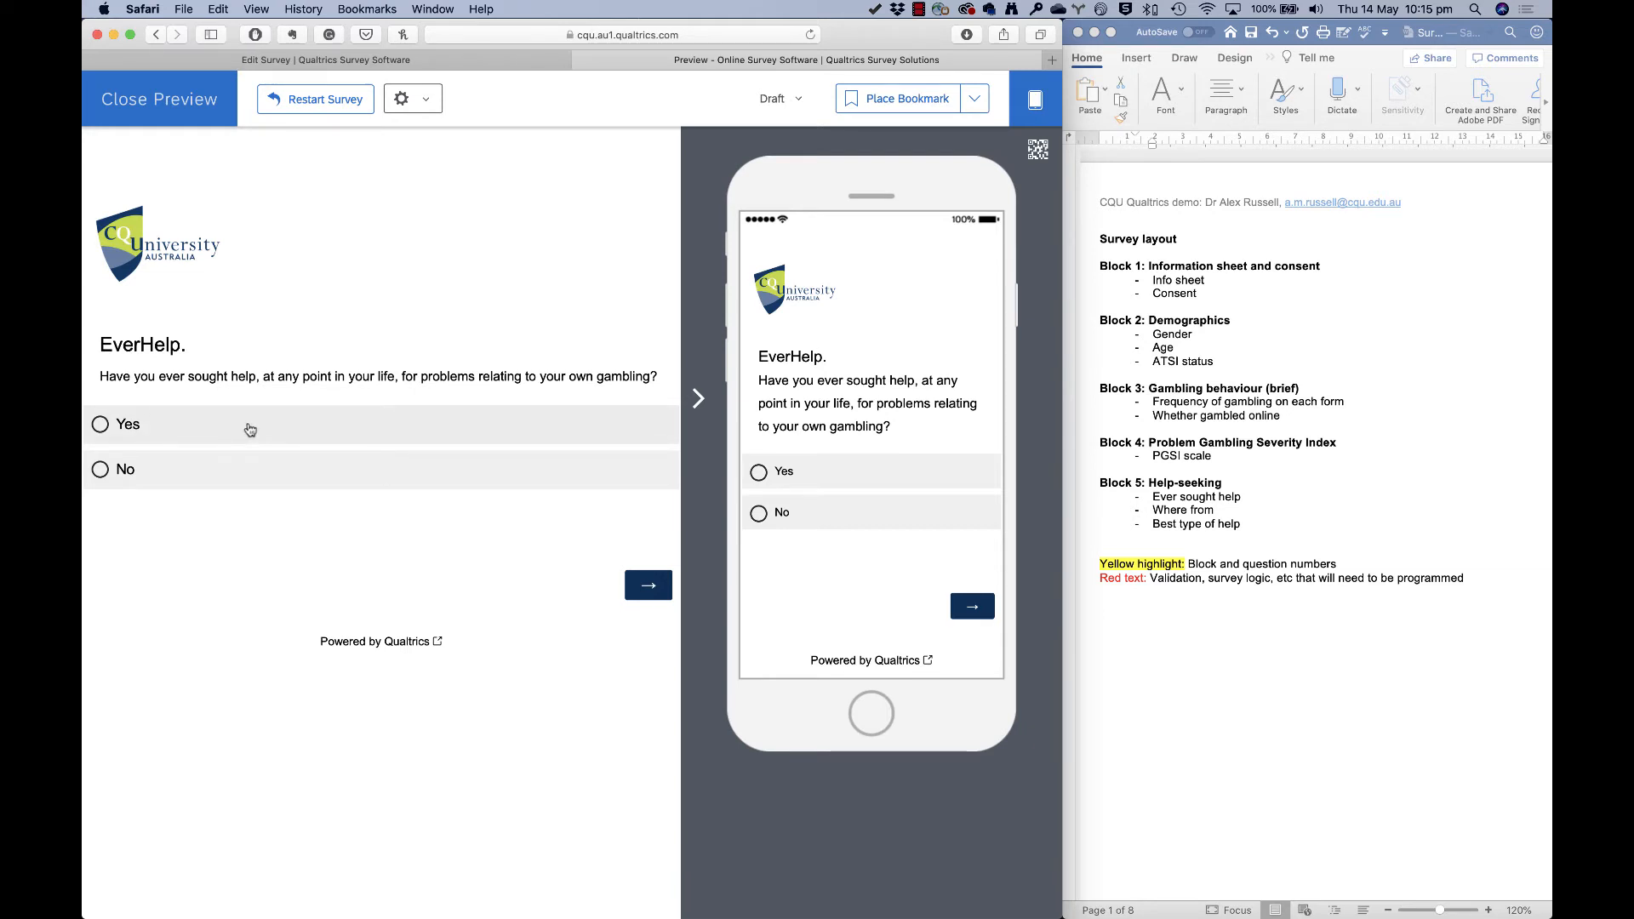
- Answer Yes to seeking help with Other 'Religious person', pick it as best help, and submit
click(647, 584)
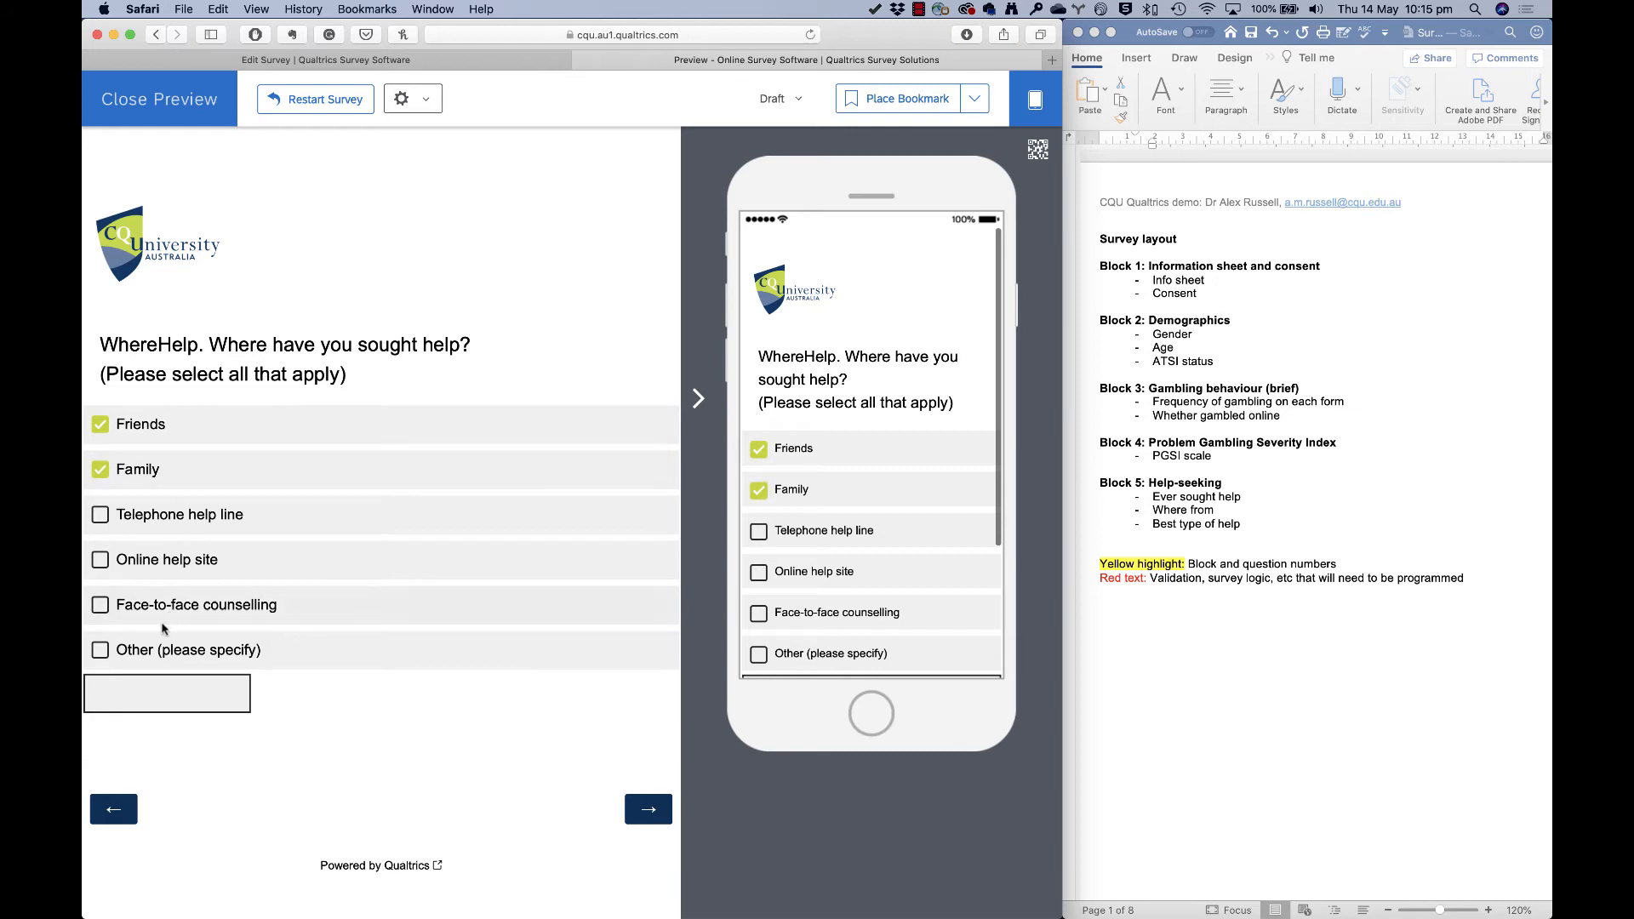
click(100, 649)
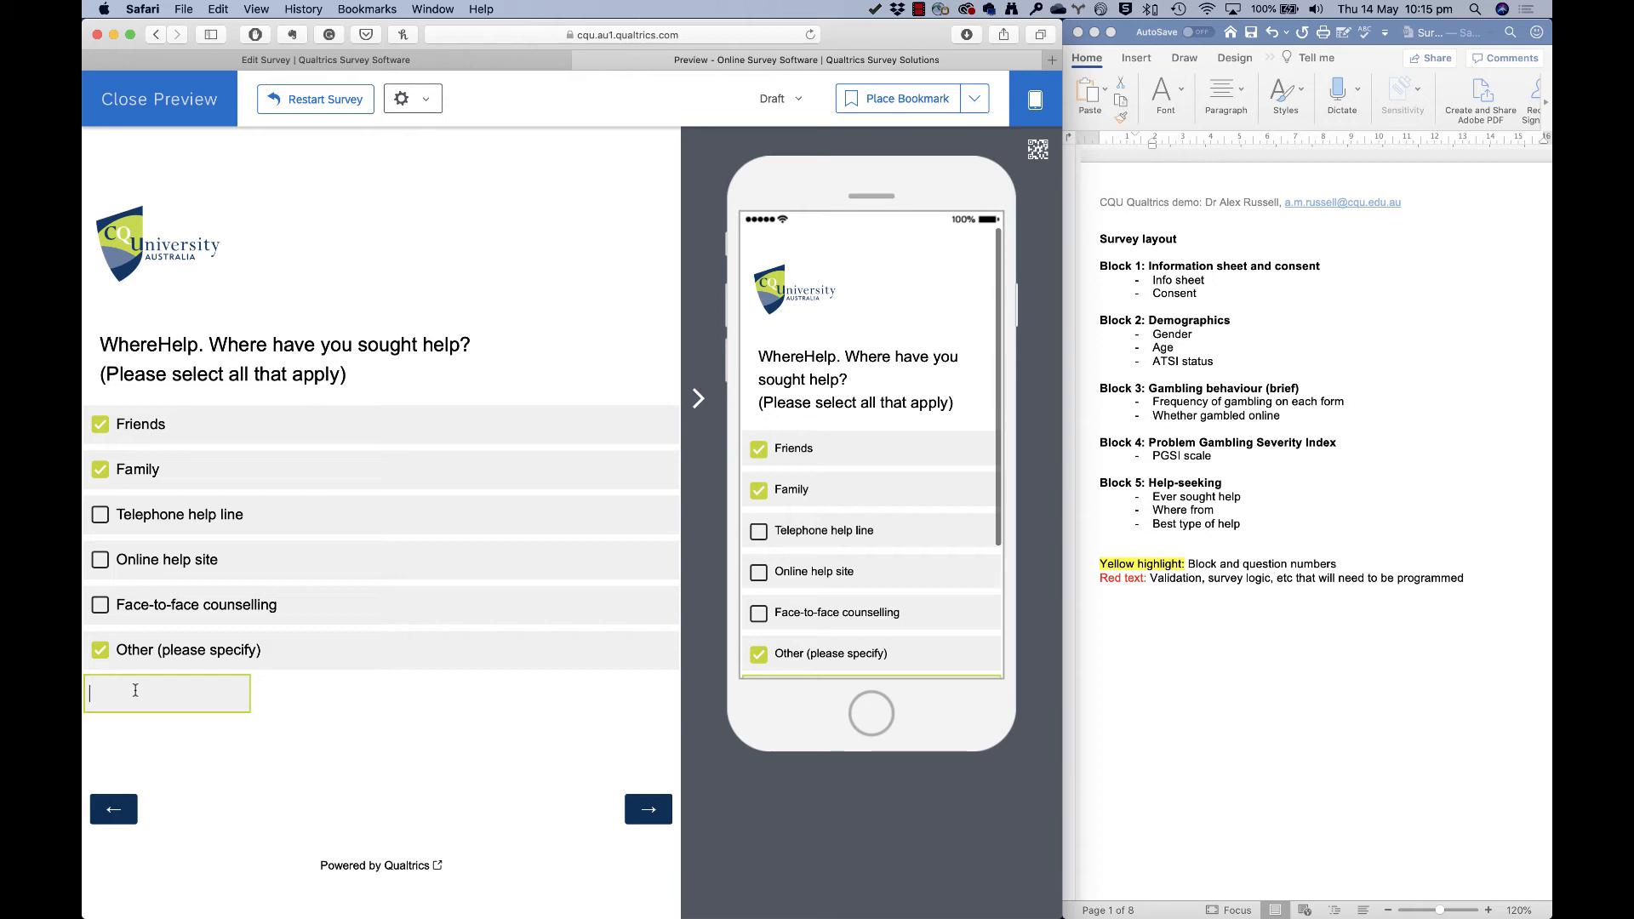
text(Religious person)
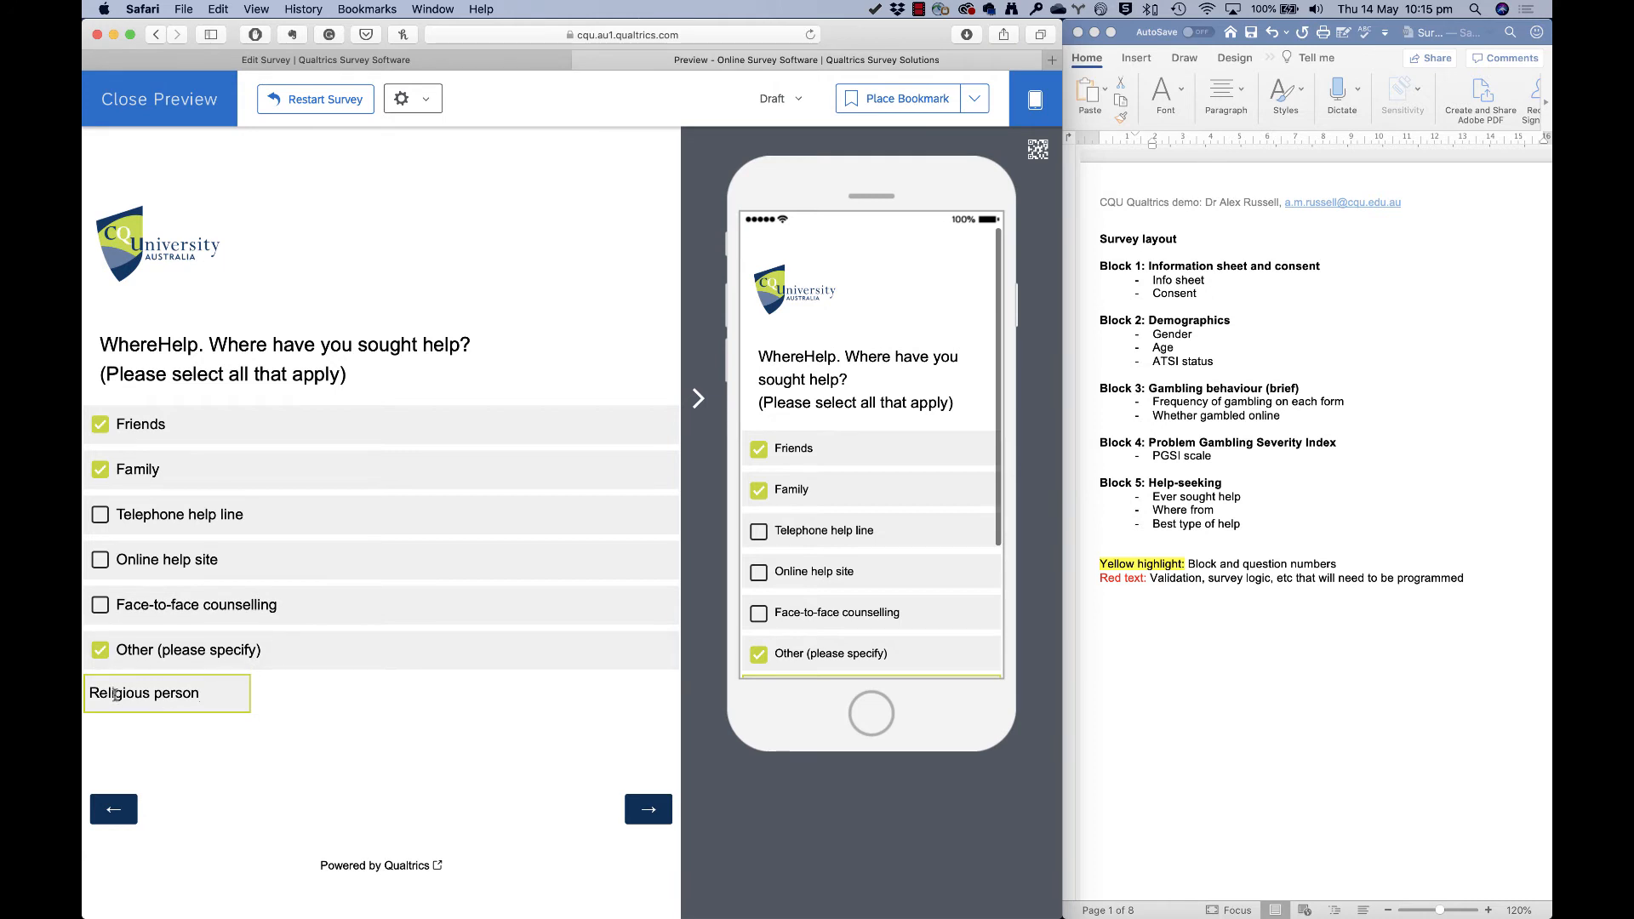
mouse_move(597, 783)
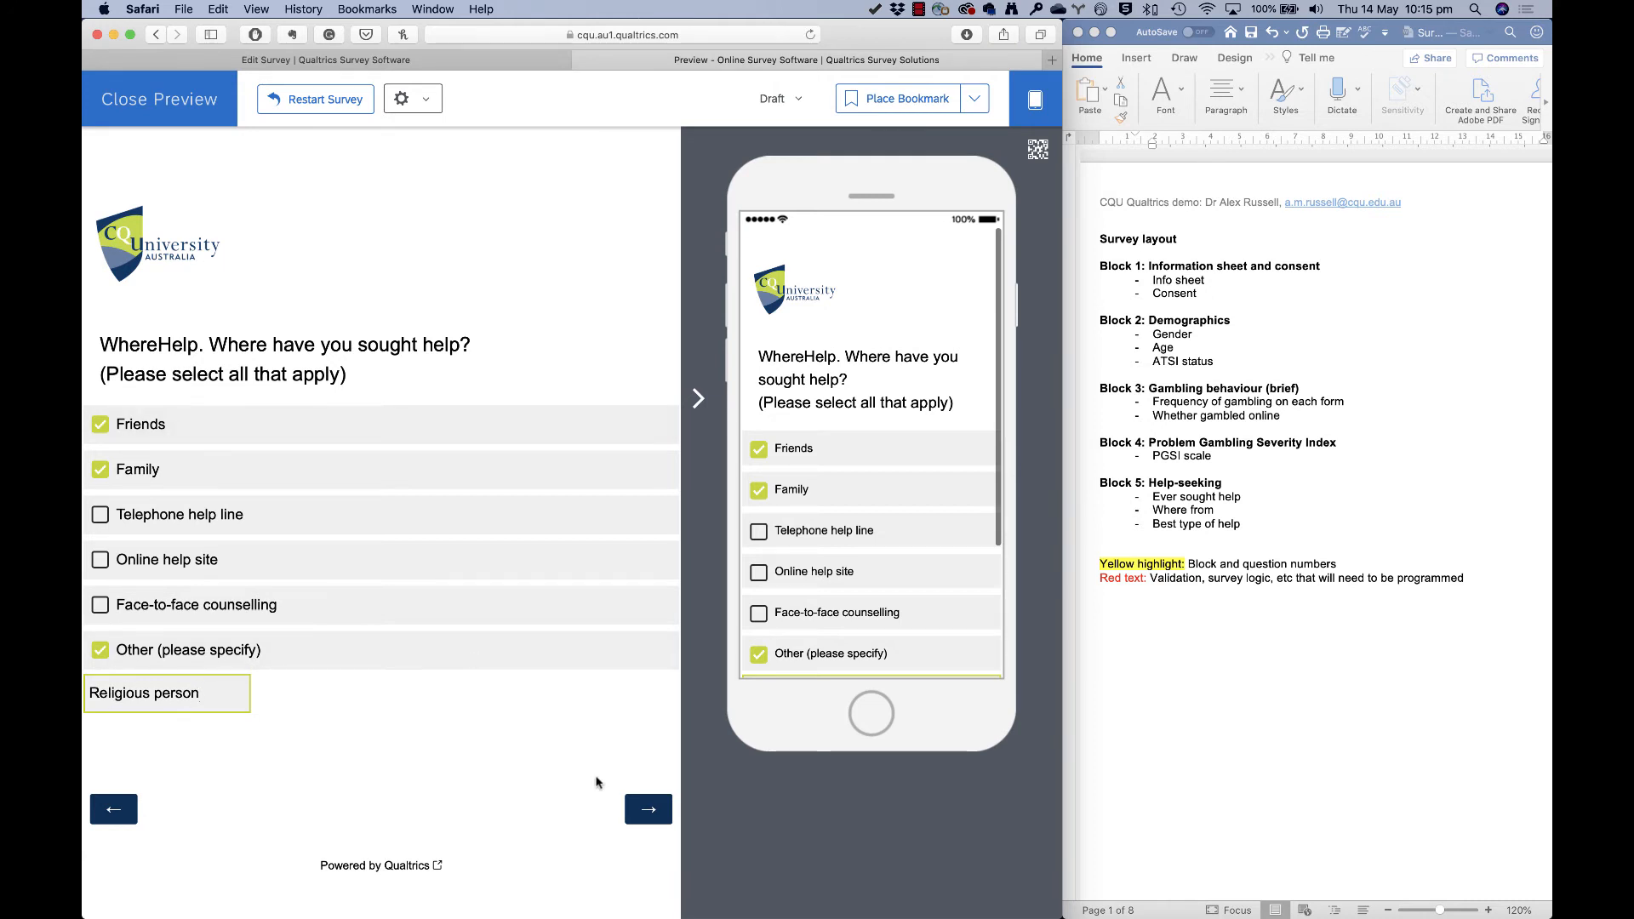
click(647, 810)
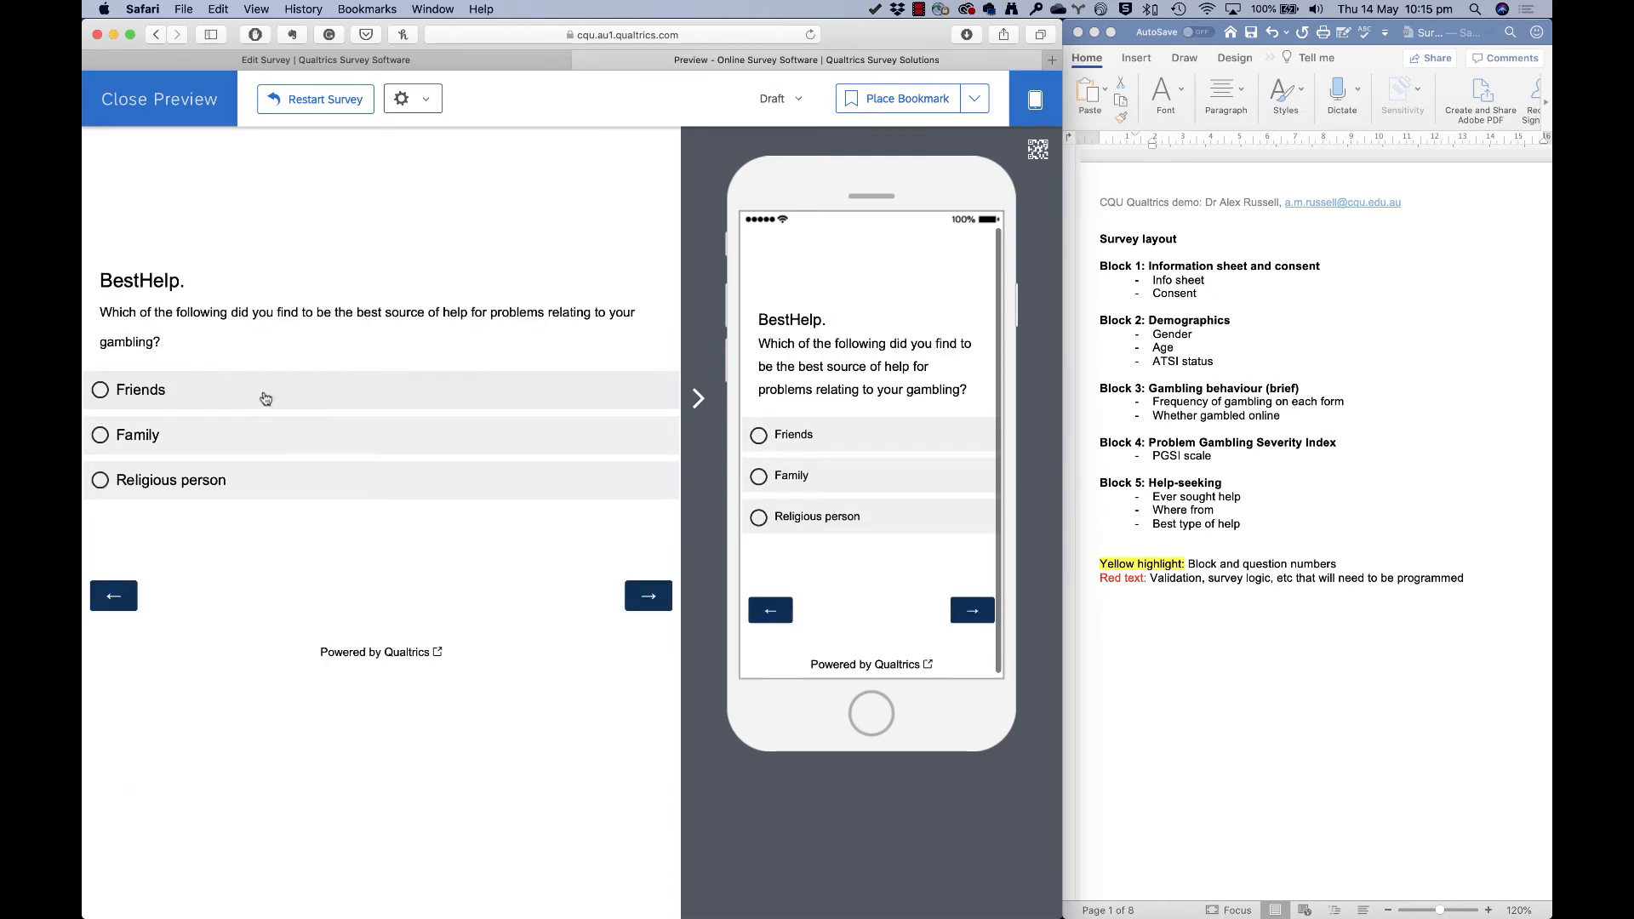
mouse_move(222, 487)
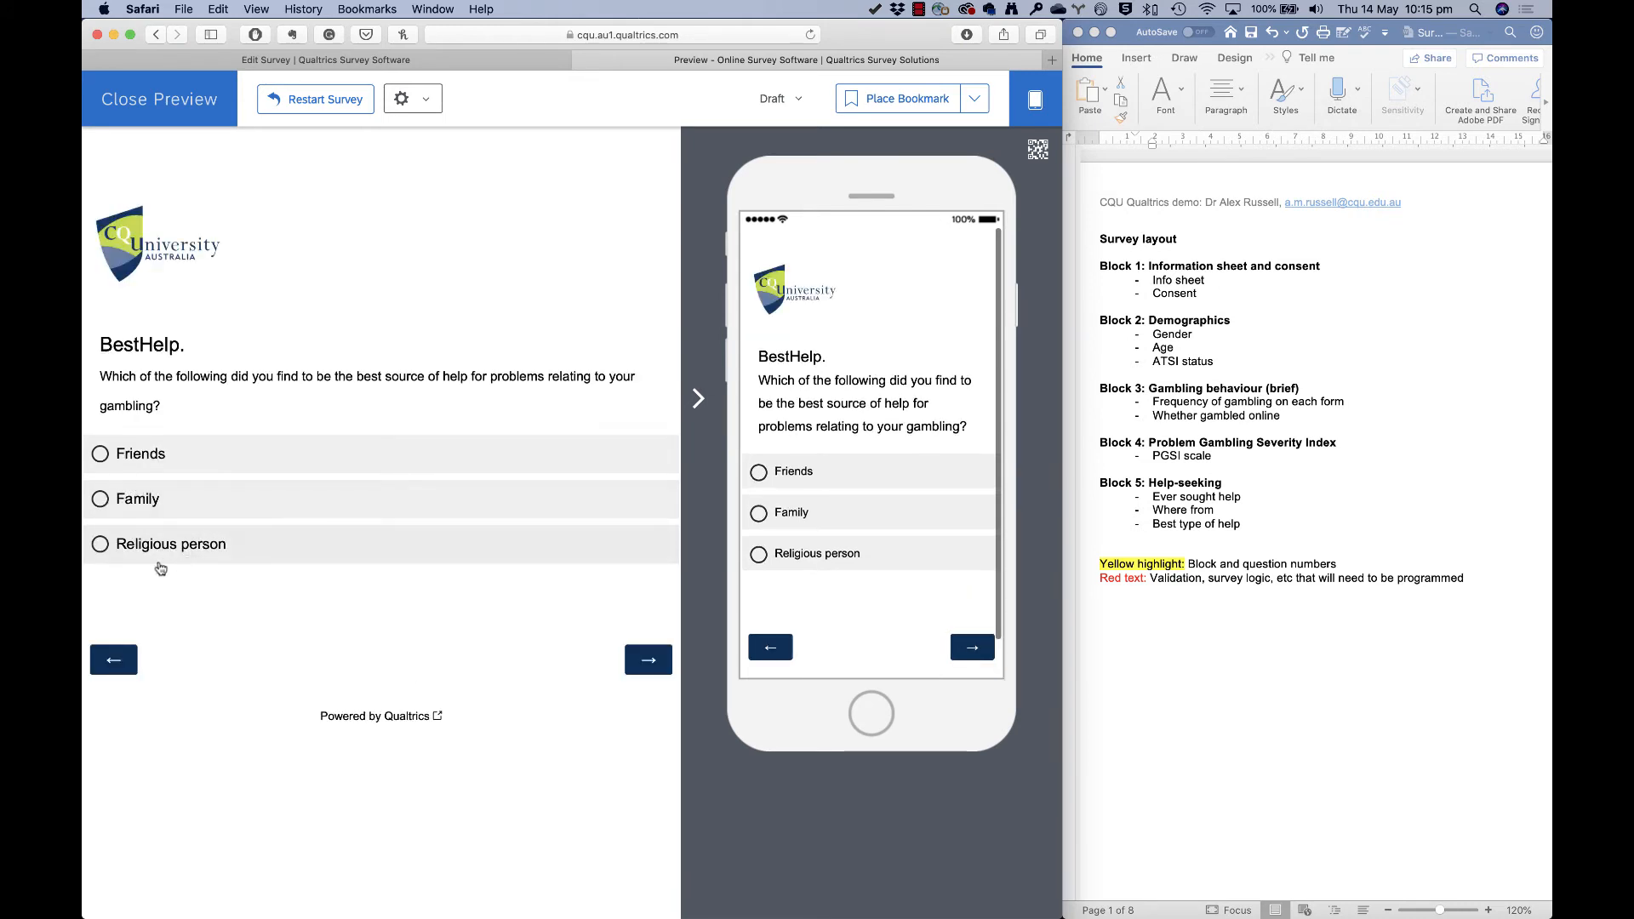
click(100, 543)
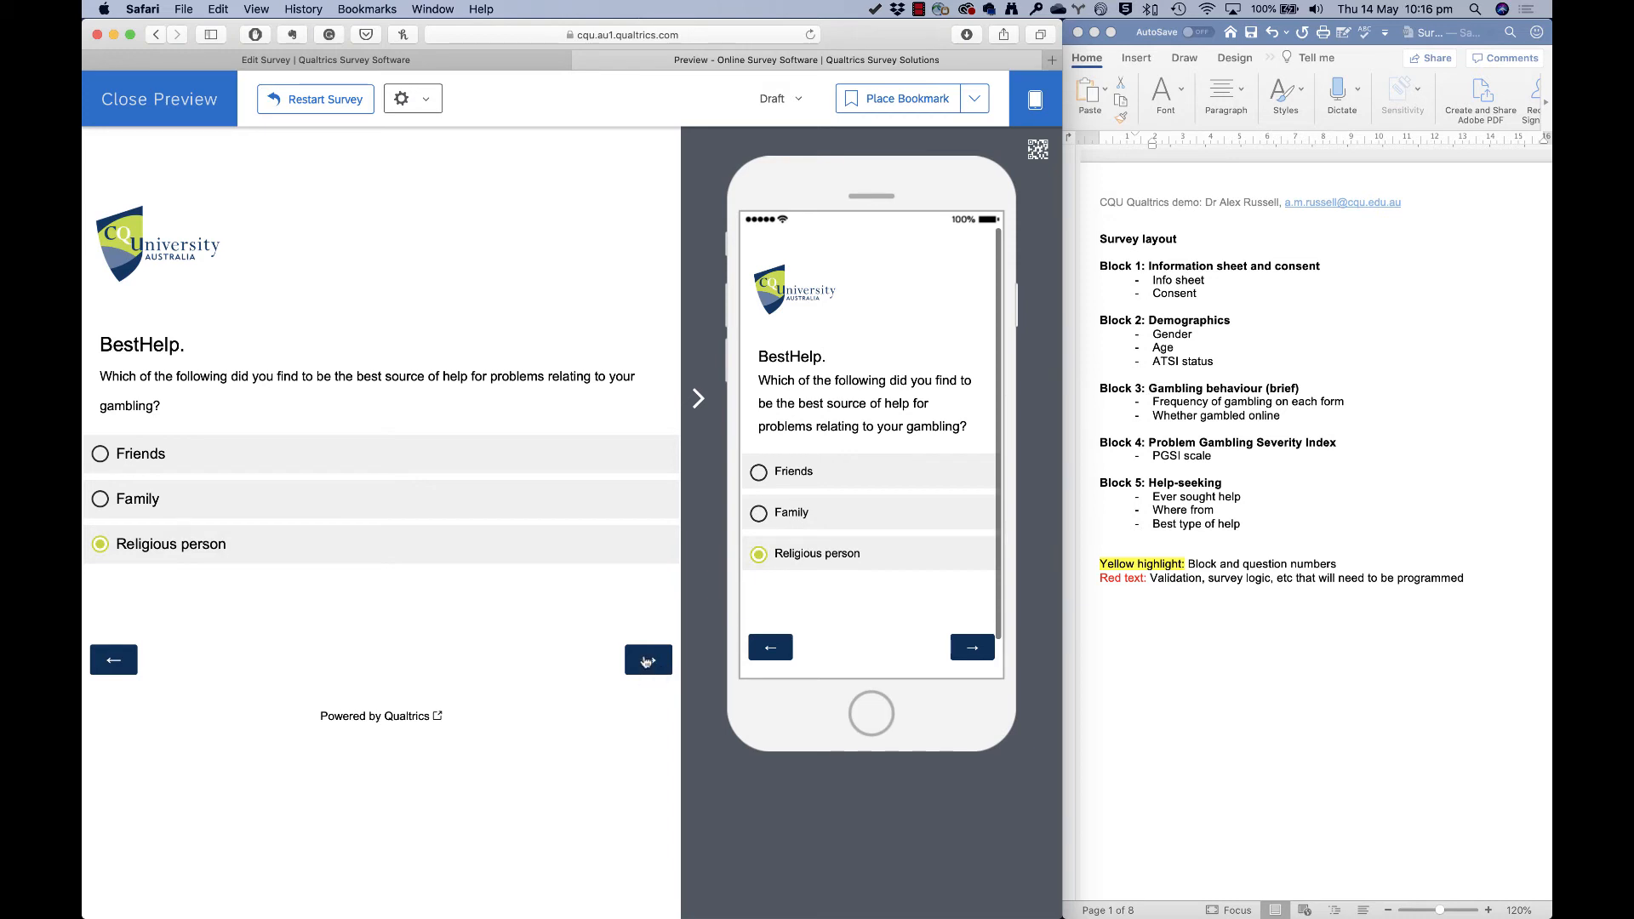
click(647, 659)
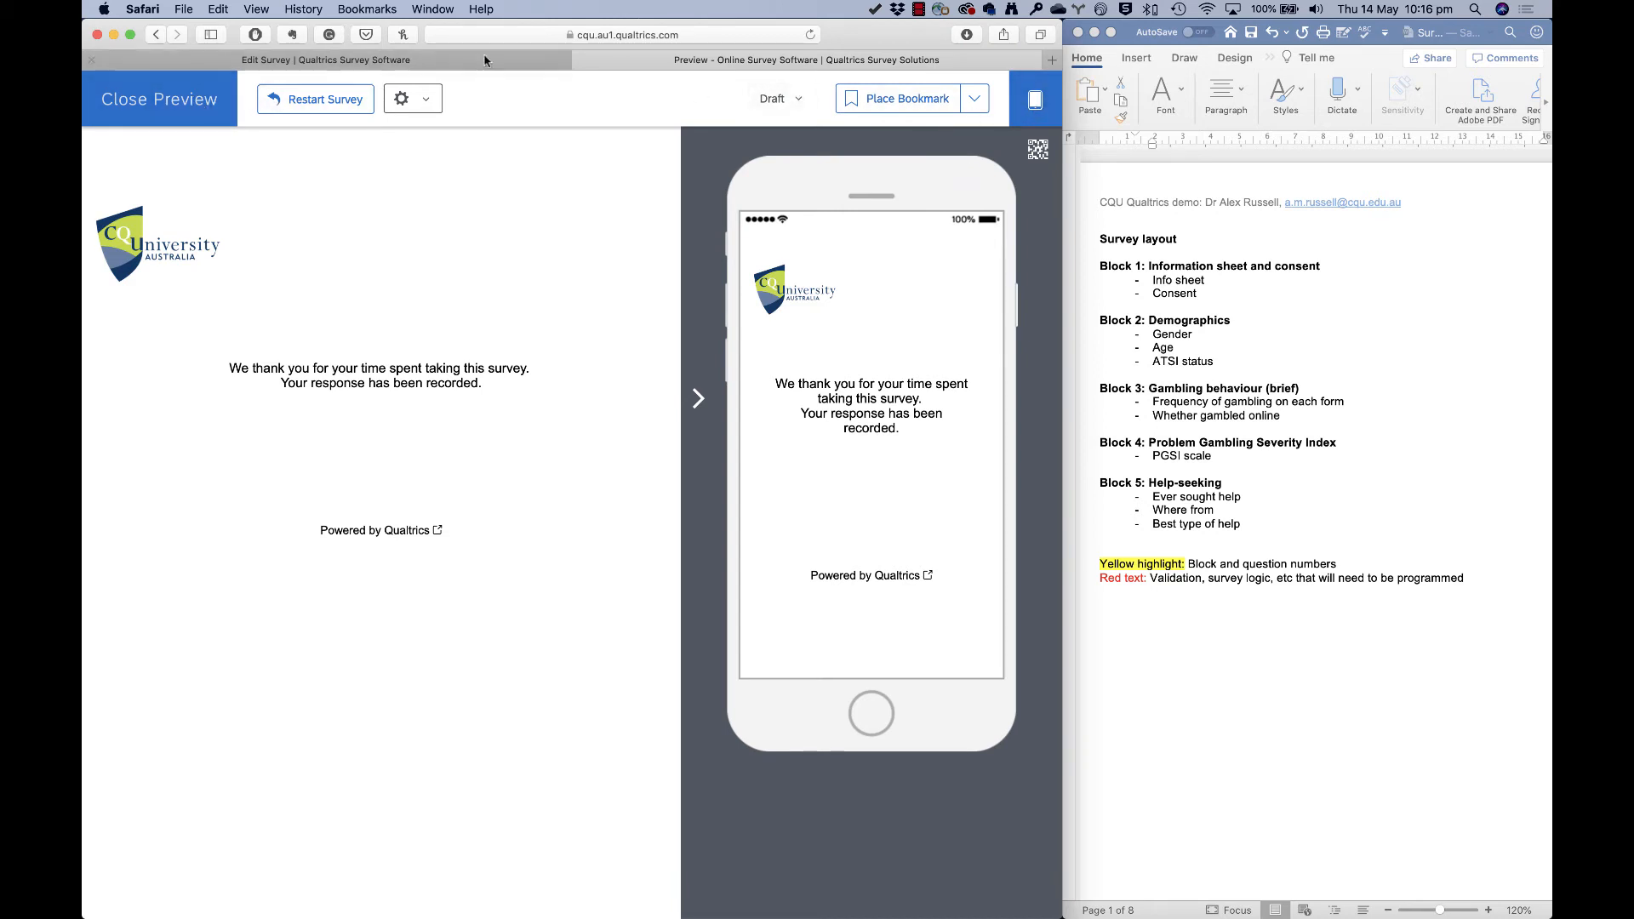
- Return to the Demo survey v2 editor and open the Tools review menu
click(159, 98)
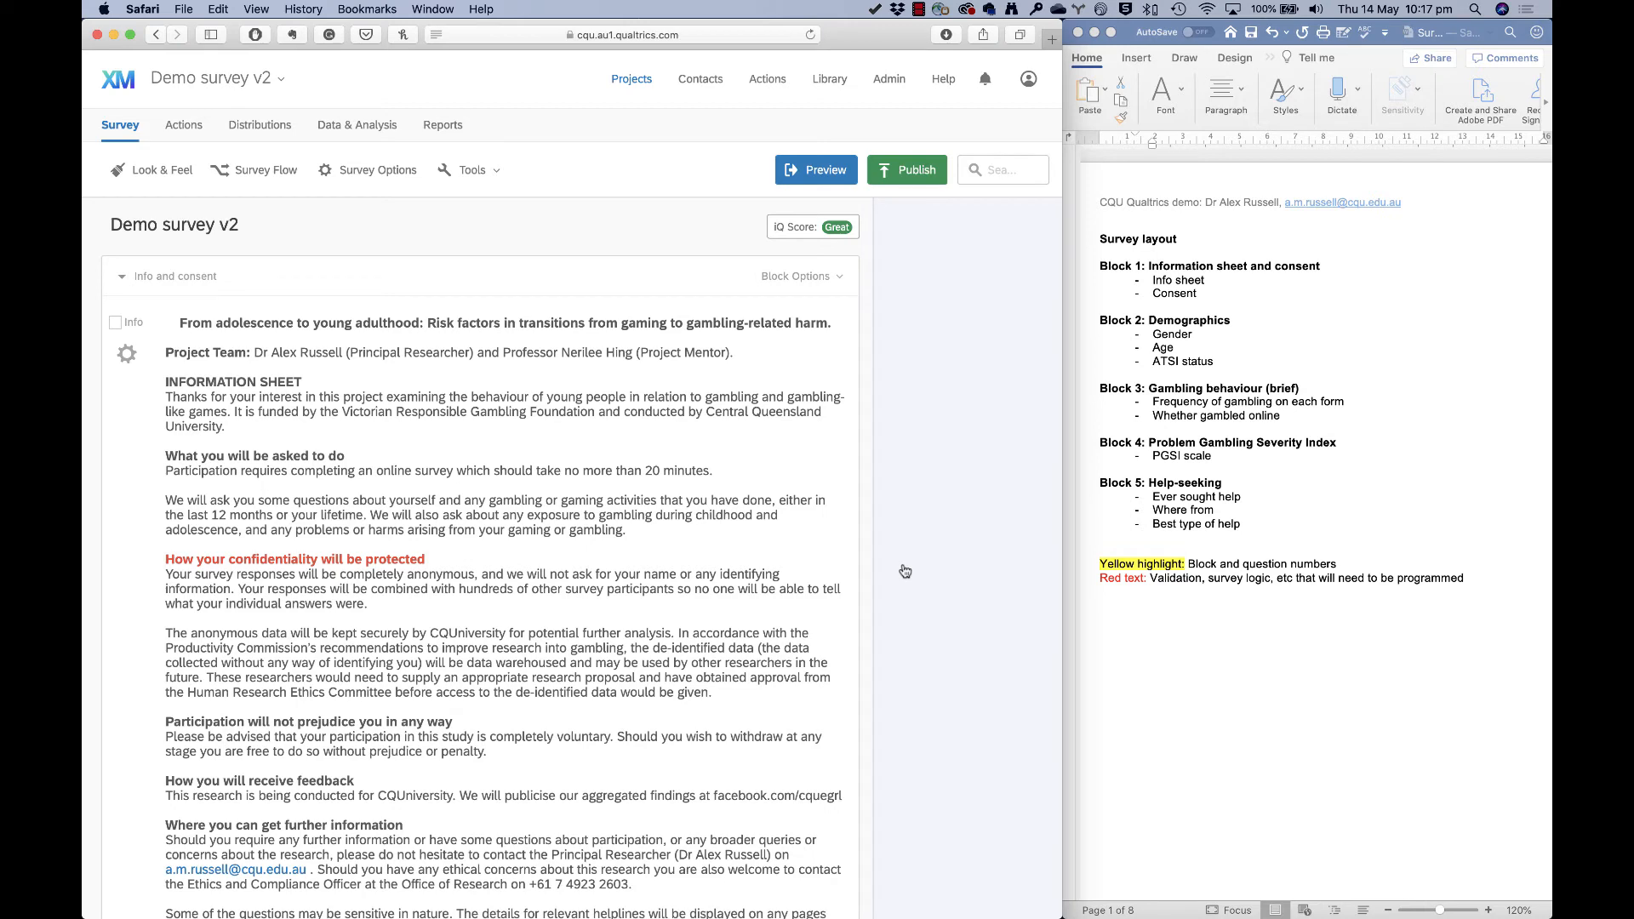
mouse_move(526, 272)
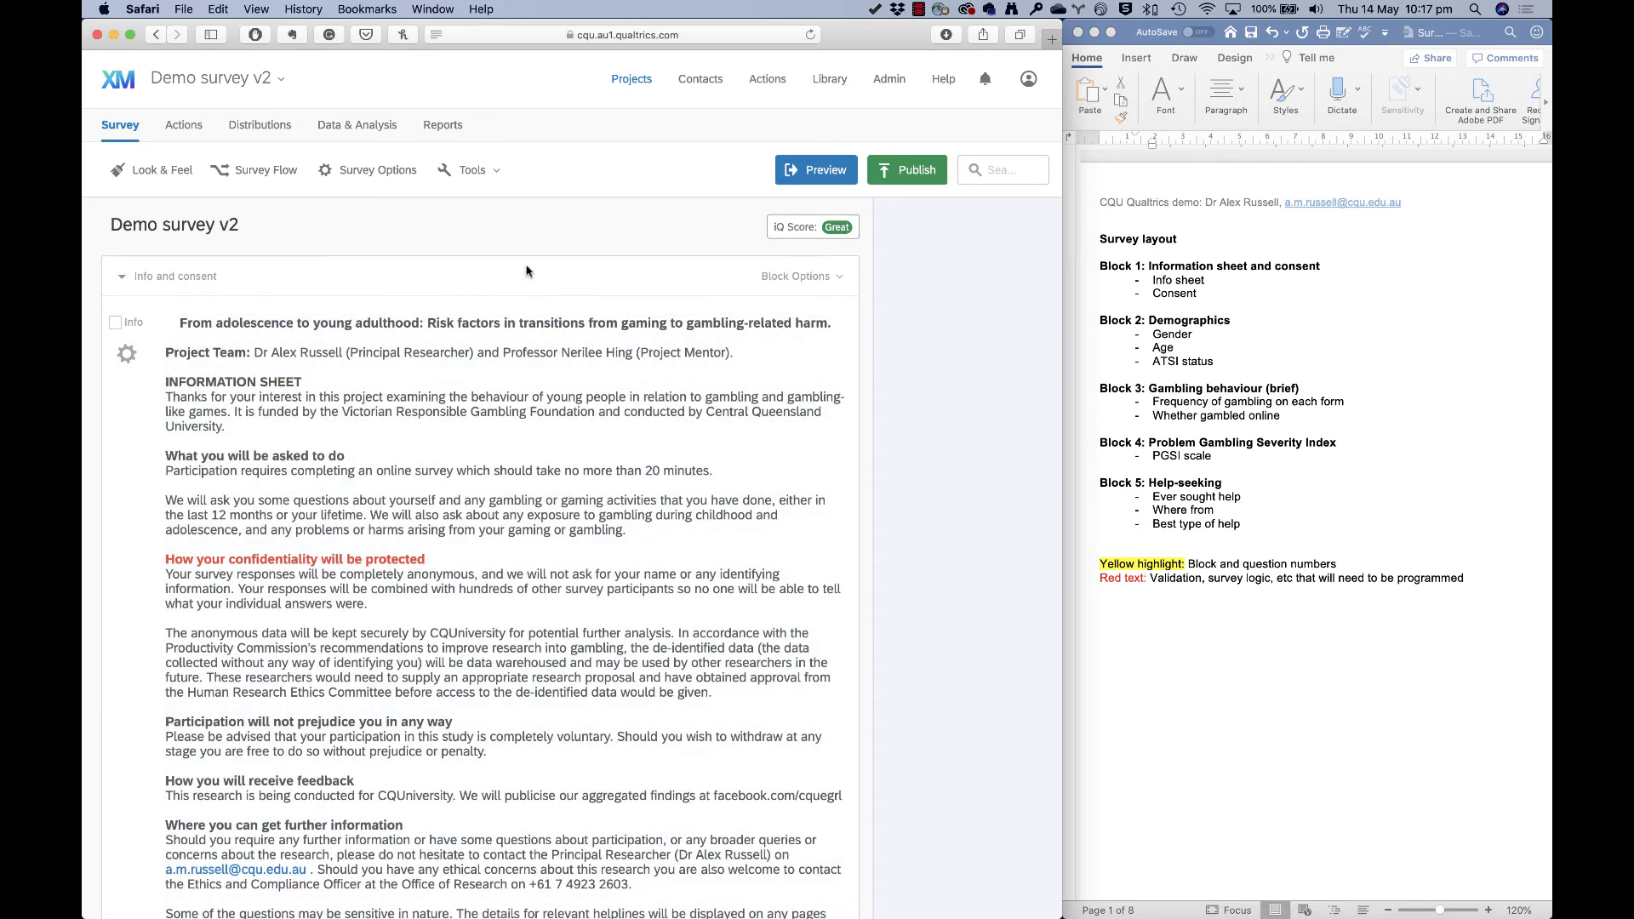
click(469, 170)
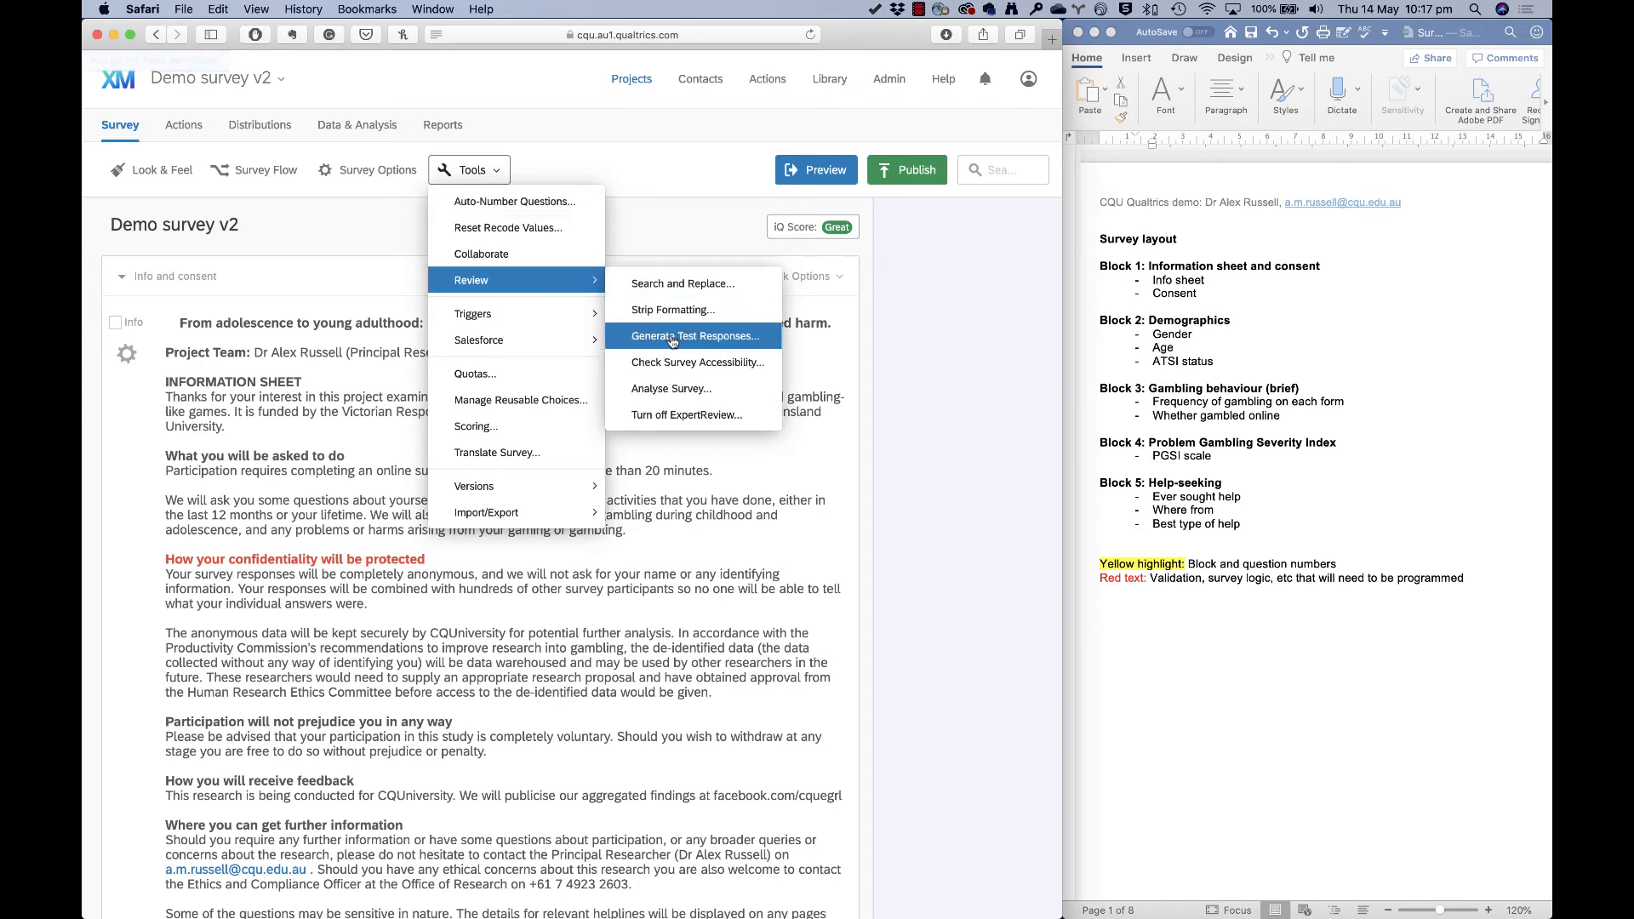
- Start generating 1000 test responses for Demo survey v2
click(693, 335)
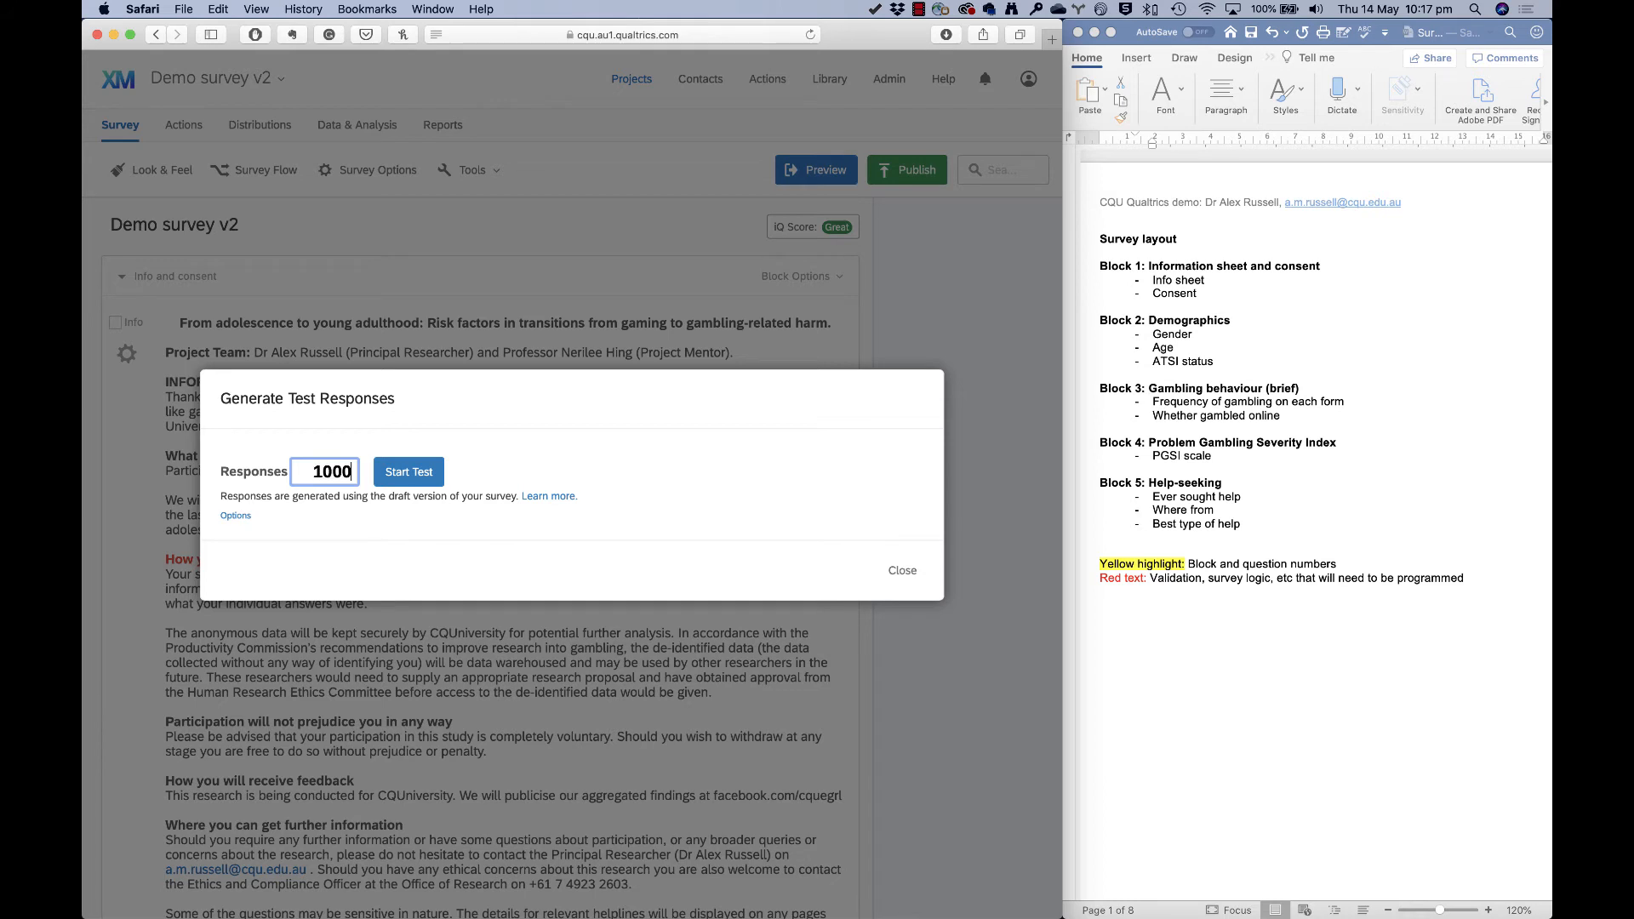
mouse_move(494, 467)
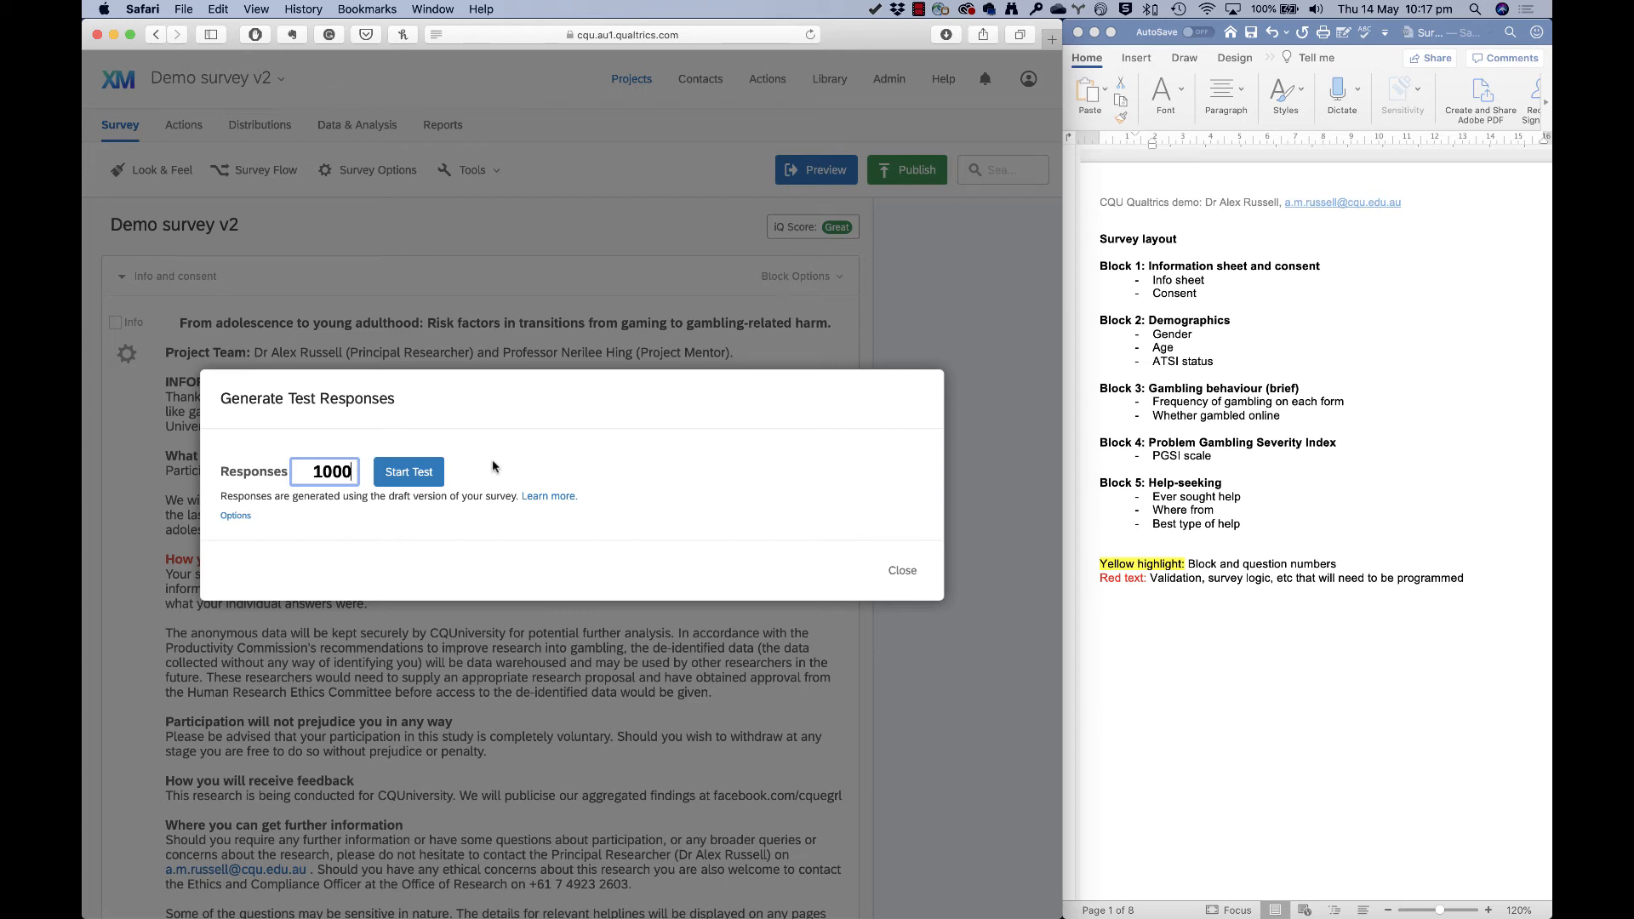
click(408, 471)
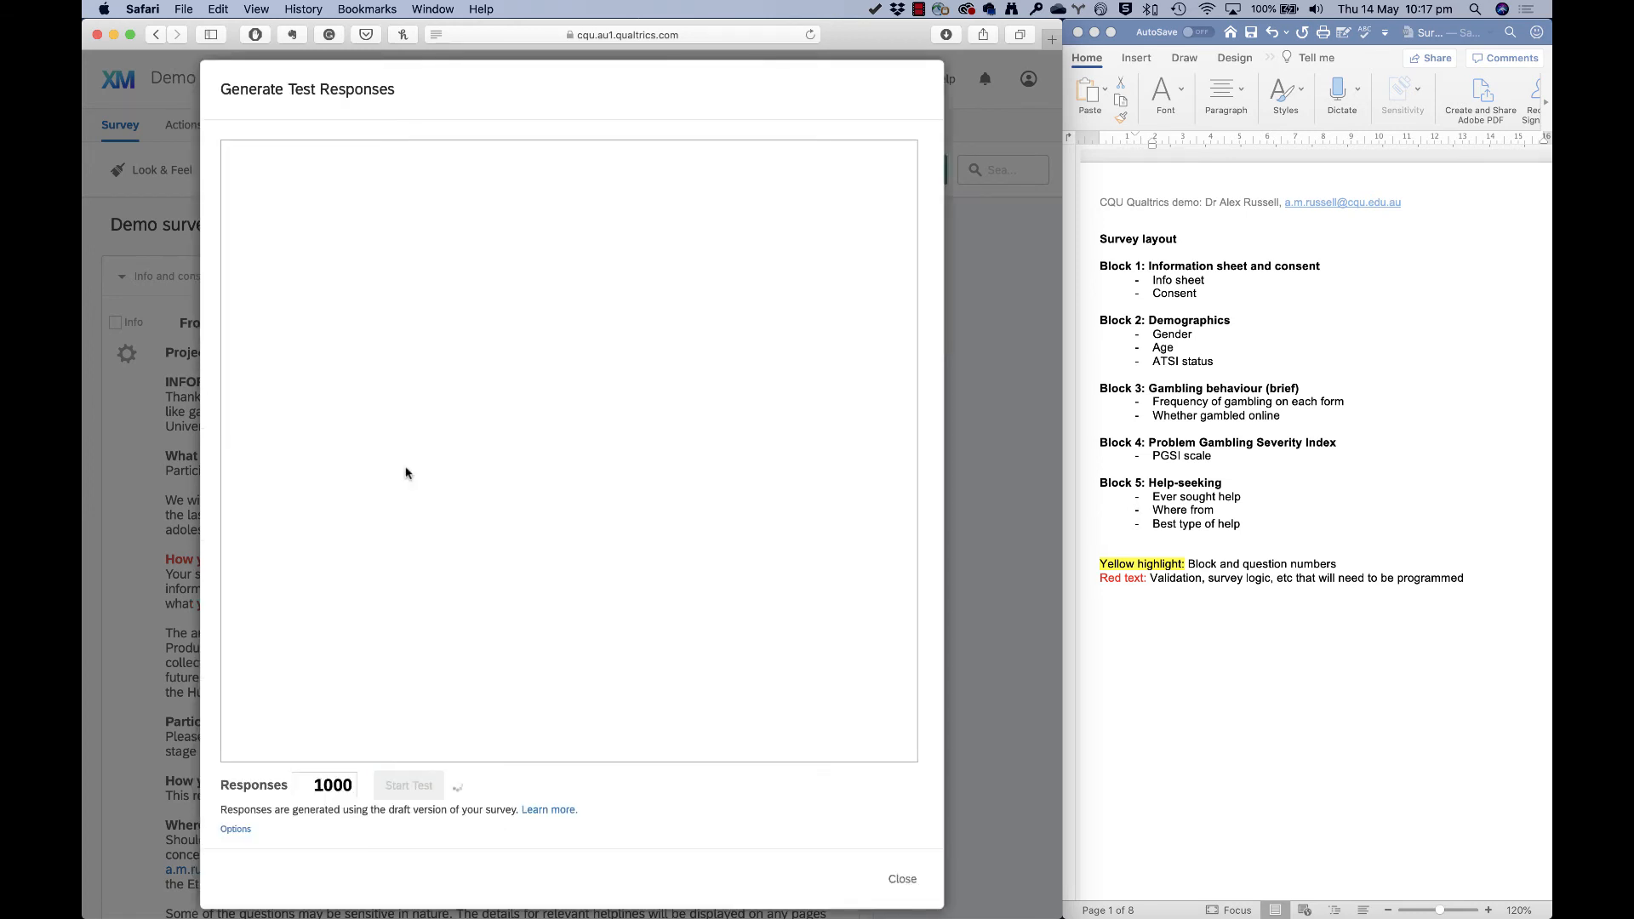
- Close the test generator after all 1000 responses are saved
click(408, 785)
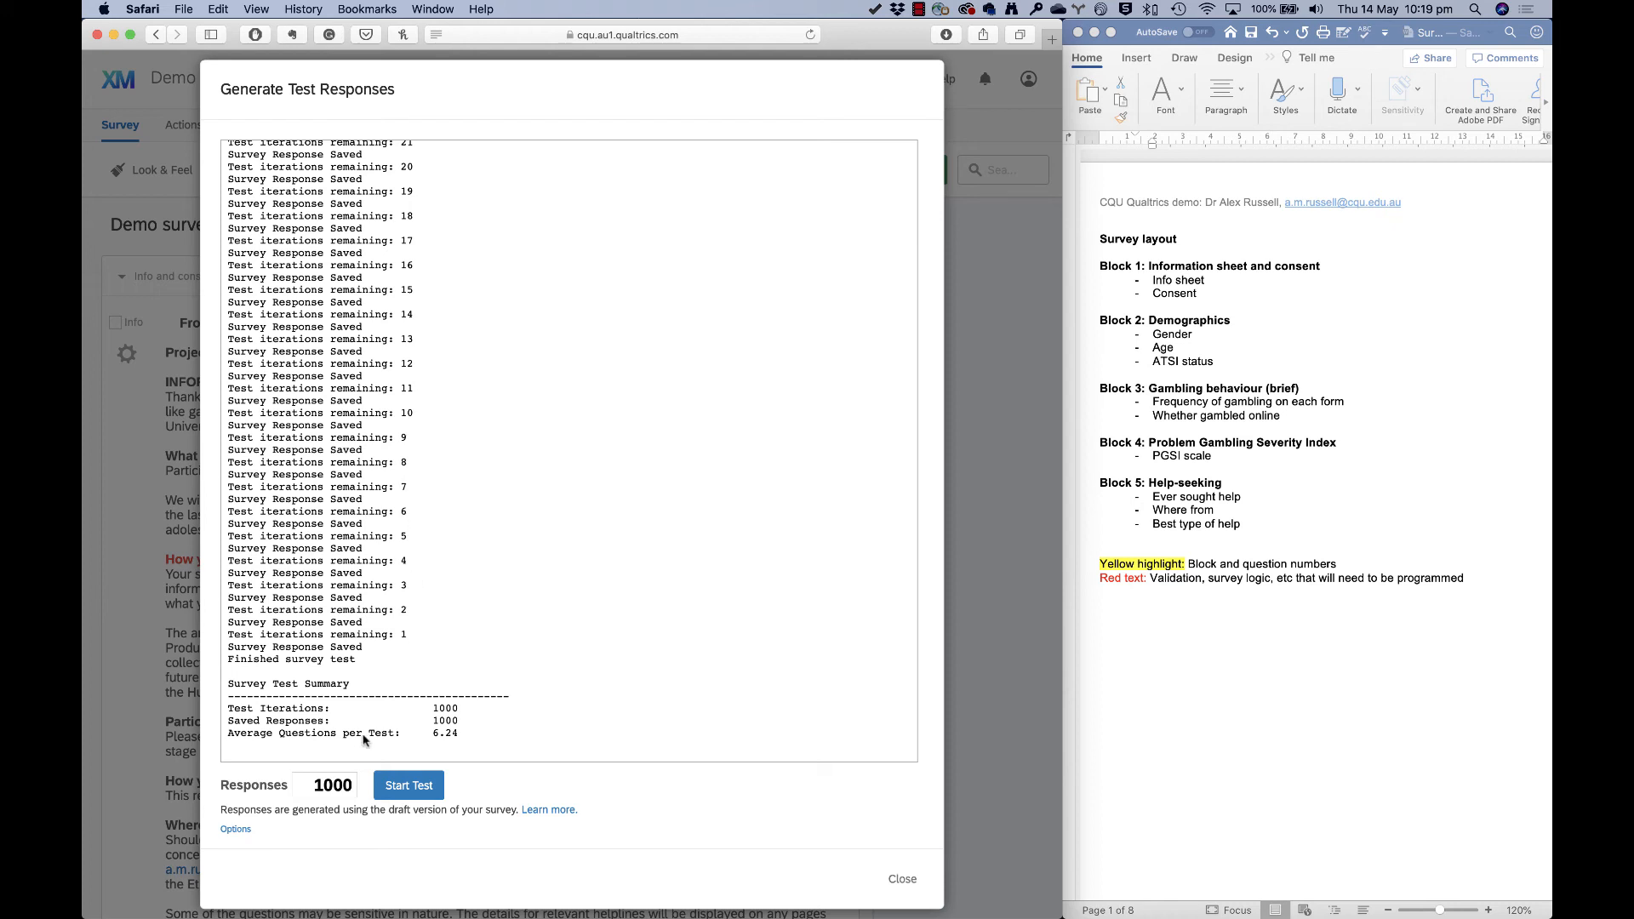
click(900, 878)
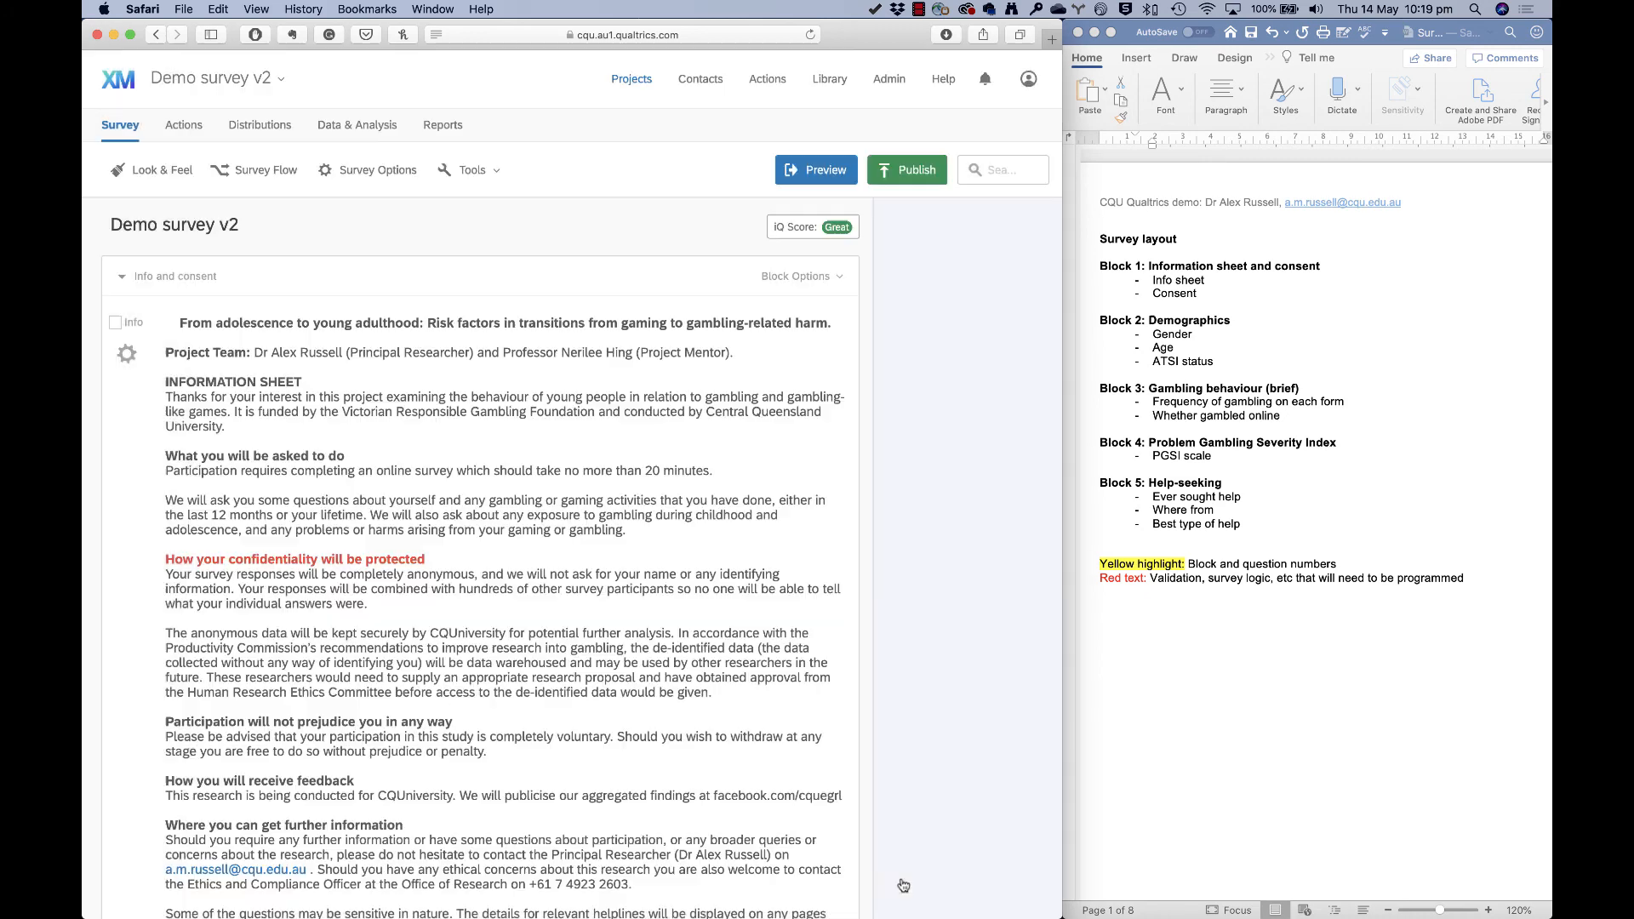
mouse_move(866, 435)
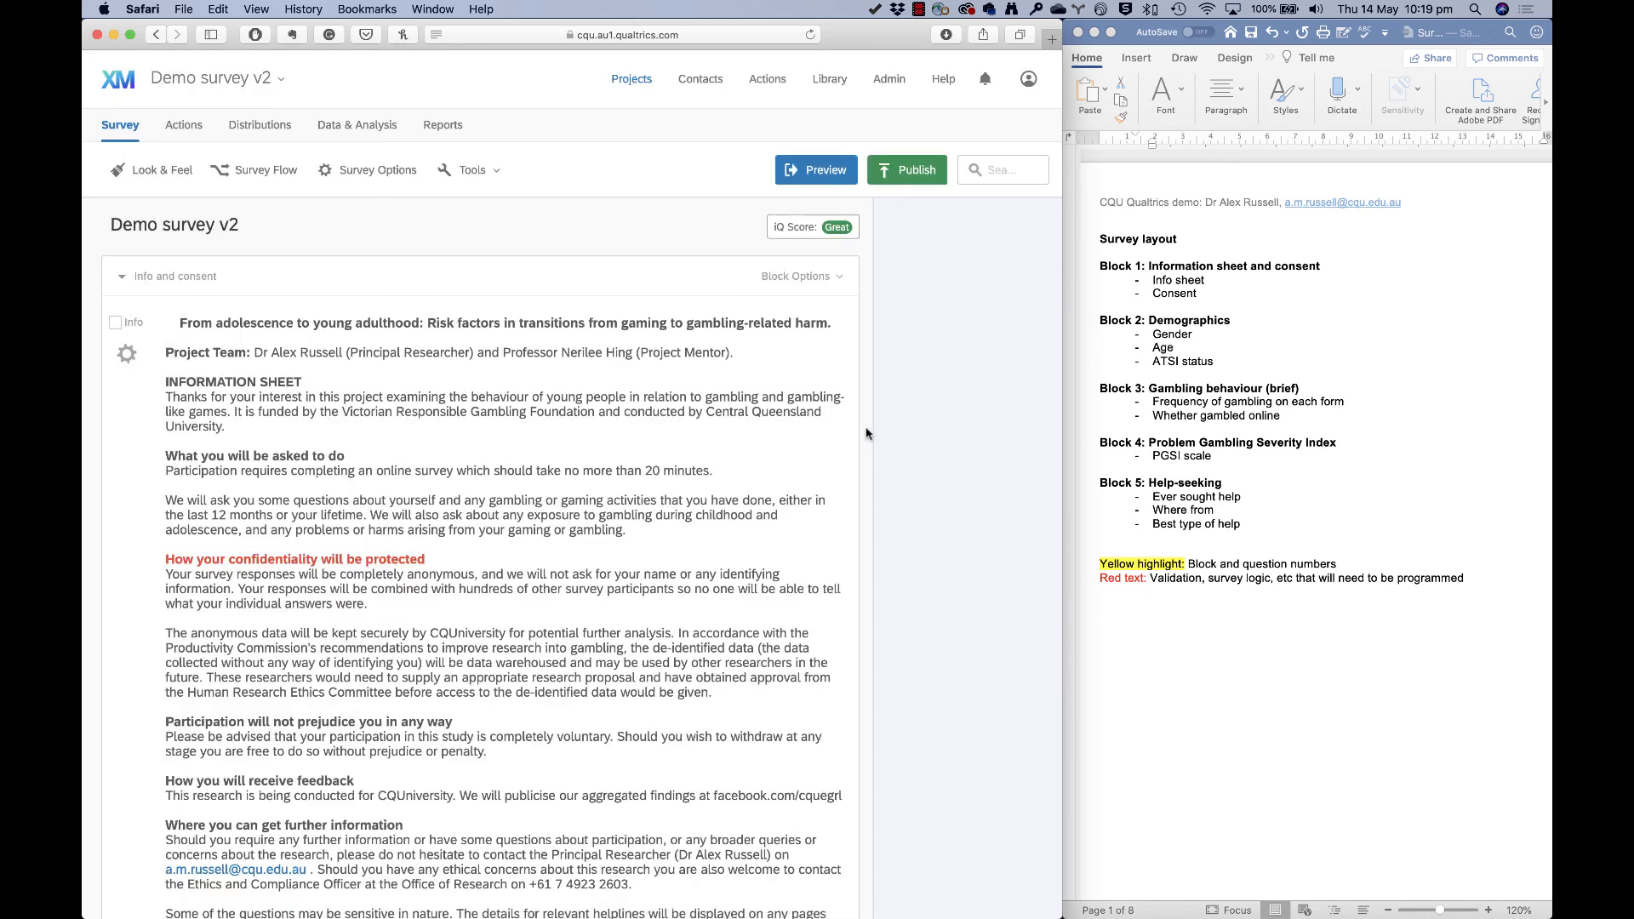